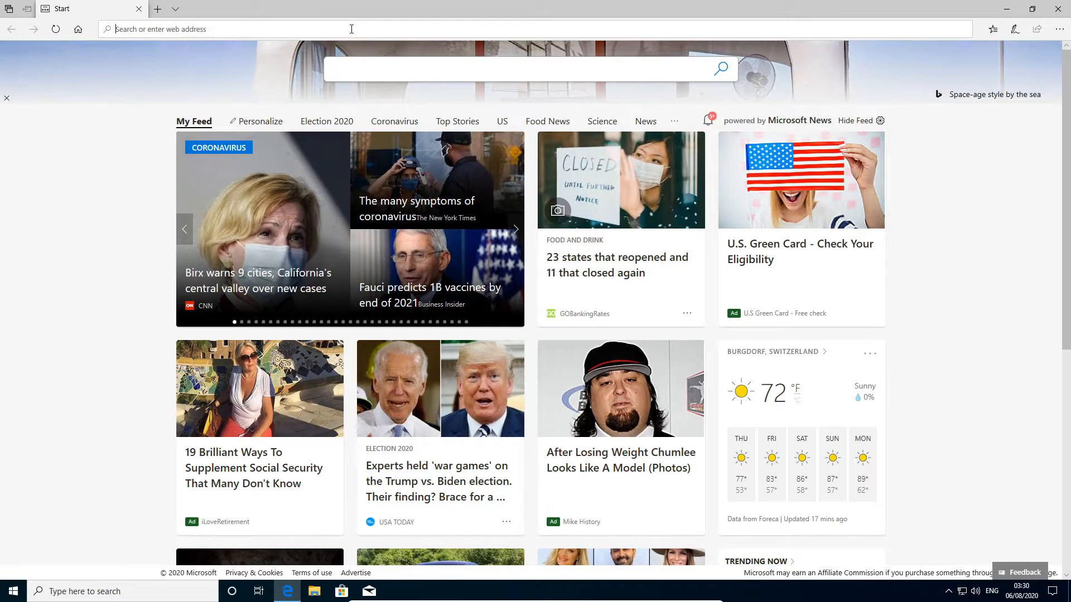
- Load profex-xrd.org in Edge and browse its Windows download page listing 4.2.0 bundles
type("https://www.profex-xrd.org/")
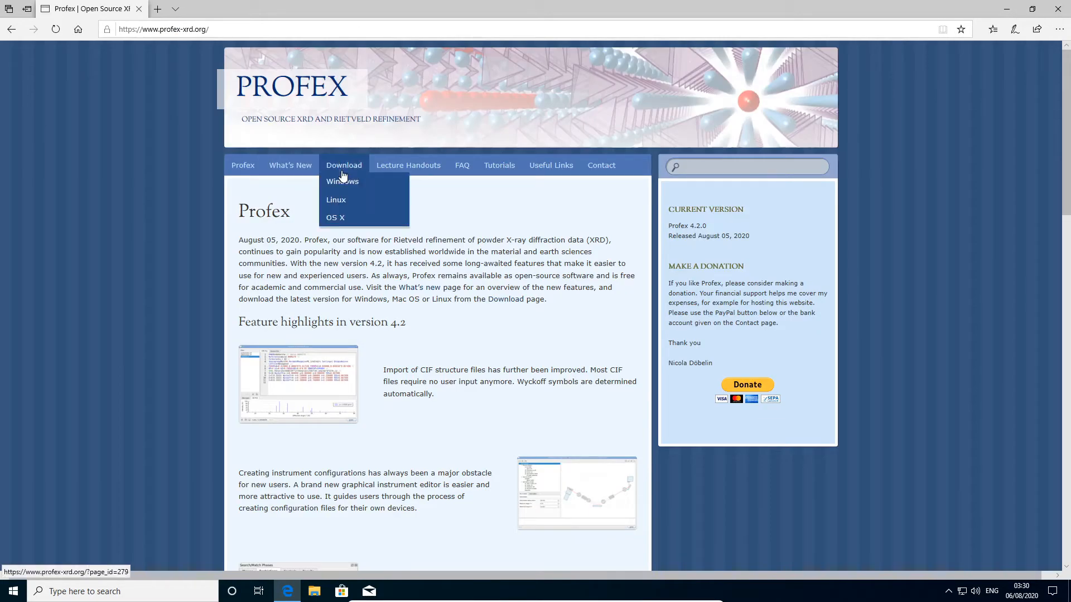
mouse_move(341, 181)
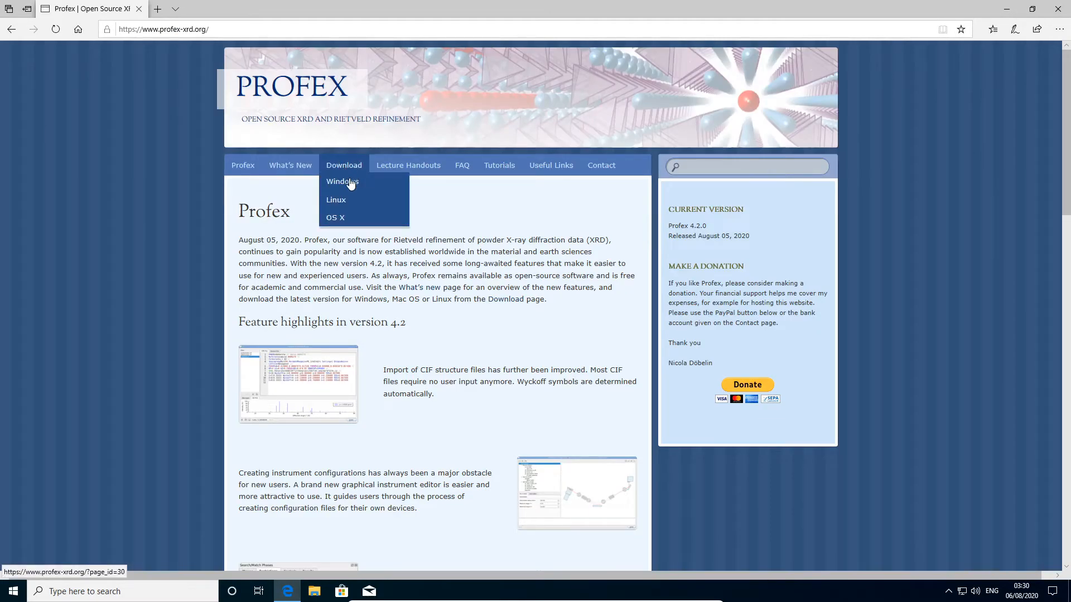
left_click(341, 181)
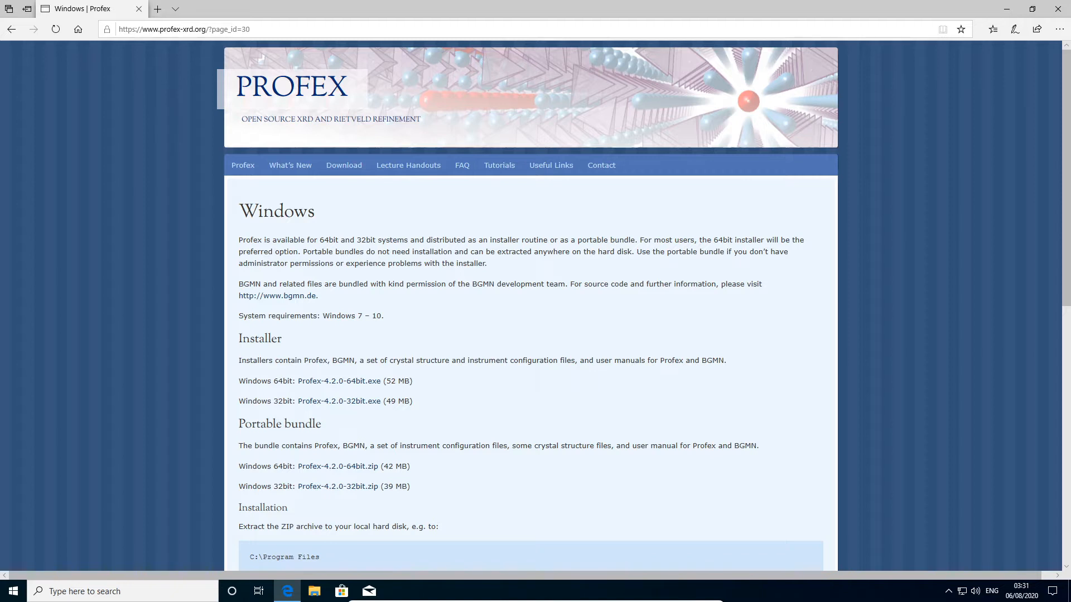
mouse_move(216, 398)
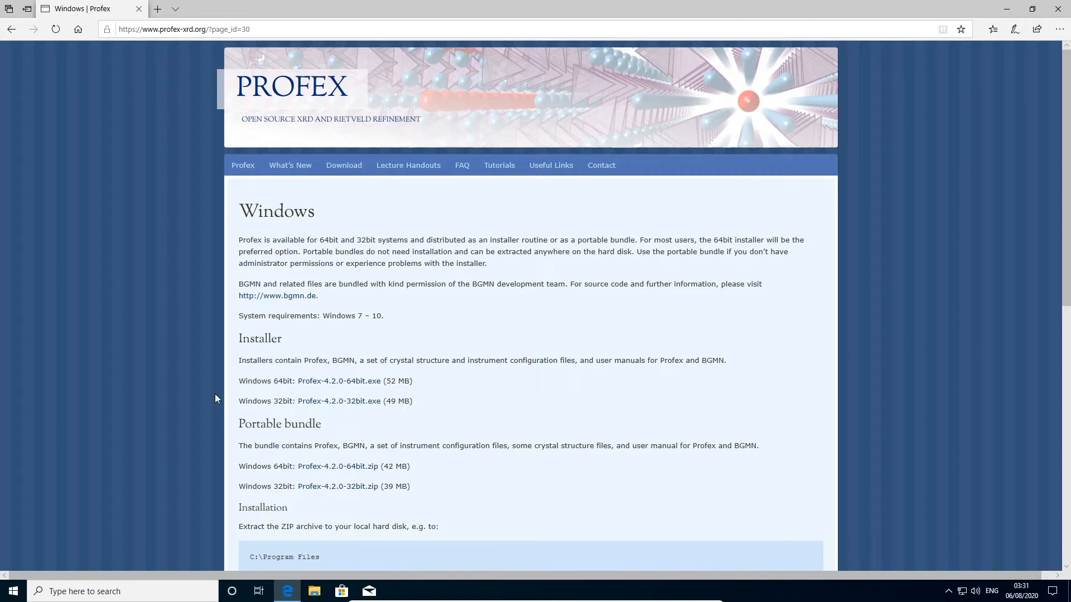
scroll("down", 3)
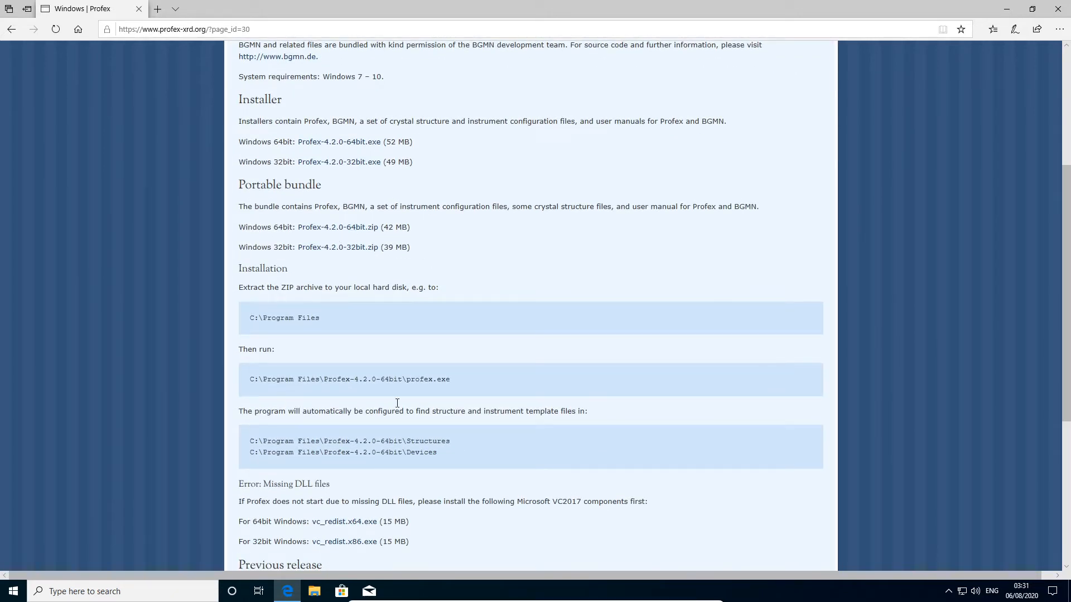
mouse_move(546, 374)
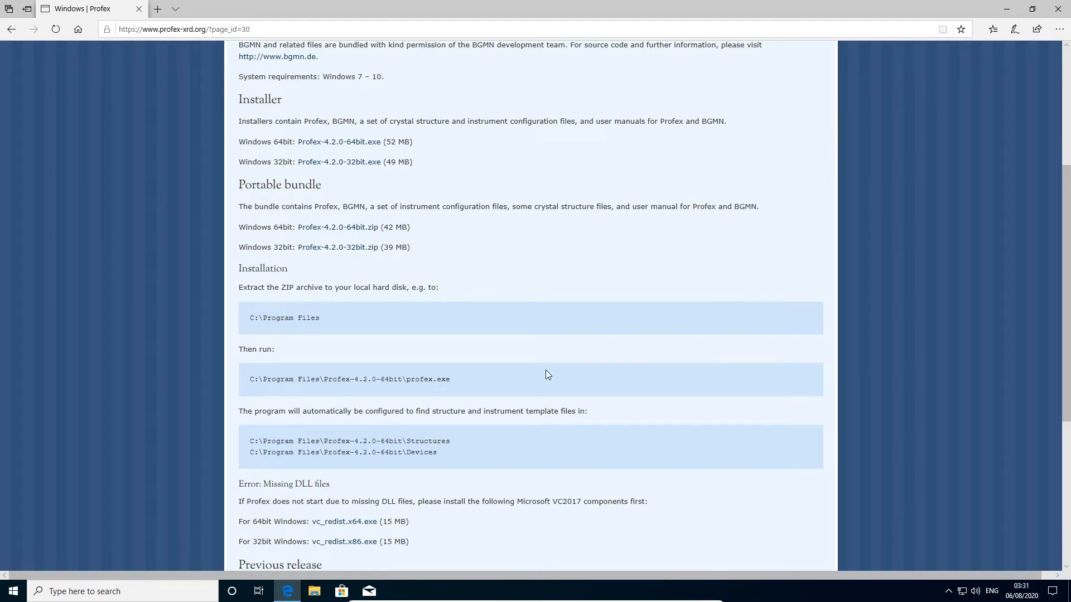
scroll("up", 3)
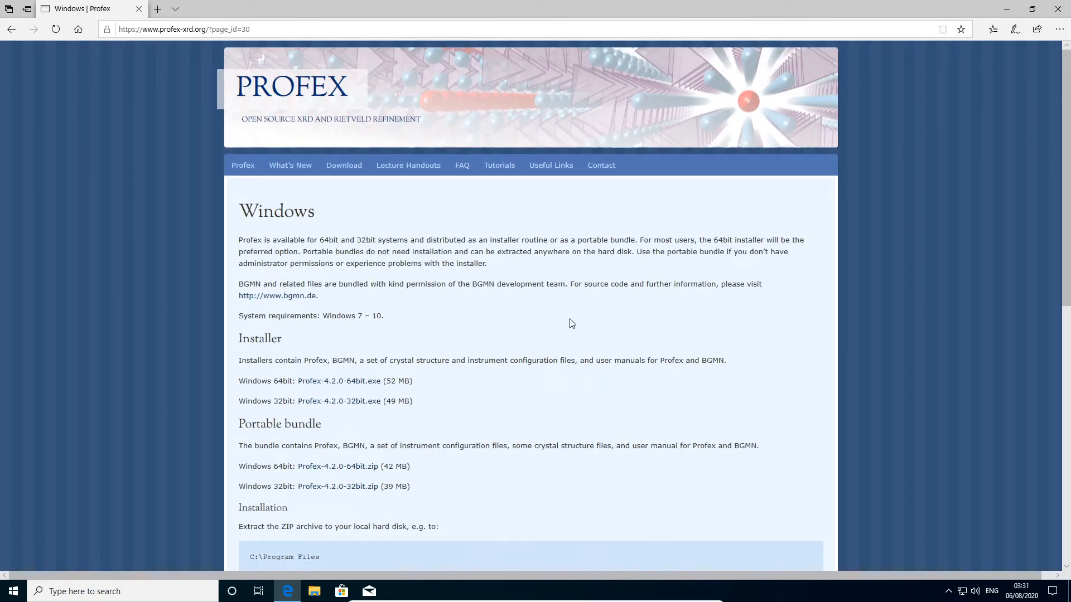
mouse_move(553, 382)
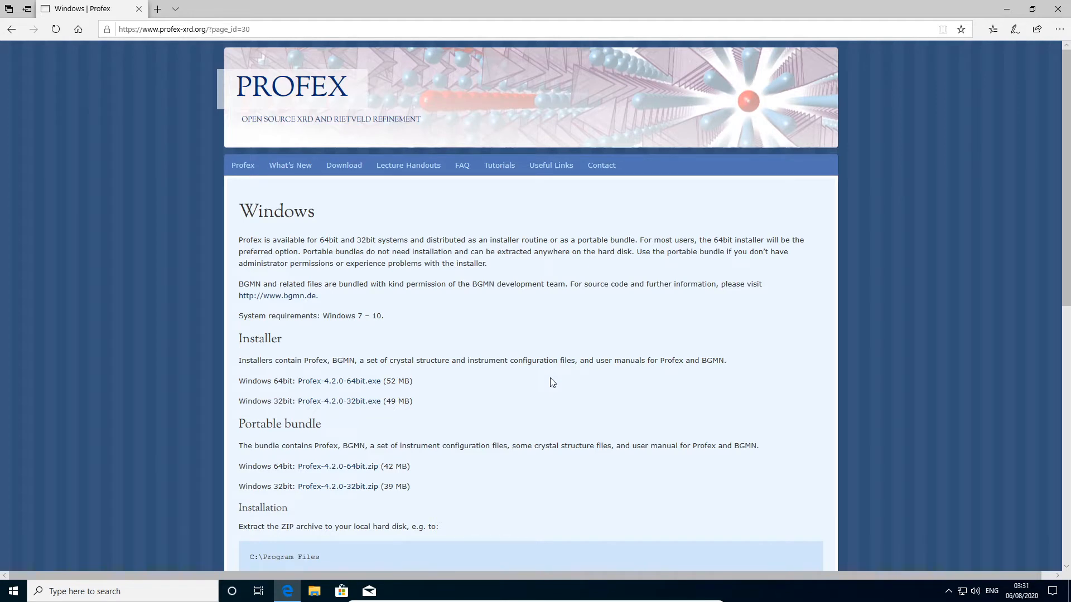
mouse_move(549, 380)
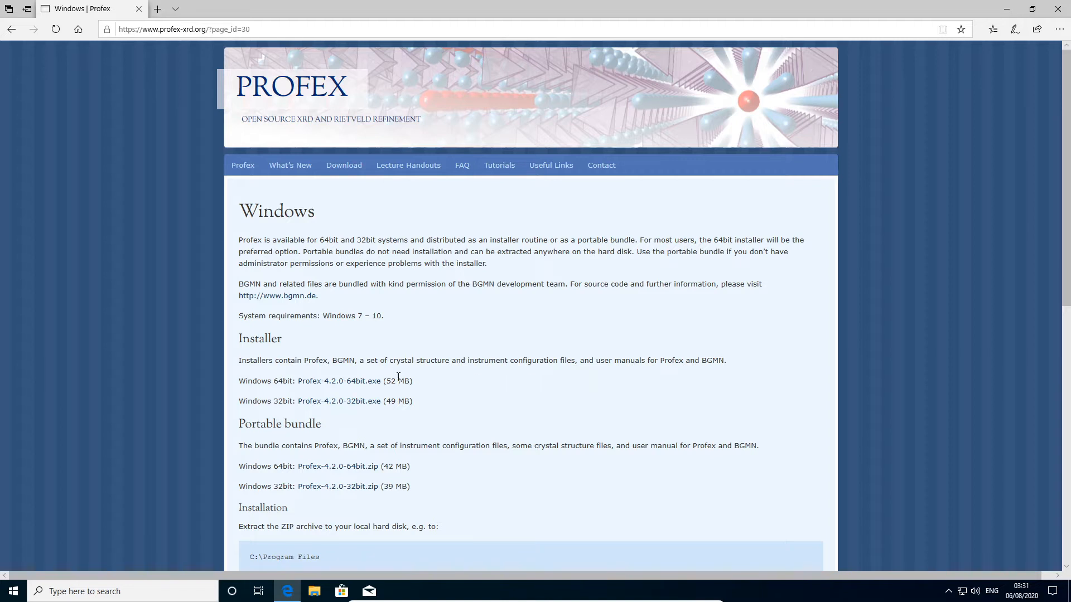
mouse_move(339, 381)
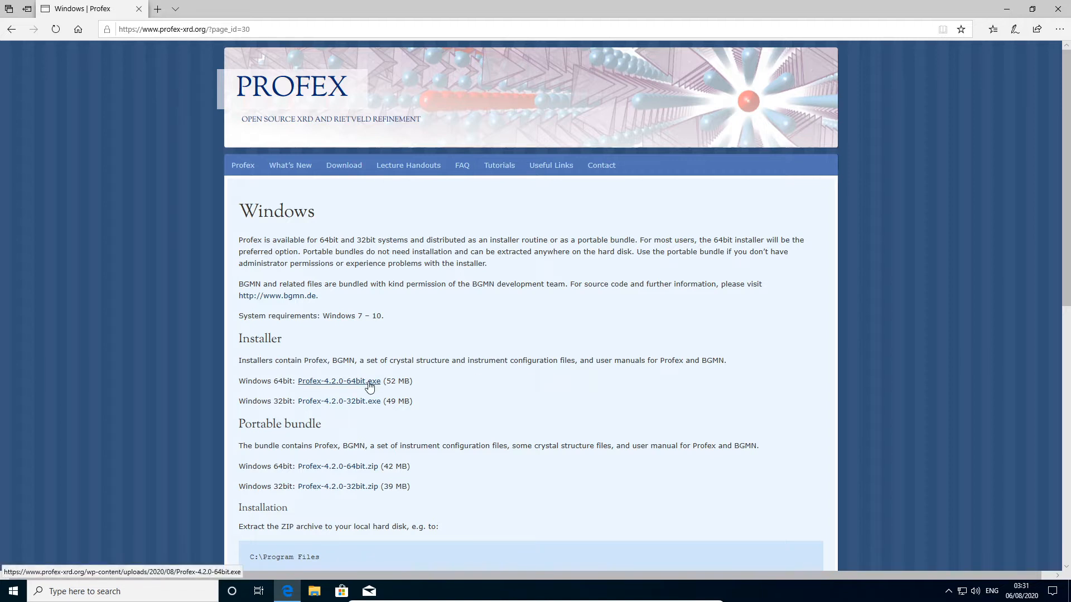
- Download Profex-4.2.0-64bit.exe and run it from Downloads, bypassing the unrecognized-app warning
left_click(339, 381)
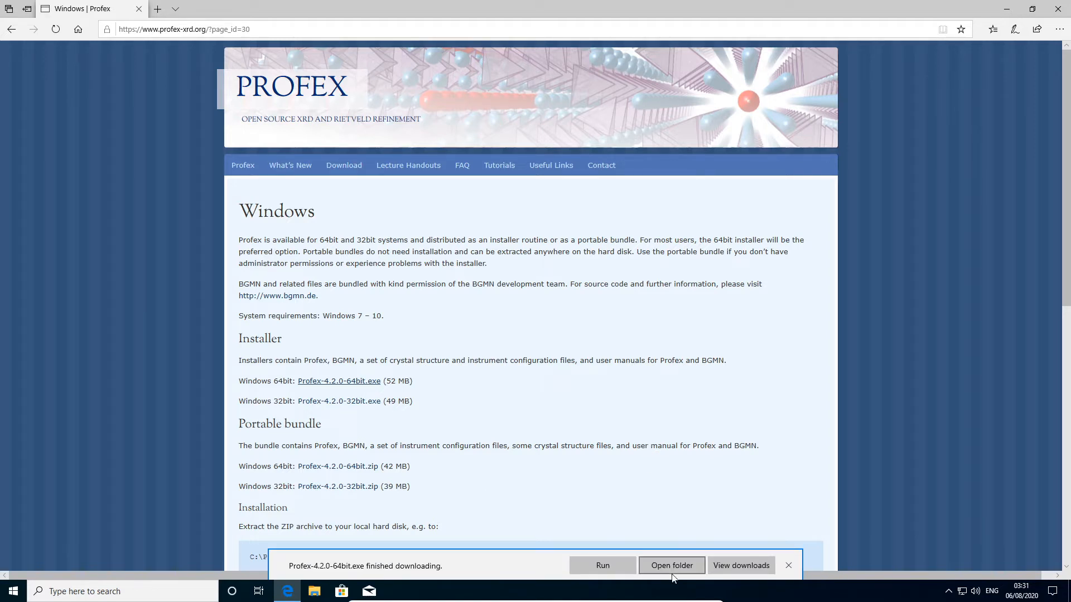
left_click(672, 566)
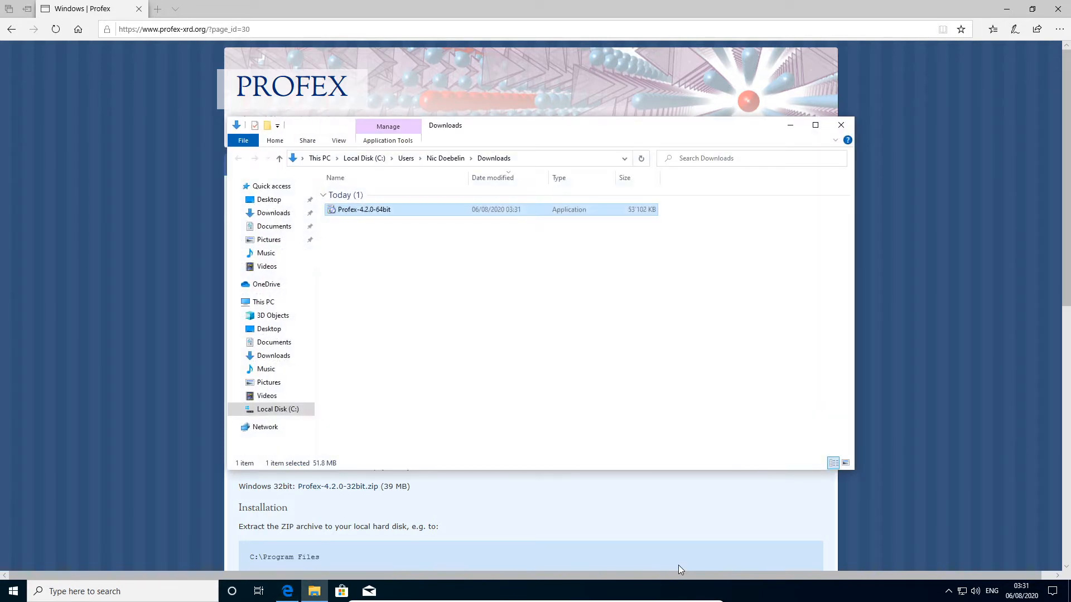
mouse_move(513, 319)
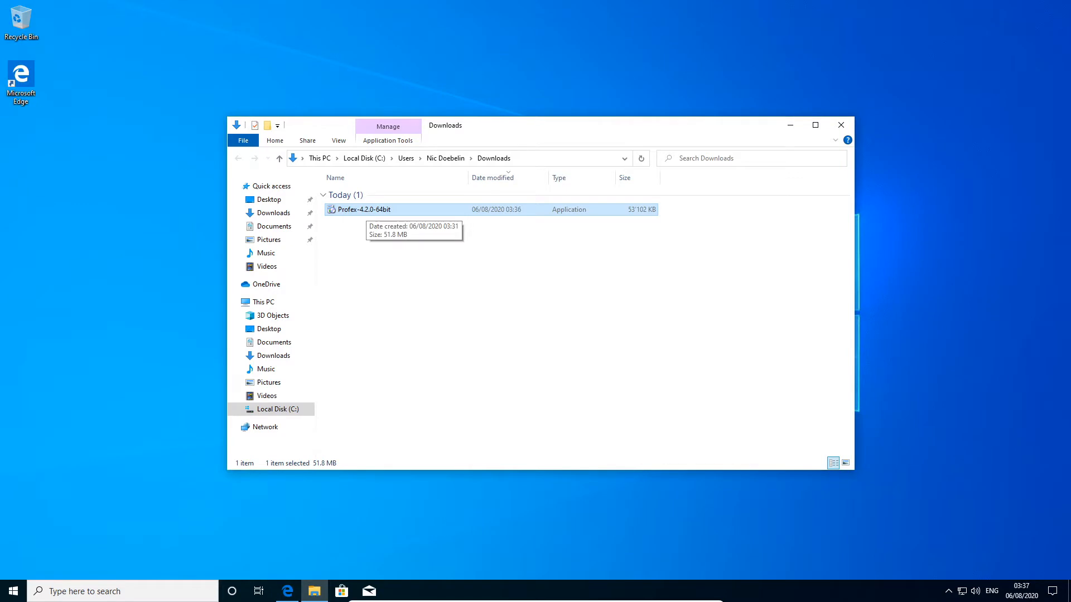
double_click(364, 209)
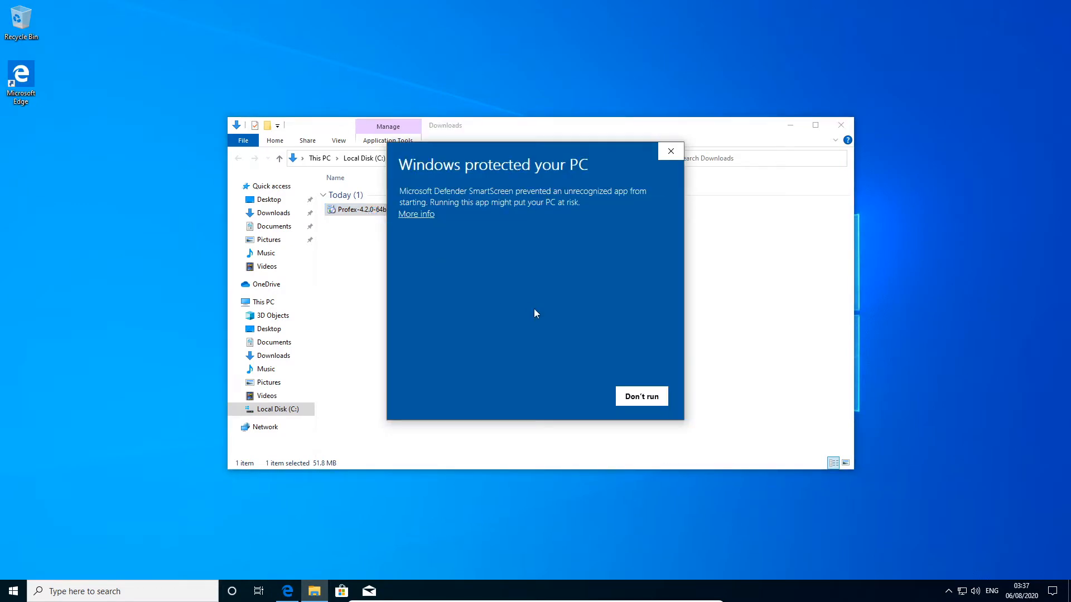
mouse_move(517, 320)
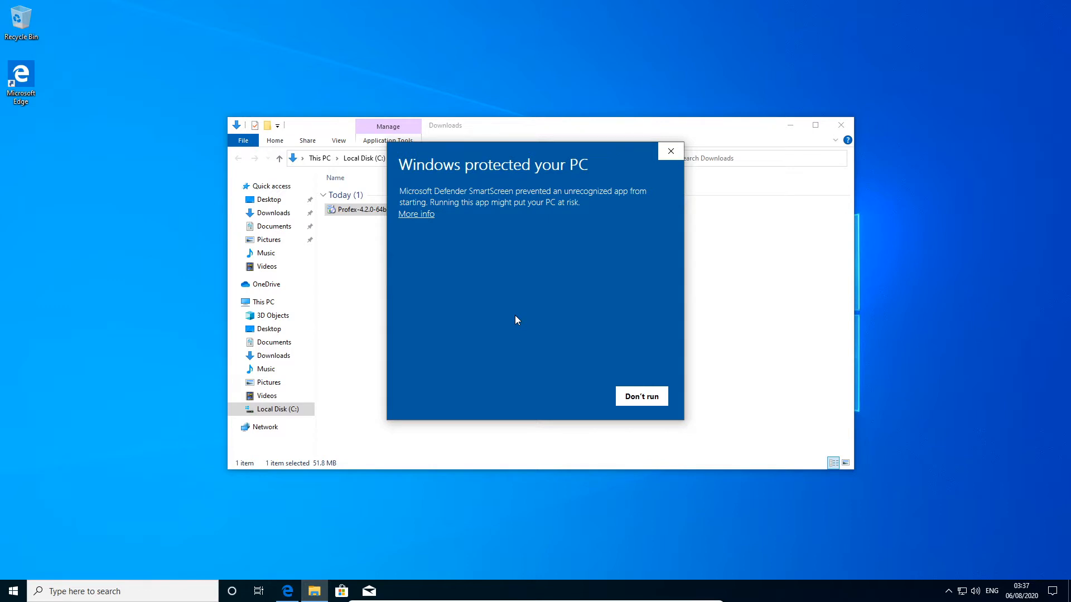
mouse_move(523, 332)
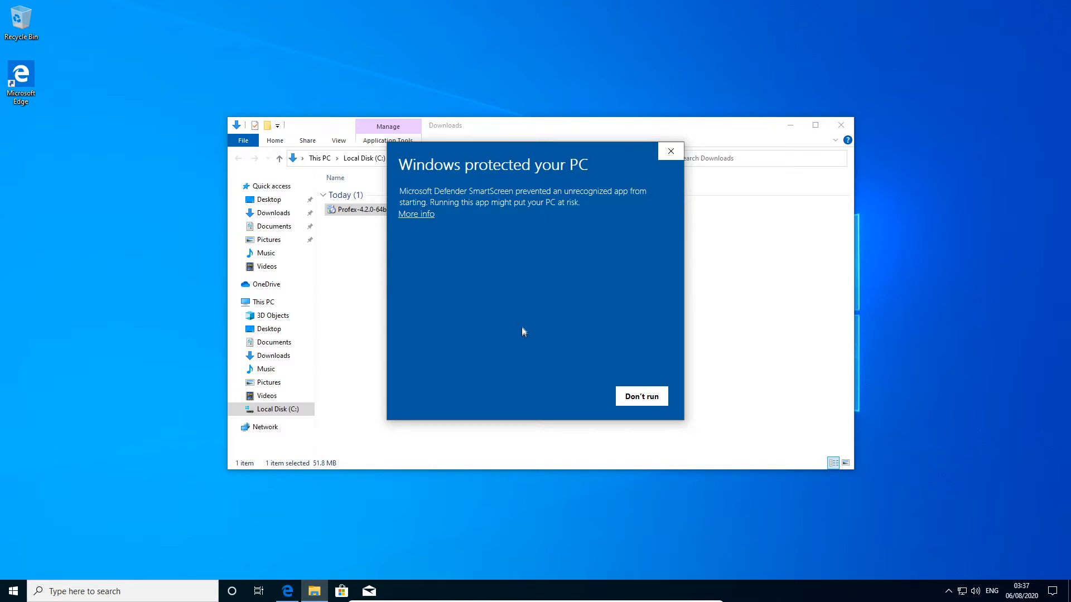
left_click(415, 214)
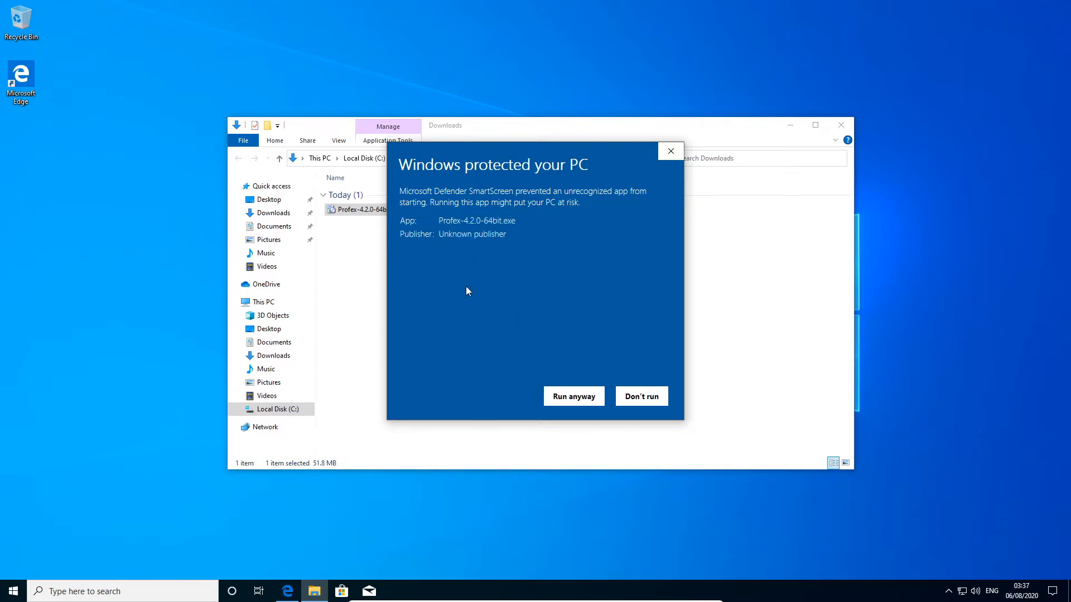
left_click(640, 396)
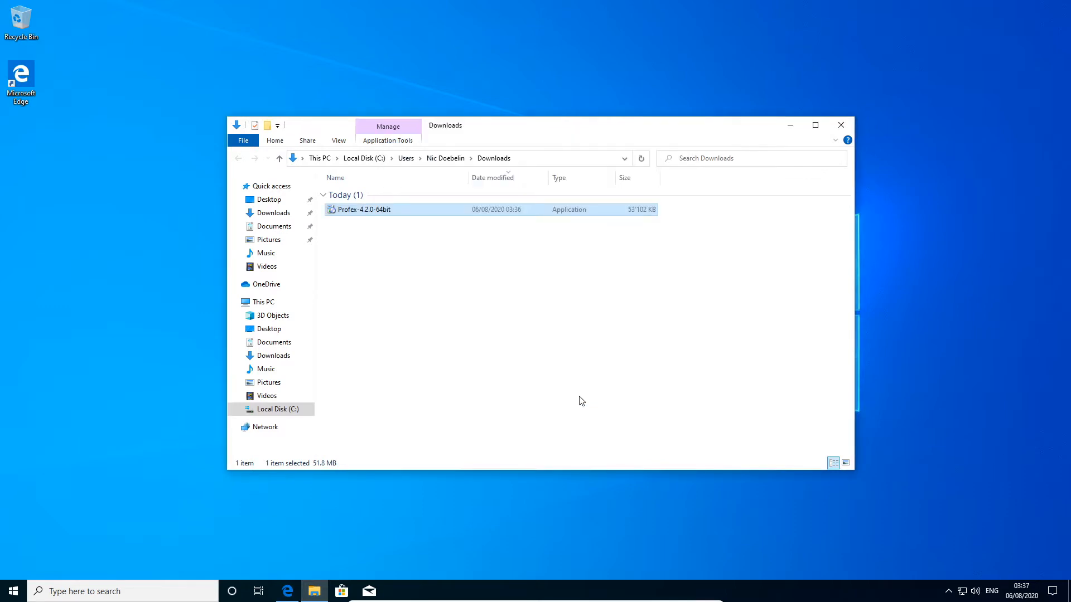
double_click(363, 209)
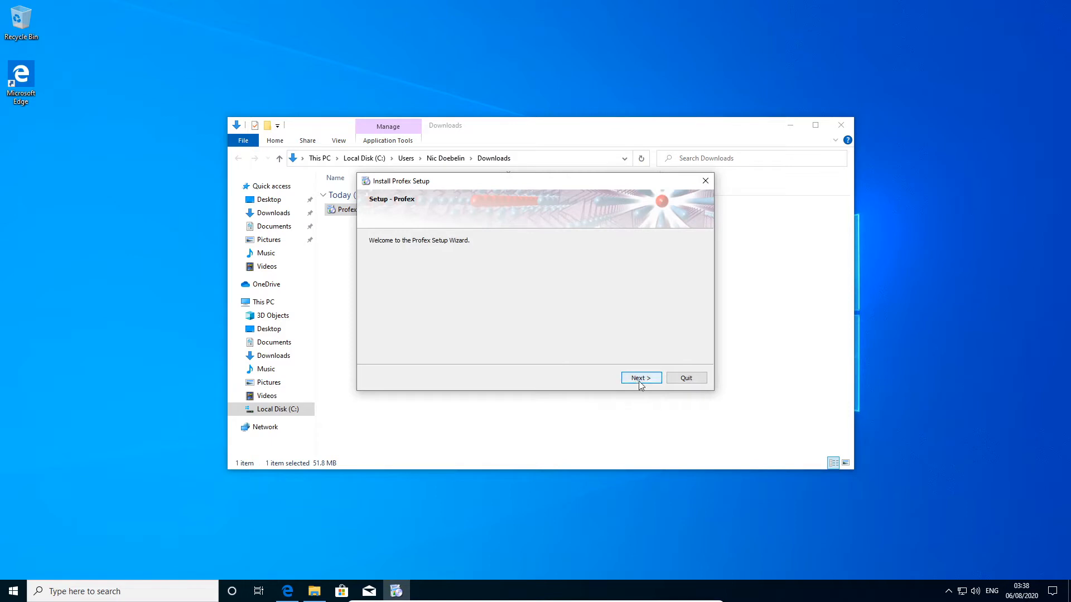
- Install Profex with default folder, components and Start Menu folder, accepting the GPL license and UAC
left_click(640, 378)
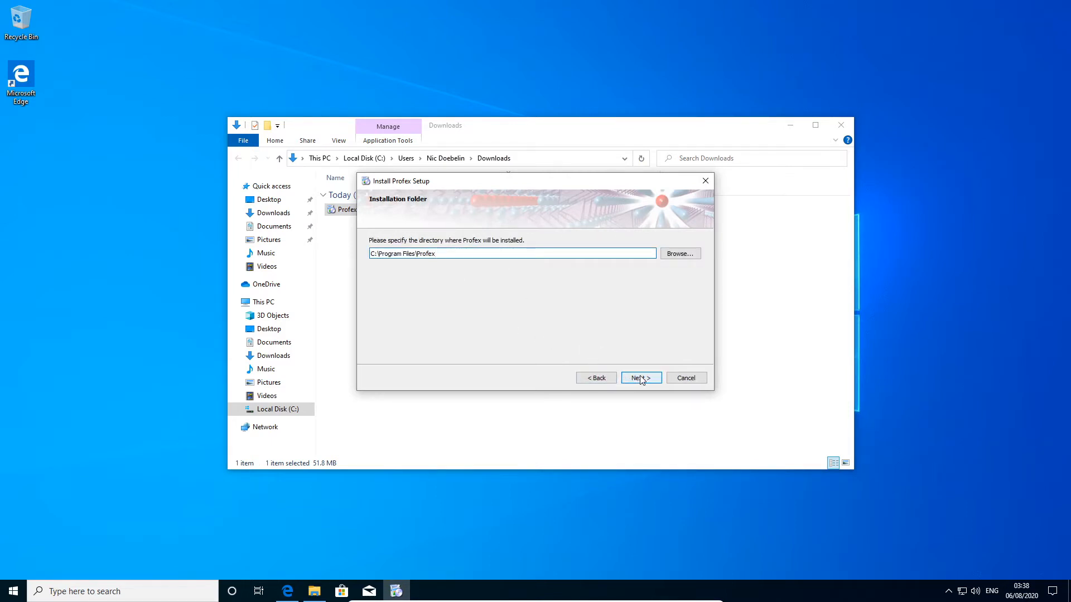
left_click(640, 378)
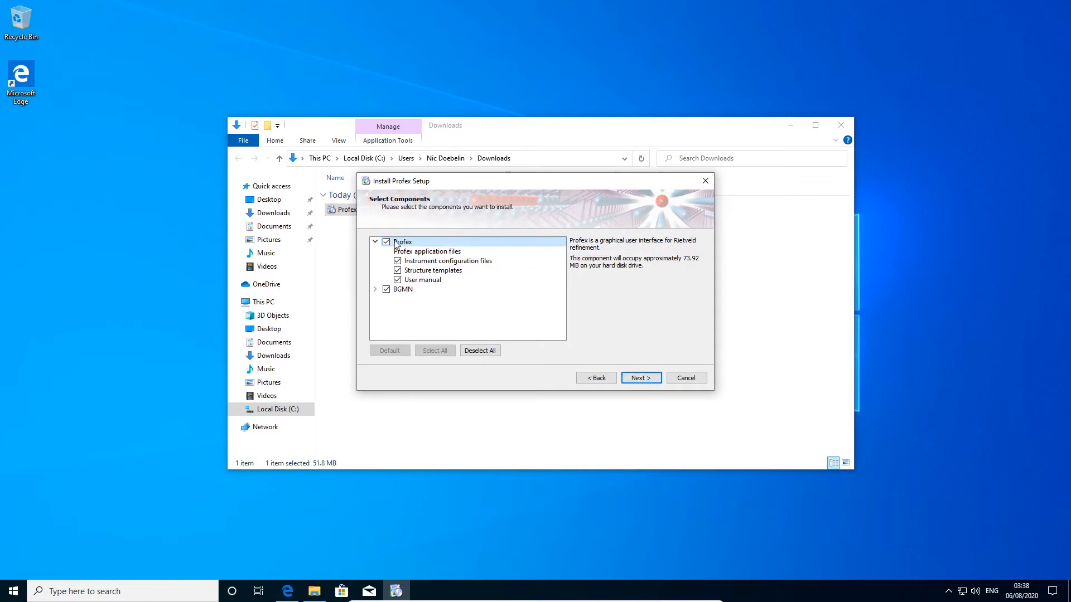
mouse_move(467, 246)
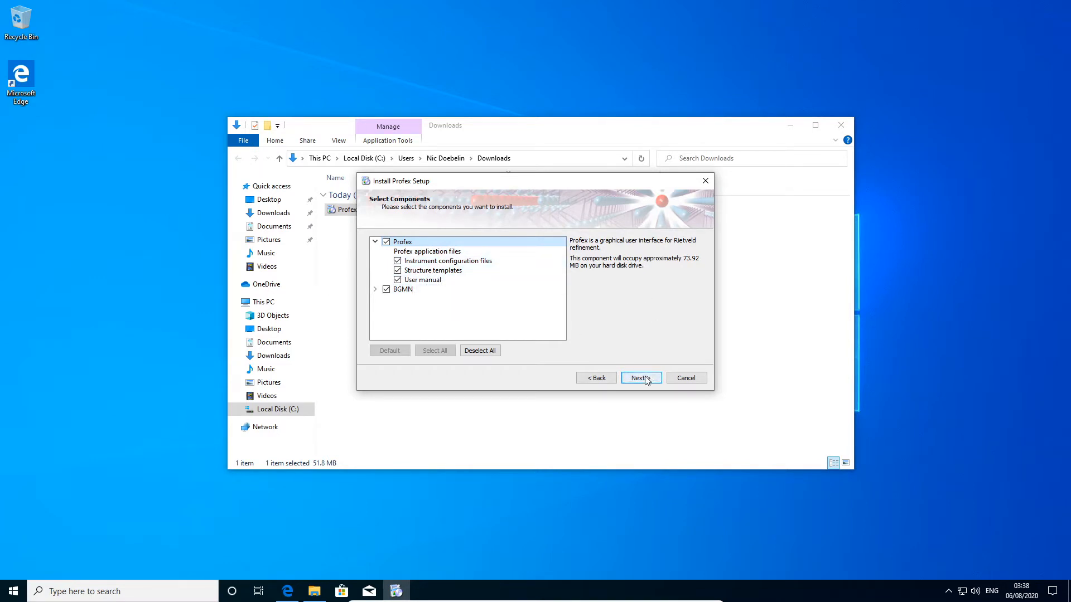
left_click(640, 378)
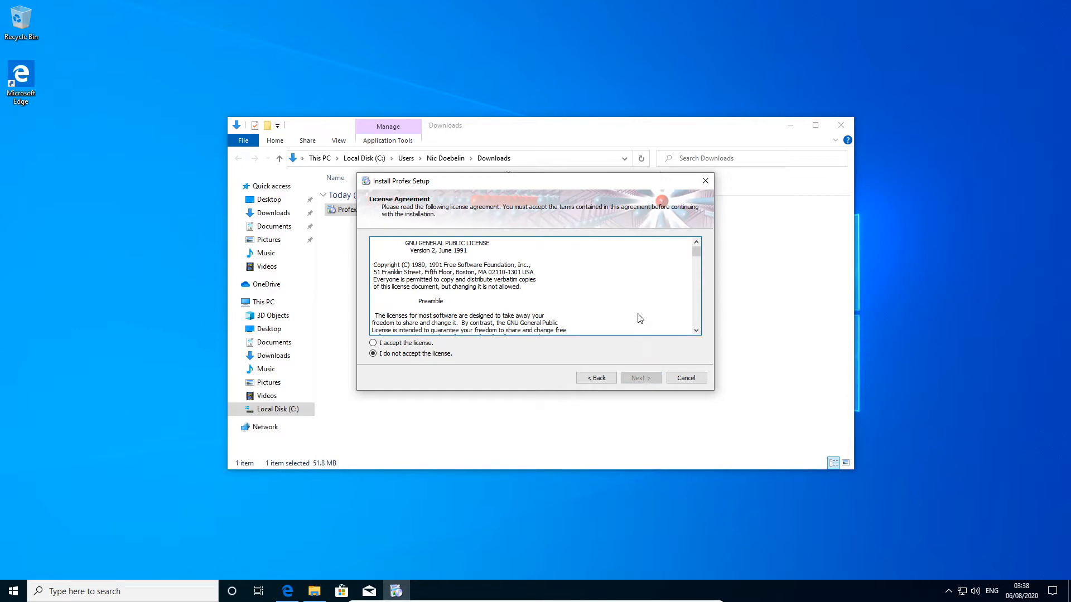
left_click(374, 343)
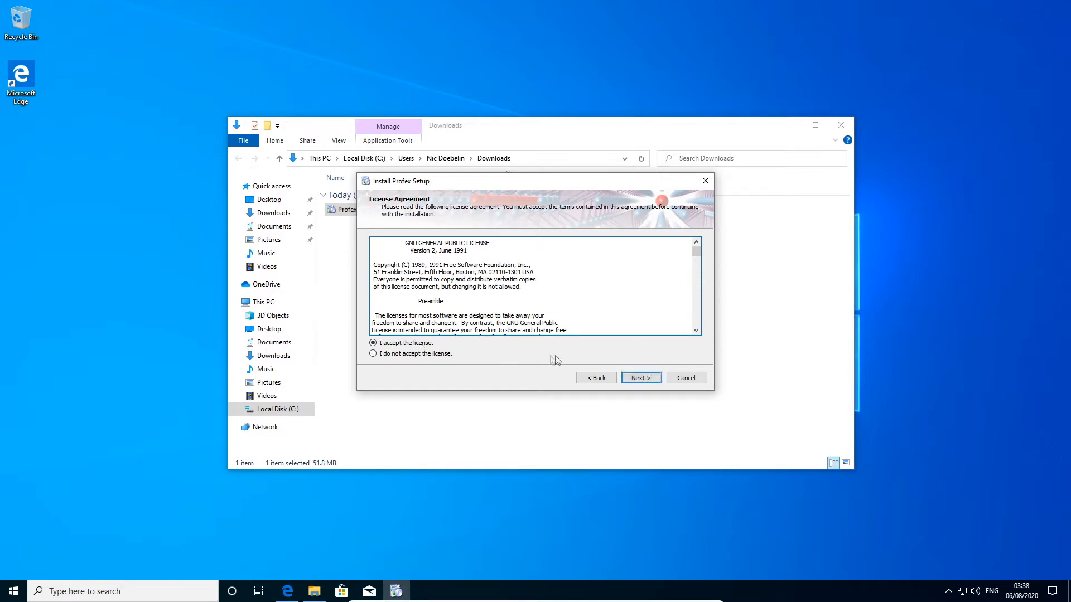
left_click(640, 378)
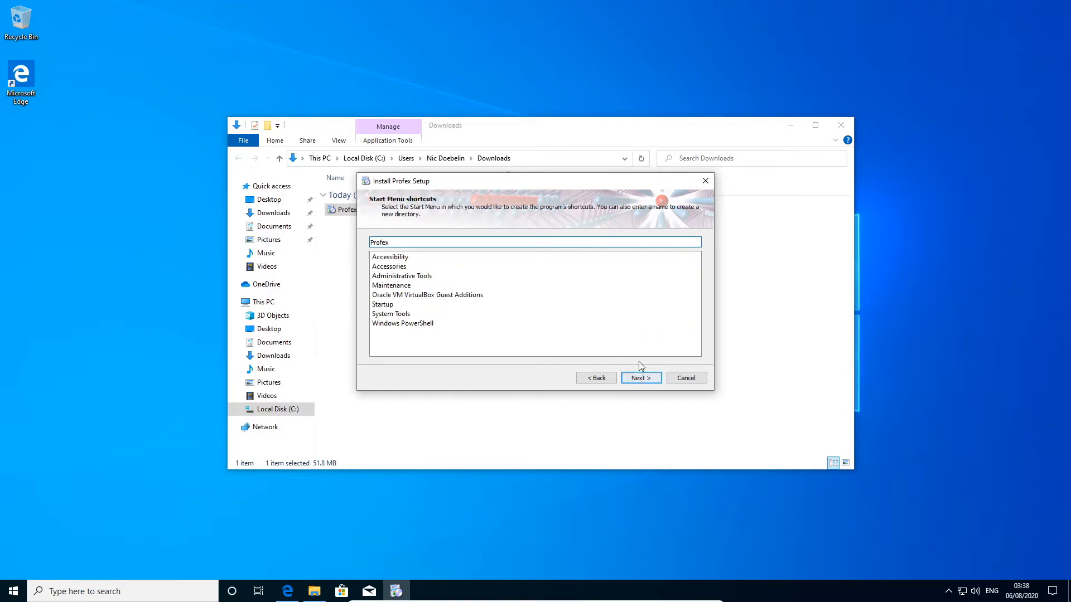
left_click(640, 378)
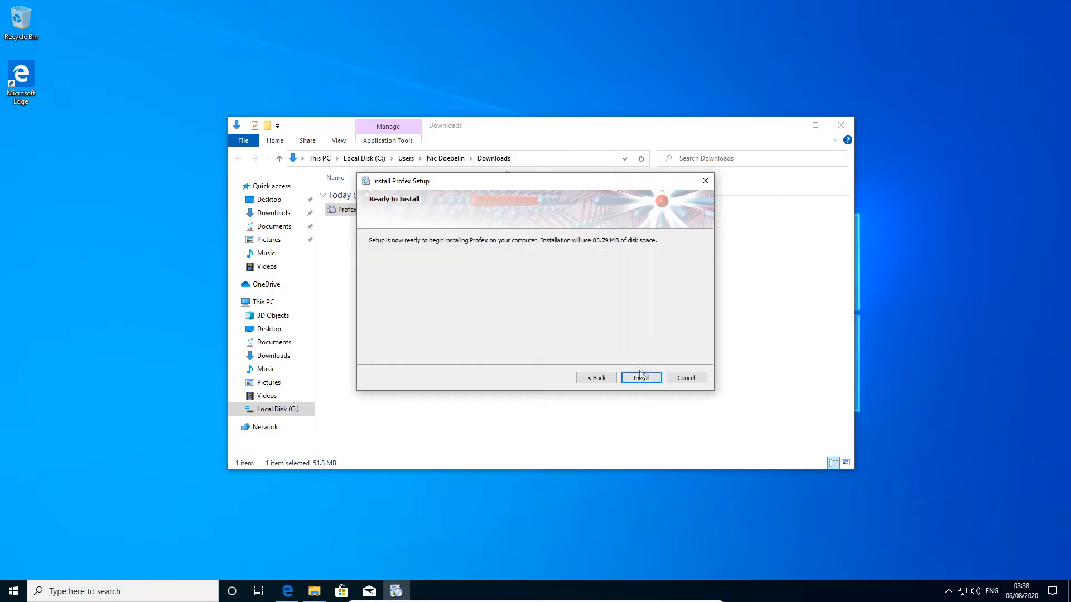
left_click(640, 378)
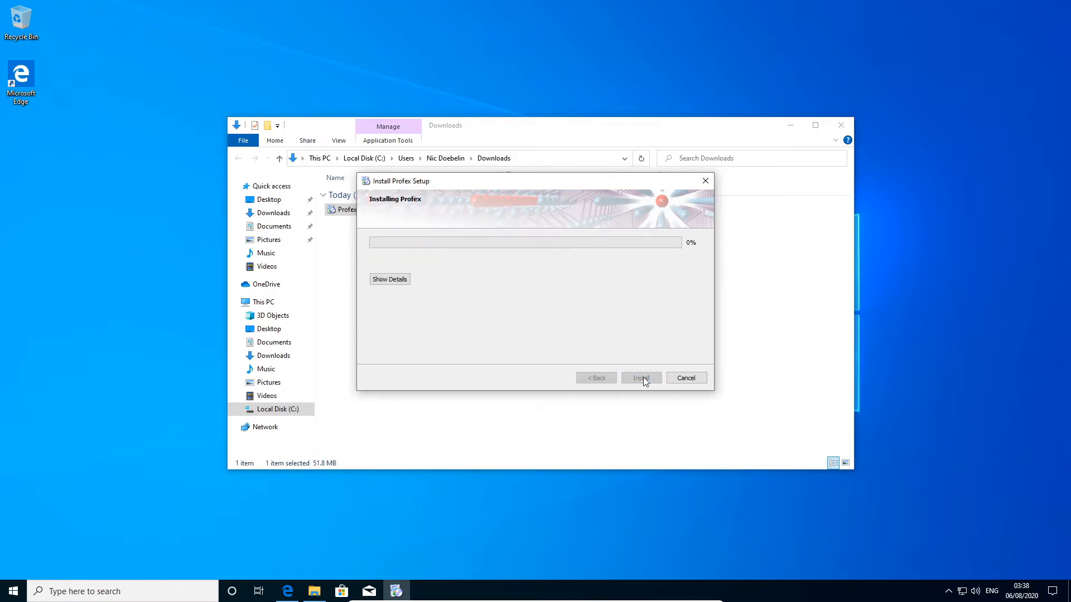
left_click(640, 378)
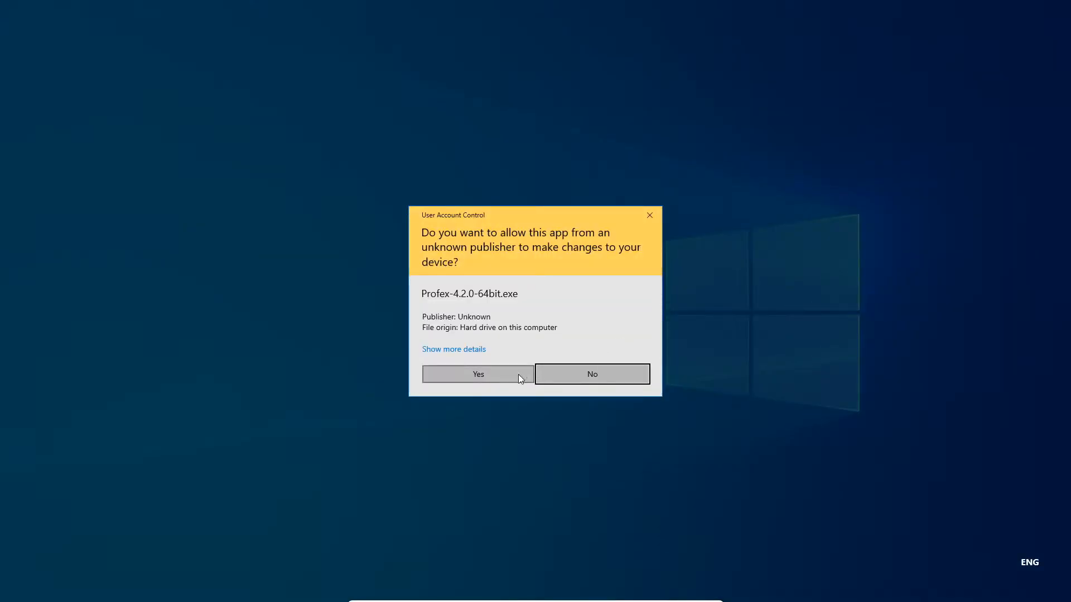
left_click(477, 374)
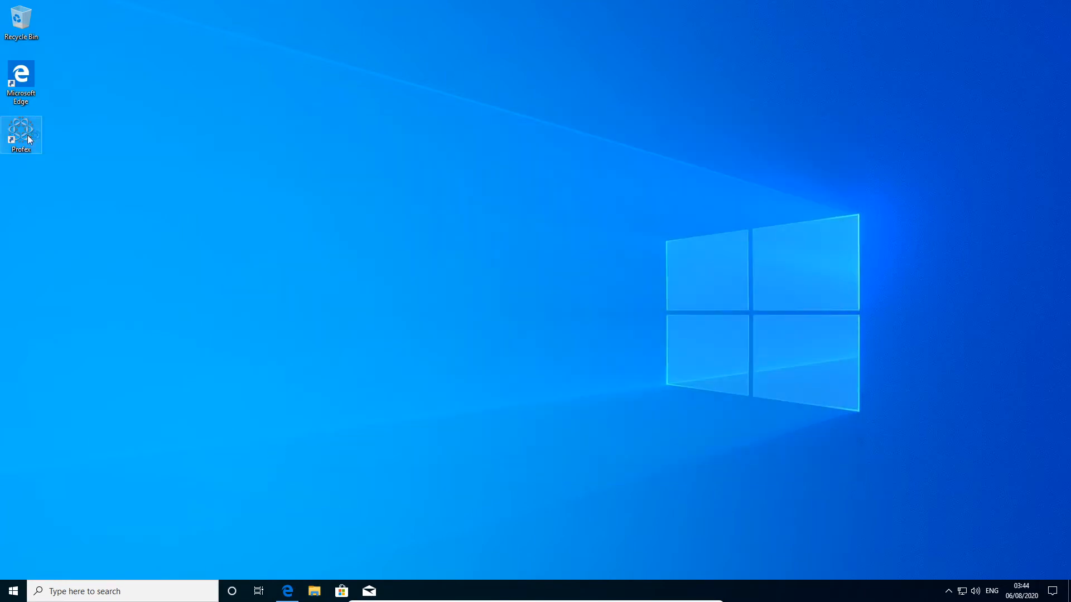
- Launch Profex from the desktop, accept BGMN auto-configuration and structure repository indexing
double_click(21, 134)
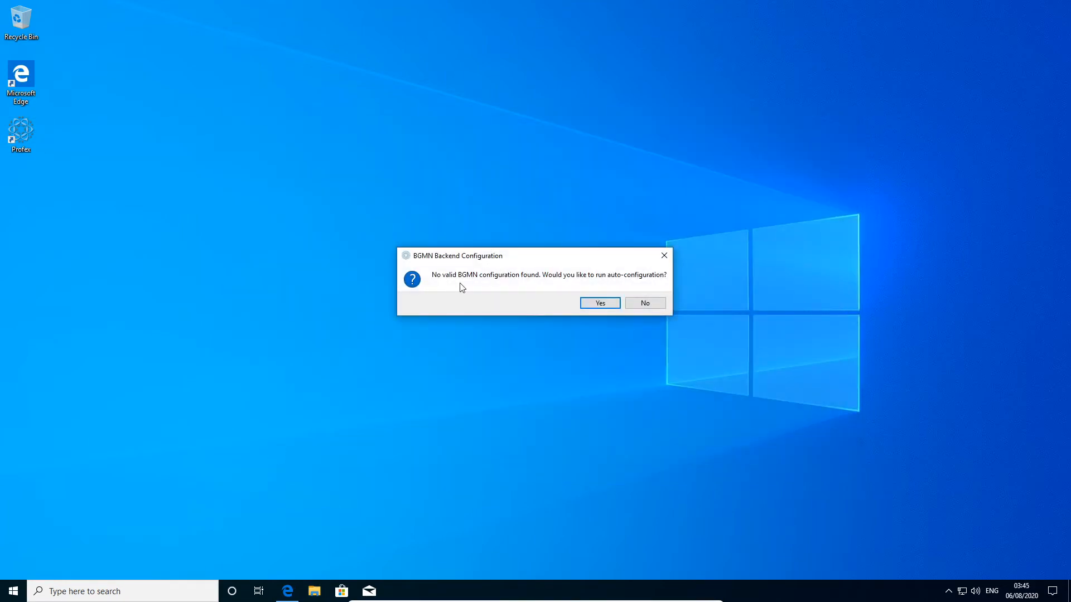
mouse_move(529, 284)
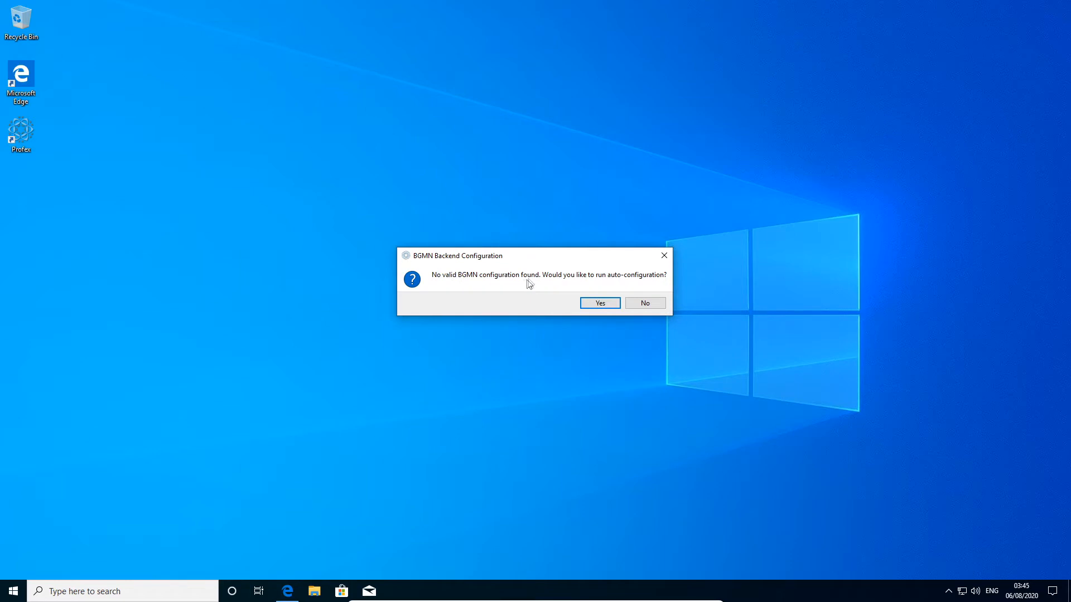
mouse_move(547, 268)
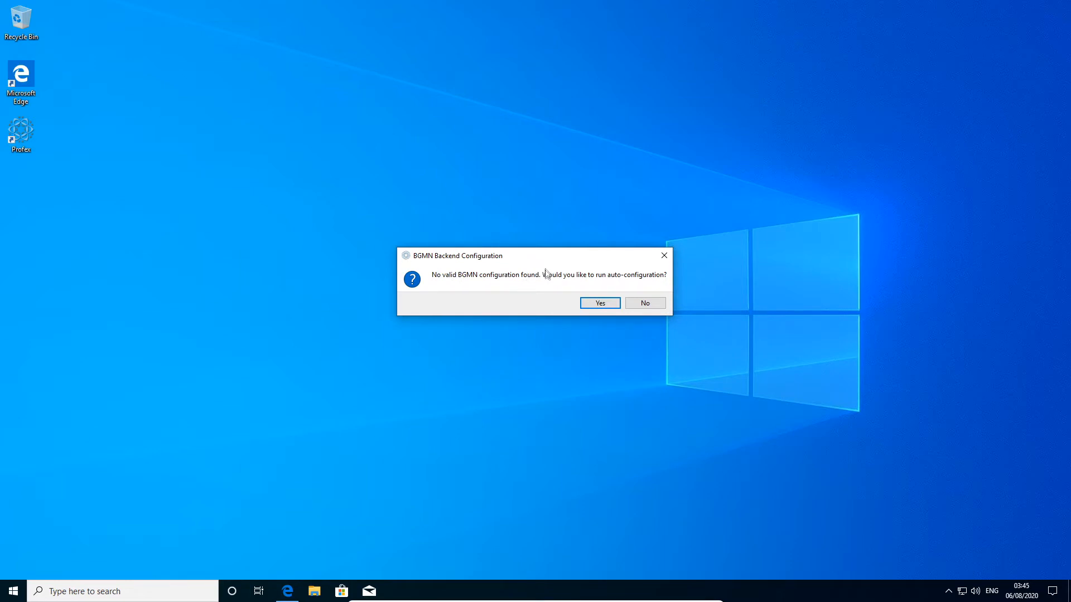
mouse_move(566, 287)
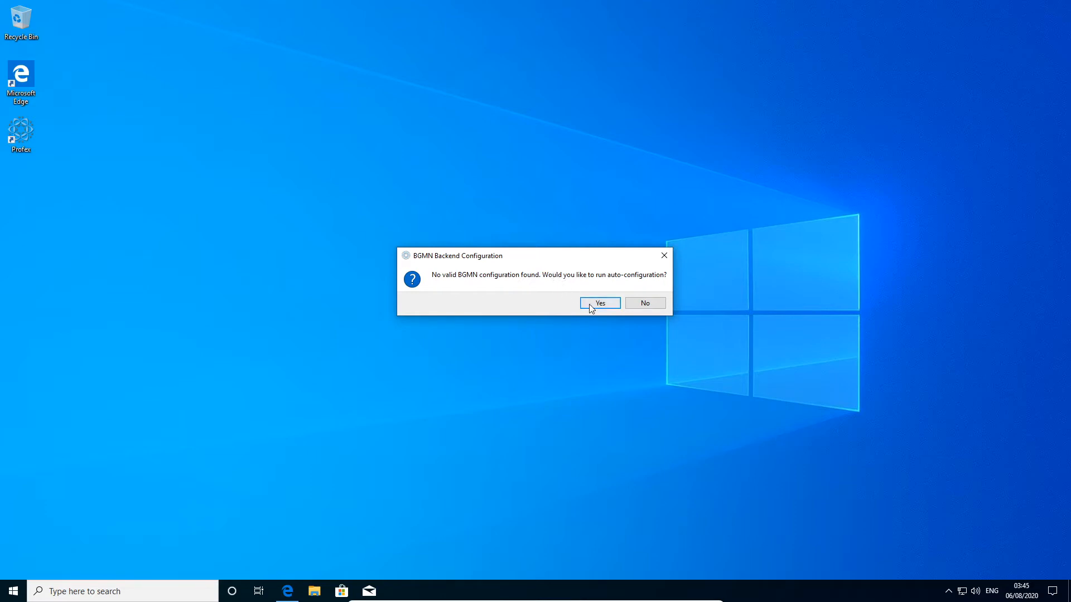
left_click(599, 303)
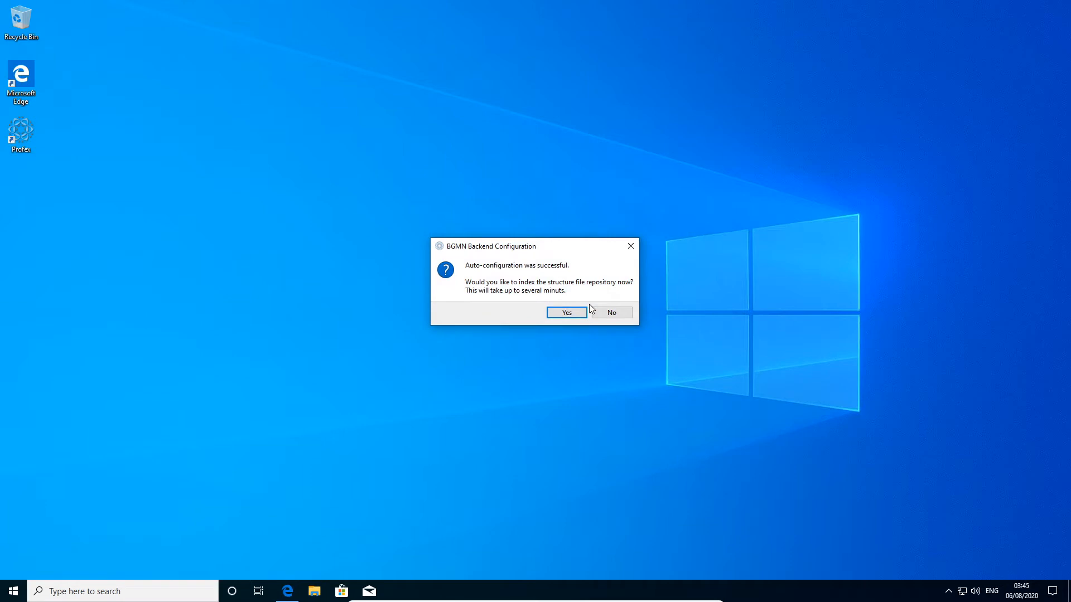
mouse_move(559, 265)
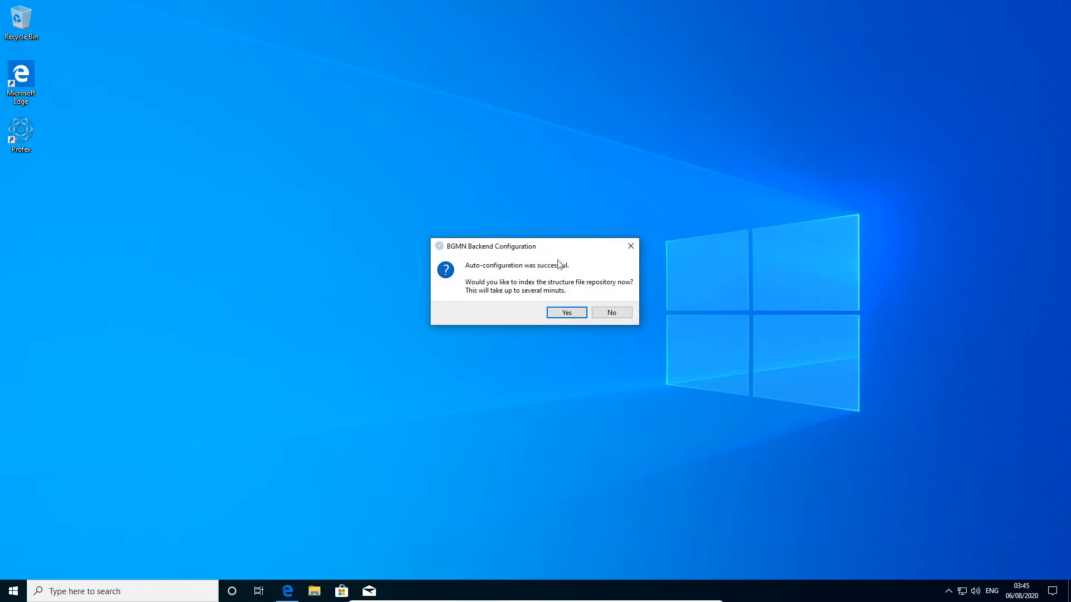
mouse_move(497, 299)
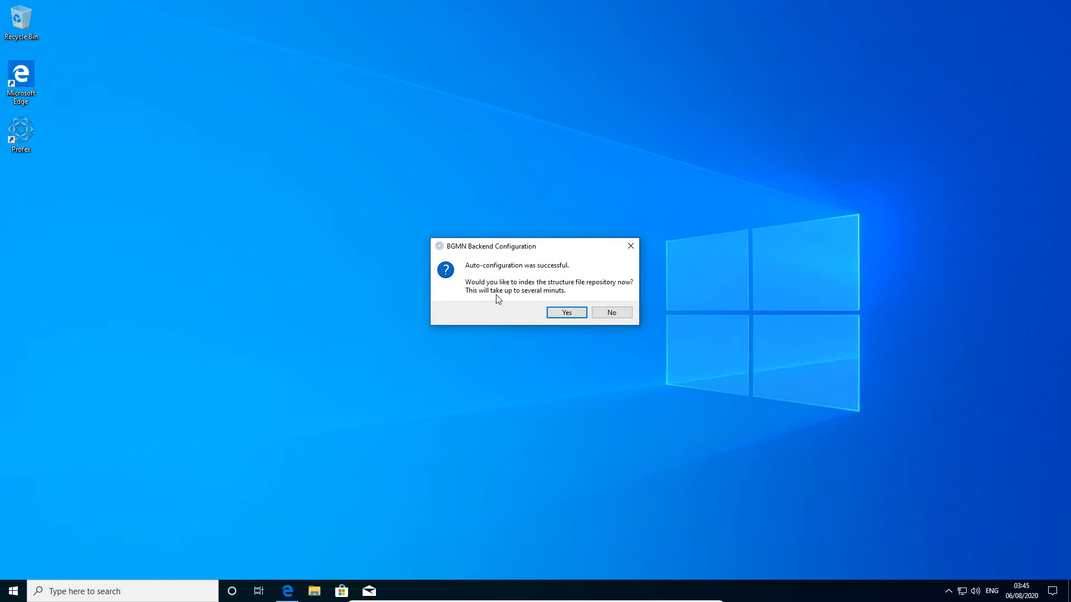
mouse_move(487, 299)
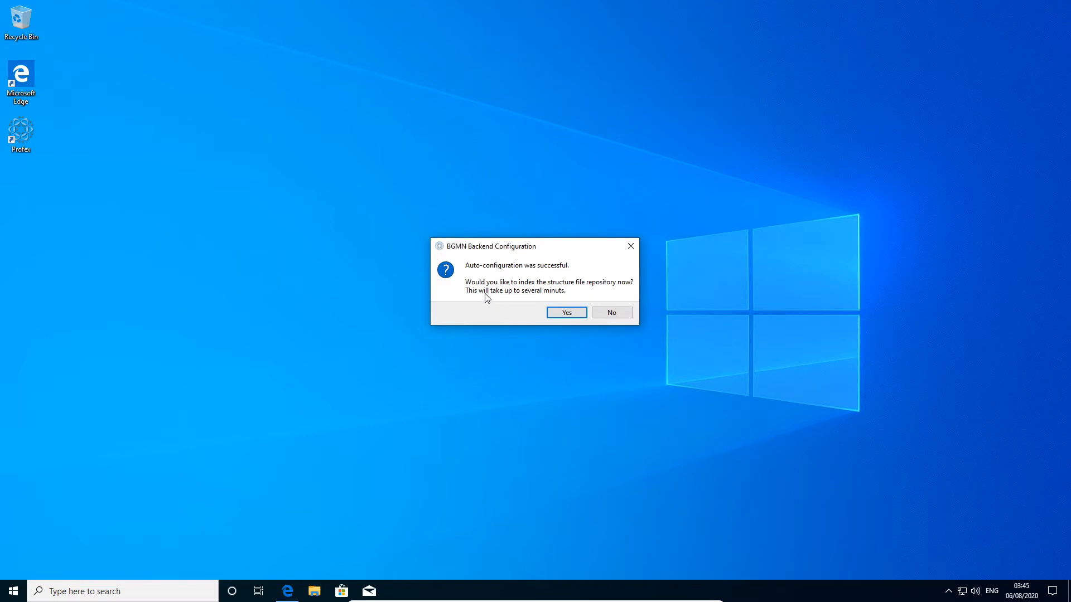
mouse_move(558, 277)
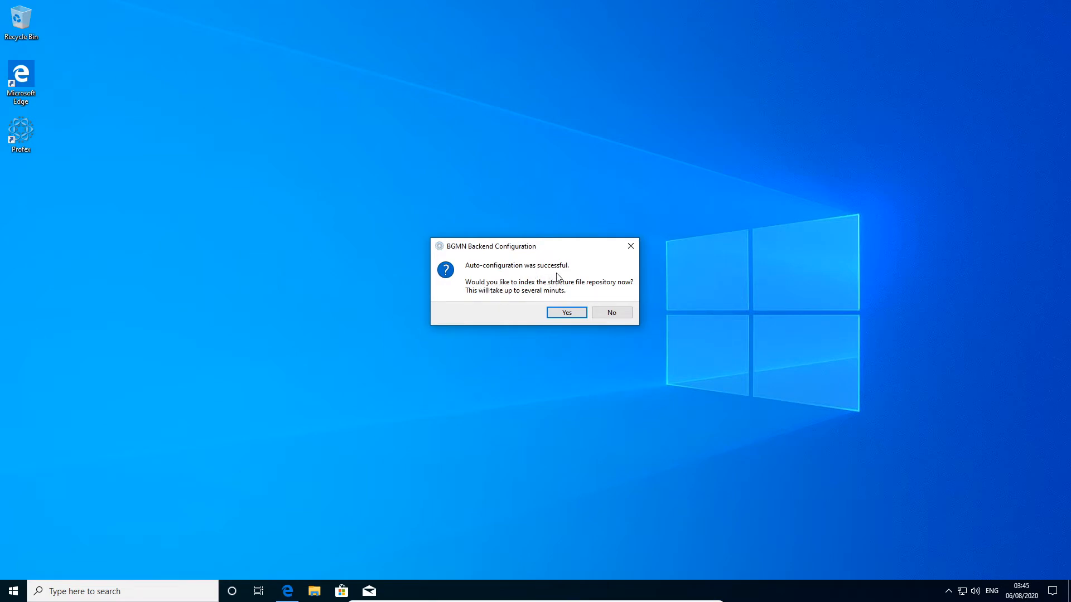
mouse_move(559, 283)
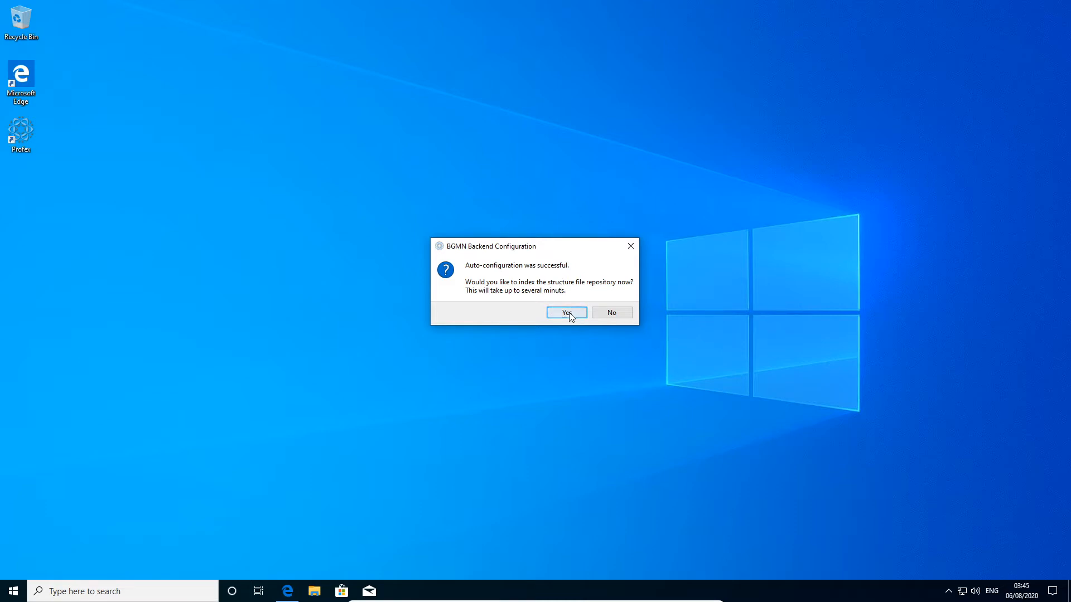
left_click(565, 312)
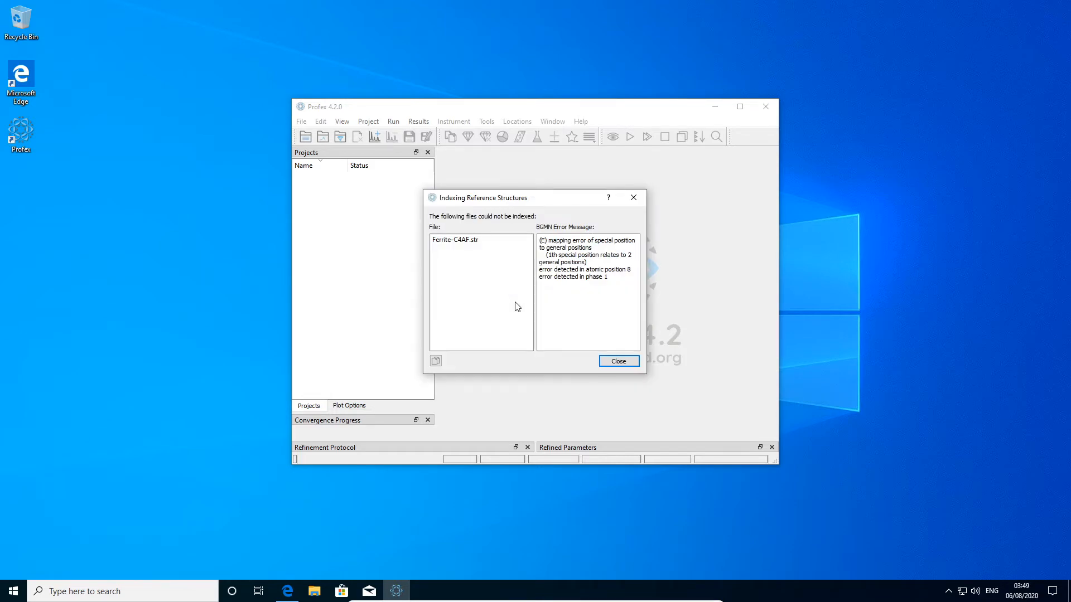
mouse_move(578, 295)
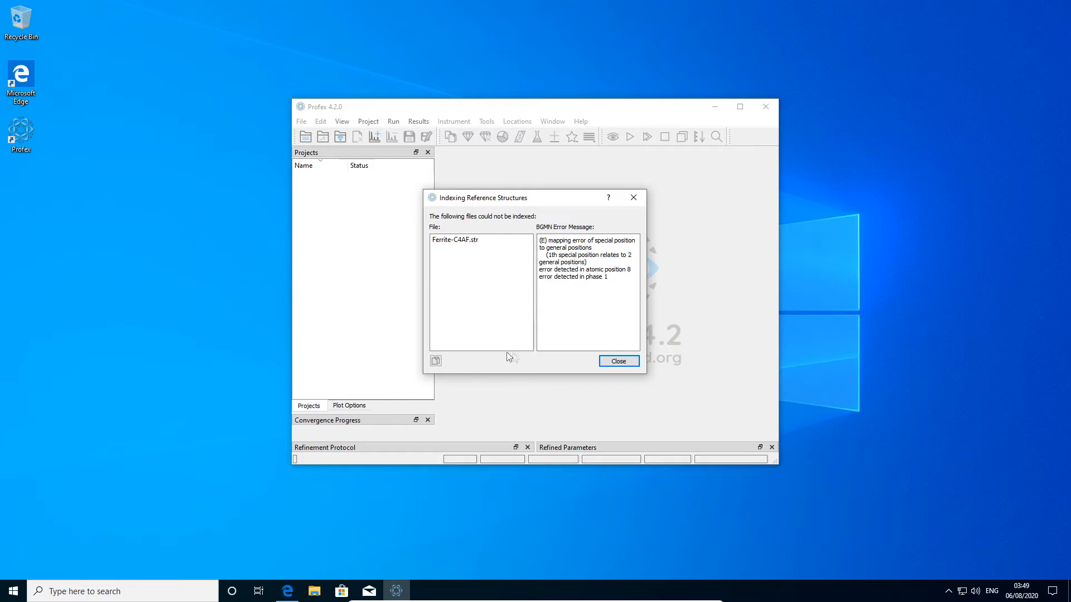
mouse_move(459, 226)
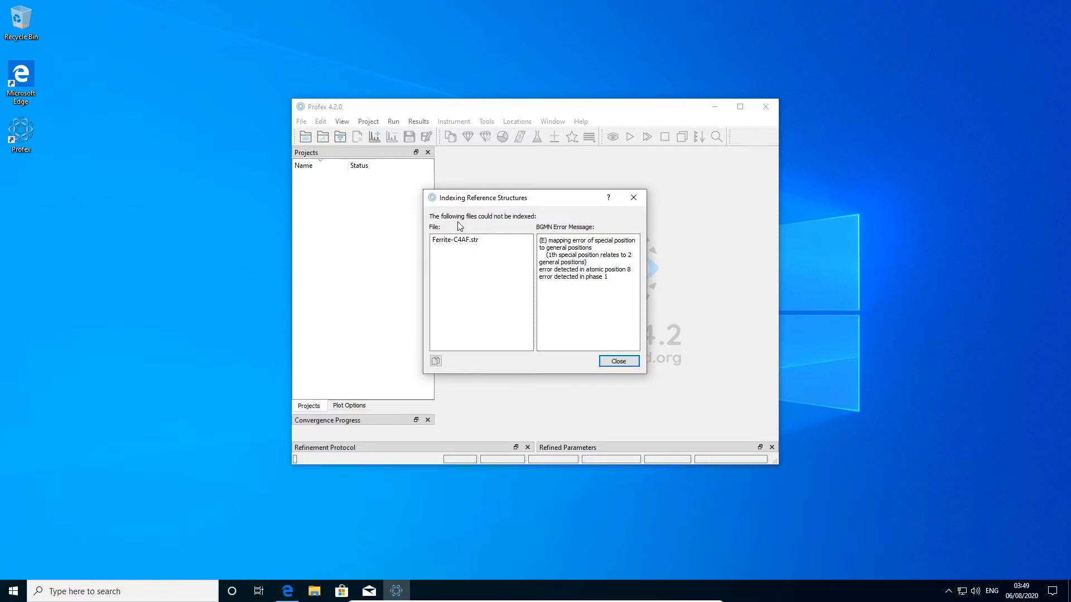
mouse_move(498, 243)
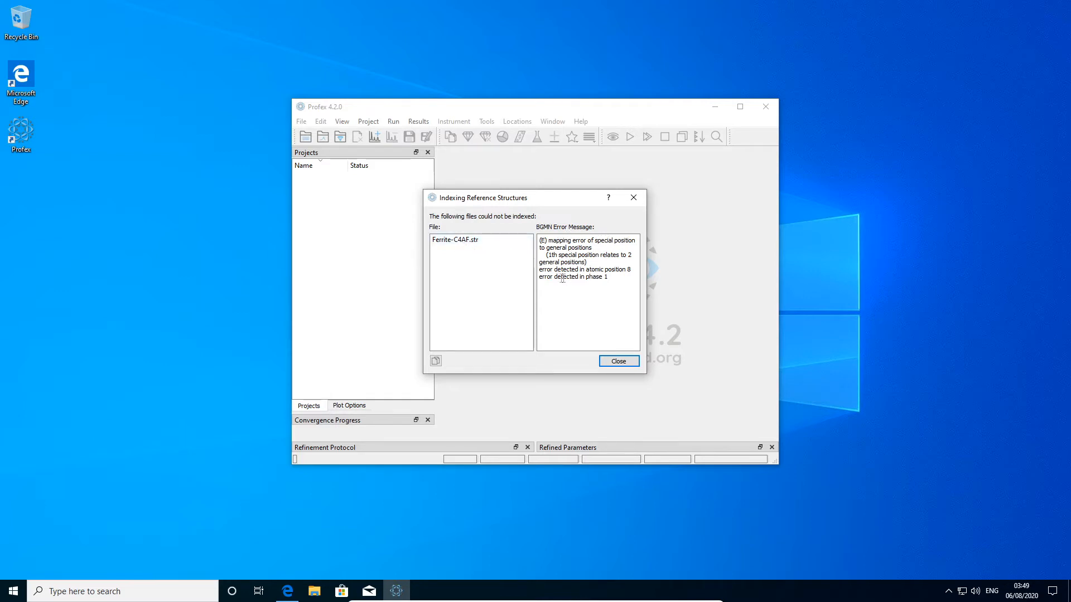
mouse_move(617, 361)
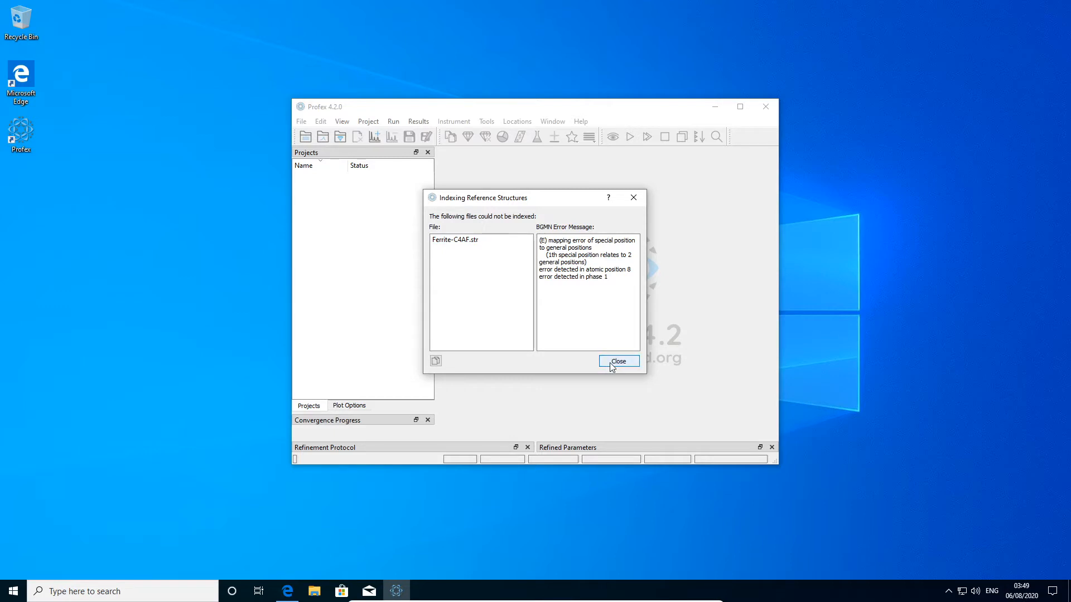
- Close the indexing report listing Ferrite-C4AF.str as not indexable
left_click(617, 361)
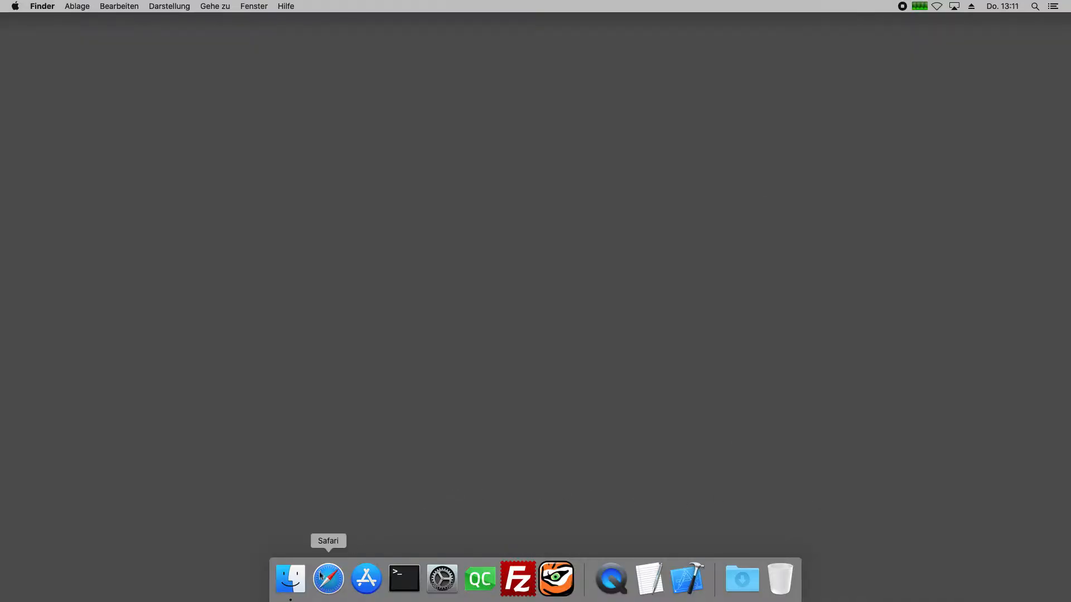
- In Safari, download Profex-4.2.0.dmg.zip from the OS X download page and close the window
left_click(328, 579)
type("prof")
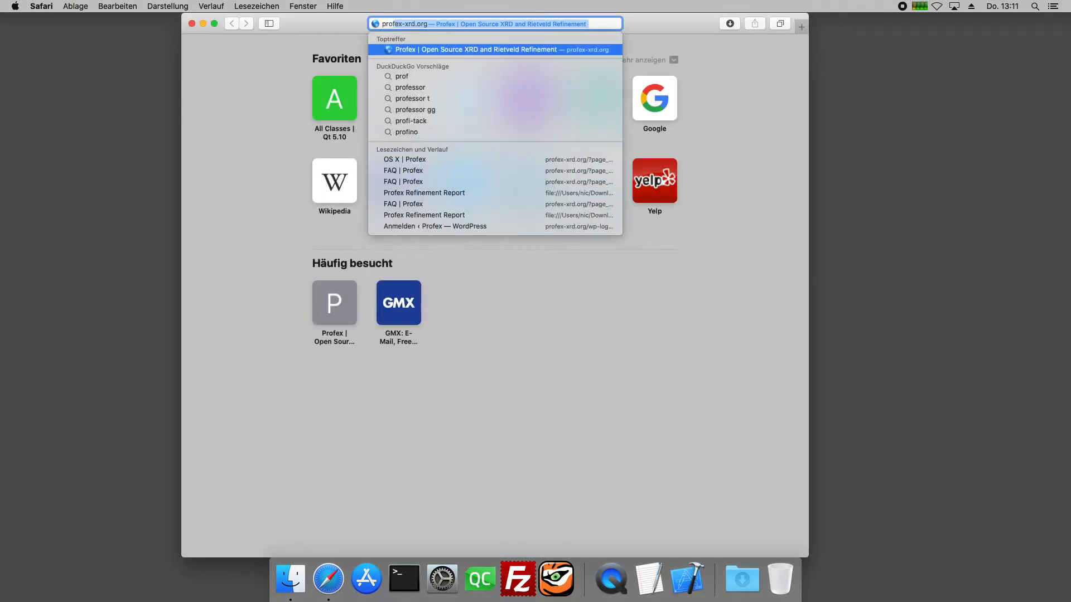
left_click(500, 49)
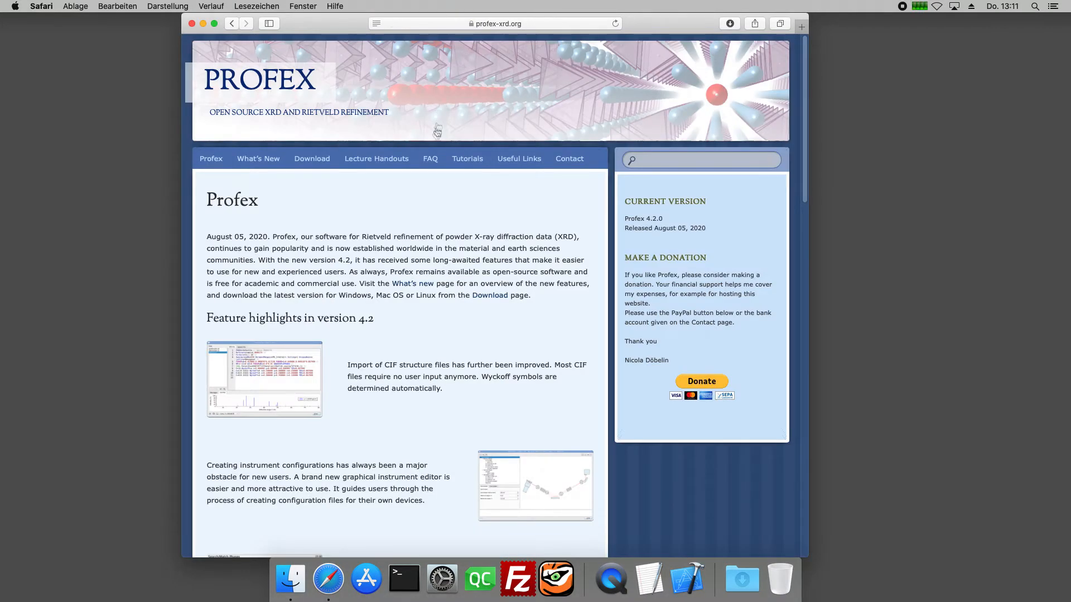
left_click(311, 159)
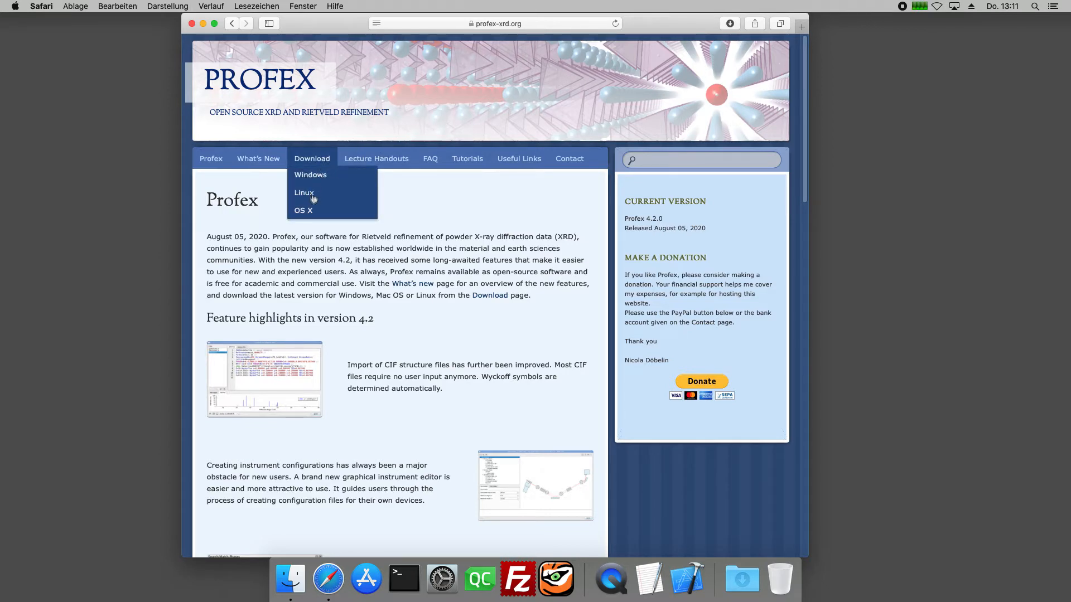
left_click(303, 211)
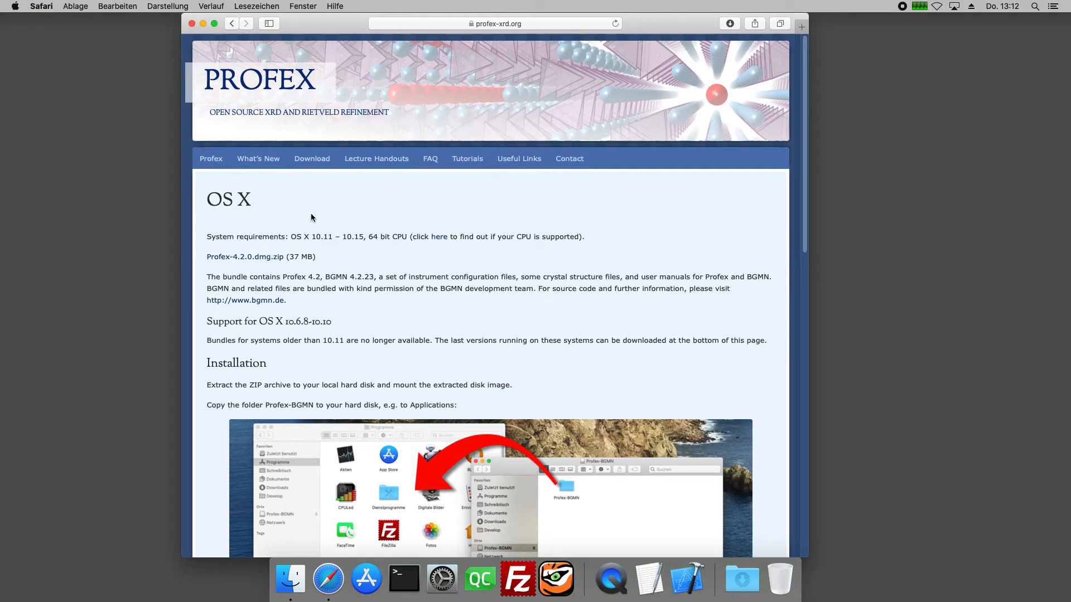
mouse_move(244, 259)
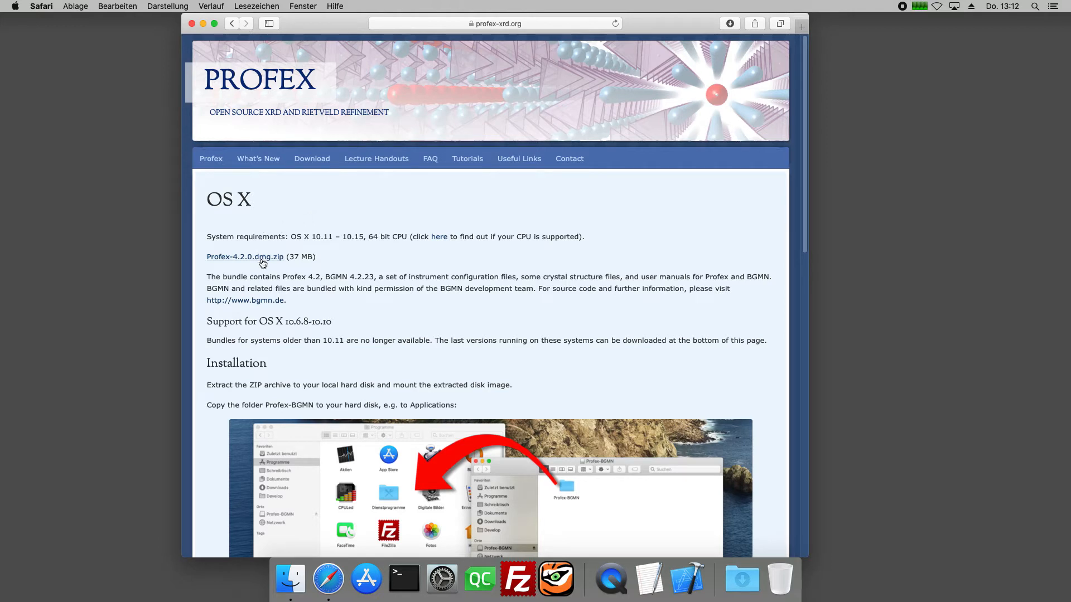
left_click(244, 256)
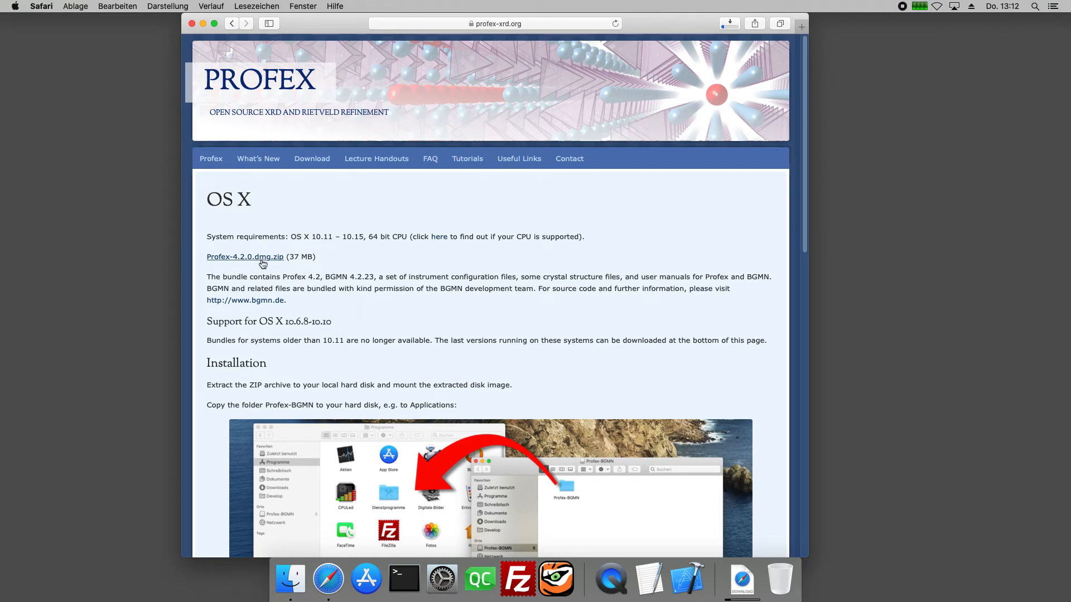
mouse_move(391, 280)
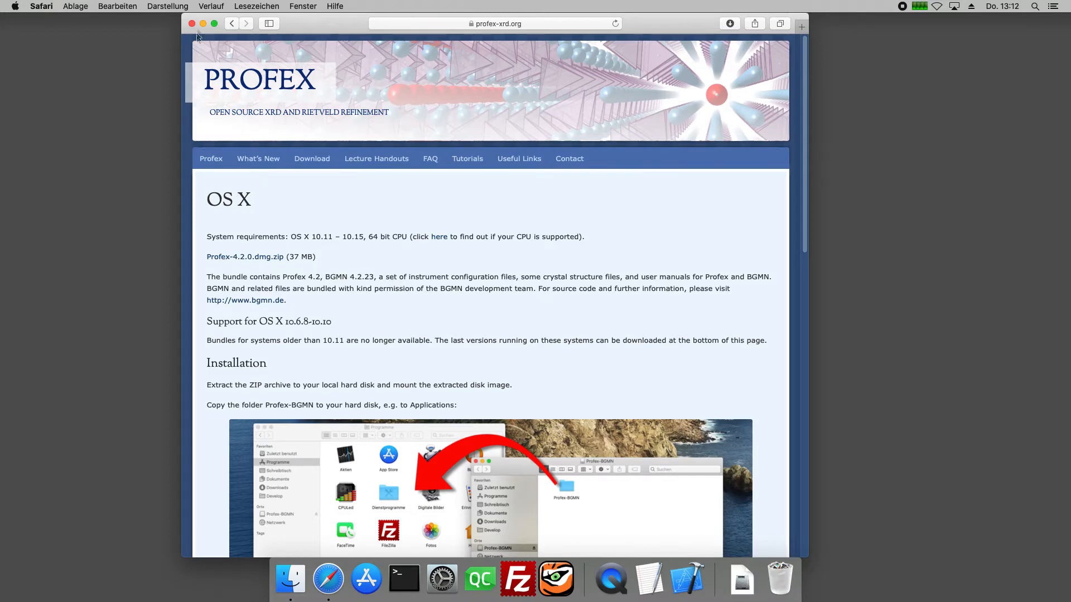
left_click(203, 24)
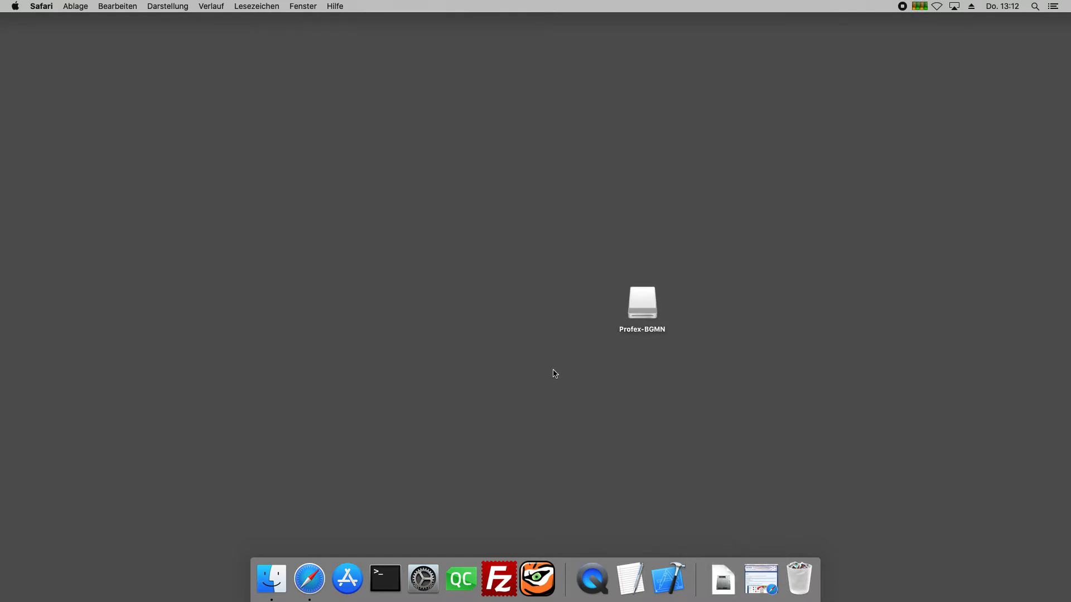
- Open the Profex-BGMN disk image and the Applications folder from the Go menu
left_click(641, 304)
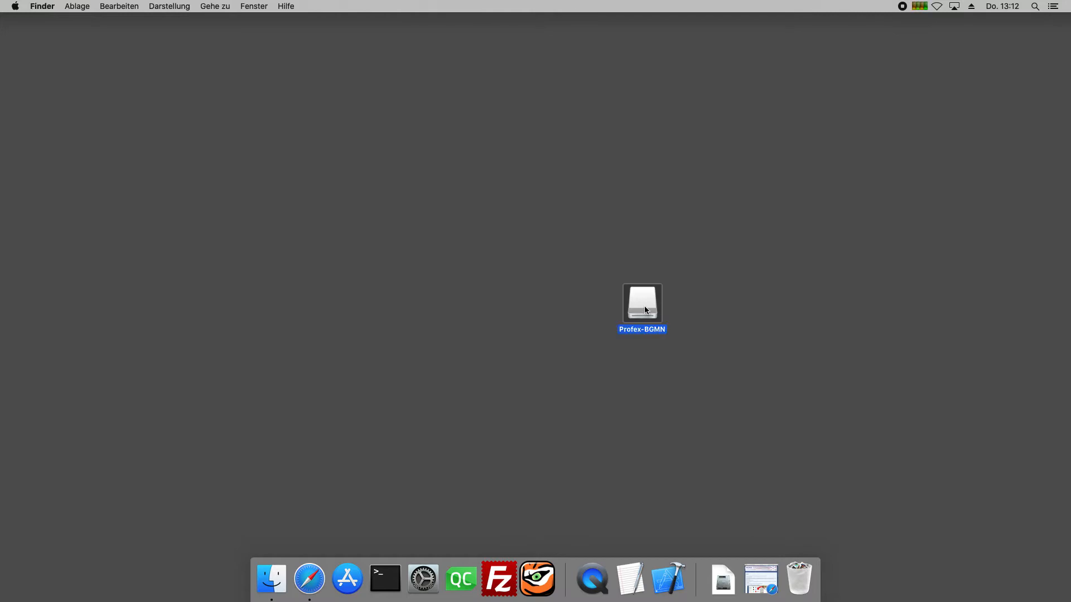
double_click(640, 302)
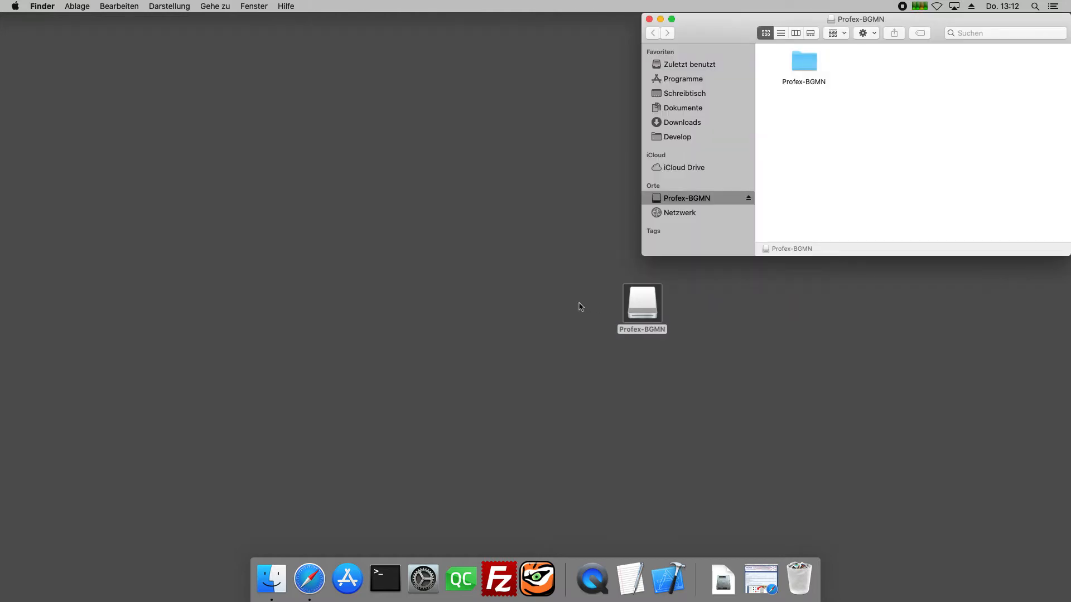
left_click(641, 302)
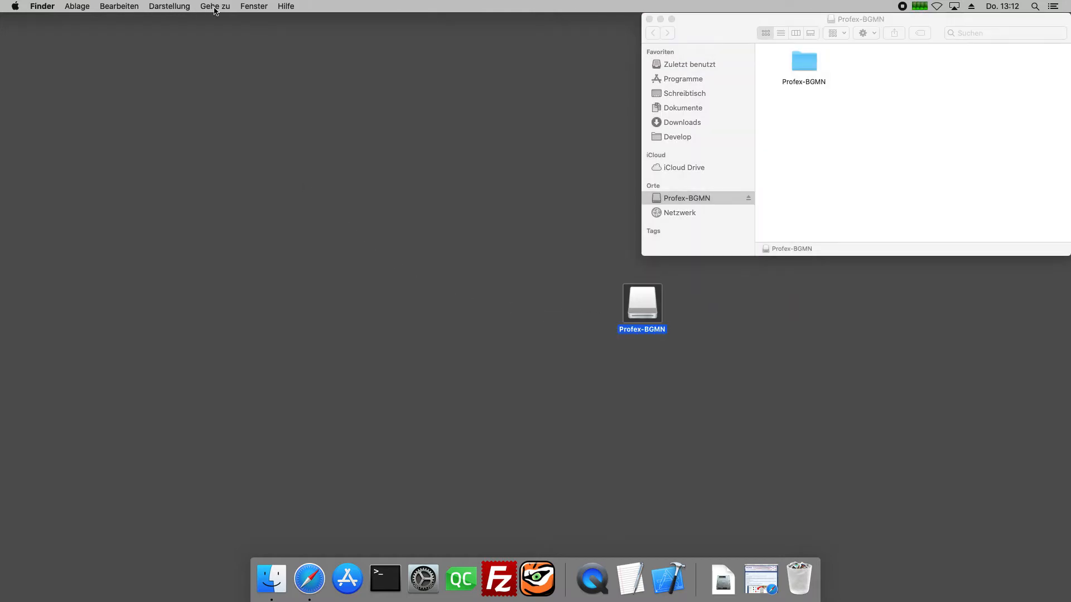
left_click(214, 6)
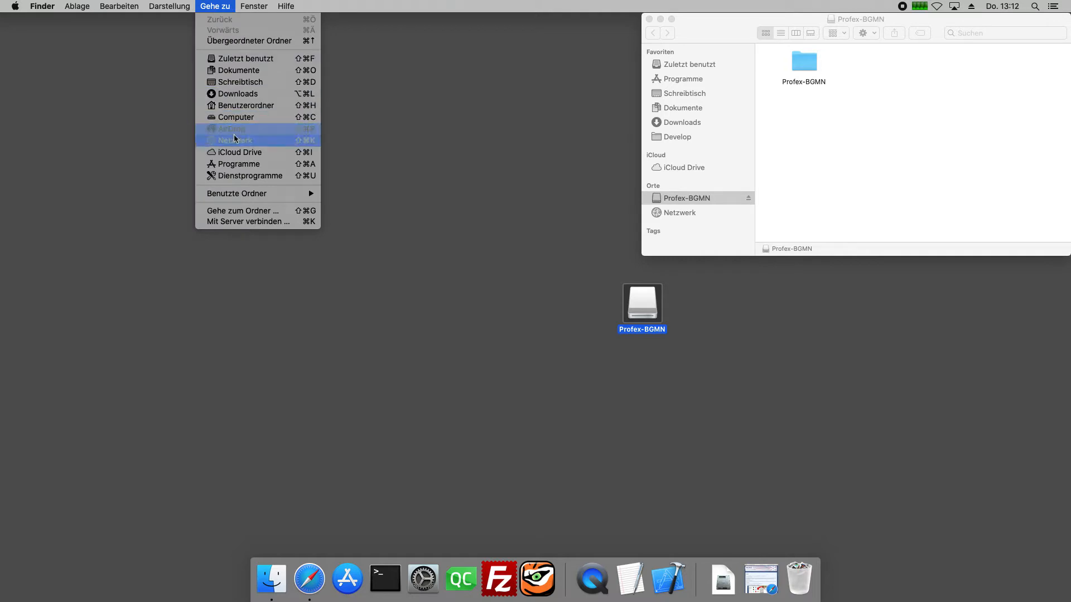
left_click(240, 164)
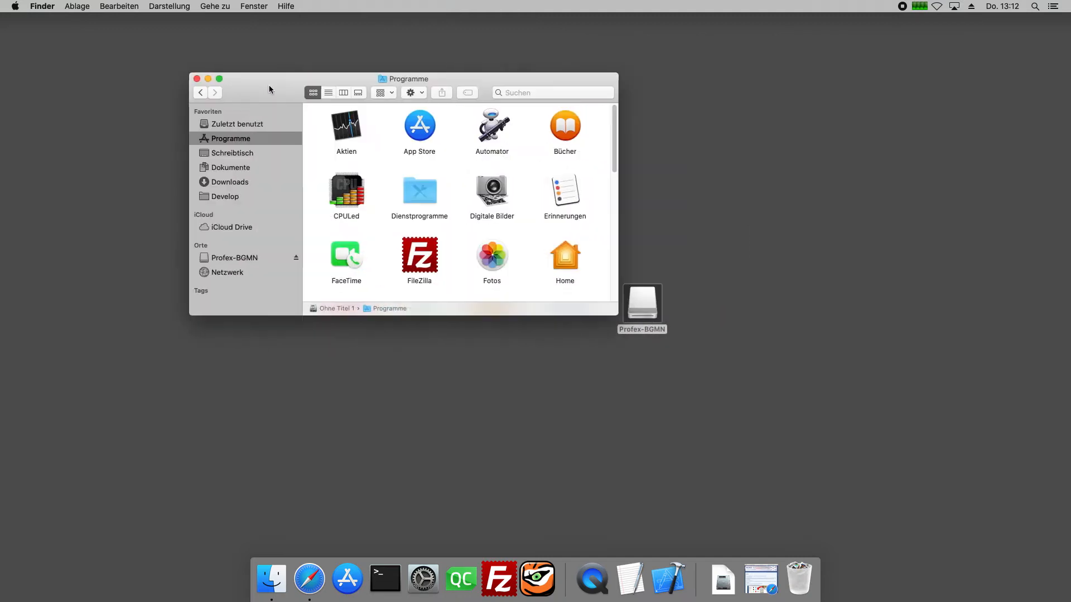
- Open the installed Profex-BGMN folder in Programme and eject the Profex-BGMN disk
left_click_drag(406, 79, 362, 56)
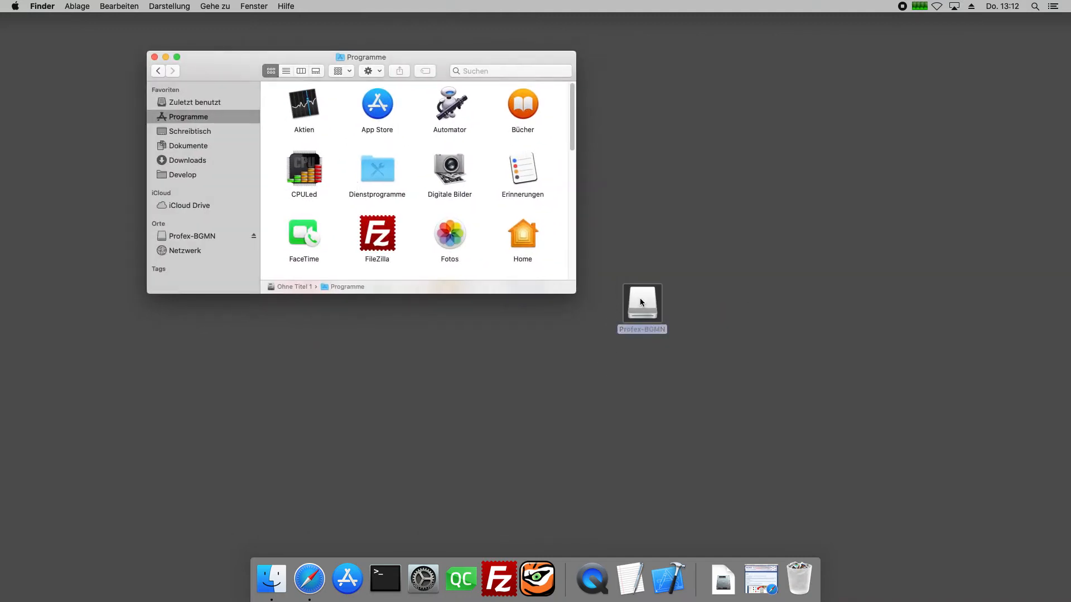
double_click(642, 302)
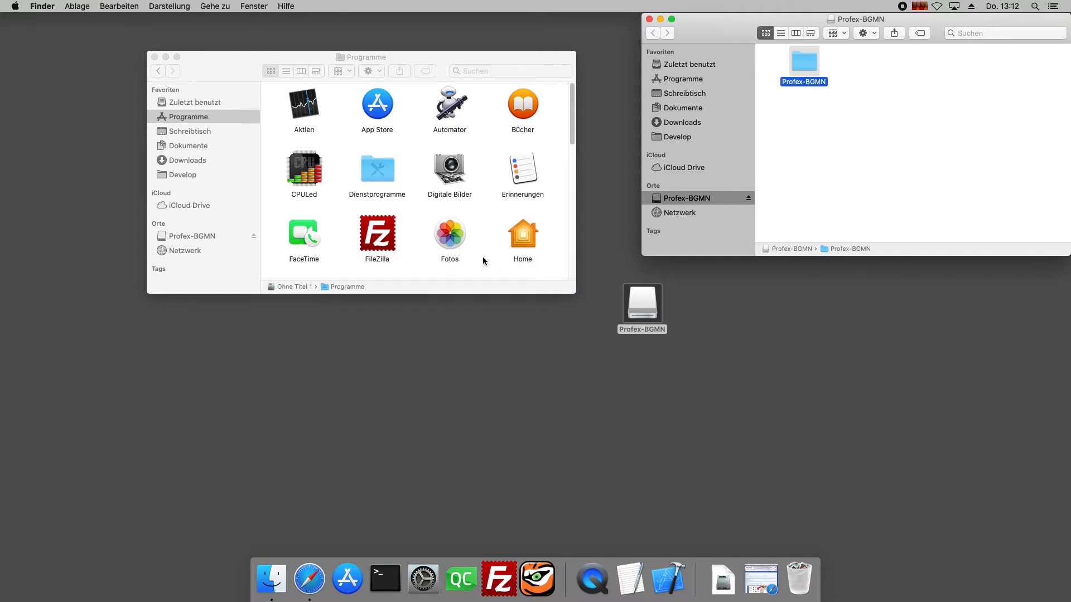
scroll("down", 3)
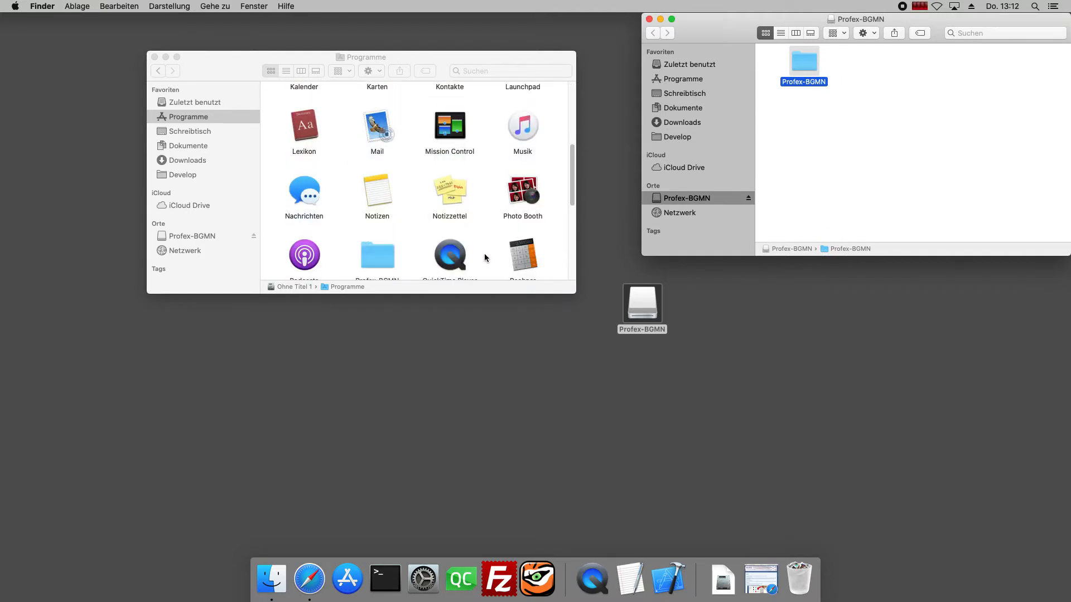
scroll("down", 3)
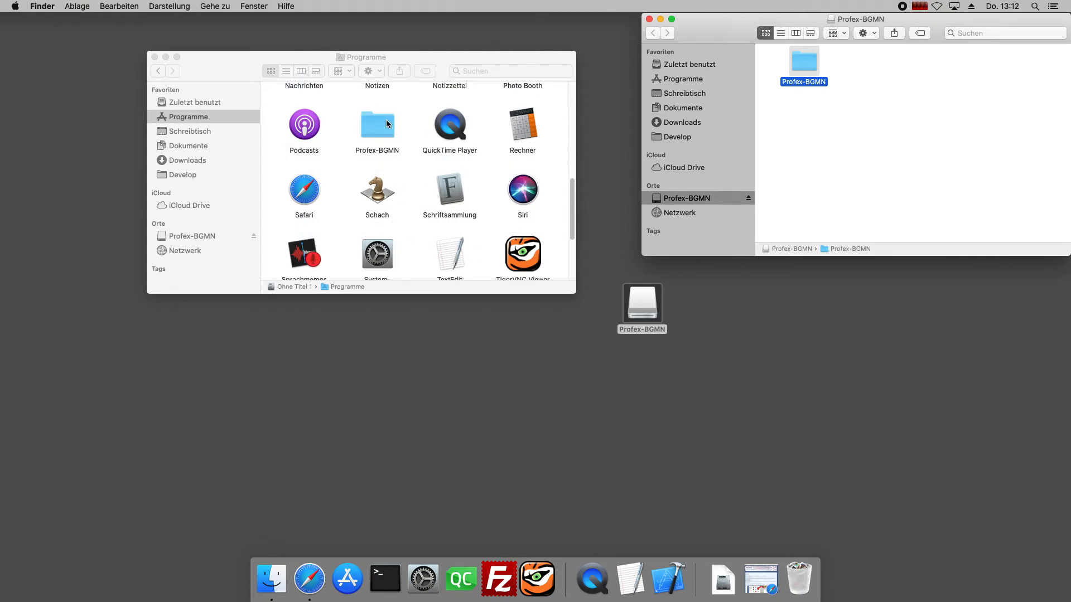
left_click(376, 124)
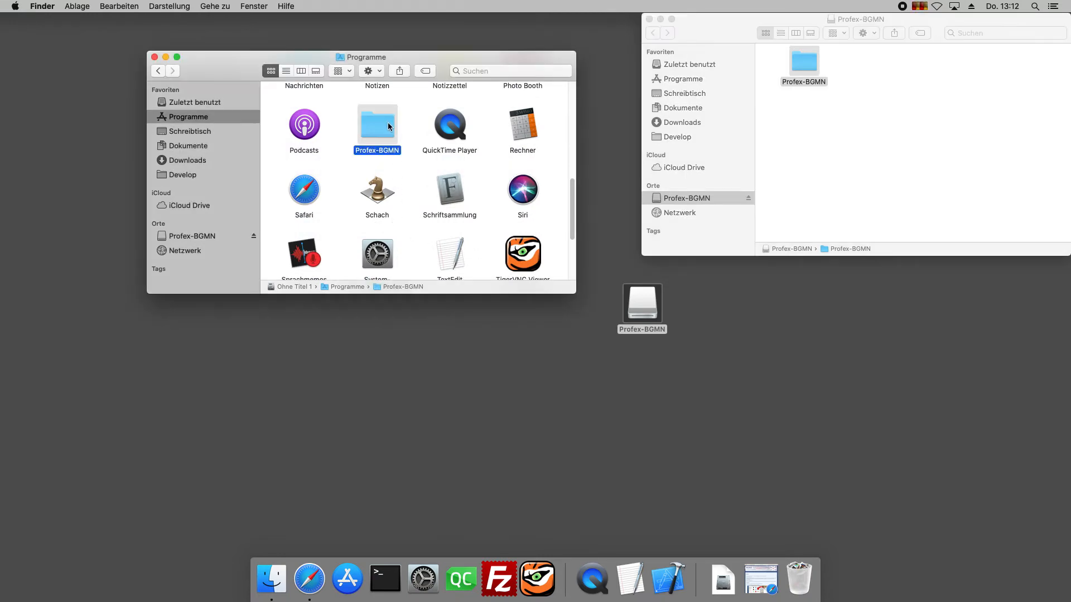
double_click(377, 119)
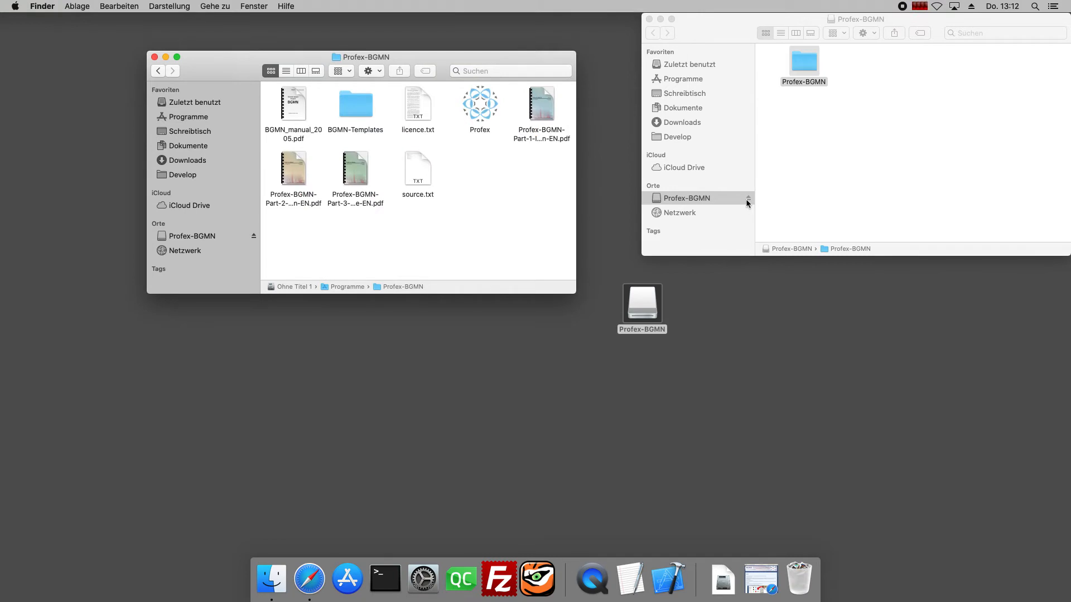
left_click(650, 19)
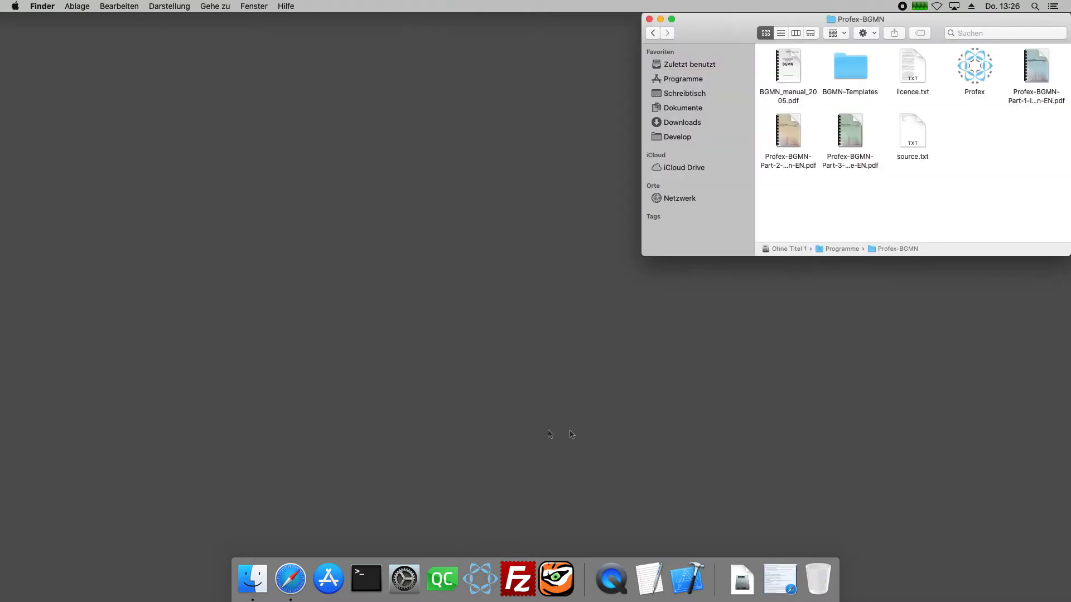
mouse_move(413, 437)
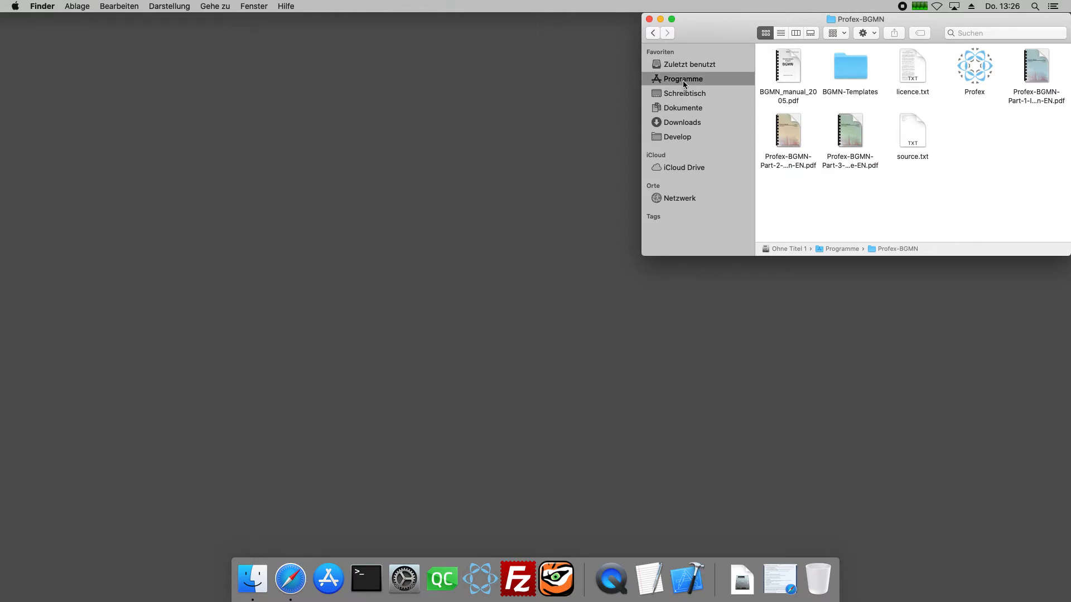
- Launch Terminal from Programme > Dienstprogramme
left_click(682, 79)
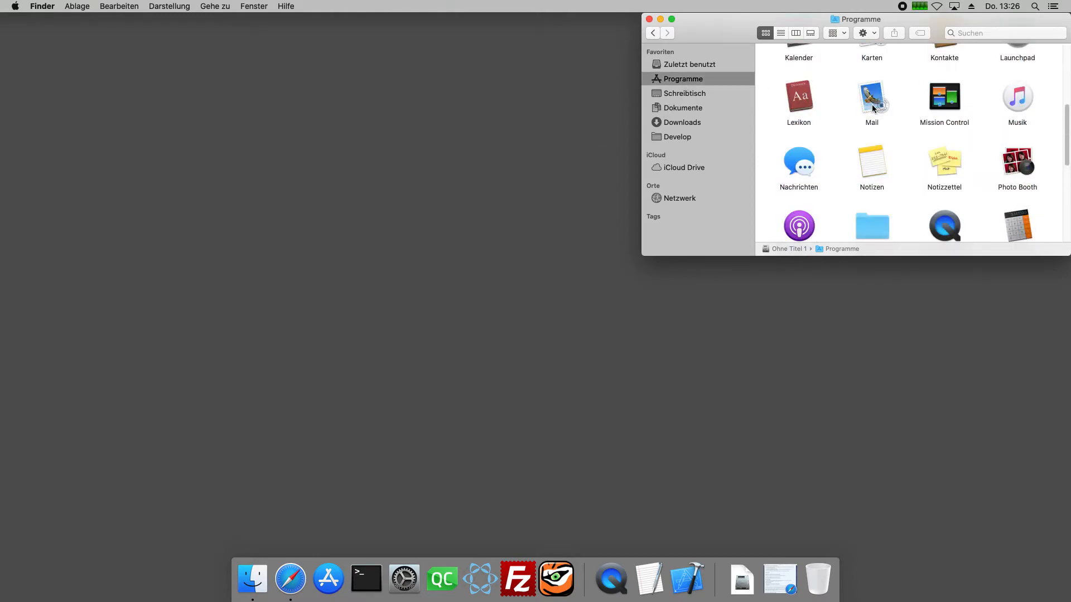
scroll("up", 3)
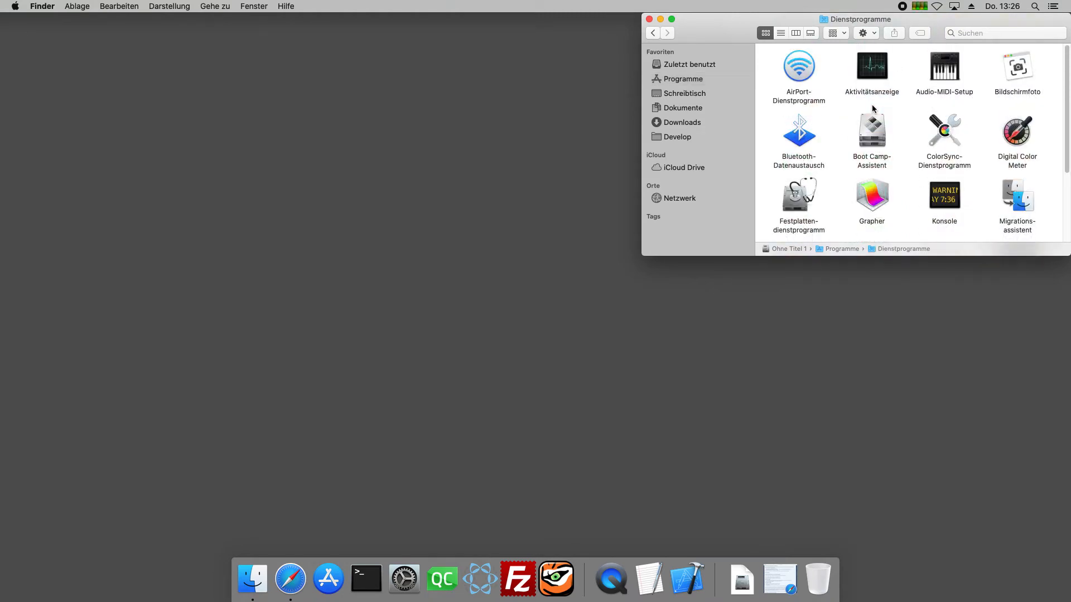
scroll("down", 3)
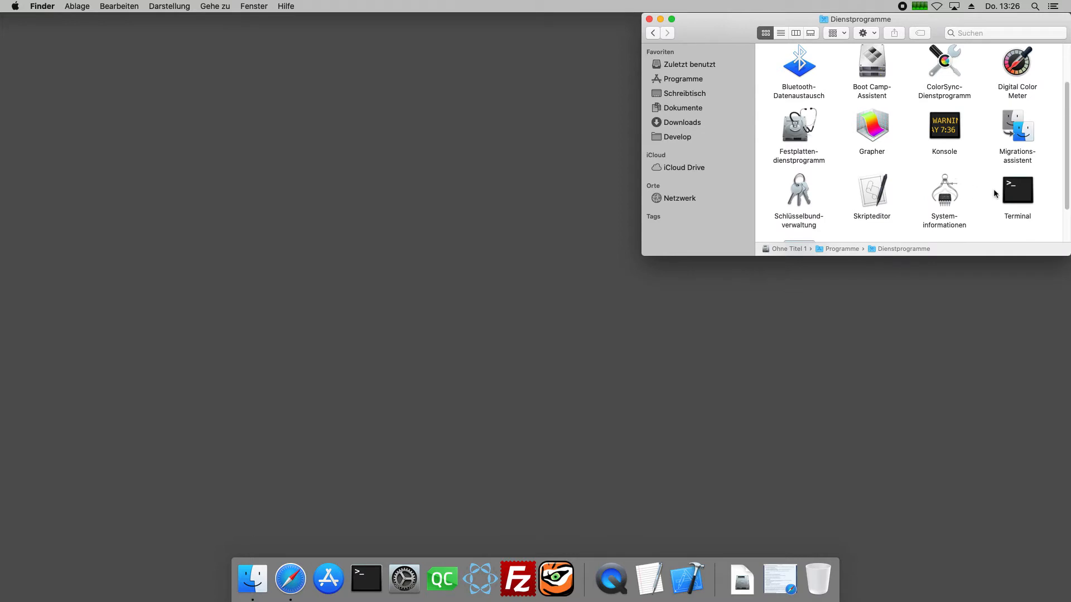
double_click(1017, 190)
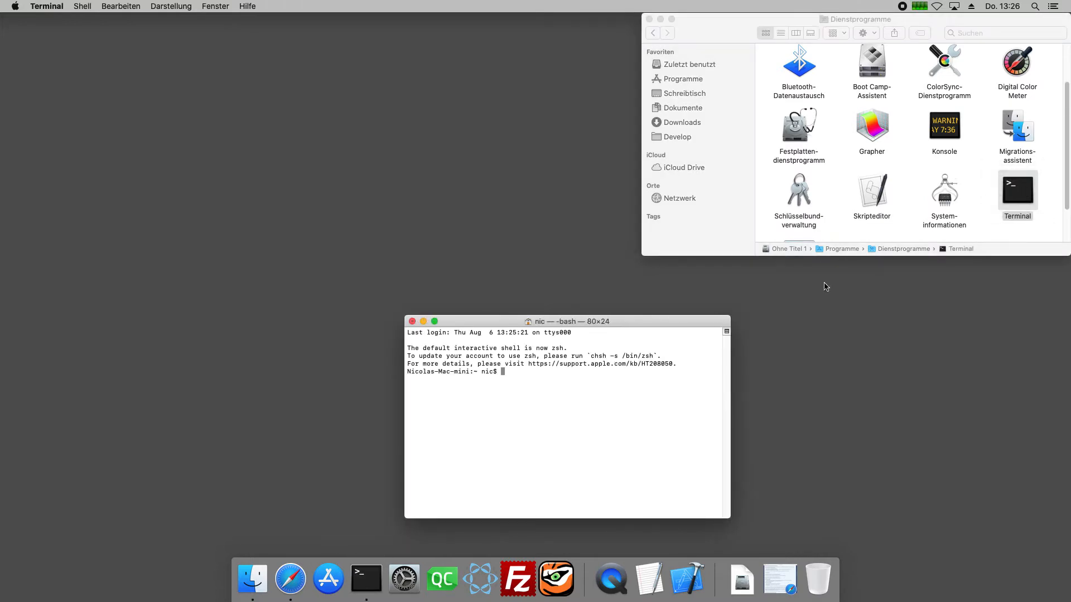
mouse_move(788, 541)
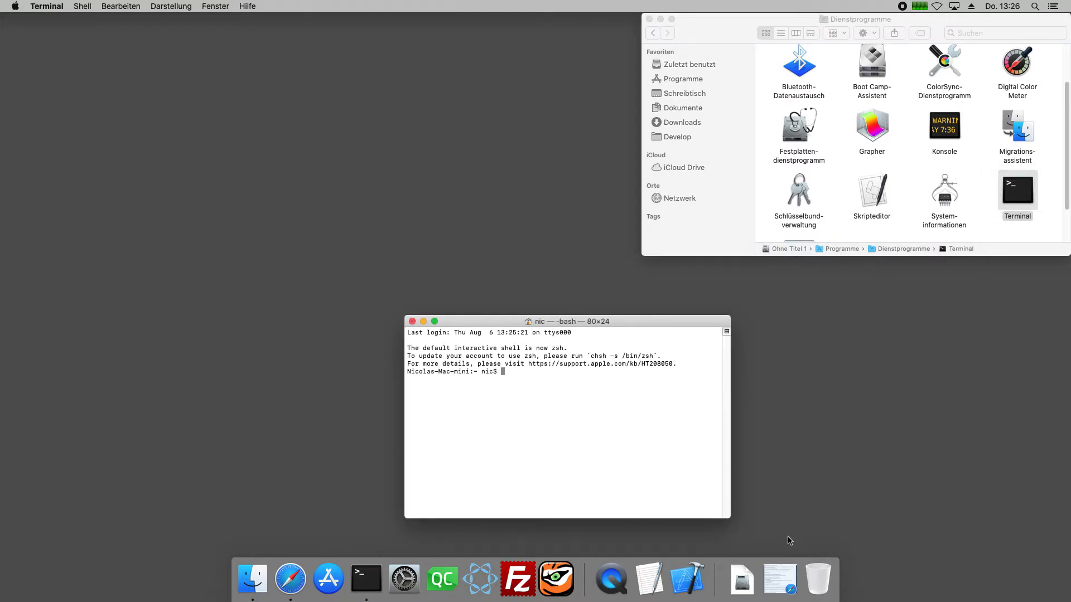
- Run sudo xattr -r -d com.apple.quarantine on Profex.app with the password, then close Terminal
left_click(308, 580)
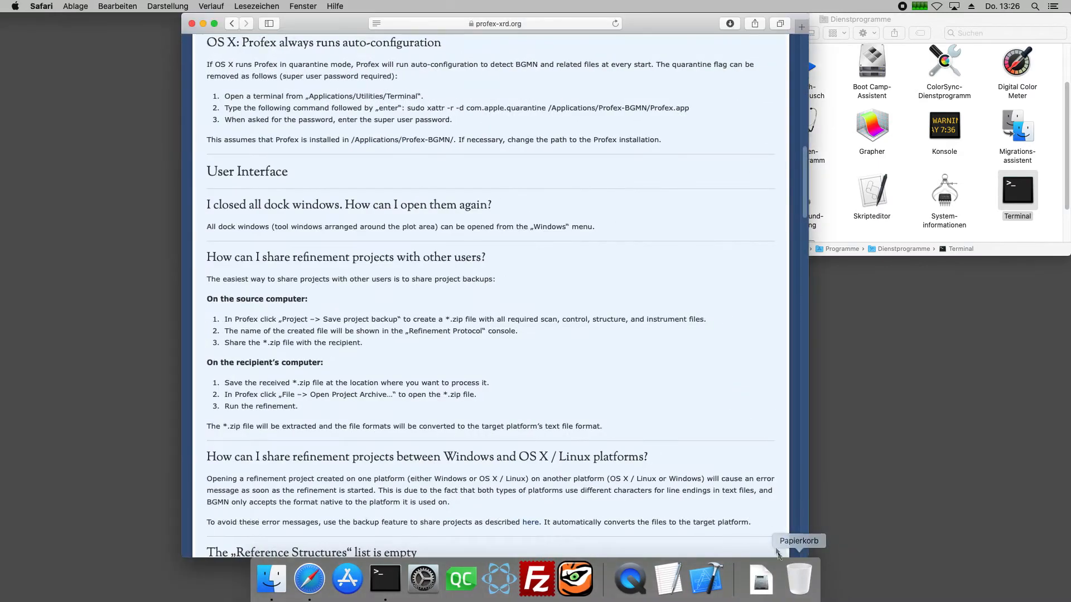
mouse_move(408, 107)
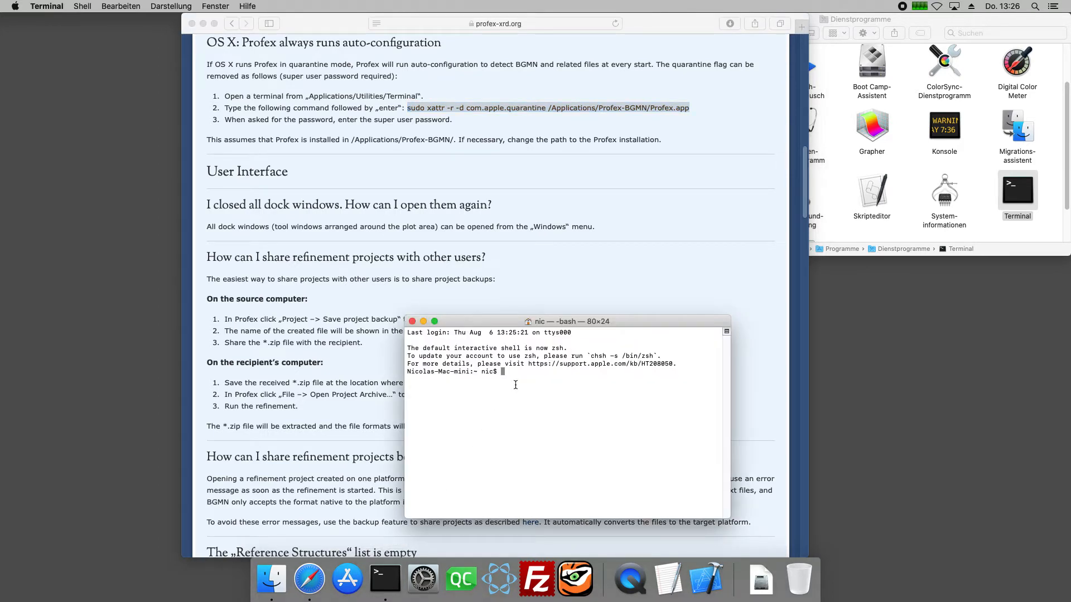
type("sudo xattr -r -d c")
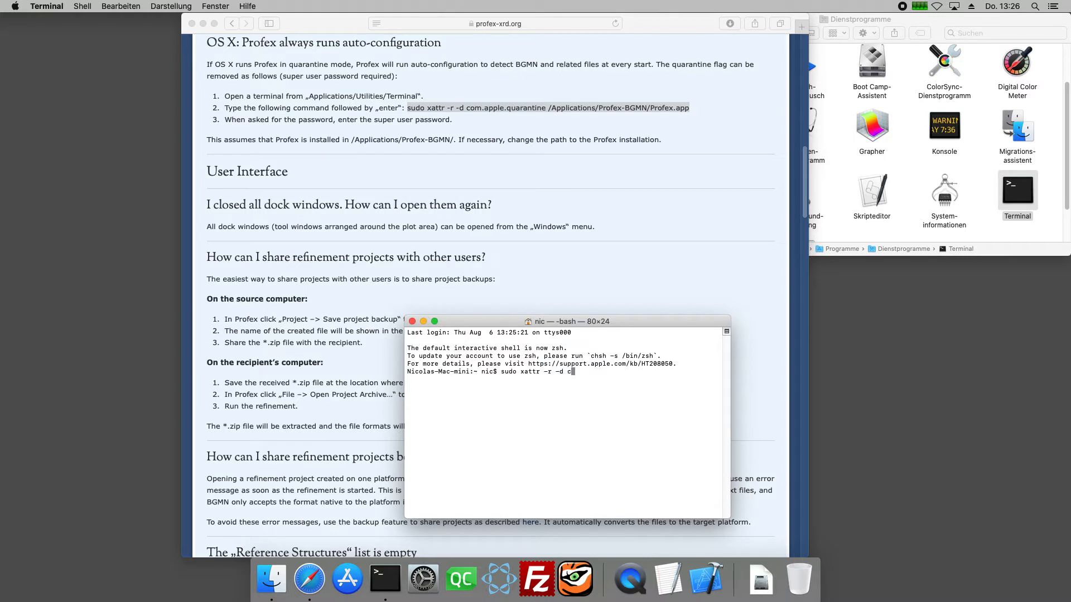
type("om.apple.quarantine /Applications/Profex-BGMN/")
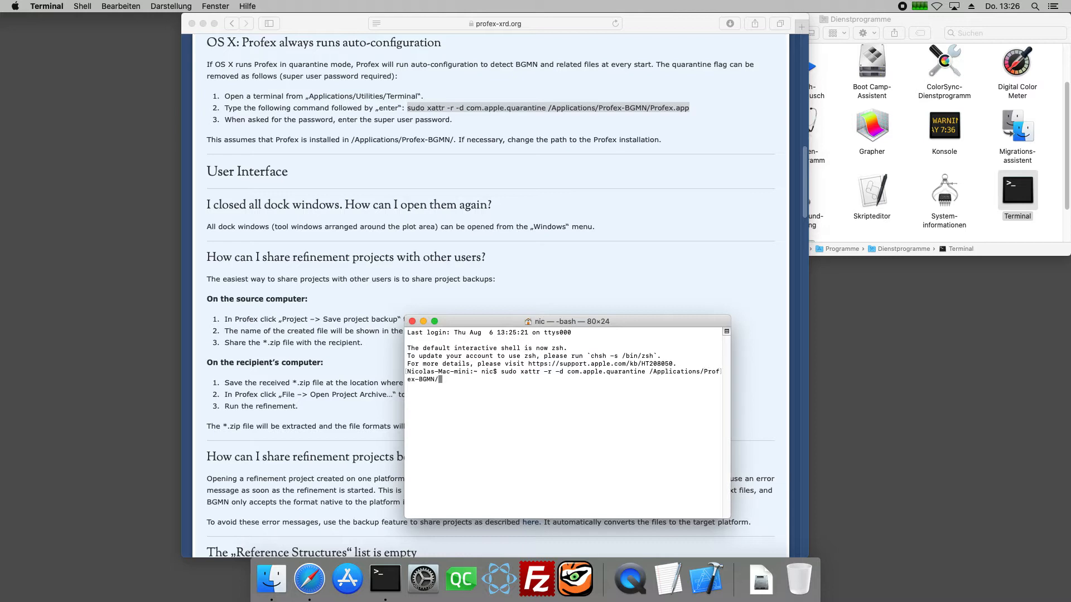
type("Profex.app/")
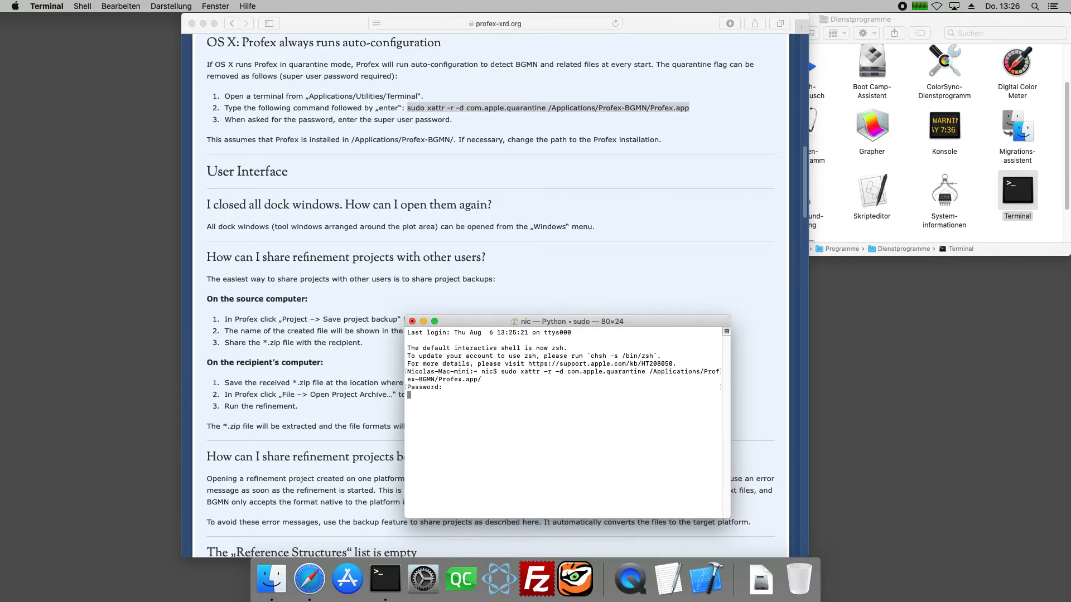
key("Return")
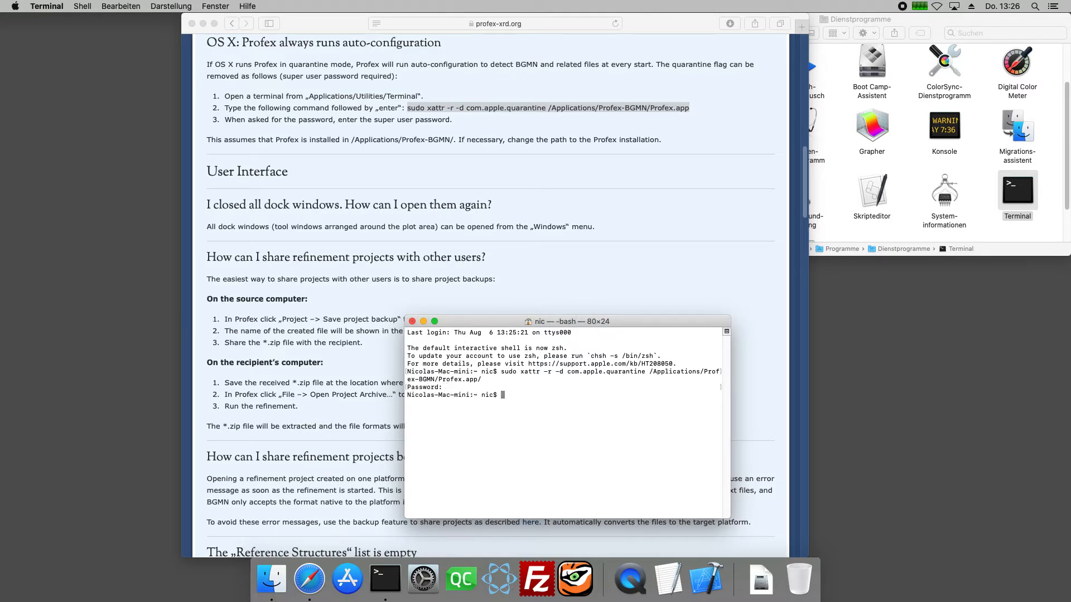
left_click(422, 321)
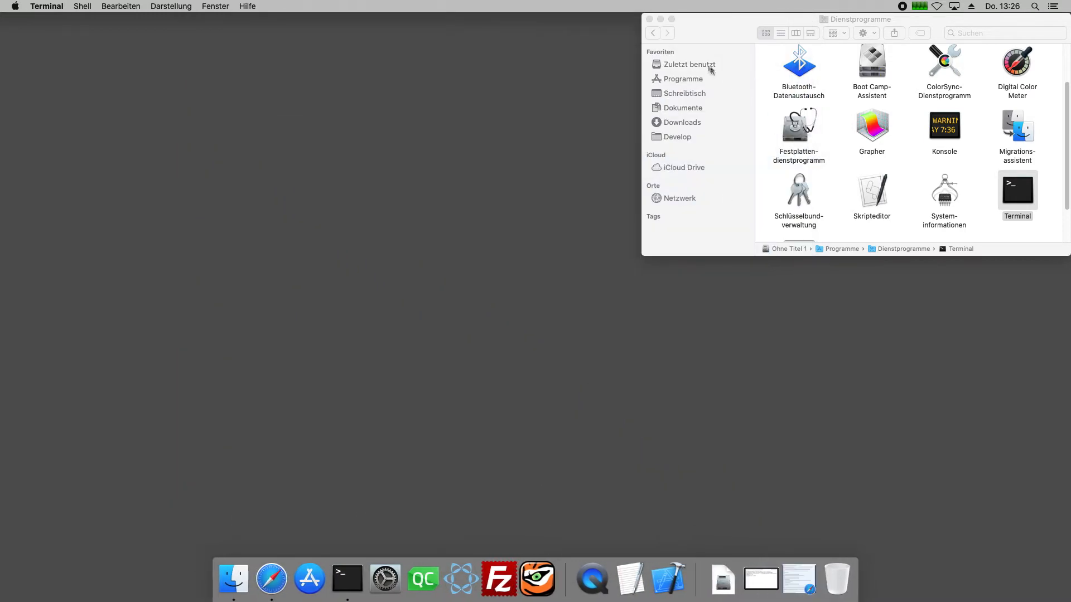
- Launch Profex from Profex-BGMN, accepting BGMN auto-configuration and structure repository indexing
left_click(683, 79)
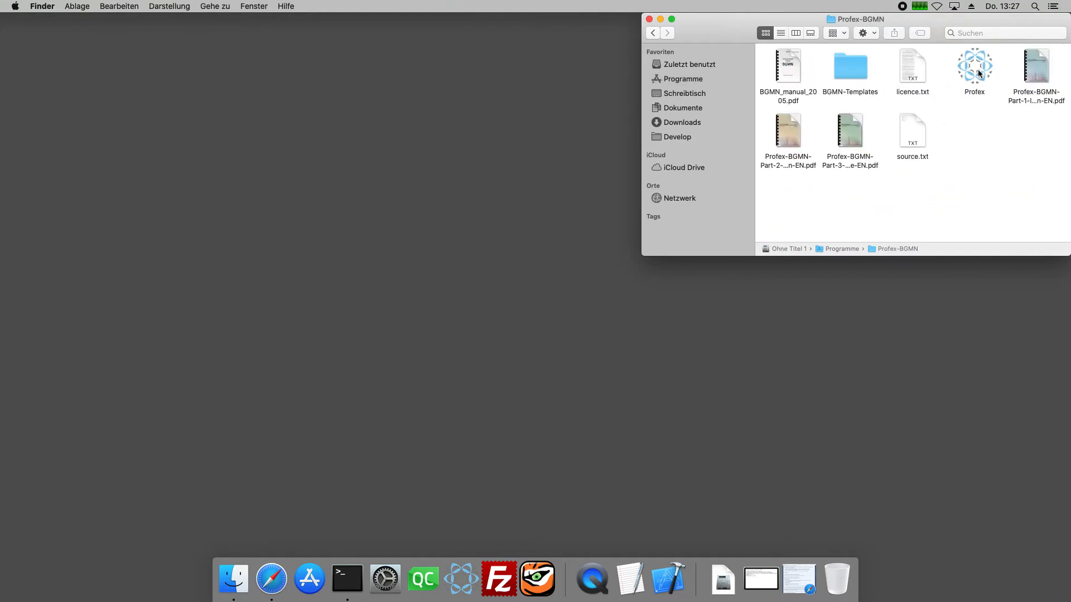
double_click(974, 65)
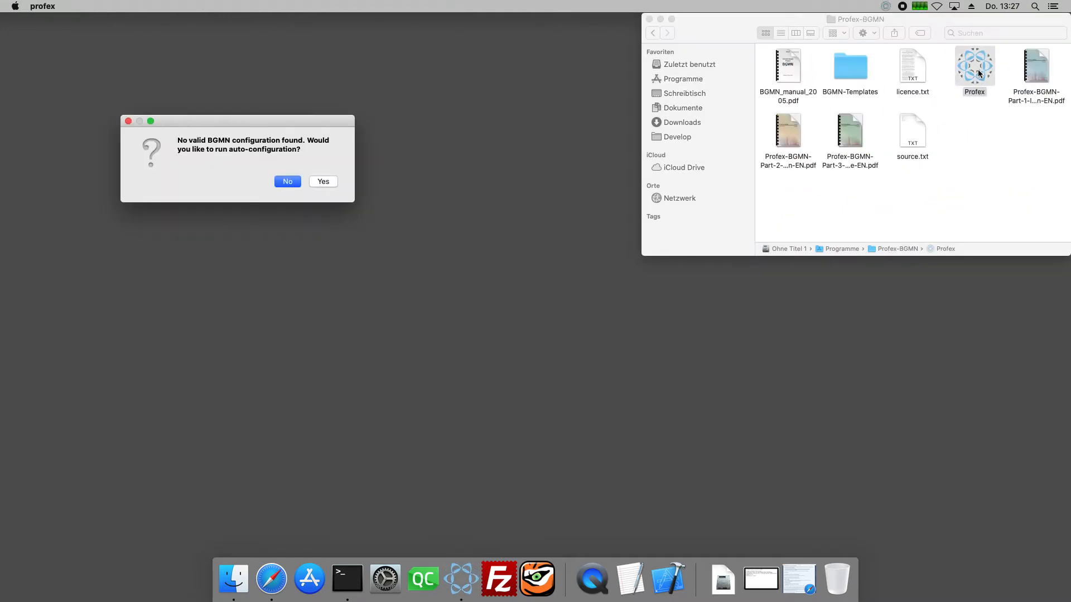
left_click(322, 181)
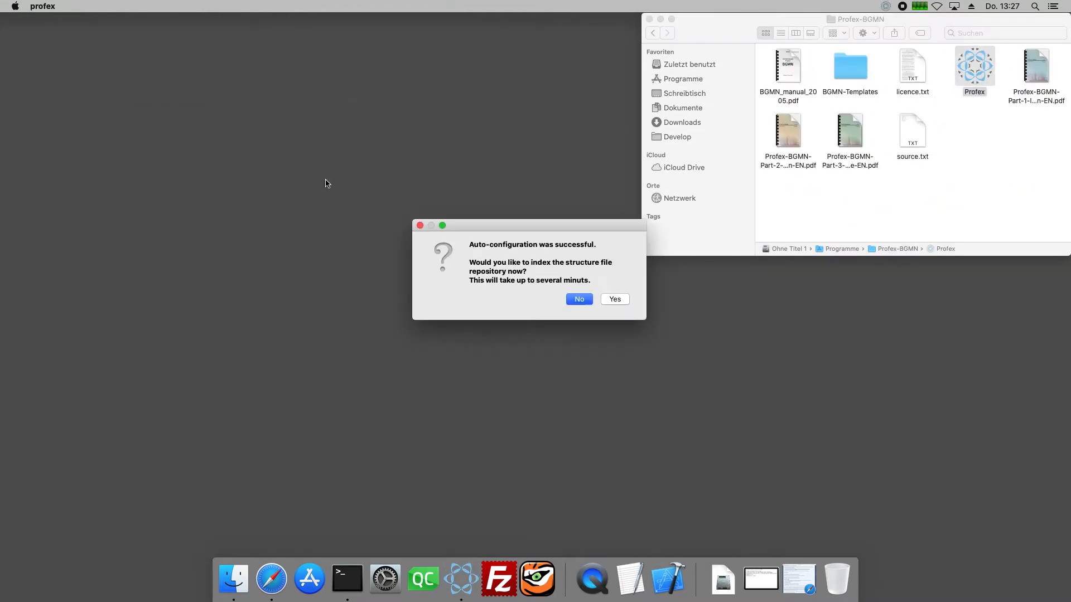
left_click(614, 299)
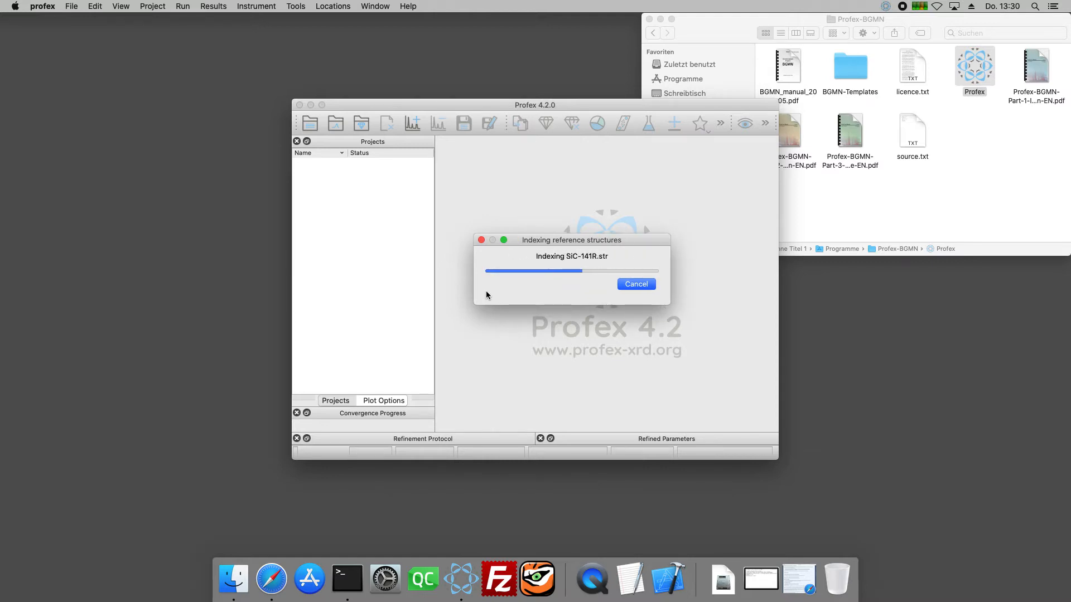
left_click(635, 283)
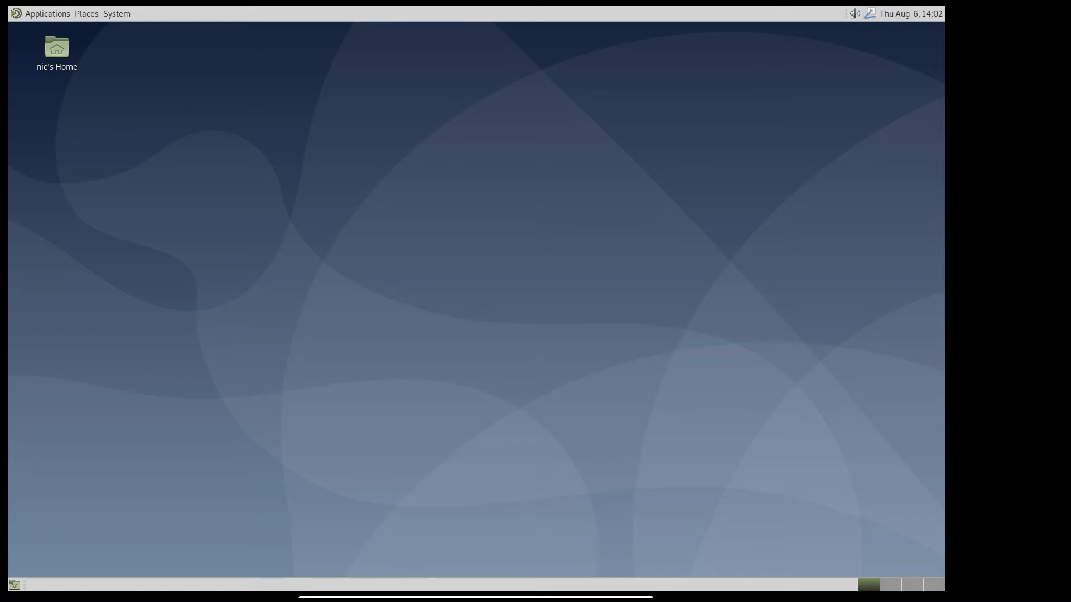
- Open the MATE Applications menu from the top panel
left_click(47, 13)
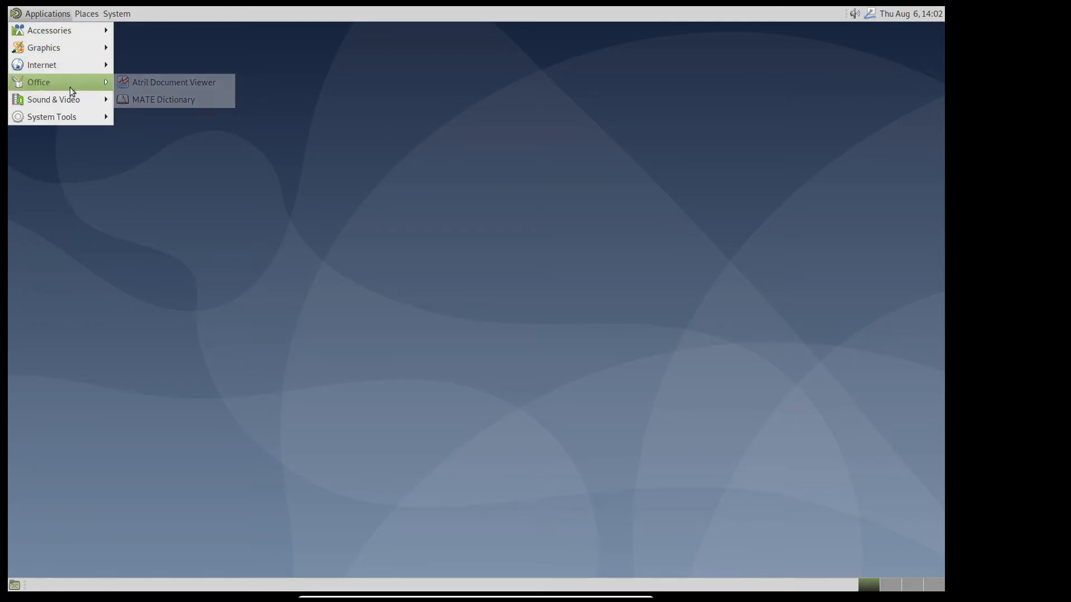
mouse_move(42, 64)
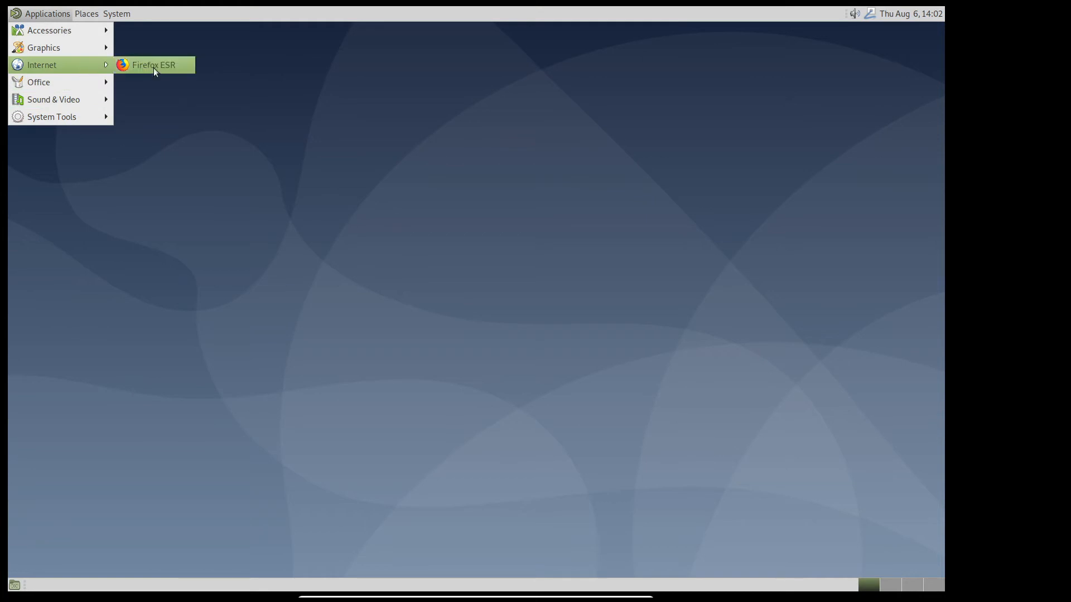
- Launch Firefox ESR and reach the Linux download page on profex-xrd.org
left_click(153, 64)
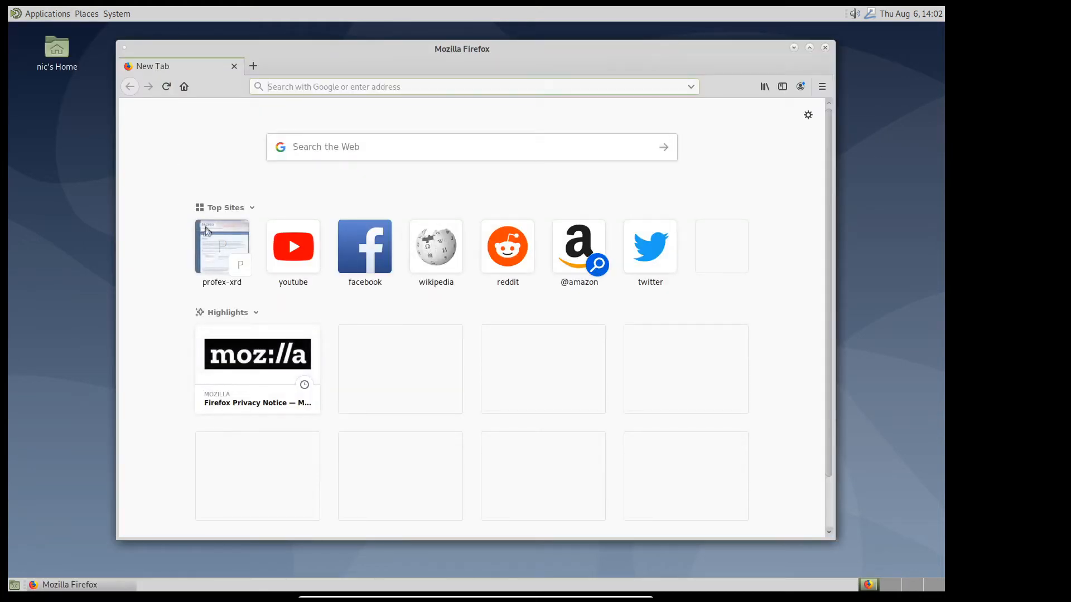
left_click(222, 246)
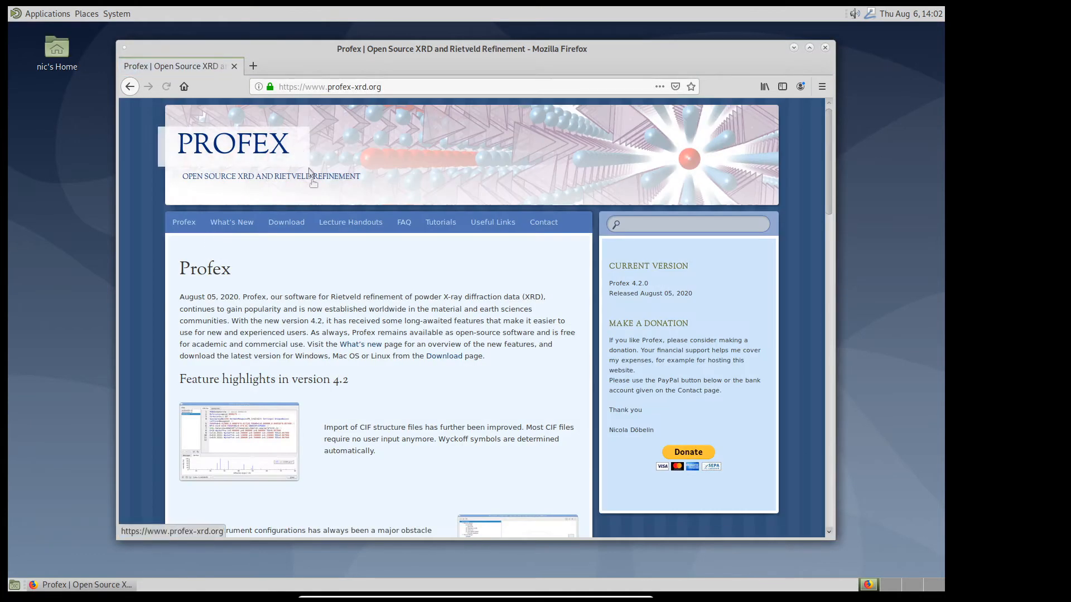
left_click(285, 222)
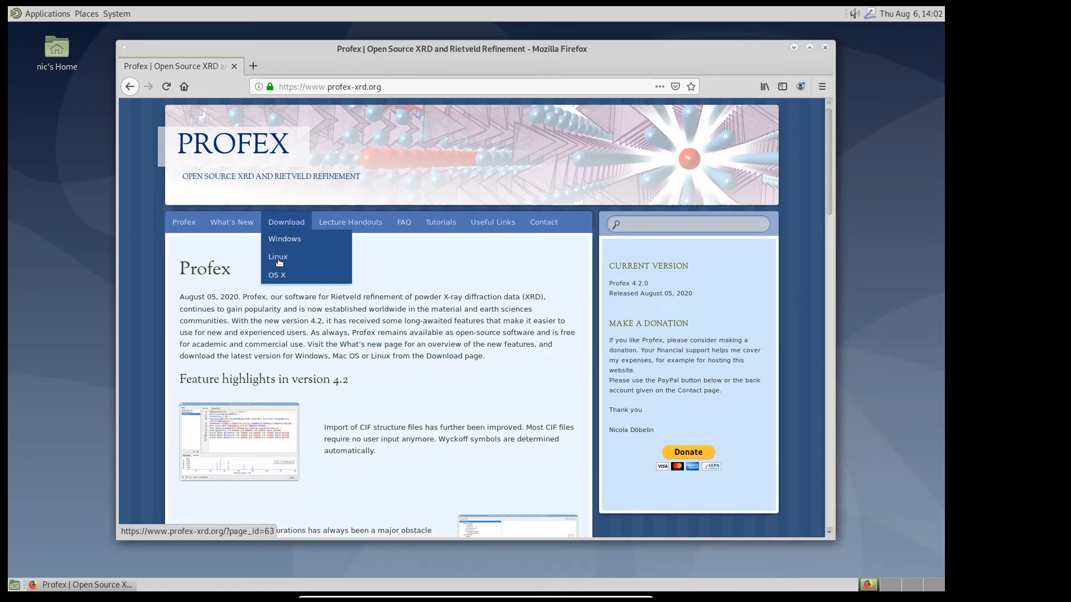
left_click(277, 256)
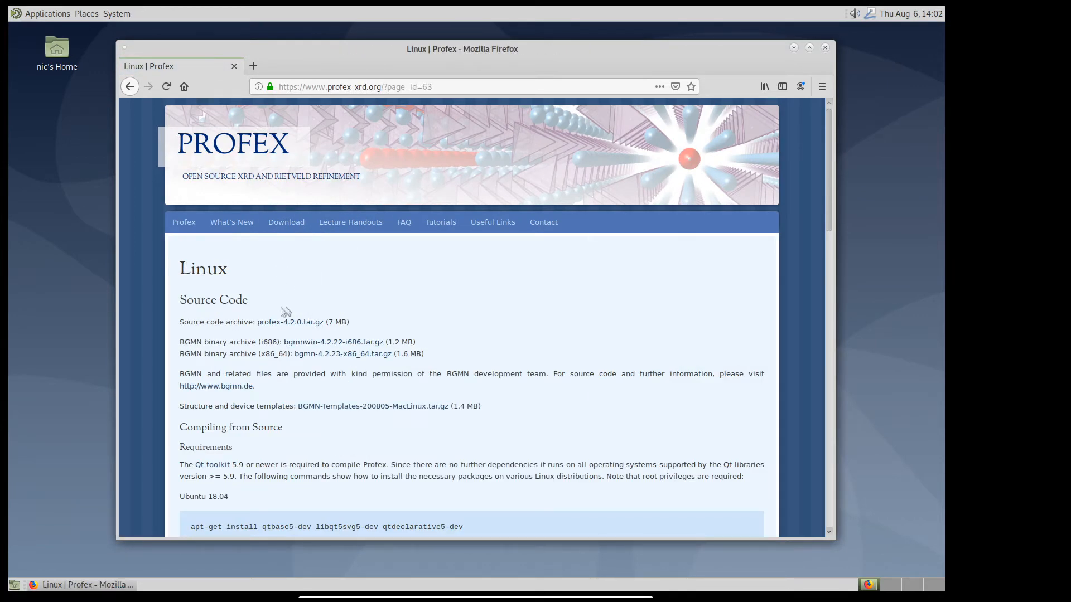
- Save the profex-4.2.0.tar.gz source archive and the Linux structure and device templates
left_click(301, 321)
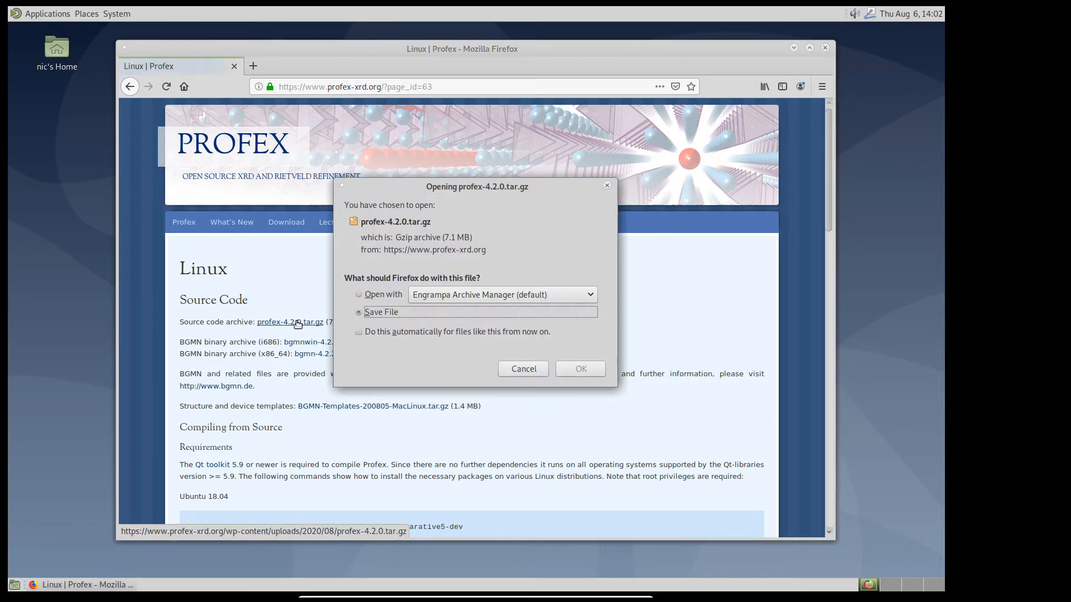
left_click(579, 369)
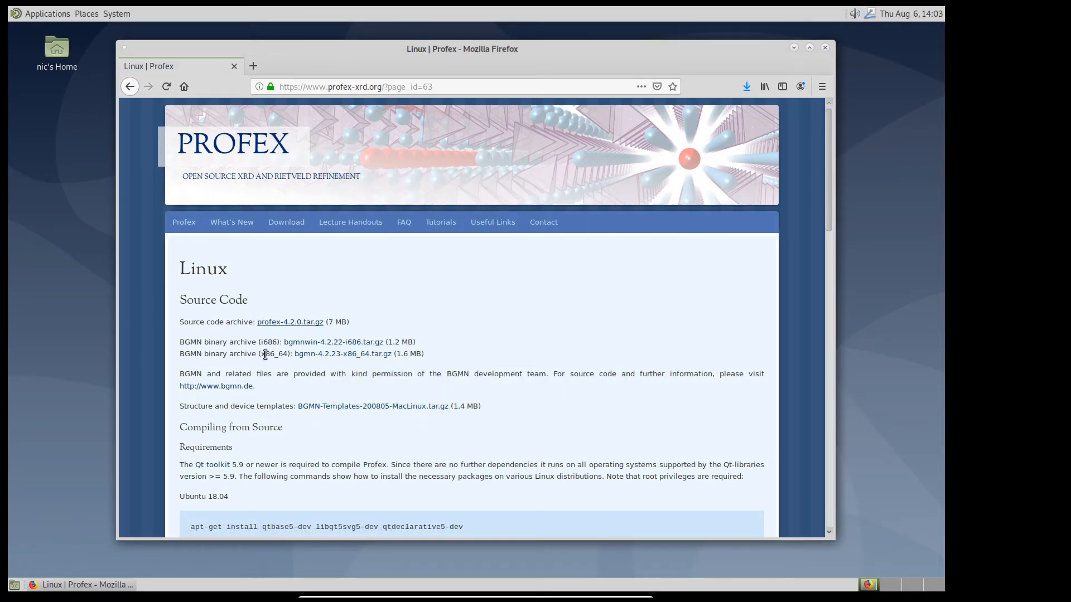
mouse_move(279, 354)
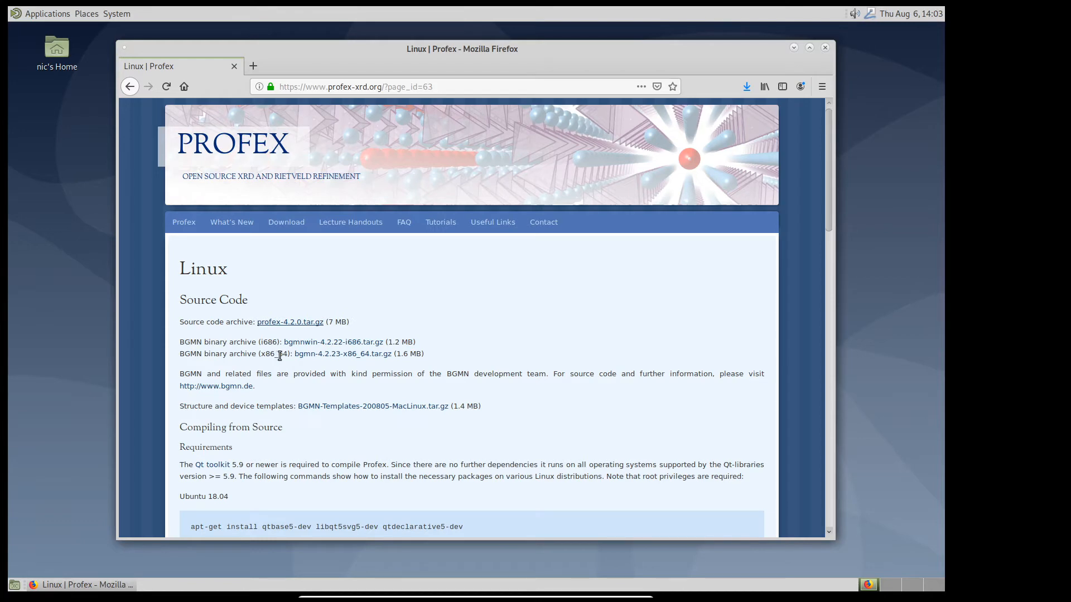
mouse_move(342, 353)
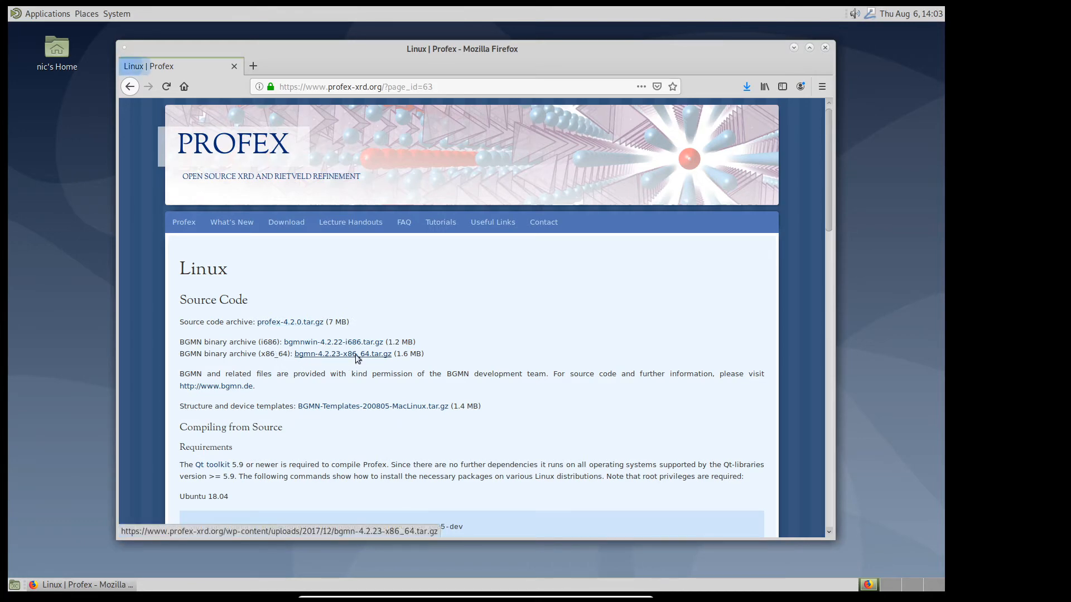
mouse_move(578, 371)
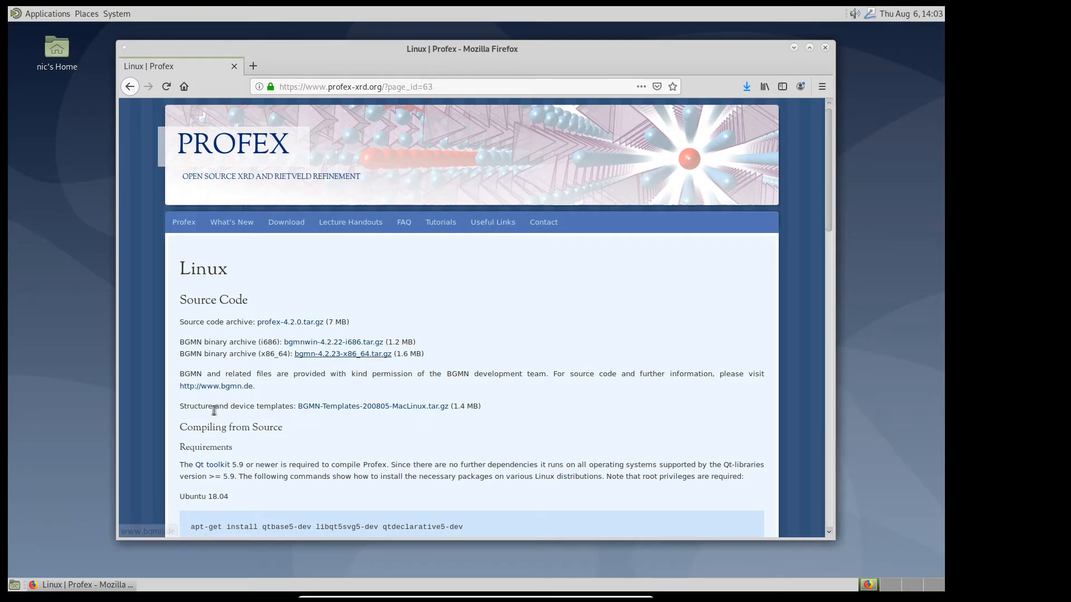
mouse_move(258, 407)
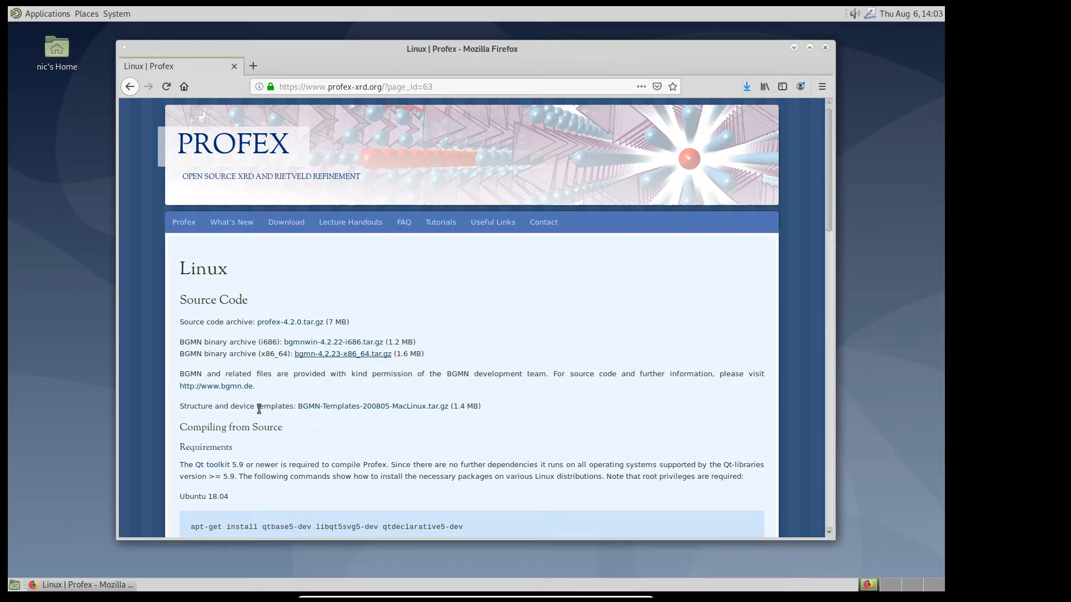
left_click(373, 406)
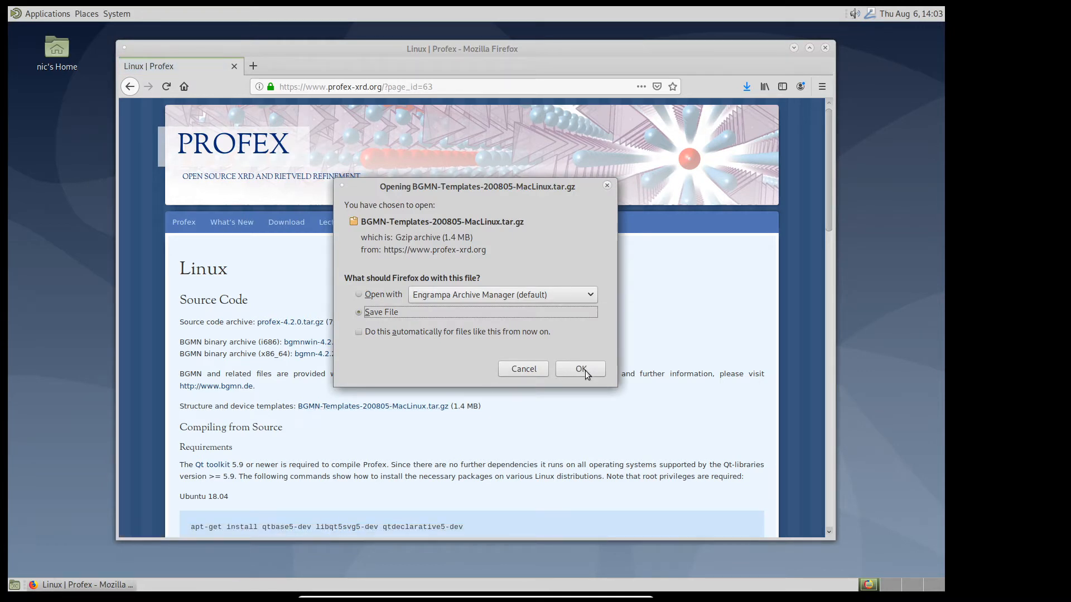
left_click(579, 369)
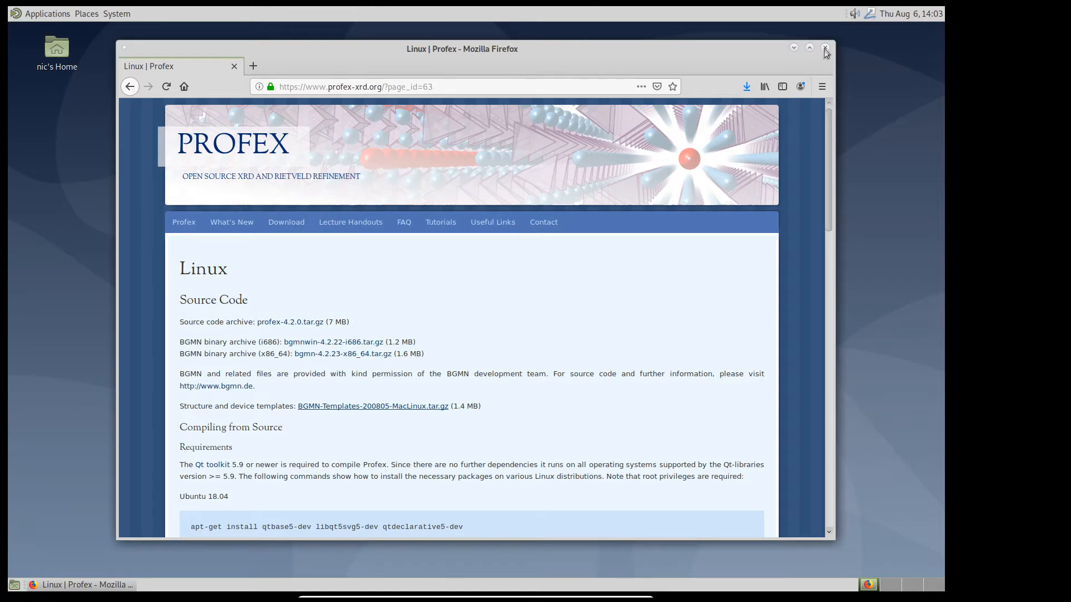
- Close Firefox and launch MATE Terminal from System Tools
left_click(825, 49)
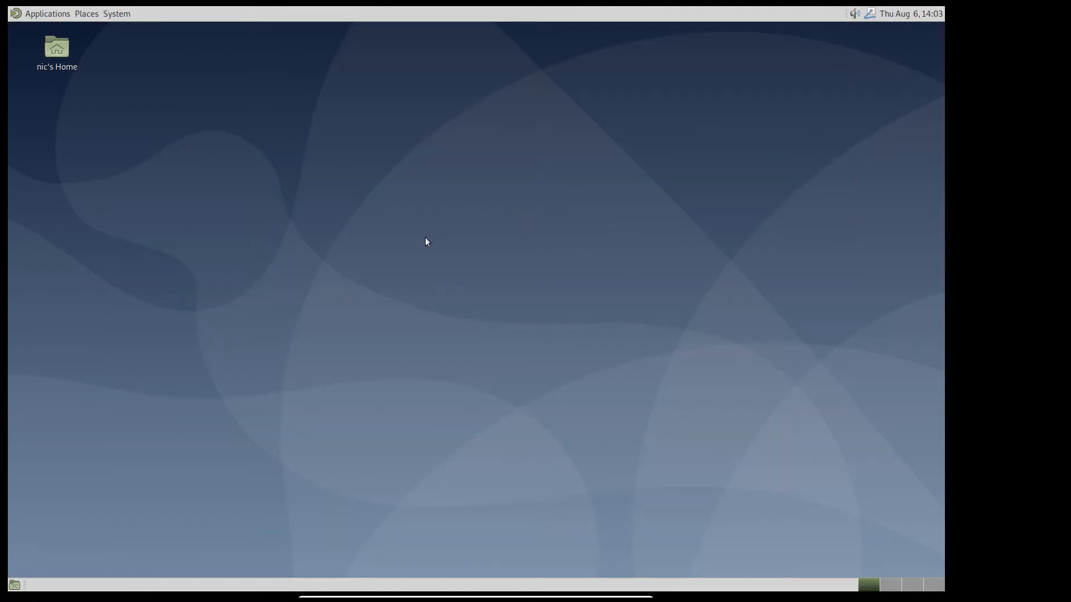
mouse_move(238, 185)
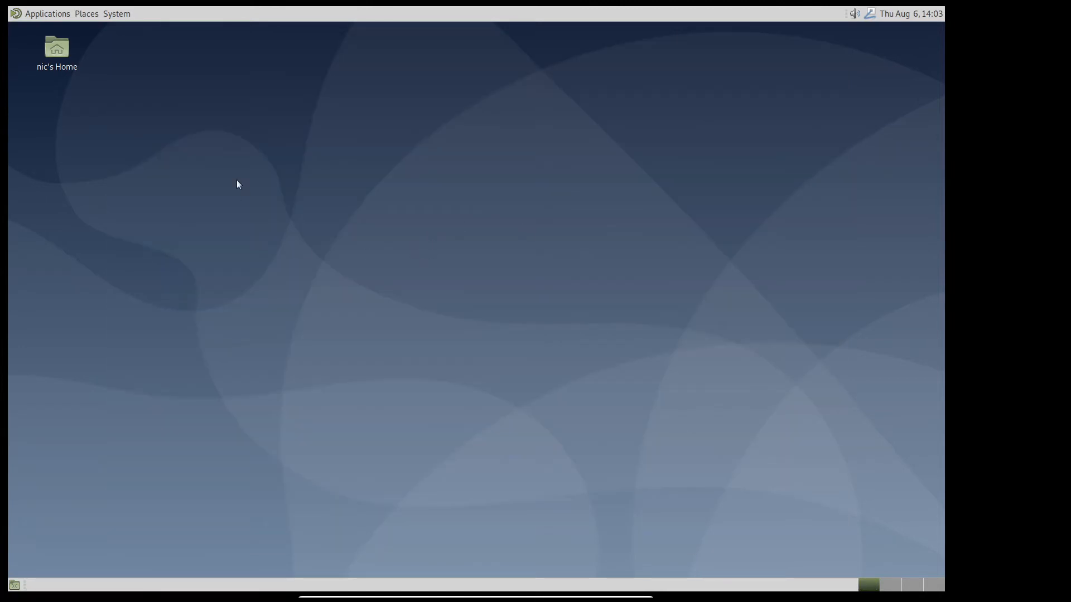
mouse_move(211, 221)
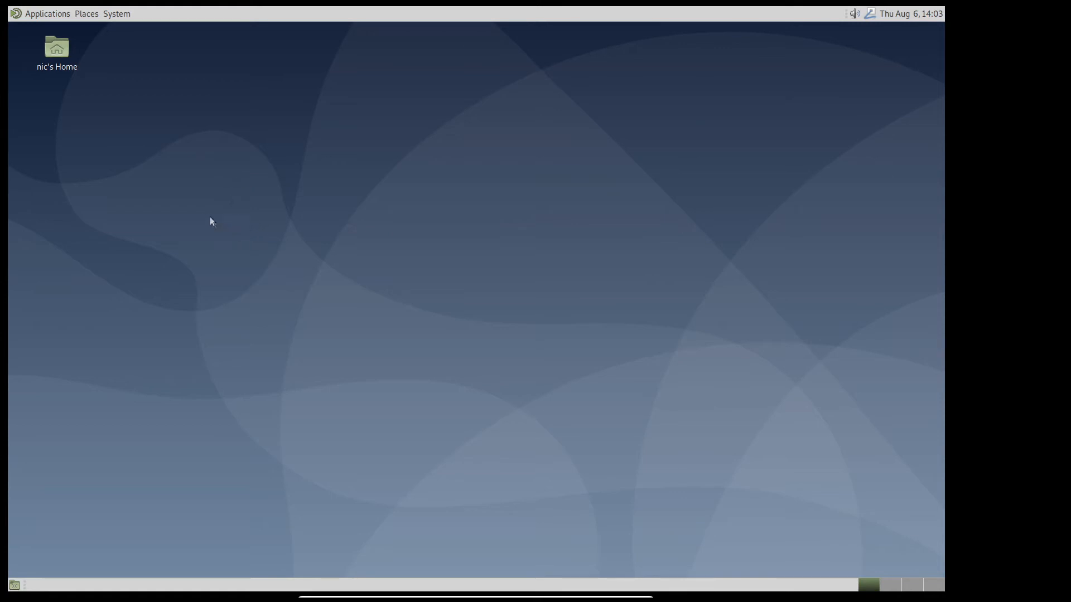
mouse_move(174, 177)
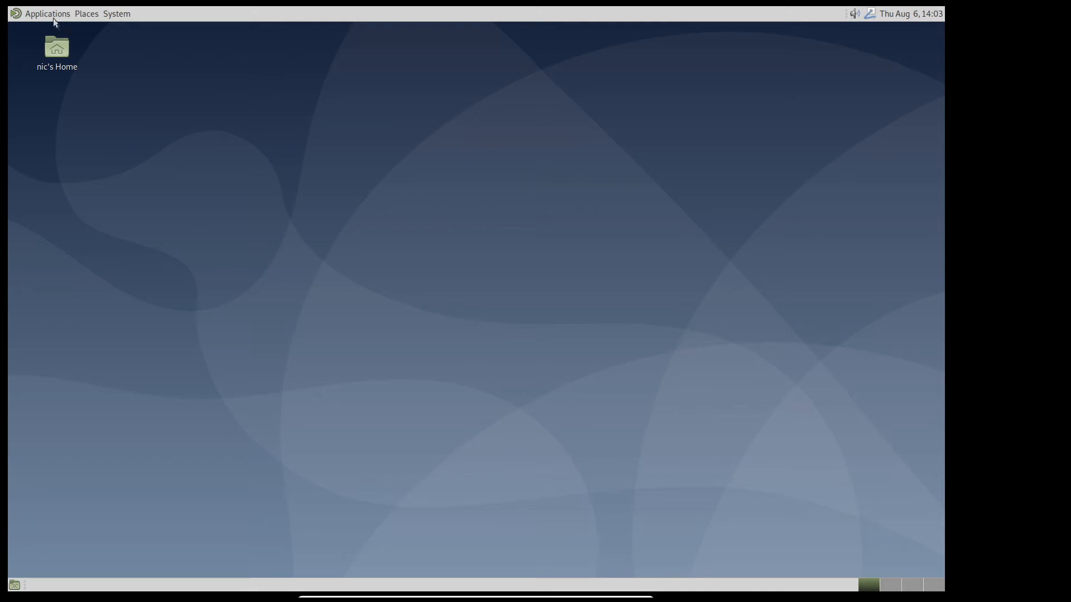
left_click(47, 14)
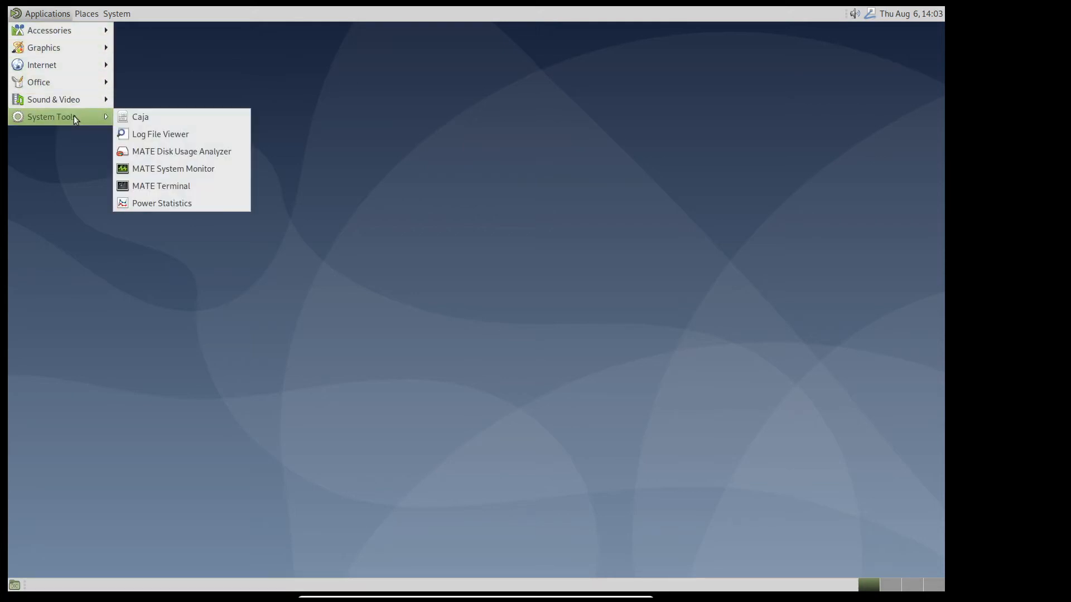
left_click(161, 186)
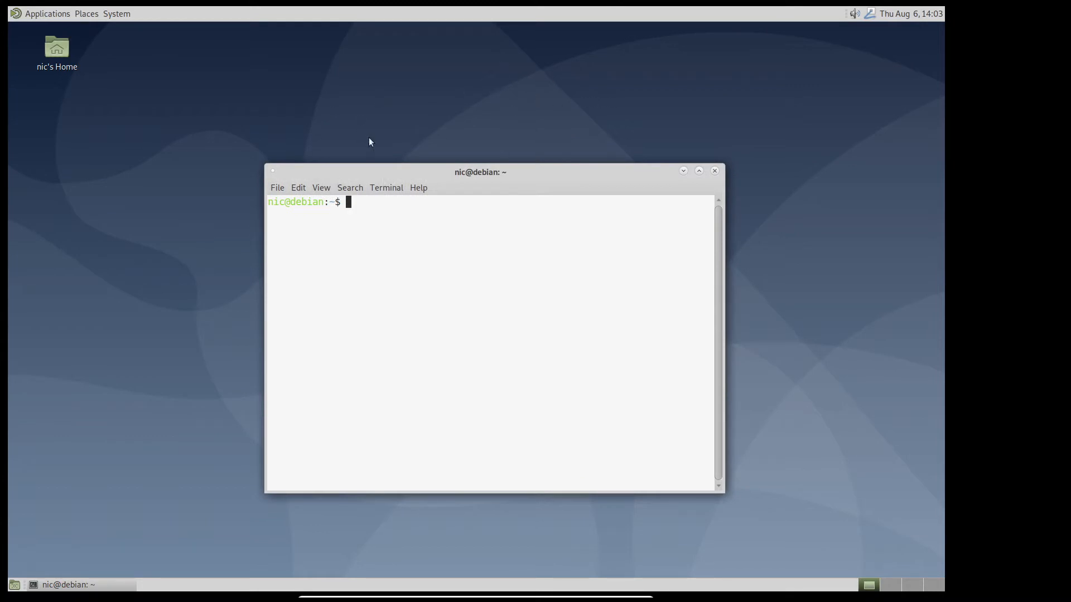
mouse_move(453, 297)
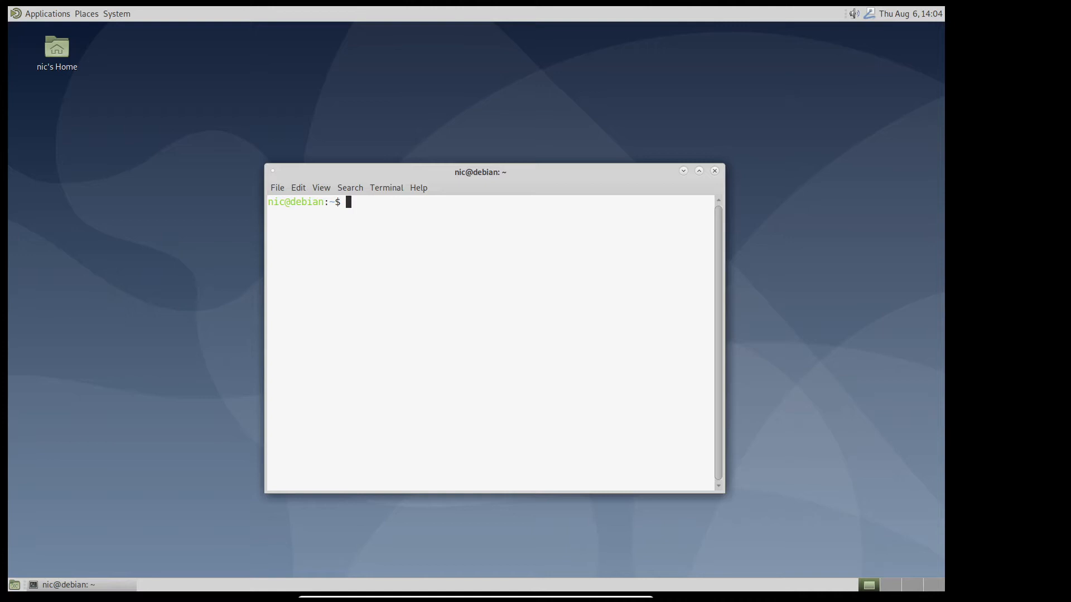
- Become root with su and install build-essential, confirming with Y
type("su")
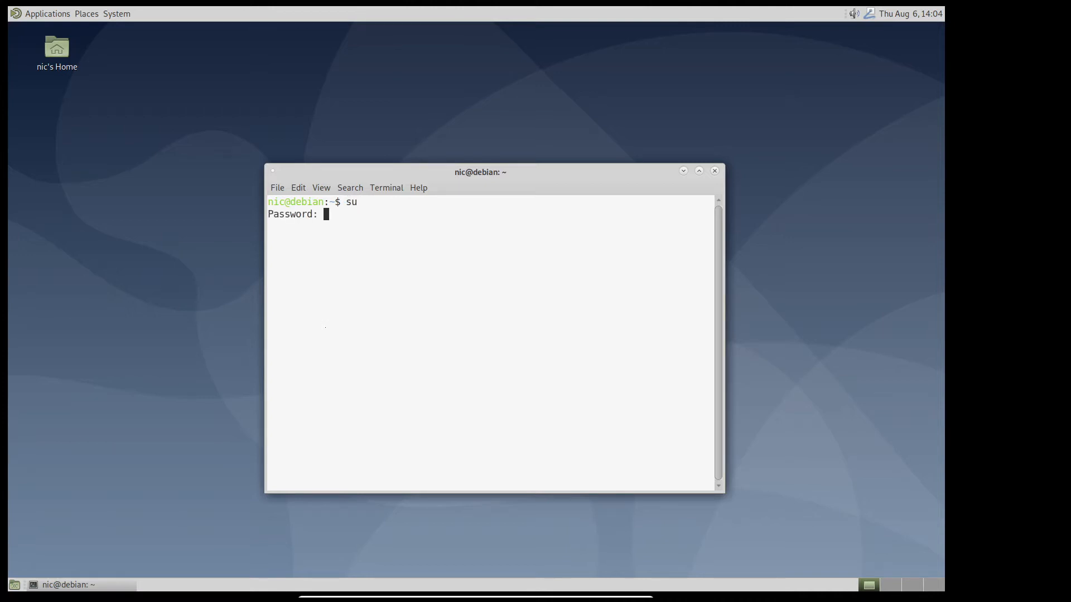
key("Return")
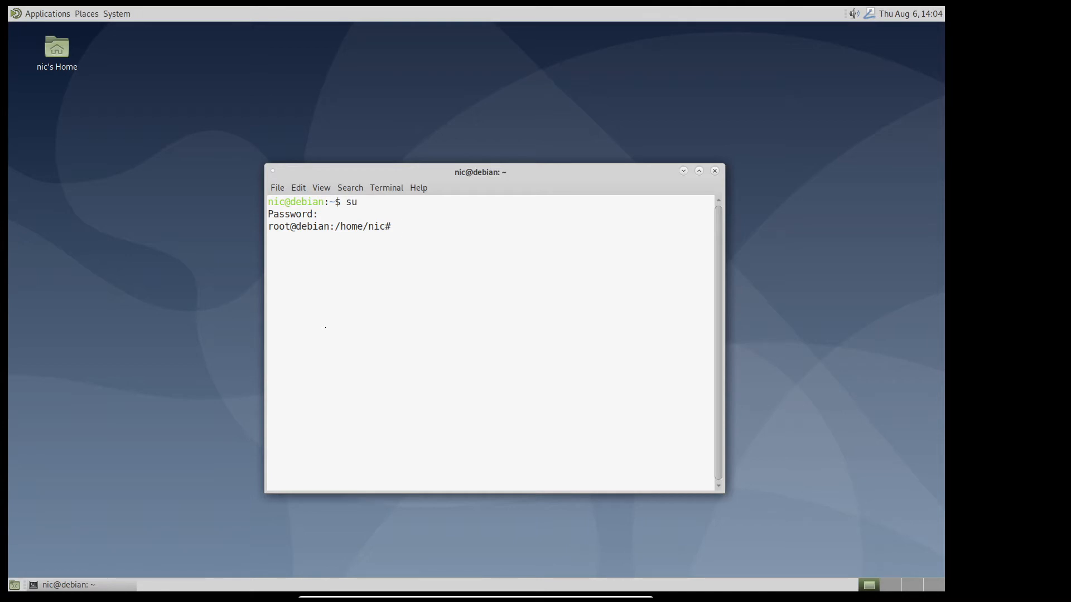
type("apt")
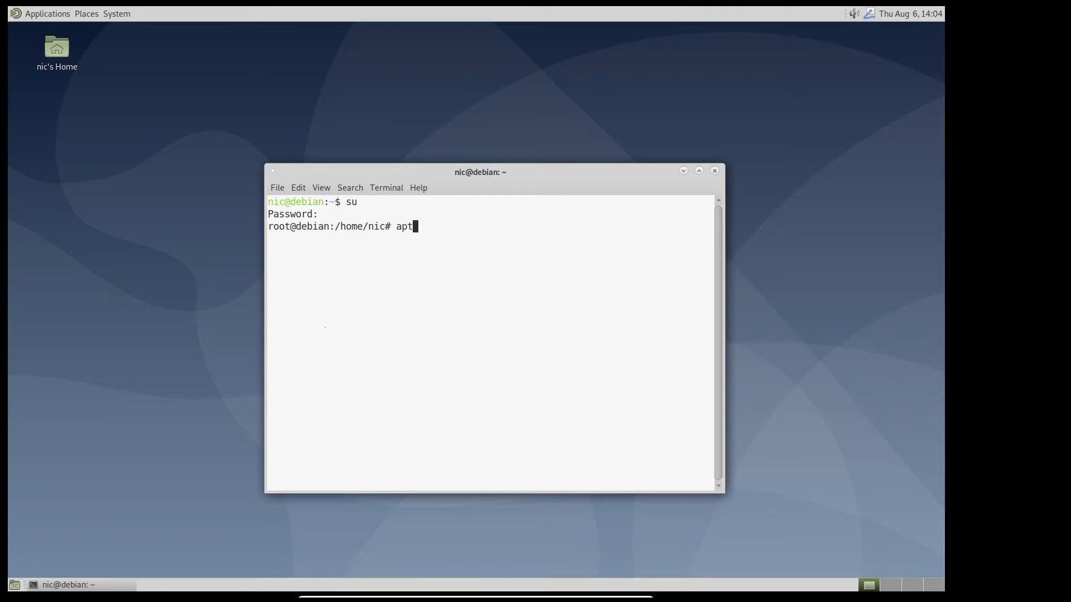
type("install build-")
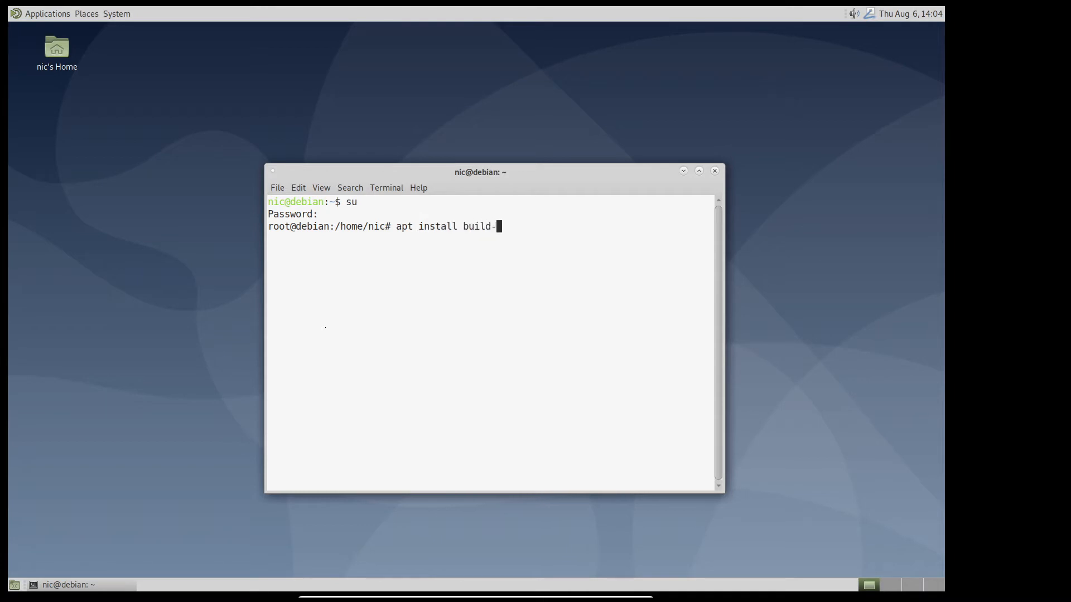
type("essential")
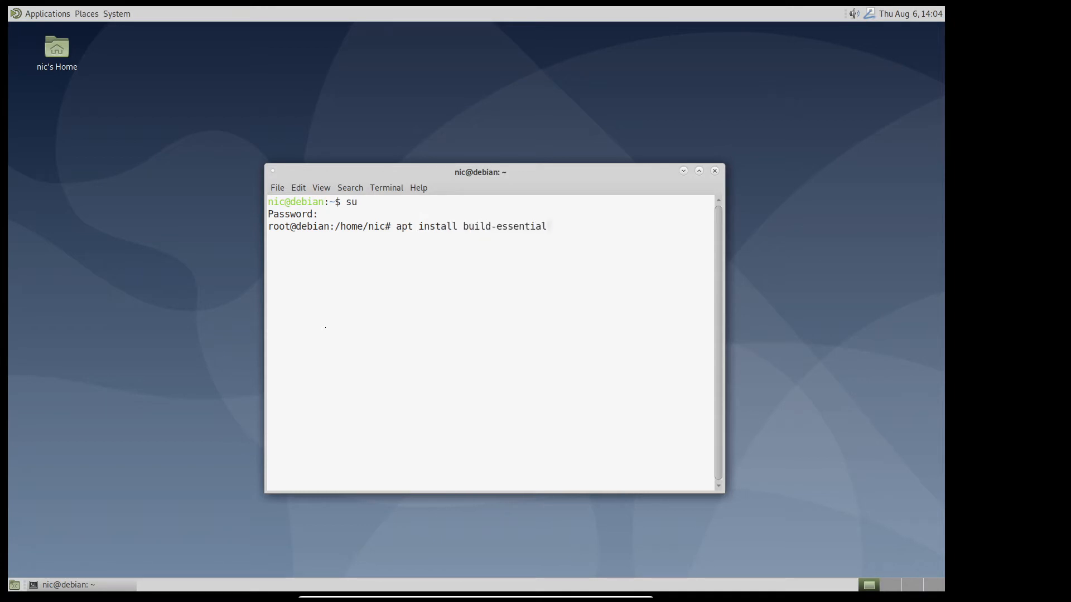
key("Return")
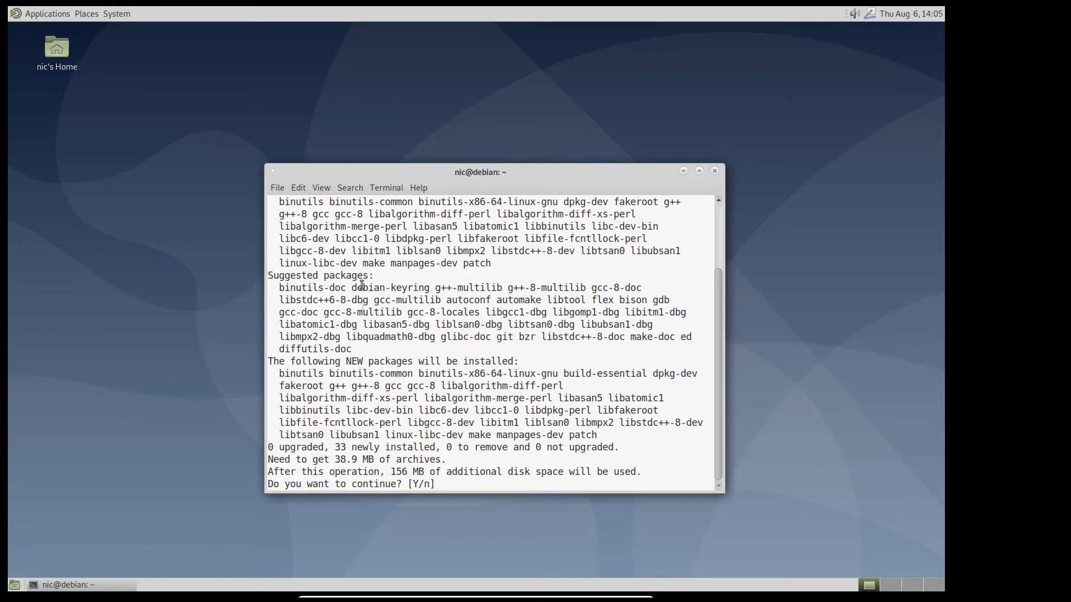
type("Y")
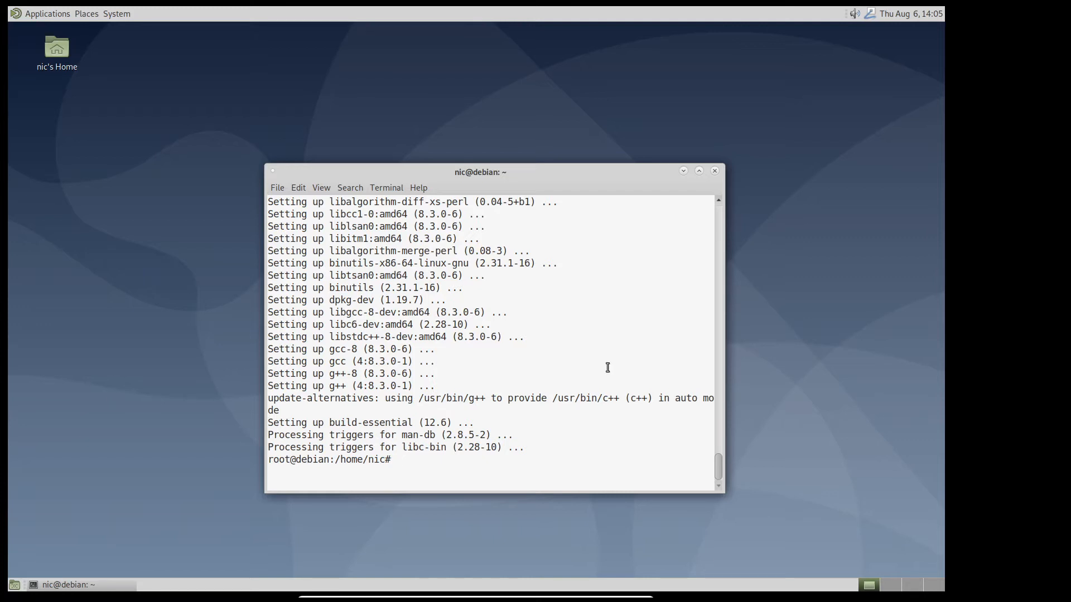
- Install qt5-default with its Qt5 development dependencies, confirming with Y
type("apt")
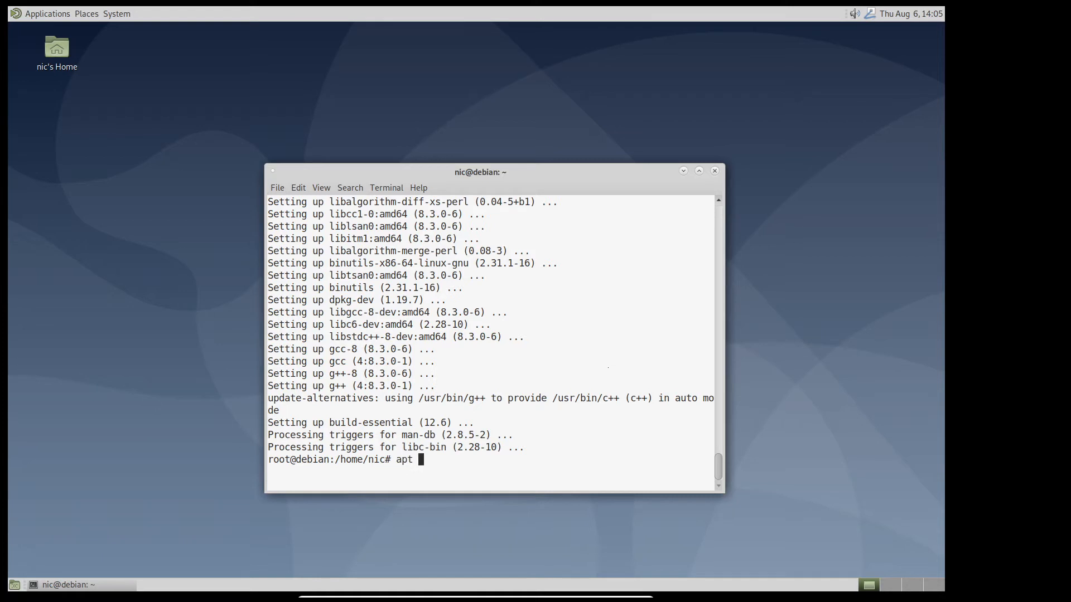
type("install qt")
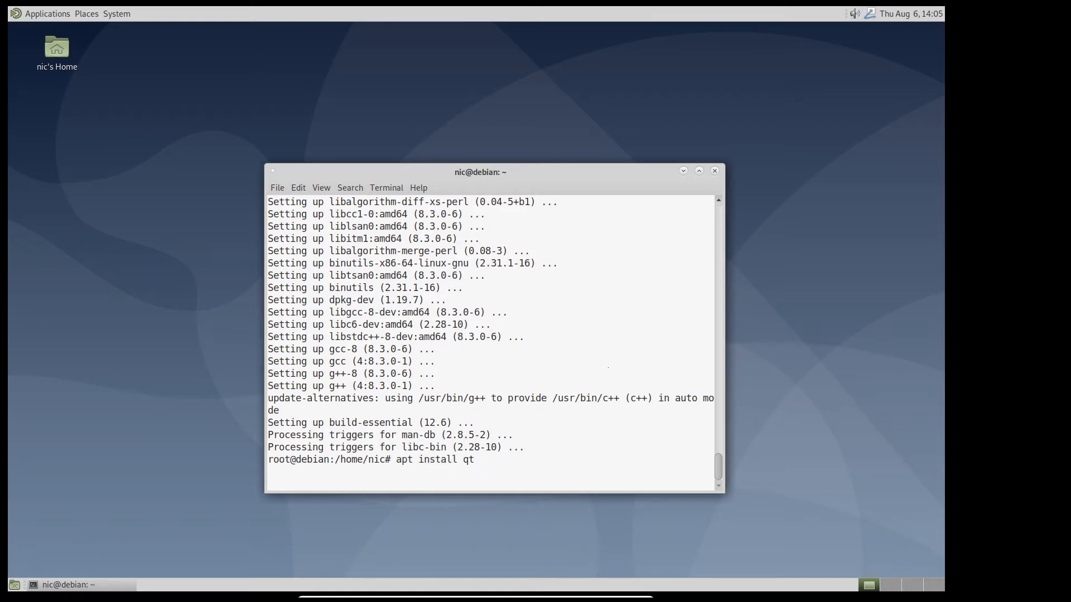
type("5-def")
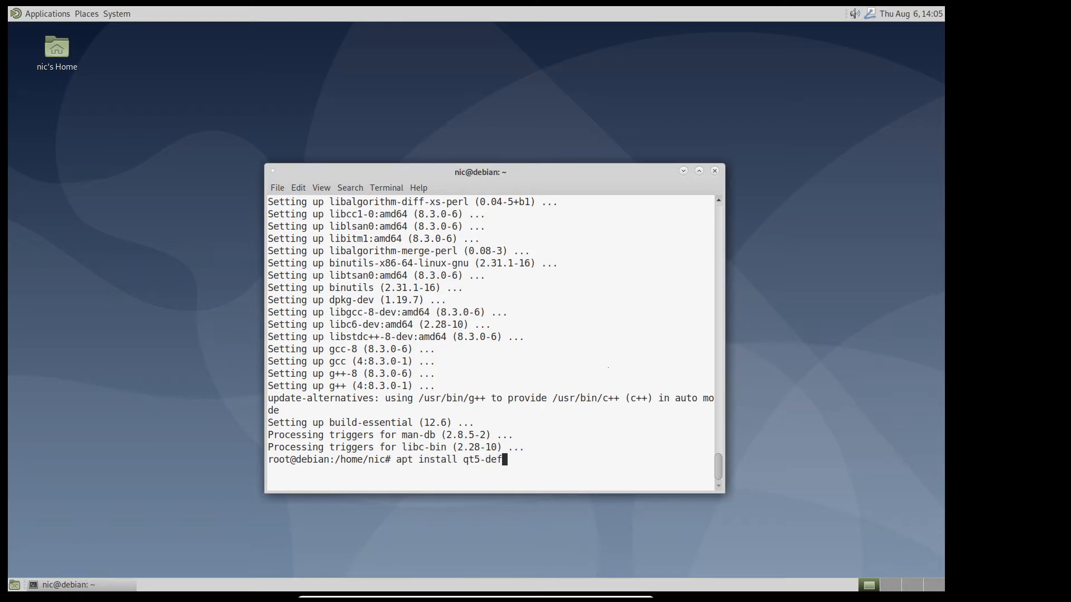
type("ault")
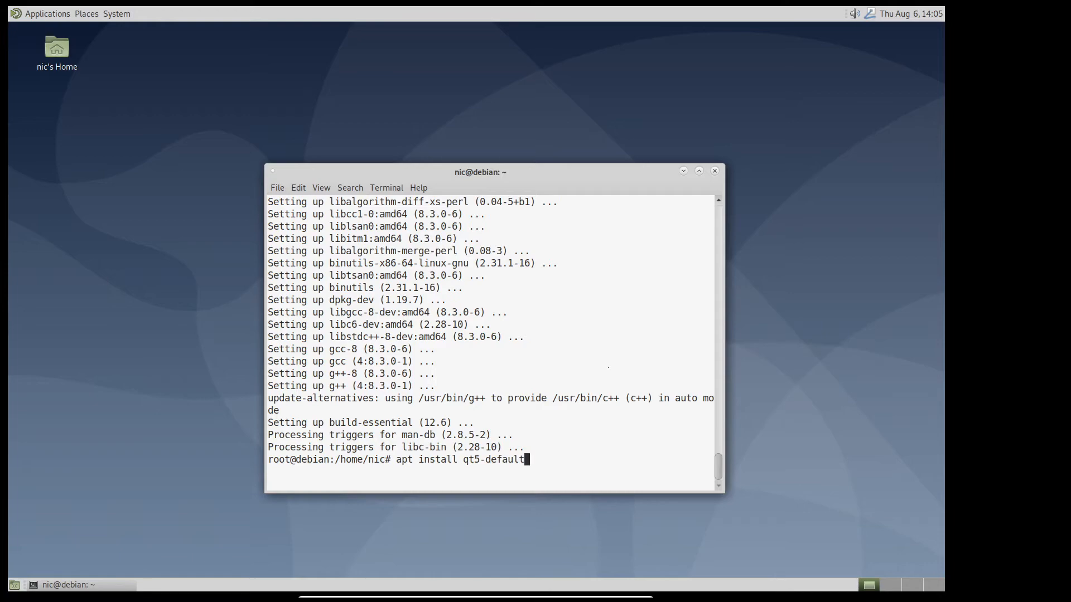
key("Return")
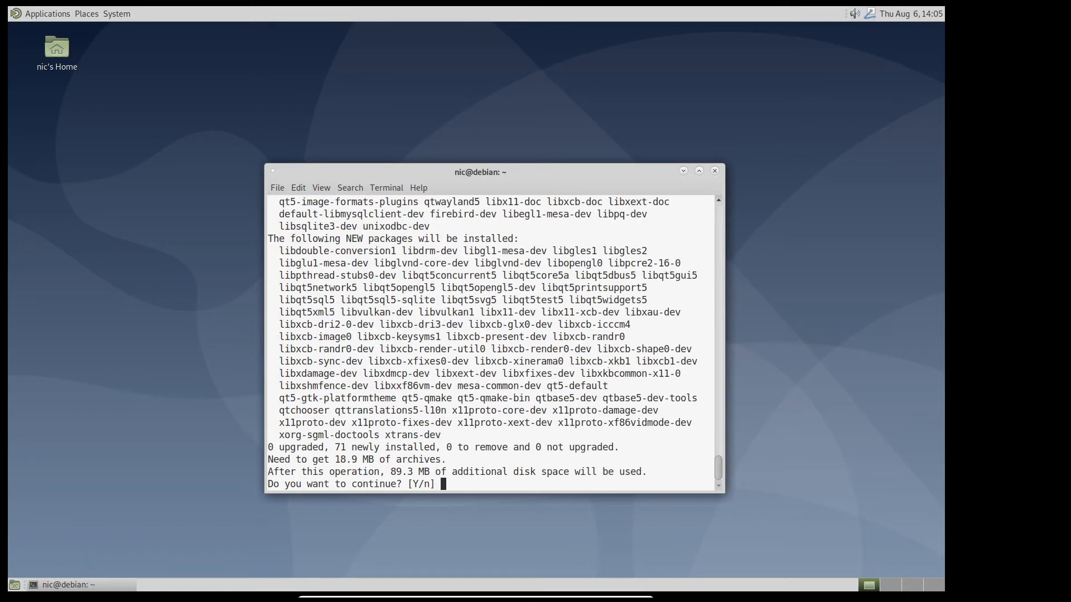
type("Y")
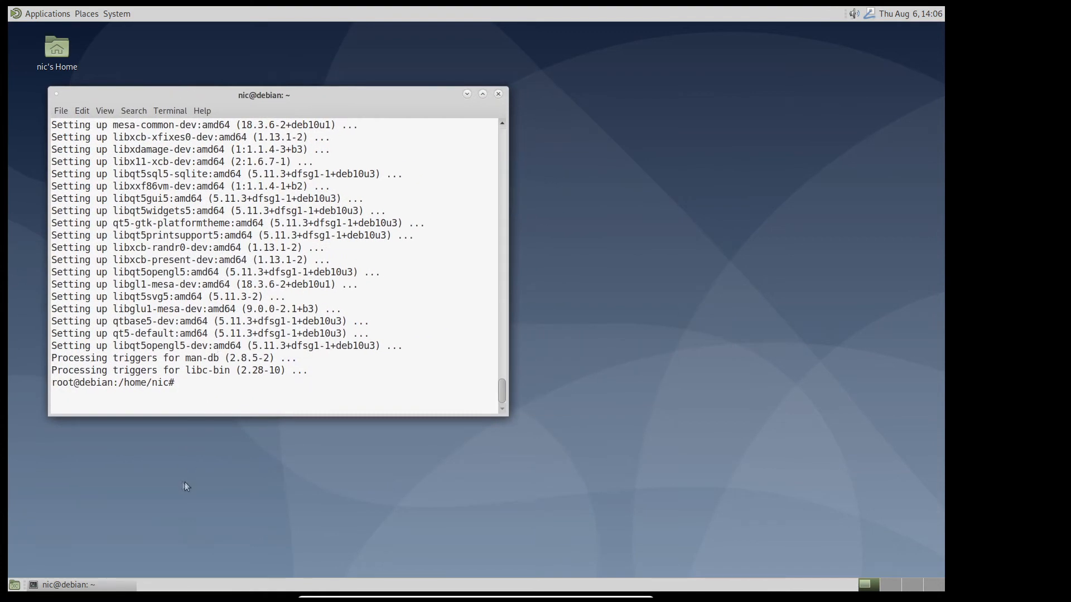
- Open profex-xrd.org's Linux download page and scroll to the compiling requirements
left_click(47, 12)
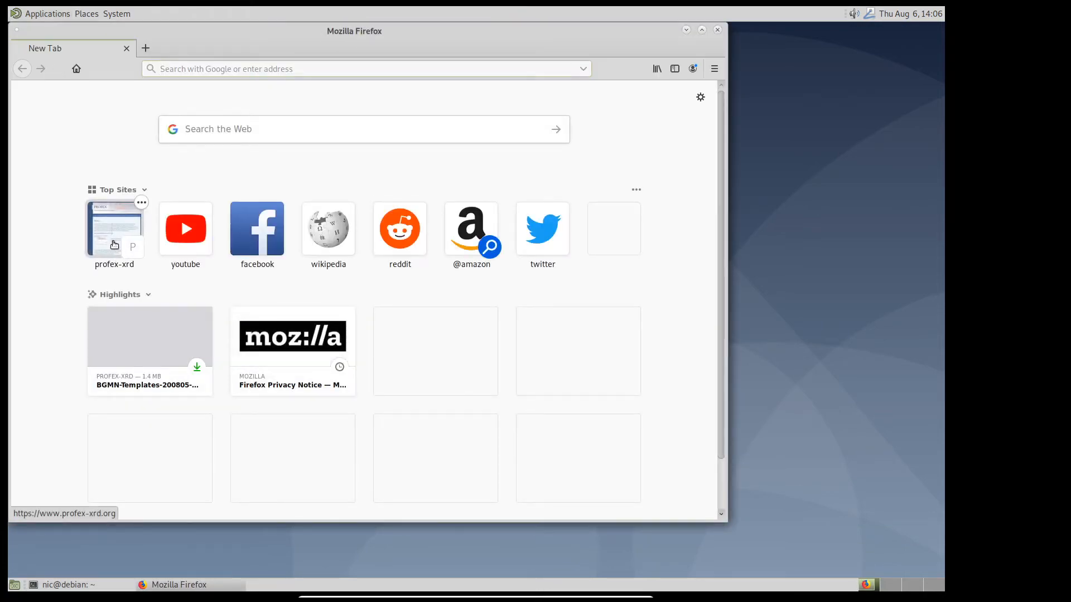
left_click(113, 229)
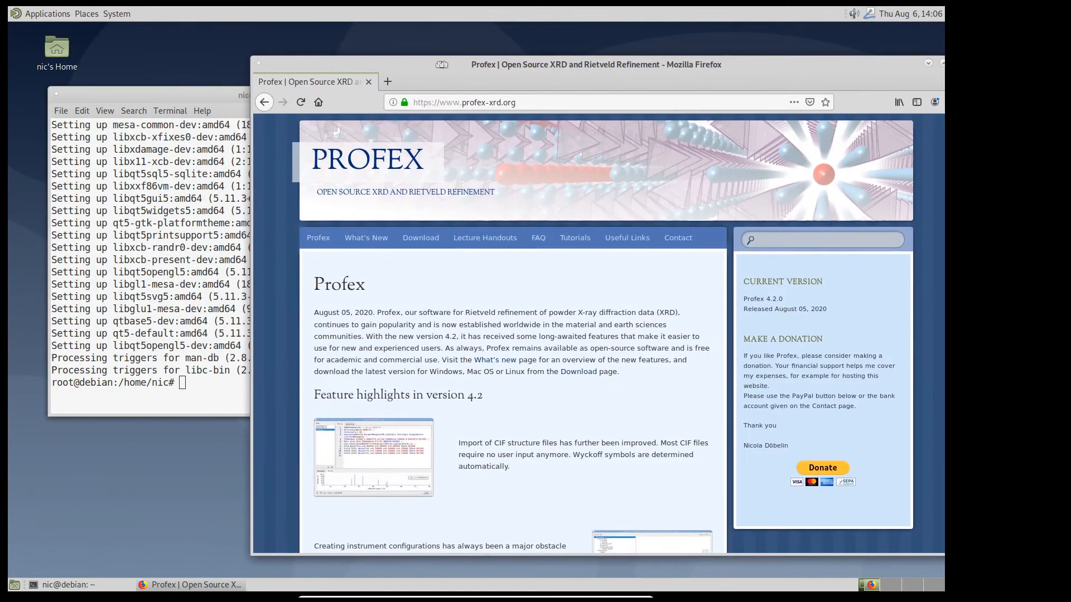
left_click(374, 238)
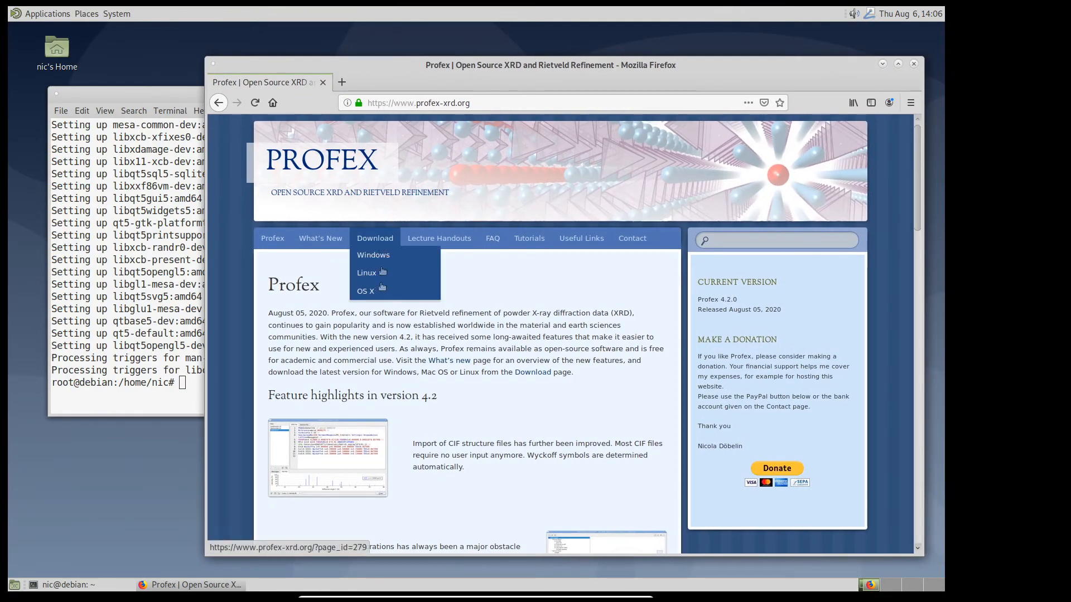
left_click(367, 273)
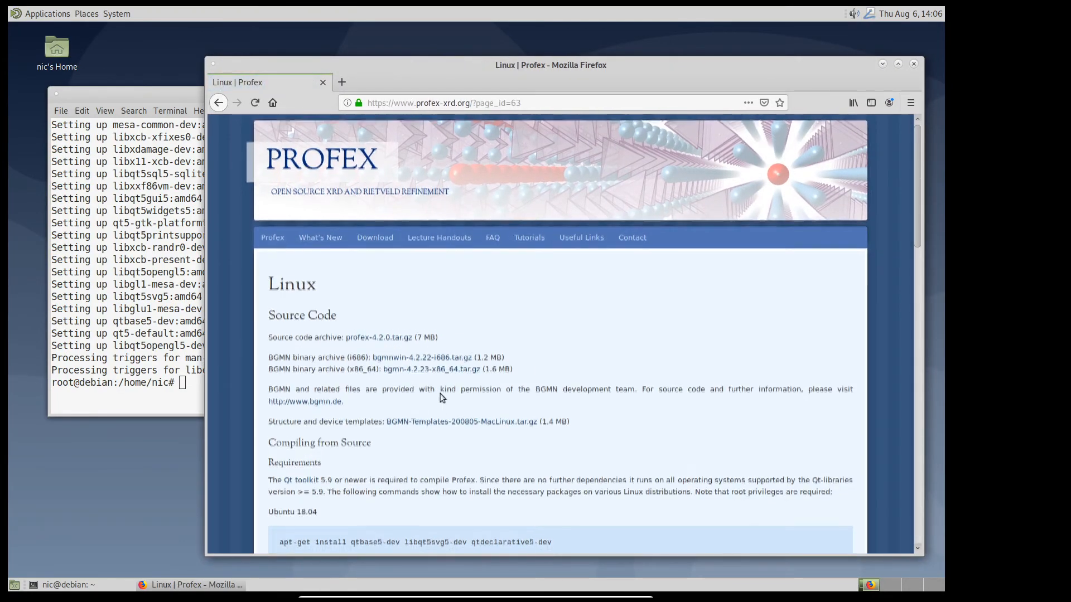
scroll("down", 3)
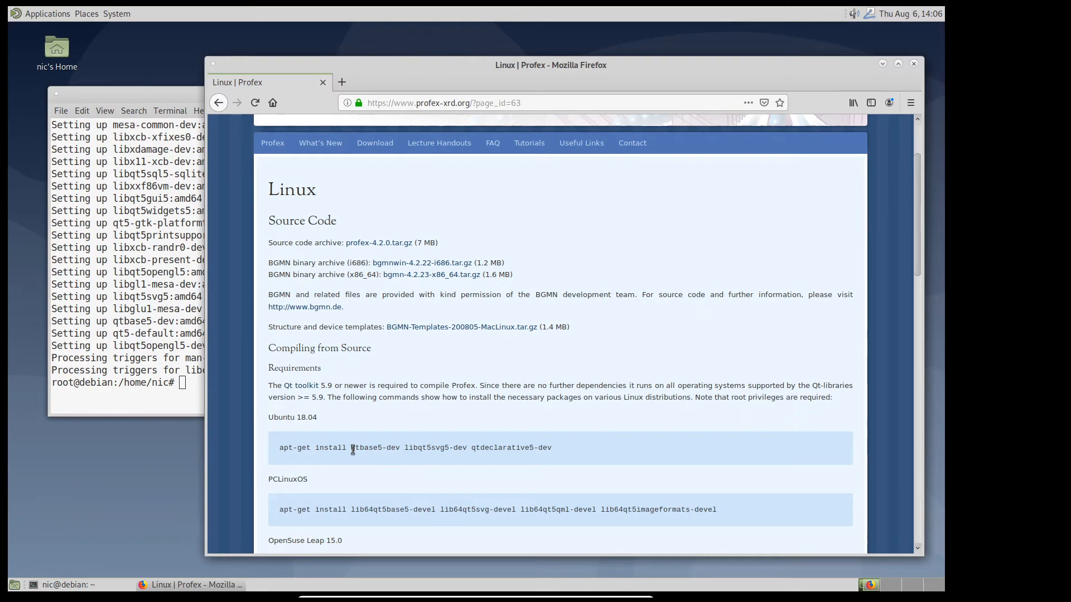
scroll("down", 3)
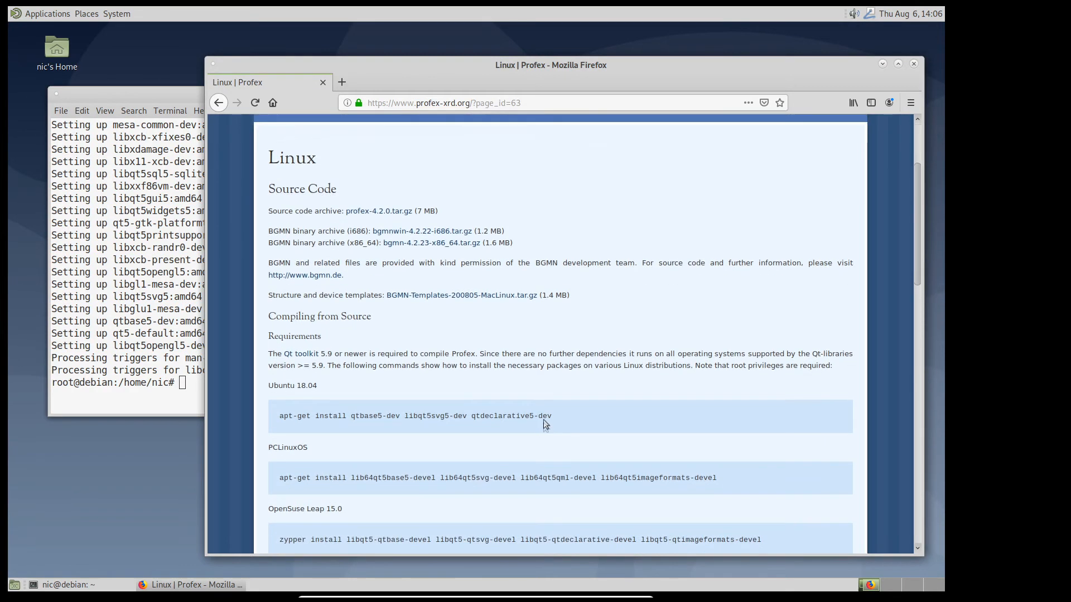
mouse_move(149, 118)
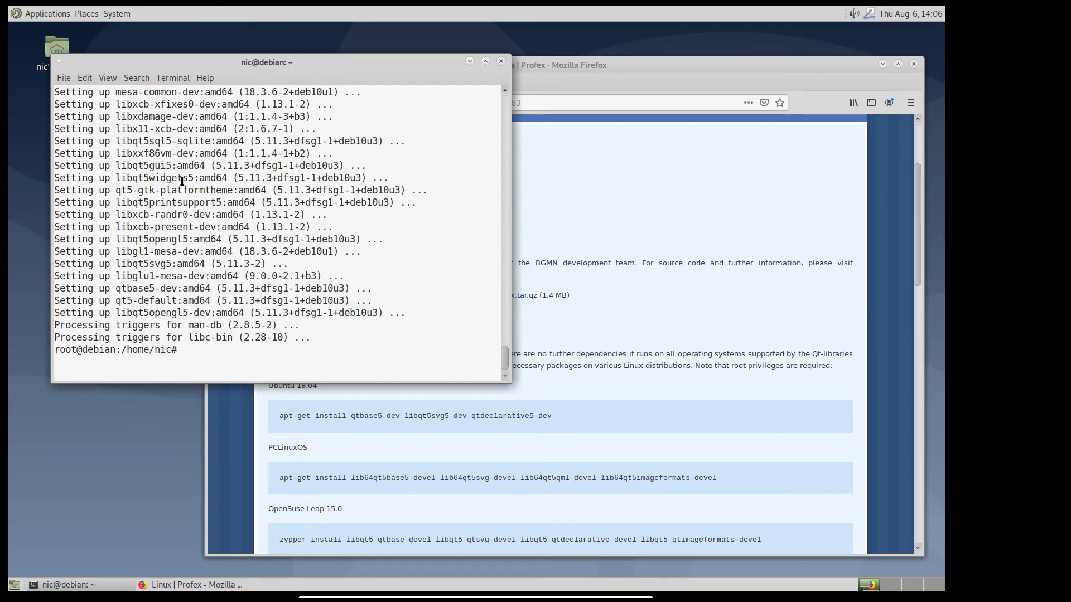
- Install libqt5svg5-dev and qtdeclarative5-dev, then exit the root shell
type("apt install libqt5svg")
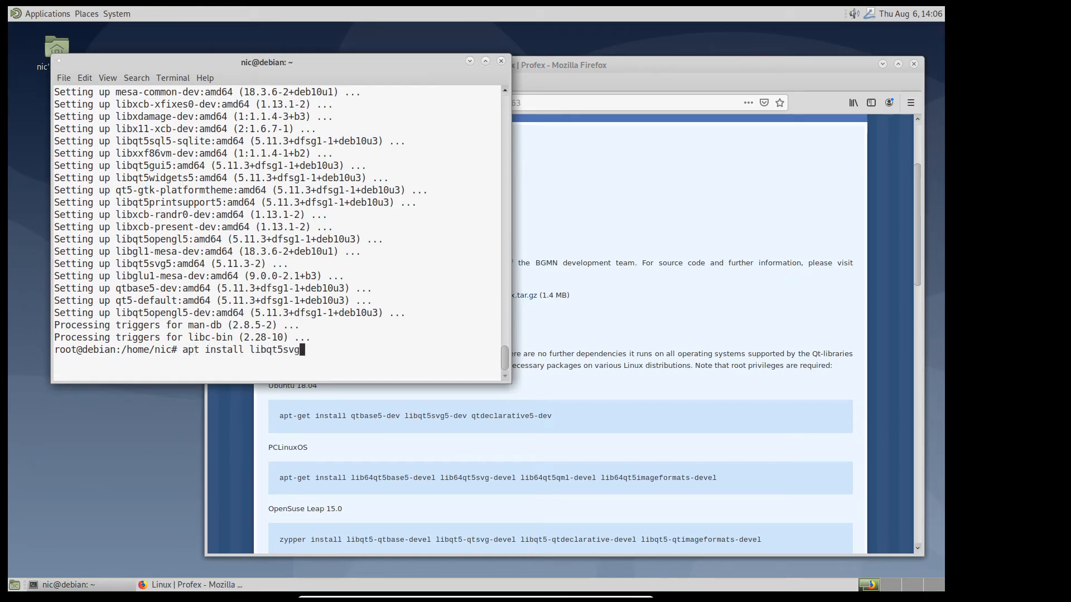
key("Return")
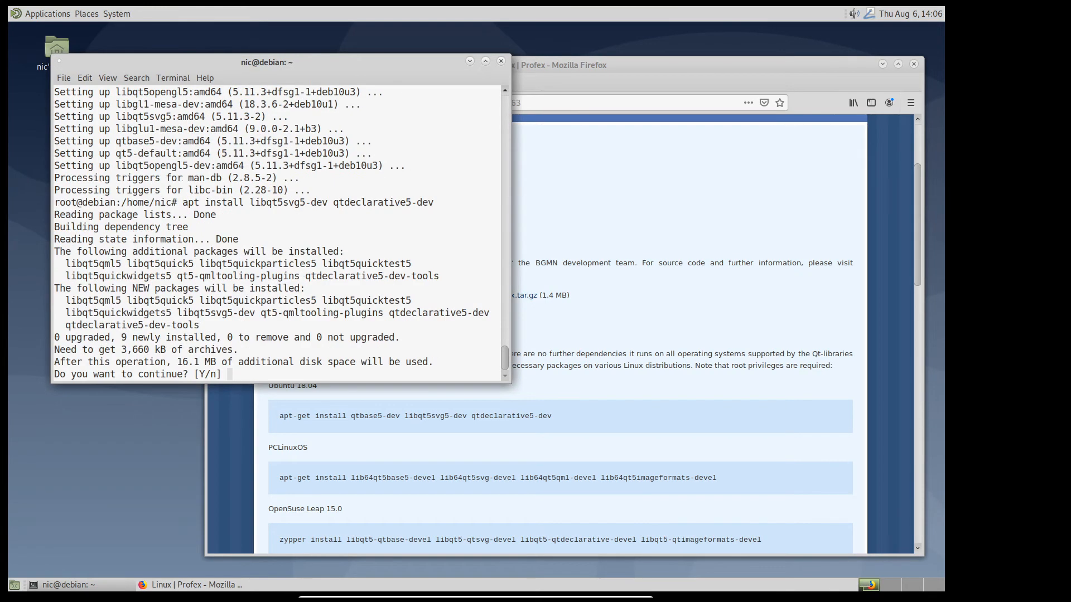
type("Y")
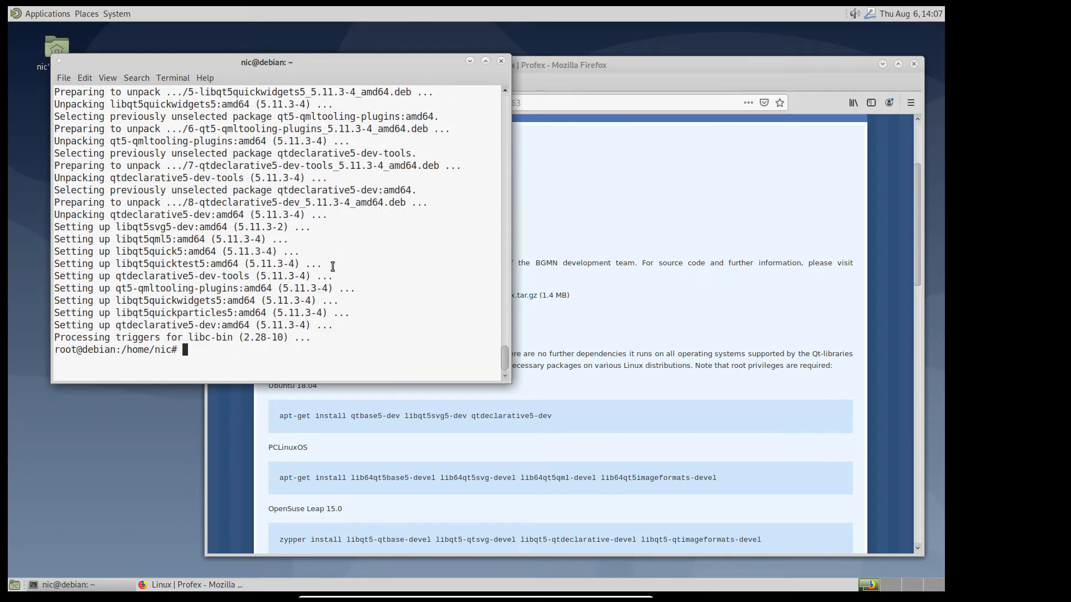
type("exit")
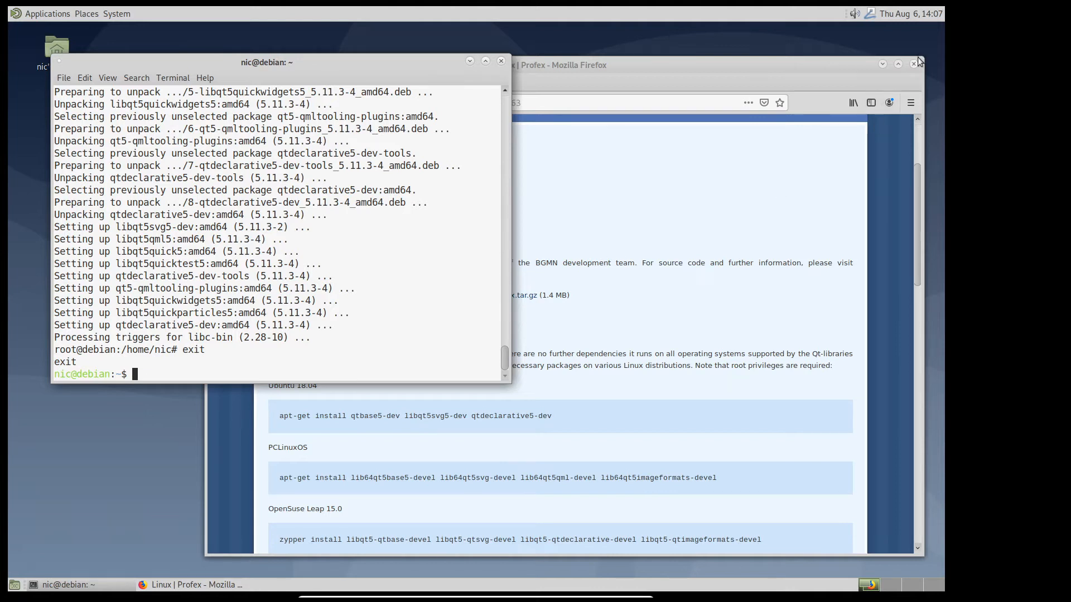
- Close Firefox, change into Downloads and list its files
left_click(912, 64)
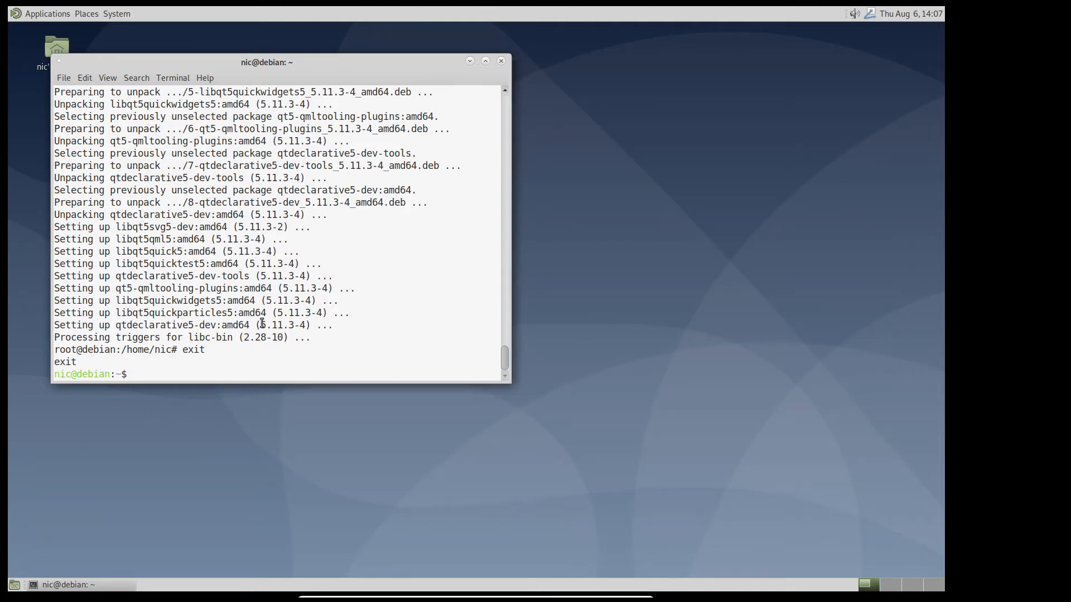
type("cd Downloads/")
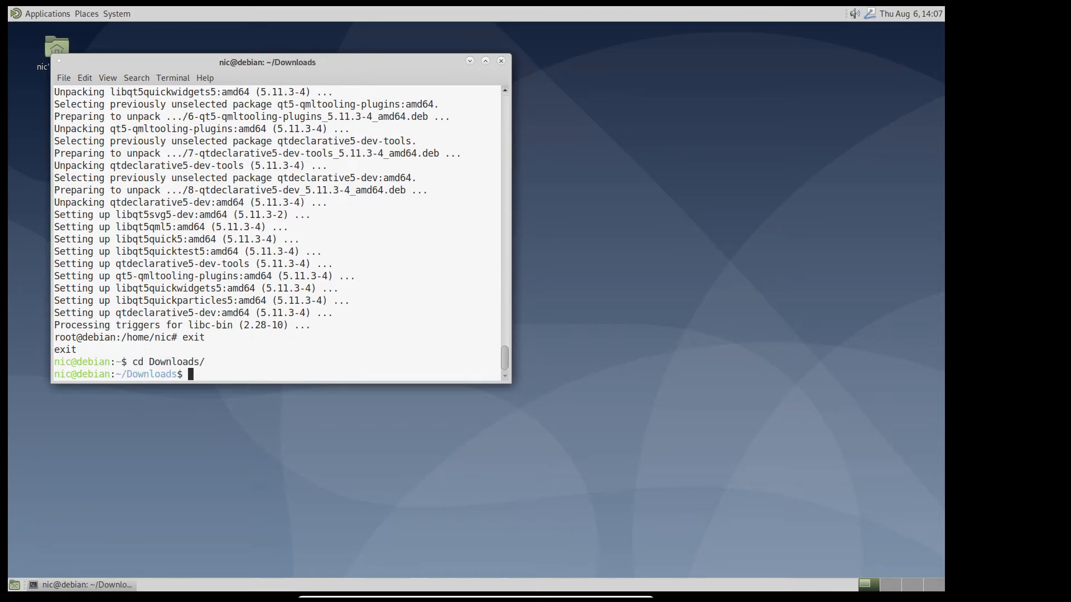
type("ls")
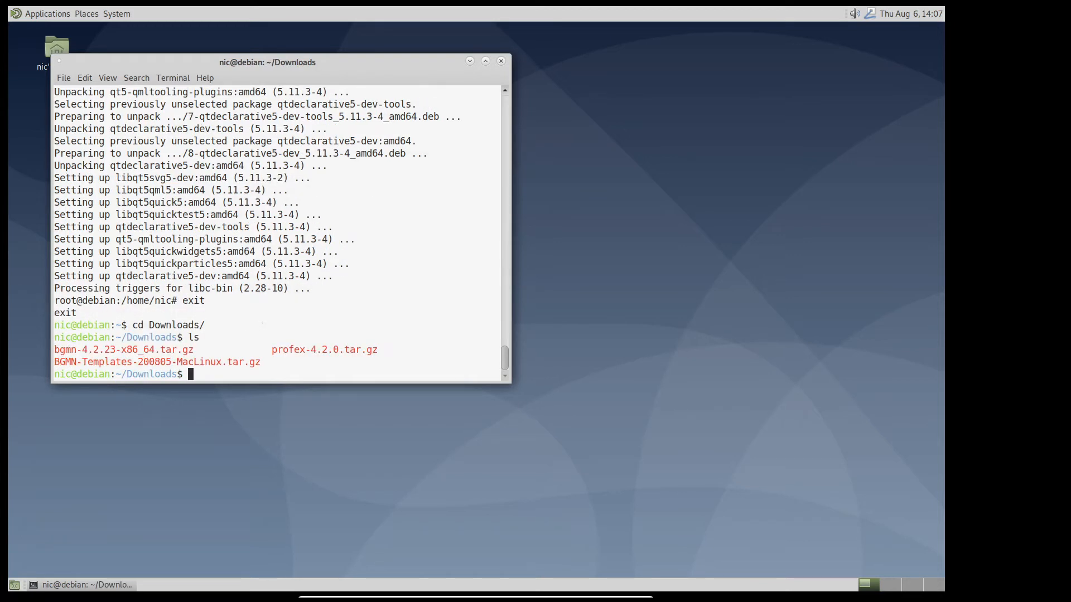
- Extract profex-4.2.0.tar.gz and move into the profex-4.2.0 folder
type("tar xzv")
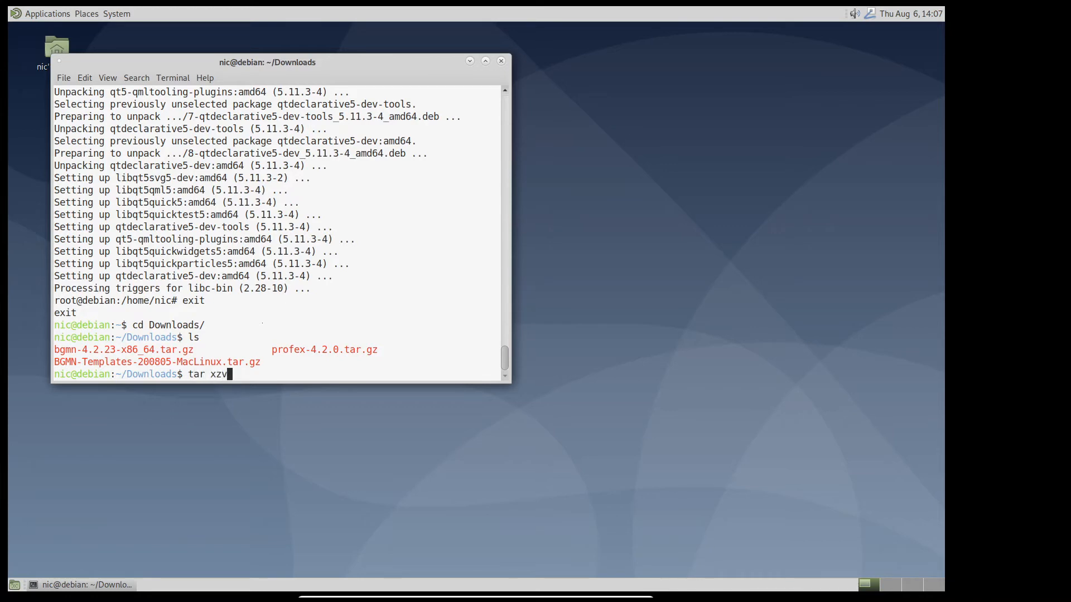
type("f profex-4.2.0.tar.gz")
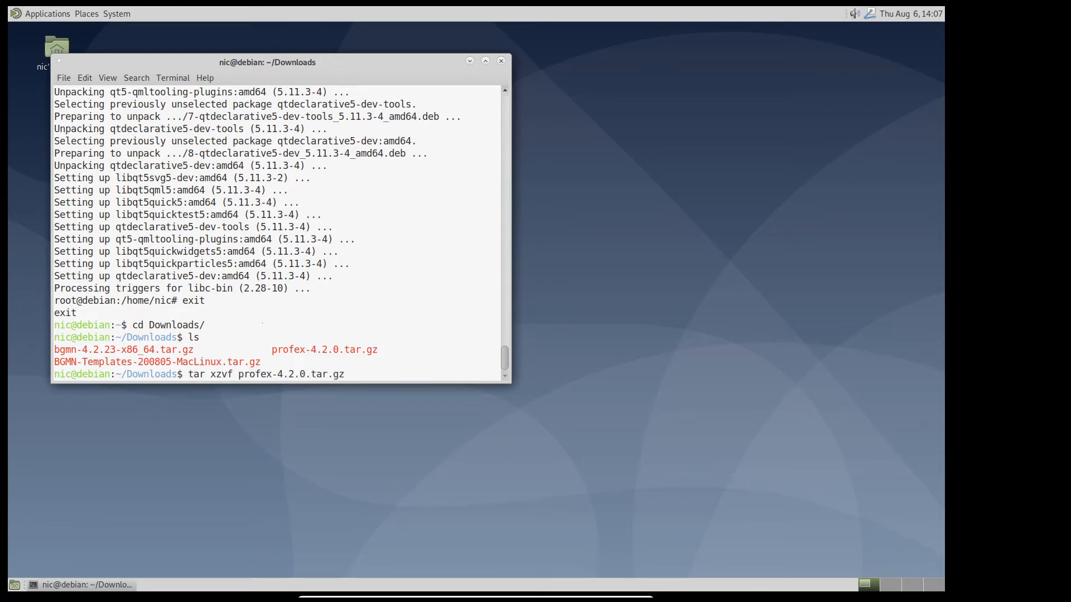
key("Return")
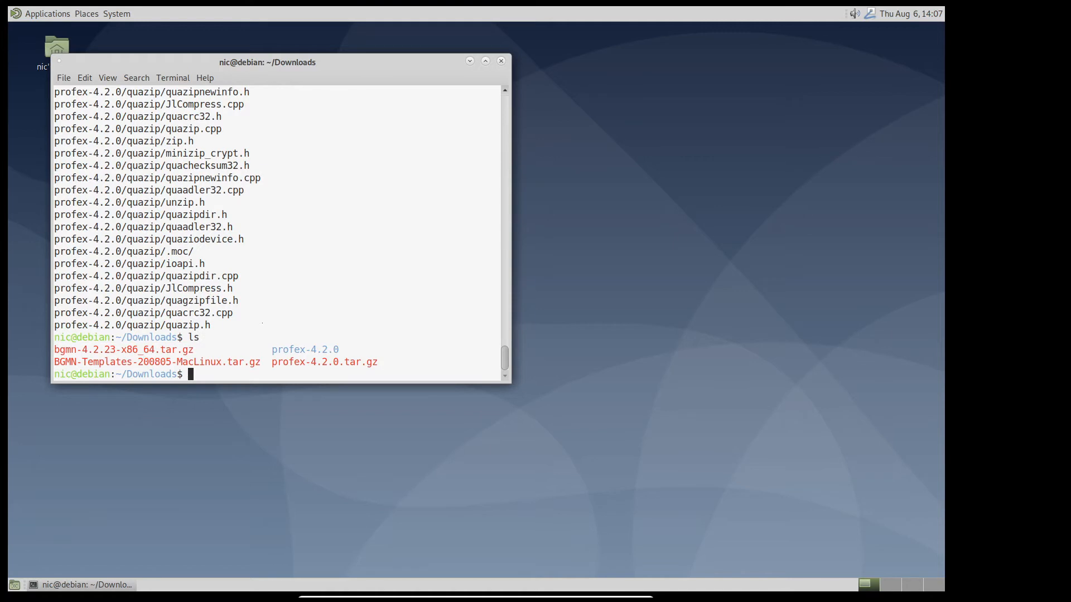
type("c")
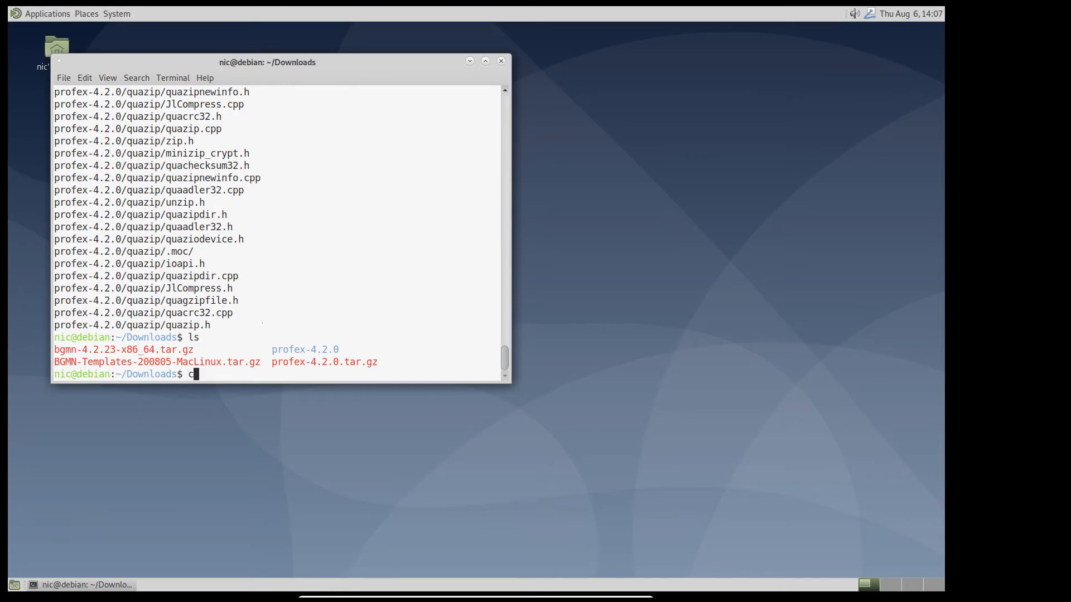
type("d profex-4.2.0/")
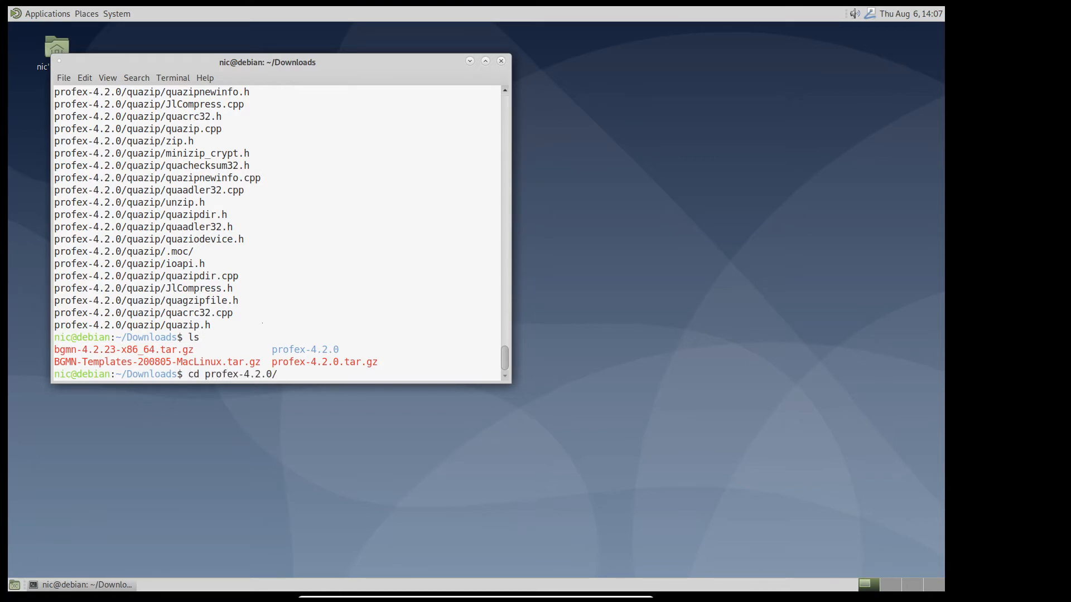
key("Return")
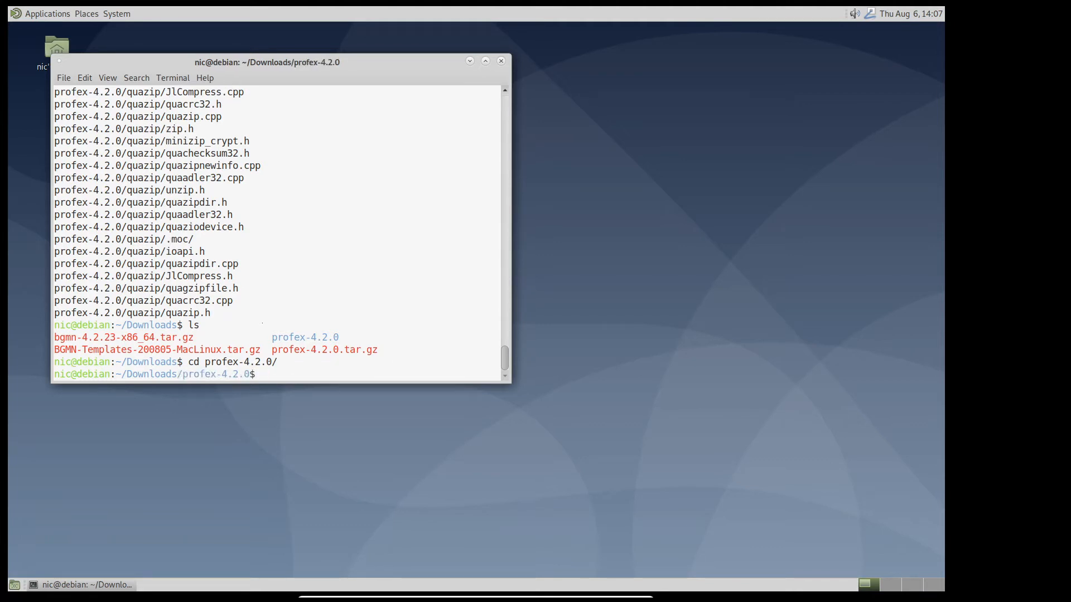
- Generate the project Makefiles with qmake -r
type("qmake")
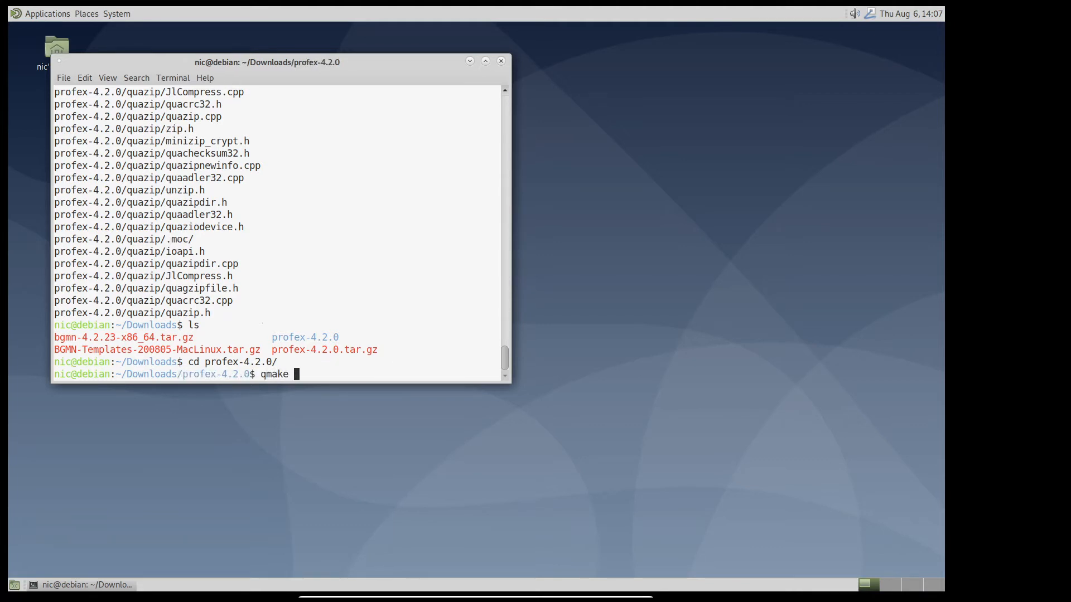
type("-r")
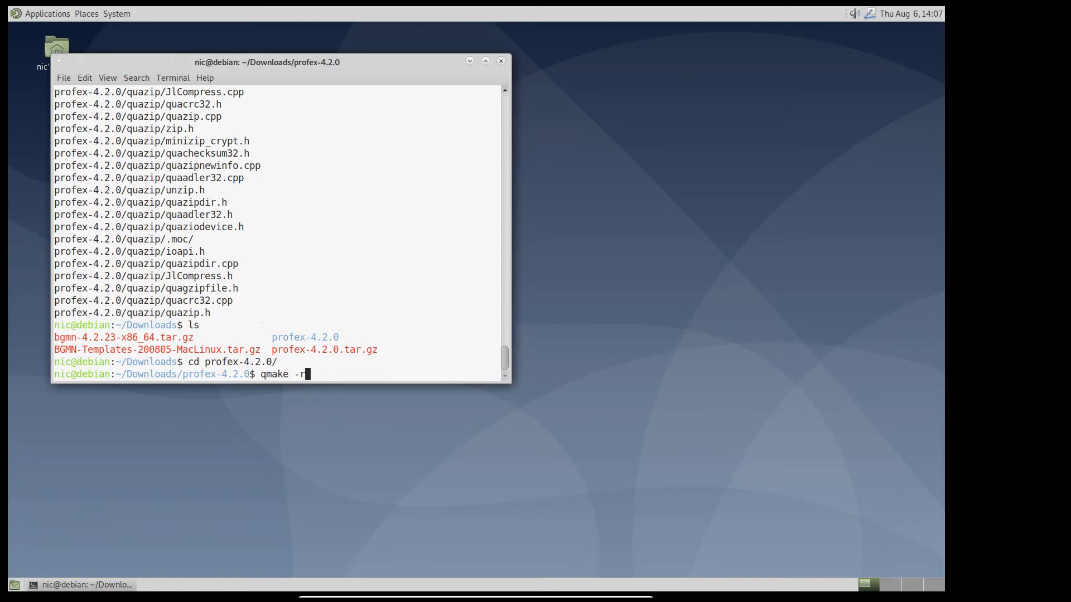
key("Return")
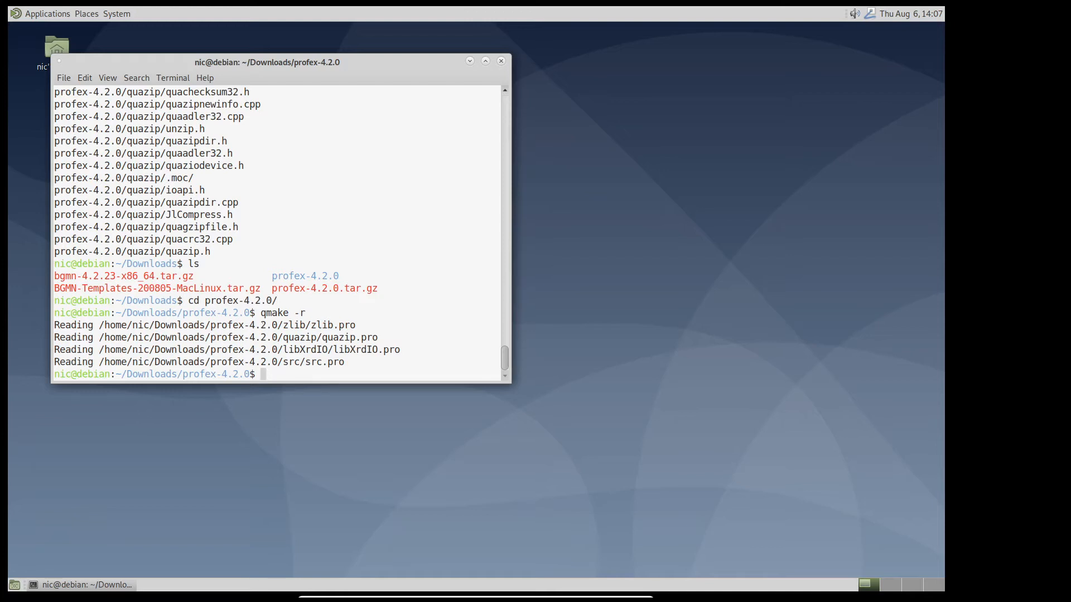
- Compile Profex with make -4, retrying the command once
type("make")
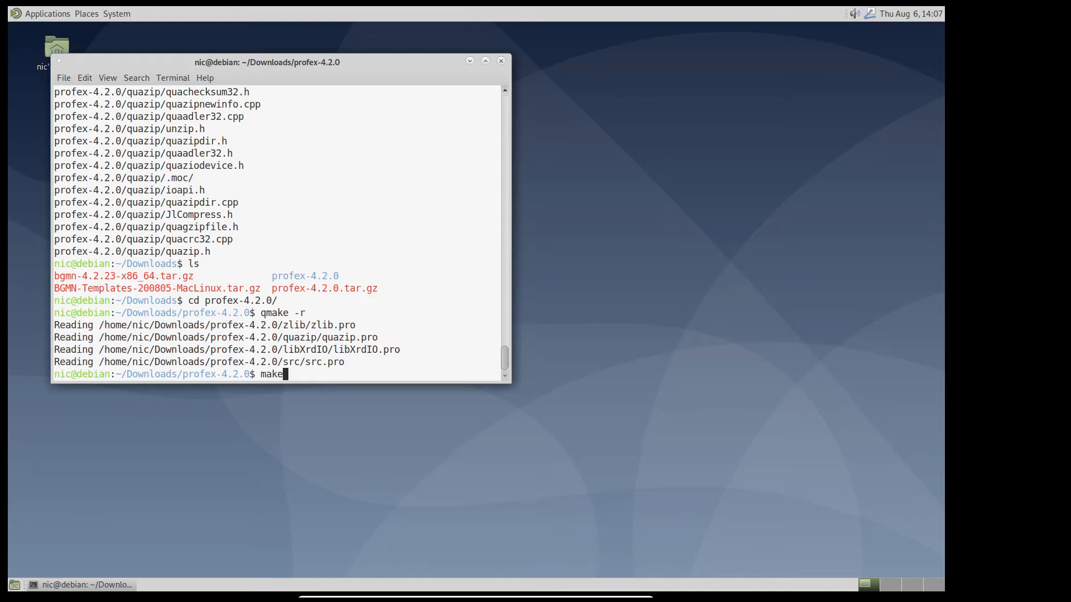
type("-4")
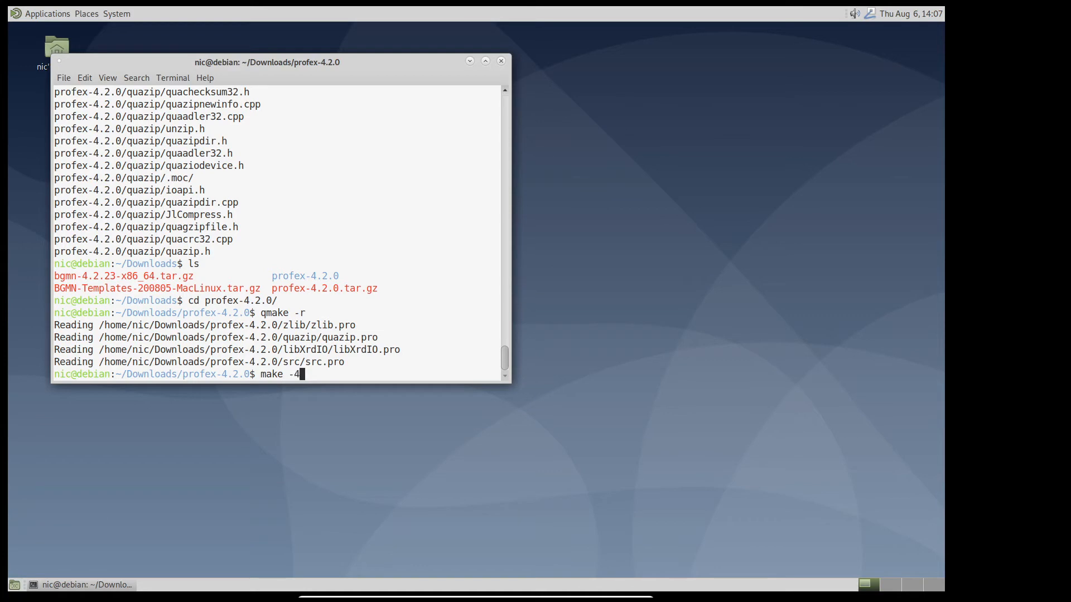
key("Return")
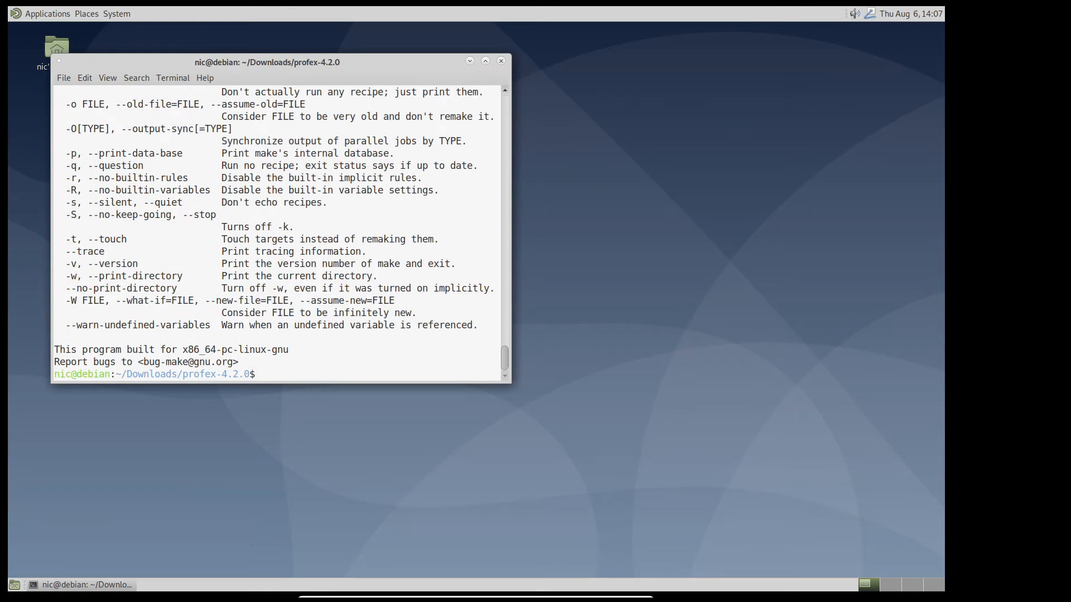
type("make -4")
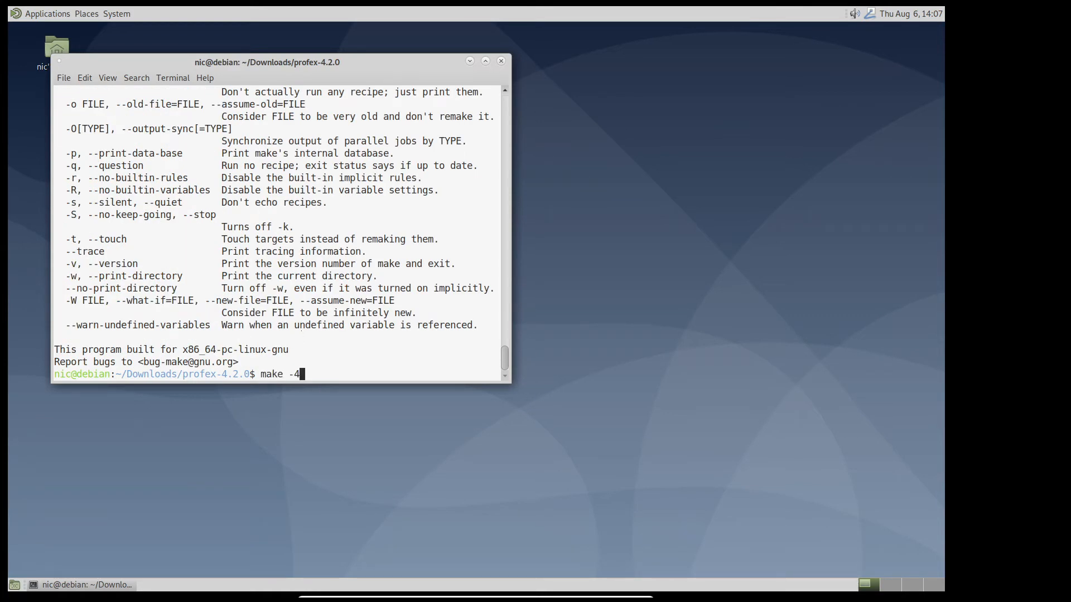
key("Return")
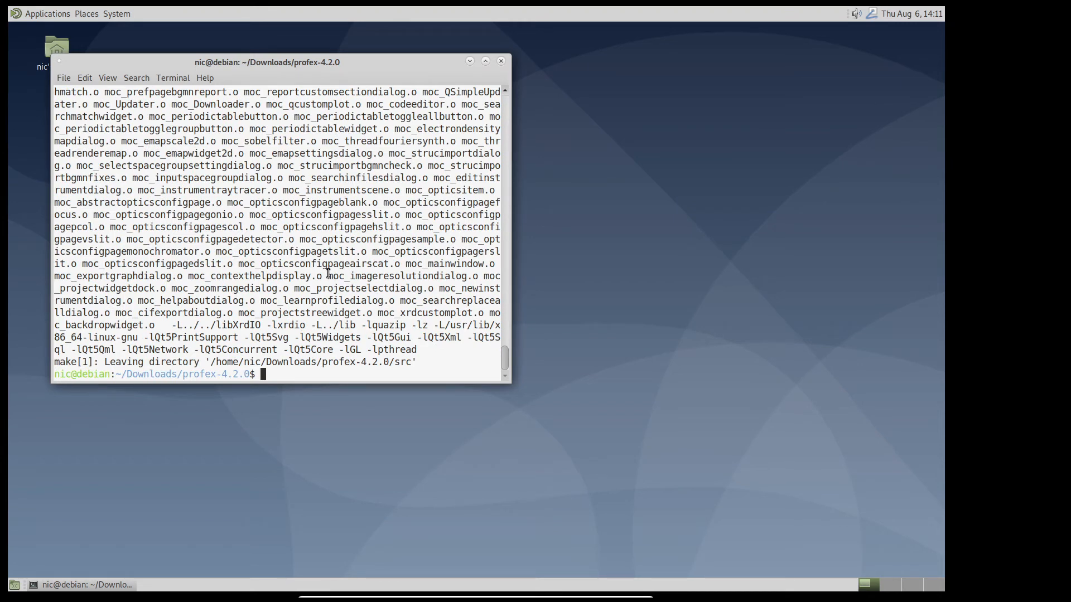
- Run src/profex, decline BGMN auto-configuration, and close the Profex window
type("src")
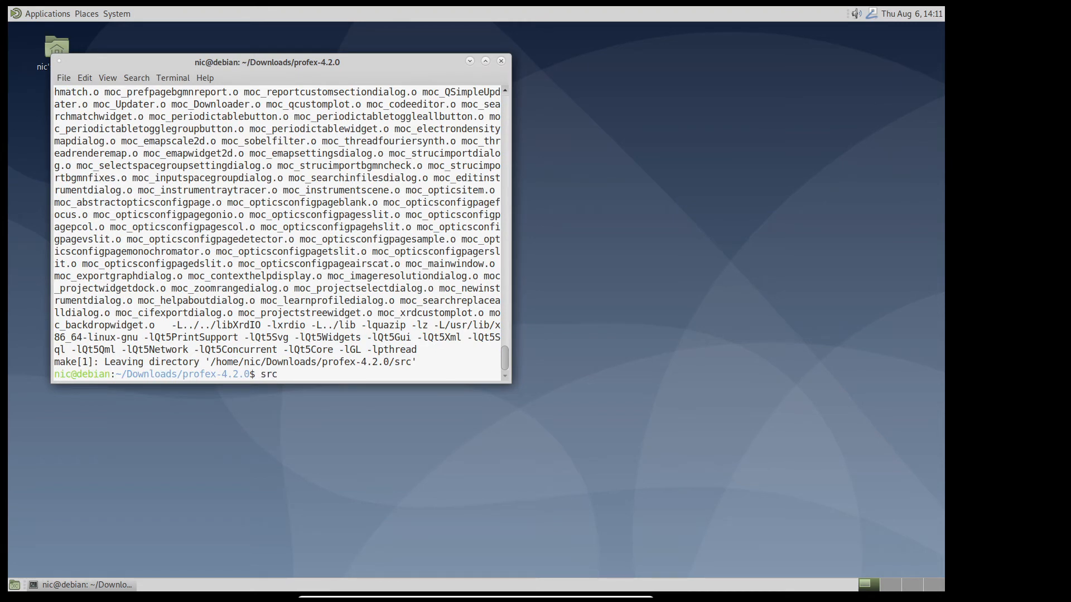
type("-")
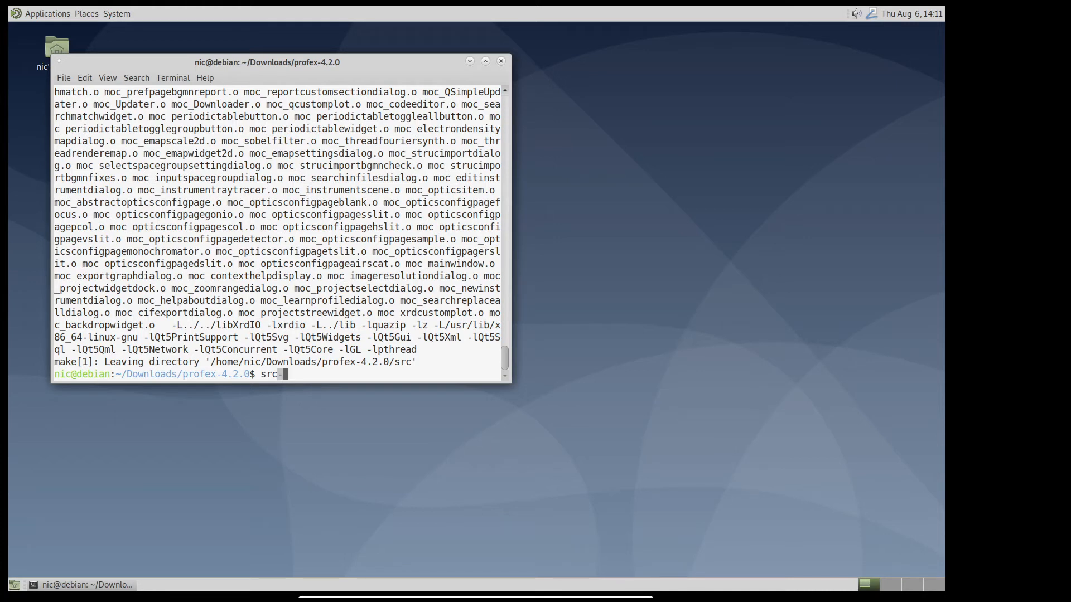
type("/p")
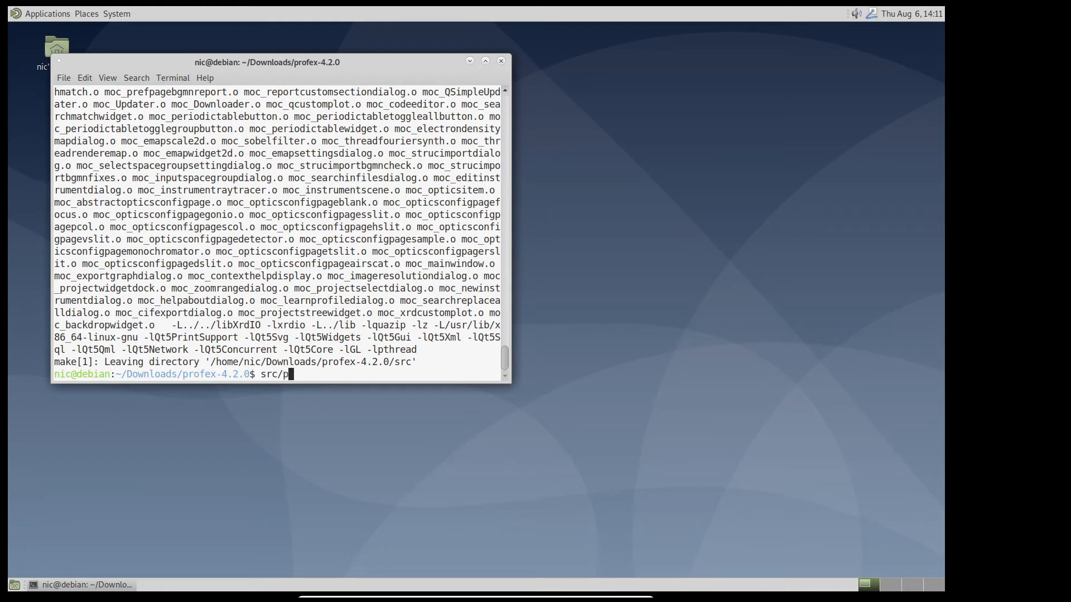
type("rofex")
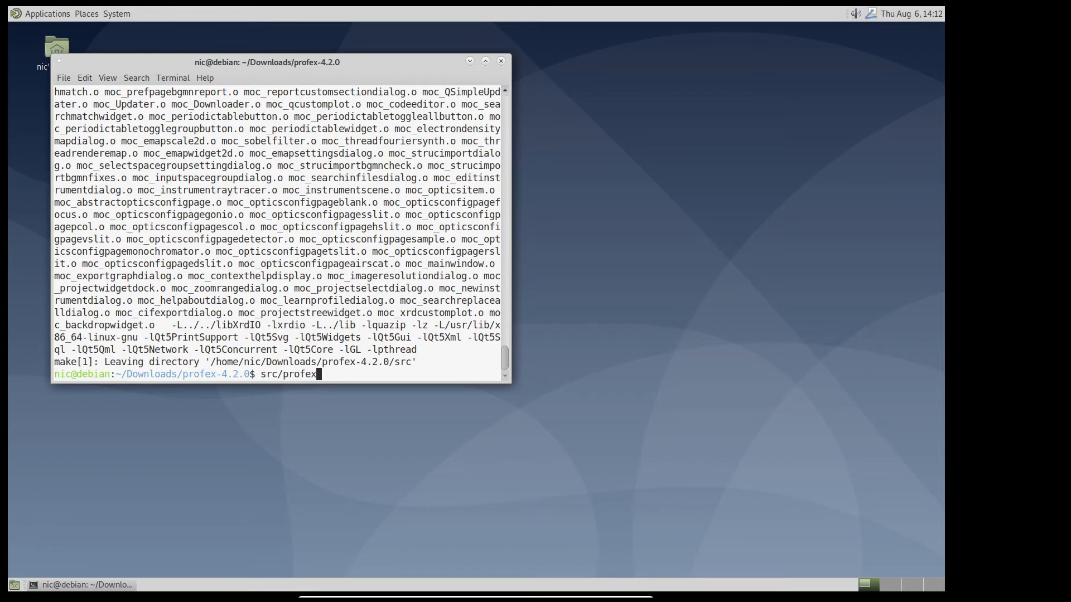
key("Return")
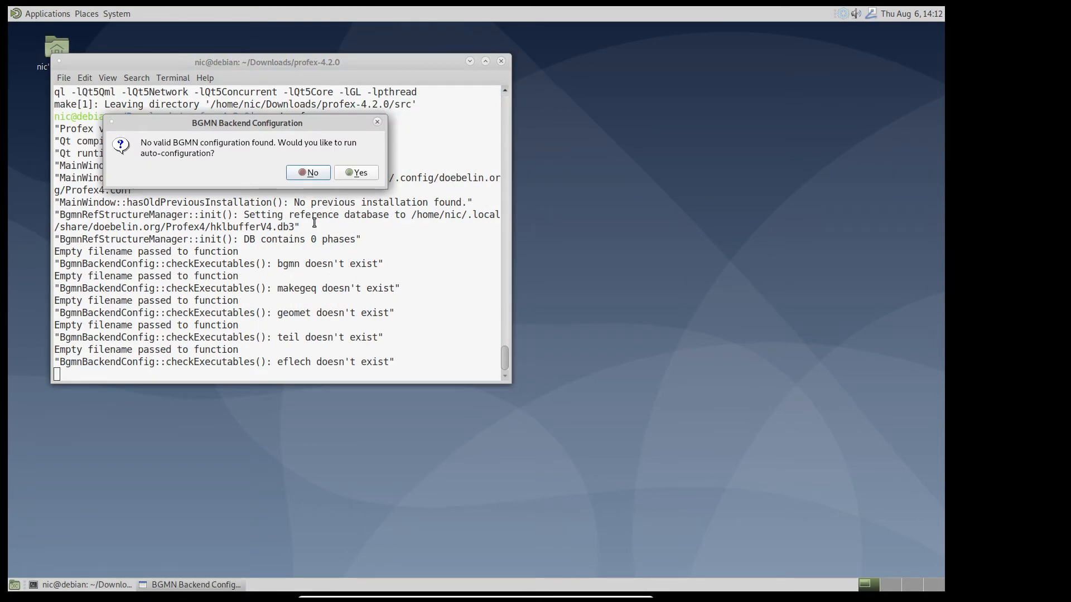
mouse_move(328, 147)
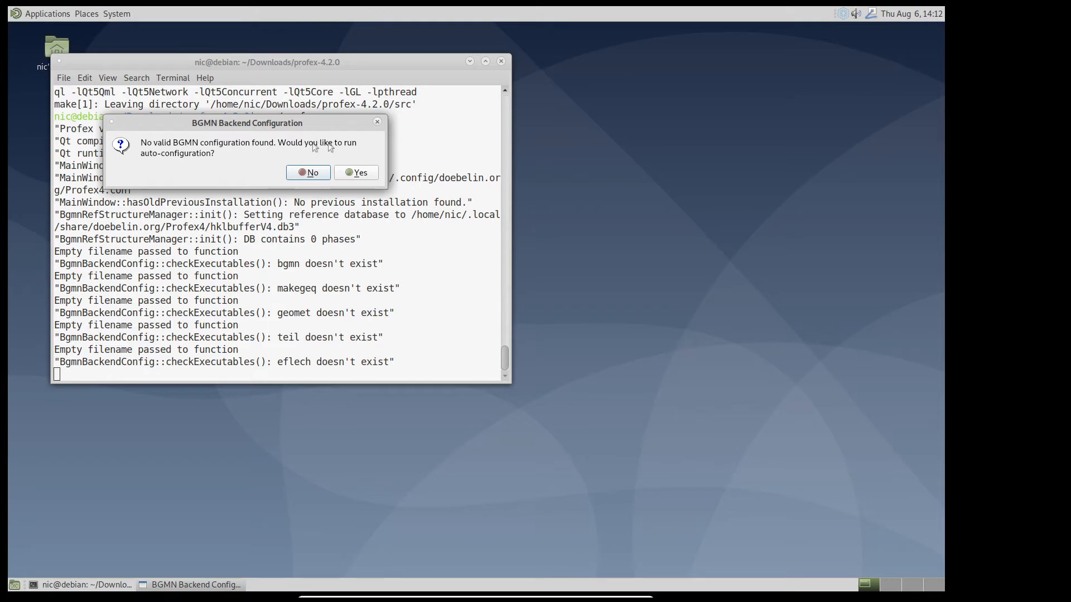
mouse_move(258, 151)
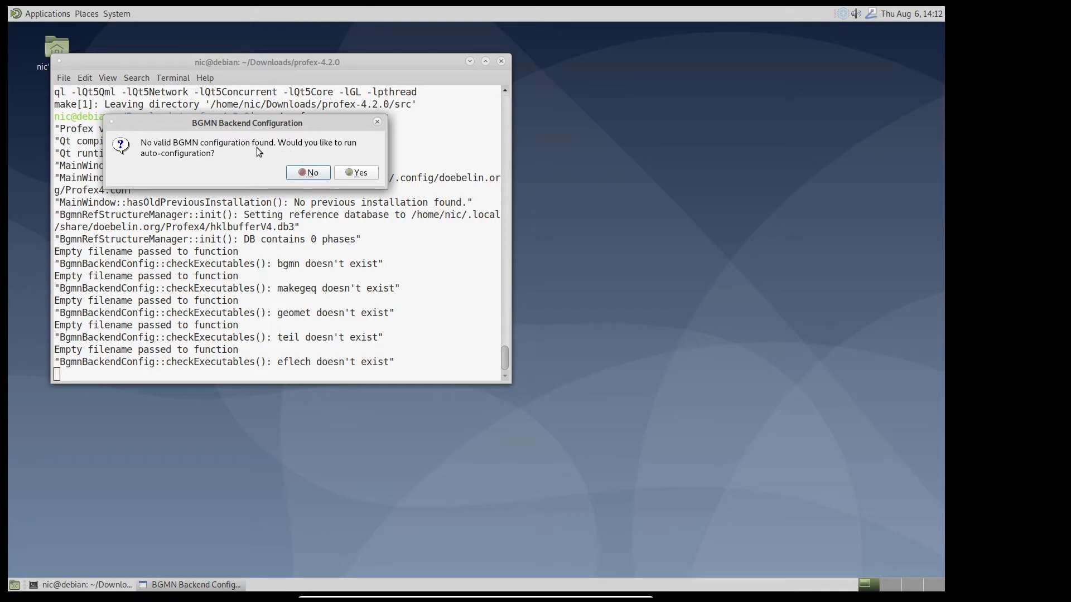
mouse_move(283, 122)
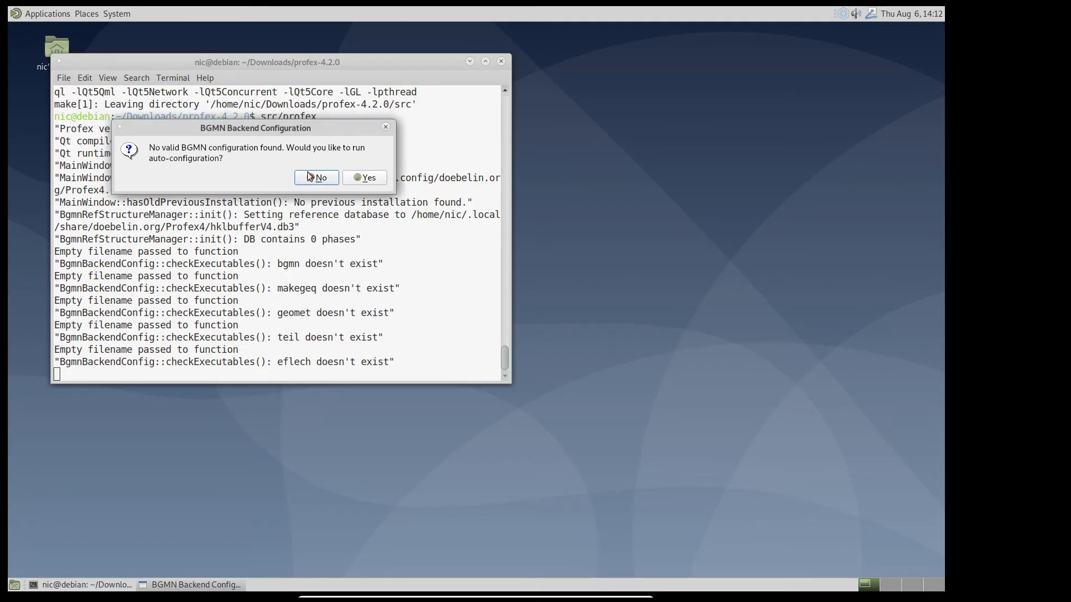
left_click(317, 177)
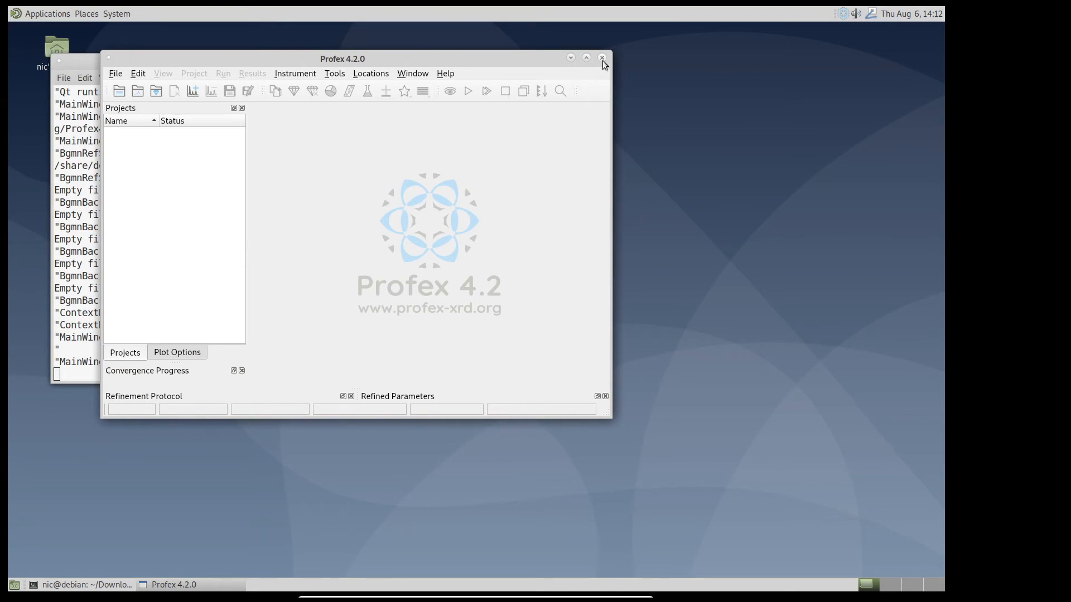
left_click(602, 58)
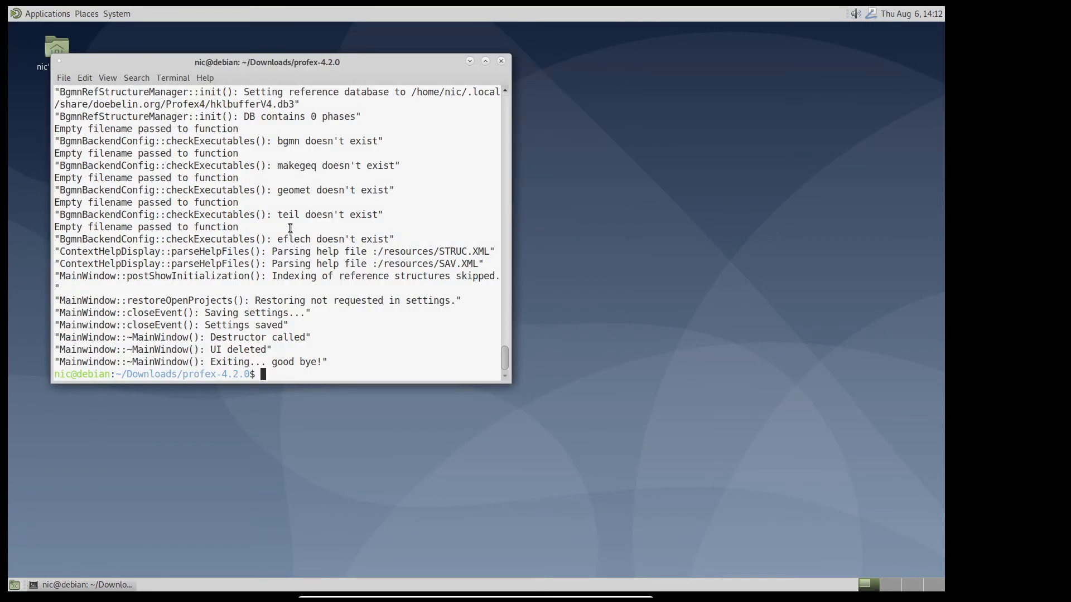
- Become root and move bgmn-4.2.23-x86_64.tar.gz from Downloads into /opt
type("cd ..")
type("l")
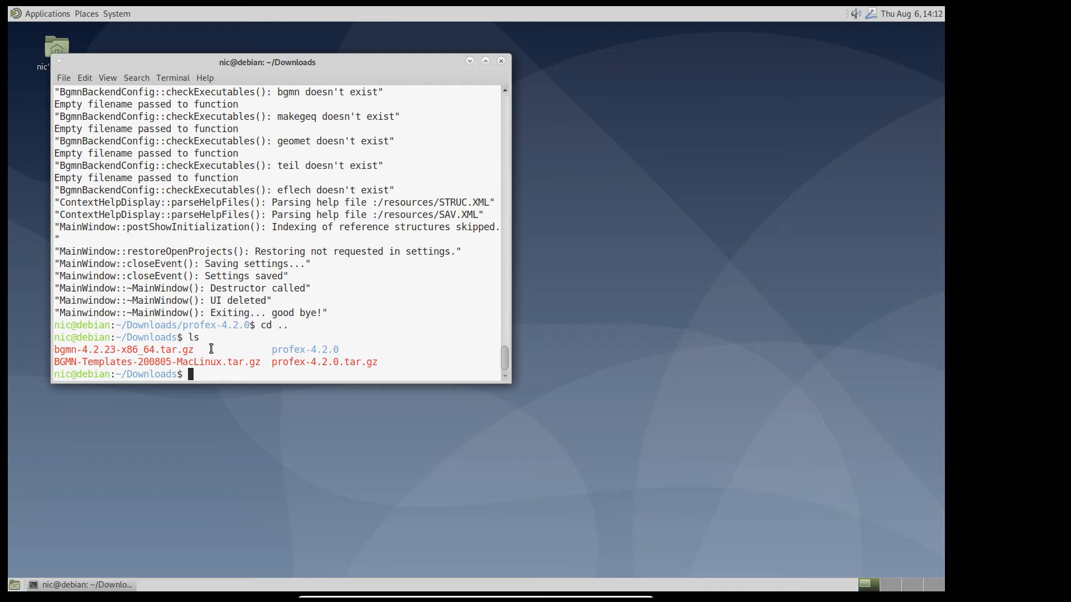
type("s")
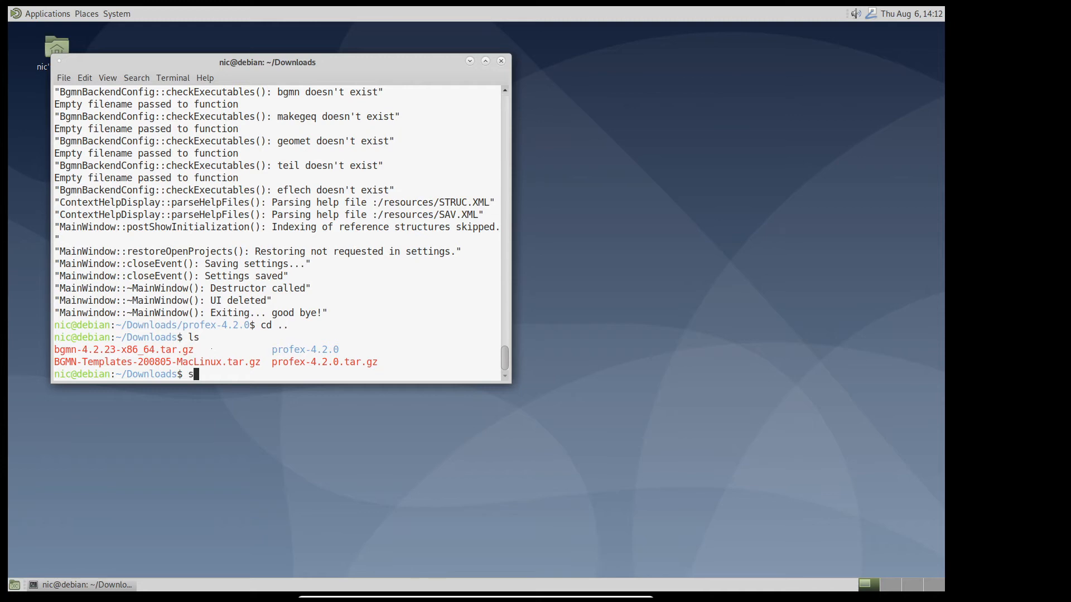
key("Return")
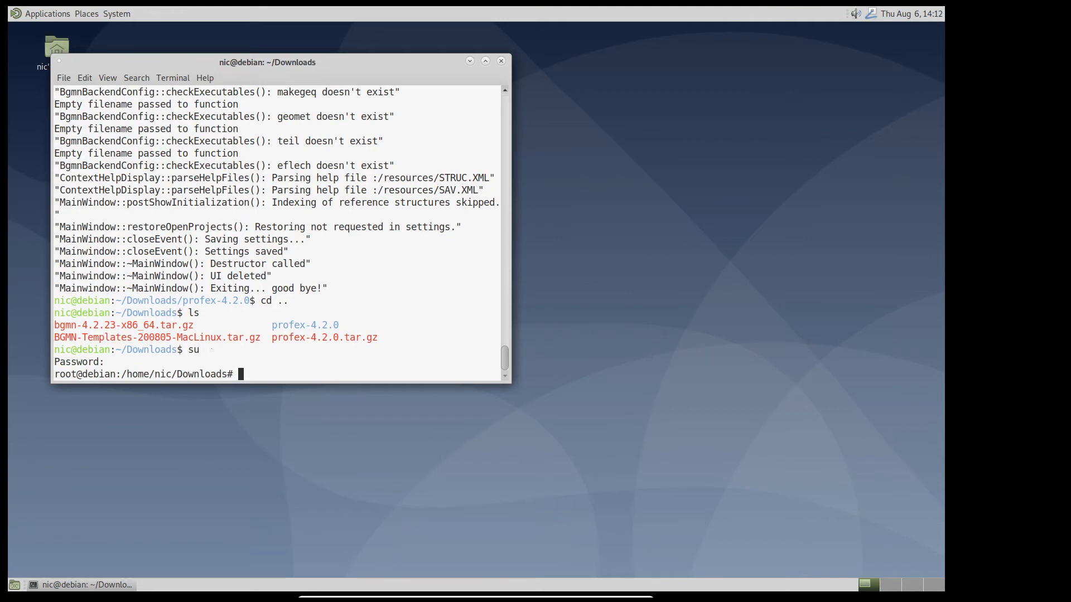
type("mv bgmn-4.2.23-x86_64.tar.gz")
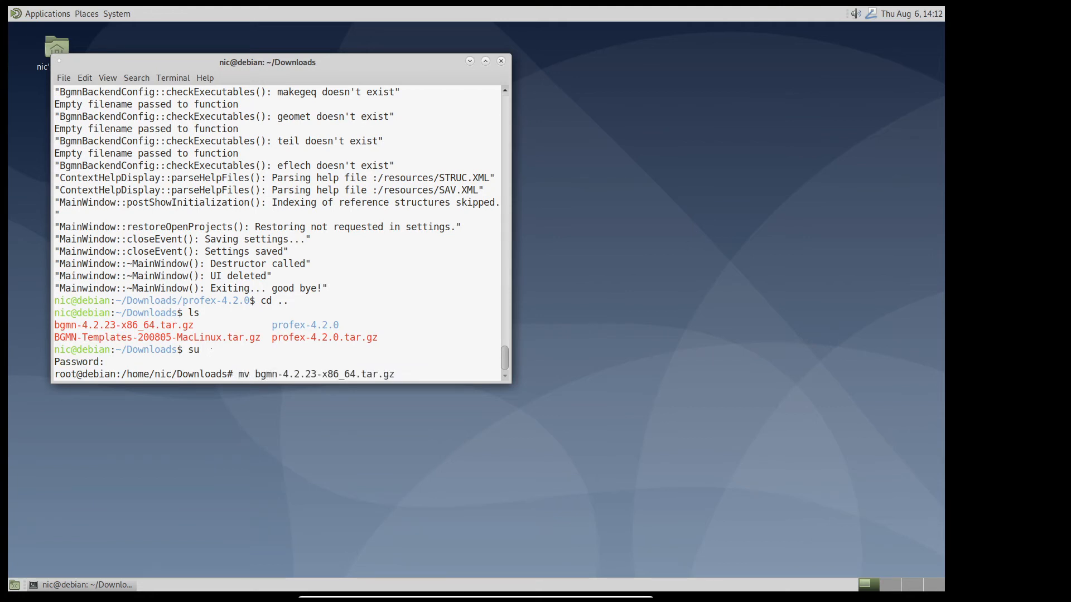
key("Return")
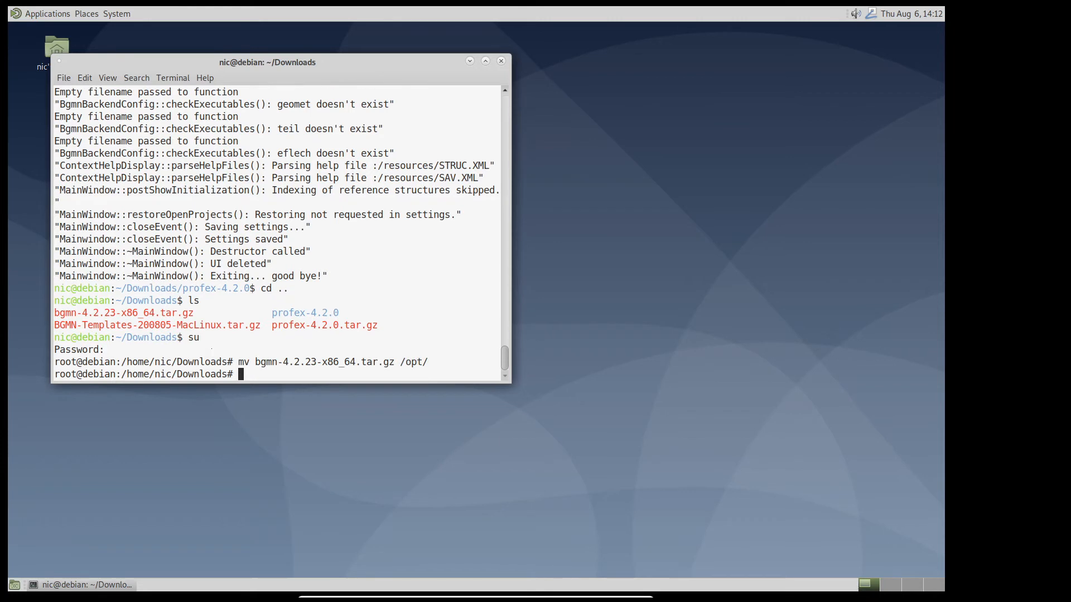
type("cd /opt/")
type("ls")
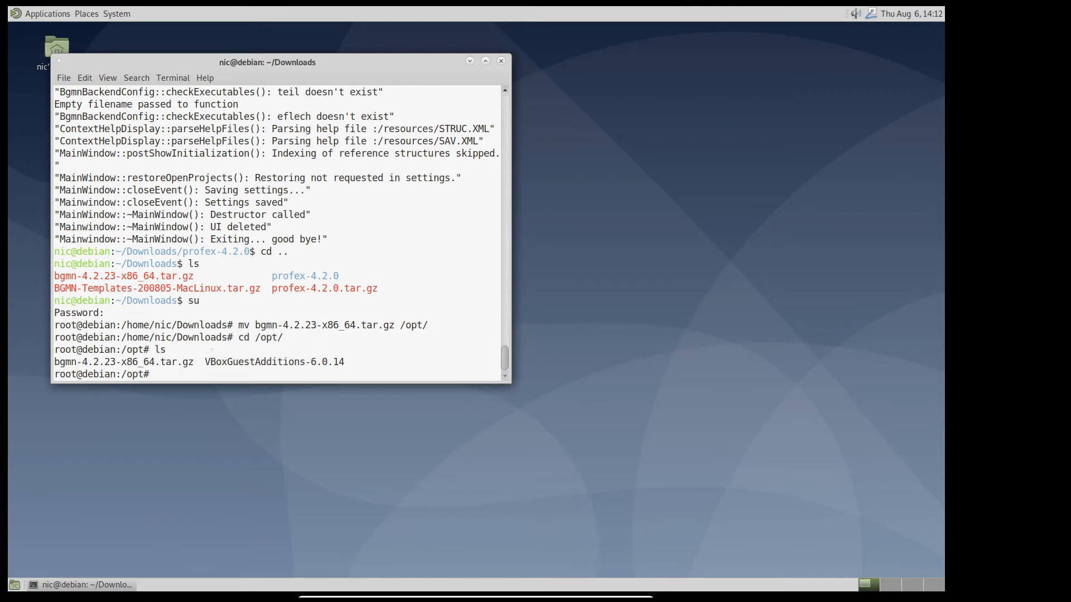
- Extract the BGMN 4.2.23 archive in /opt, enter bgmn-4.2.23 and exit the root shell
type("tar")
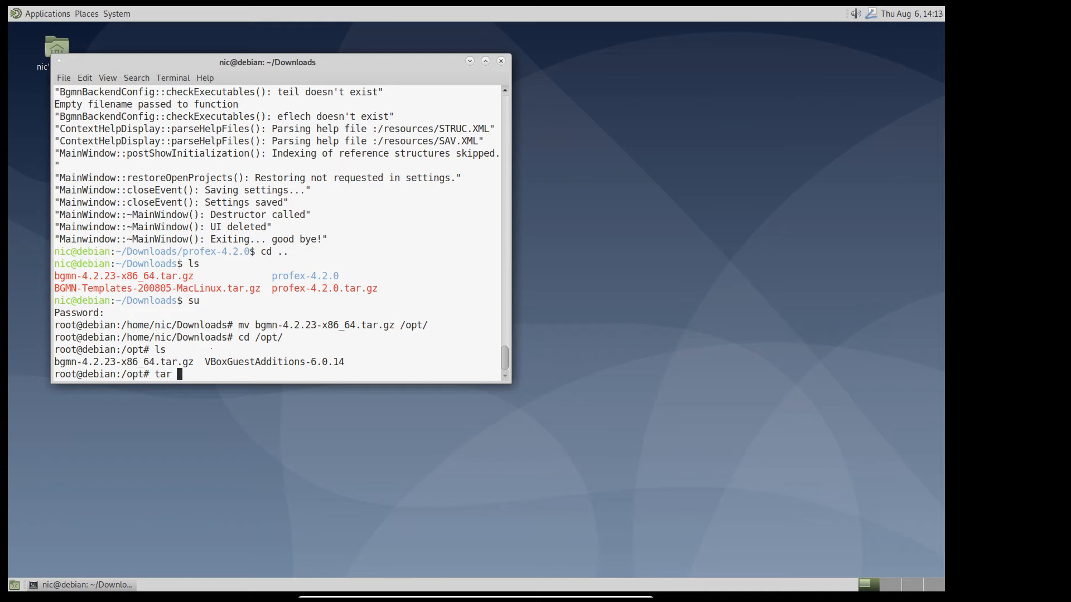
type("xz")
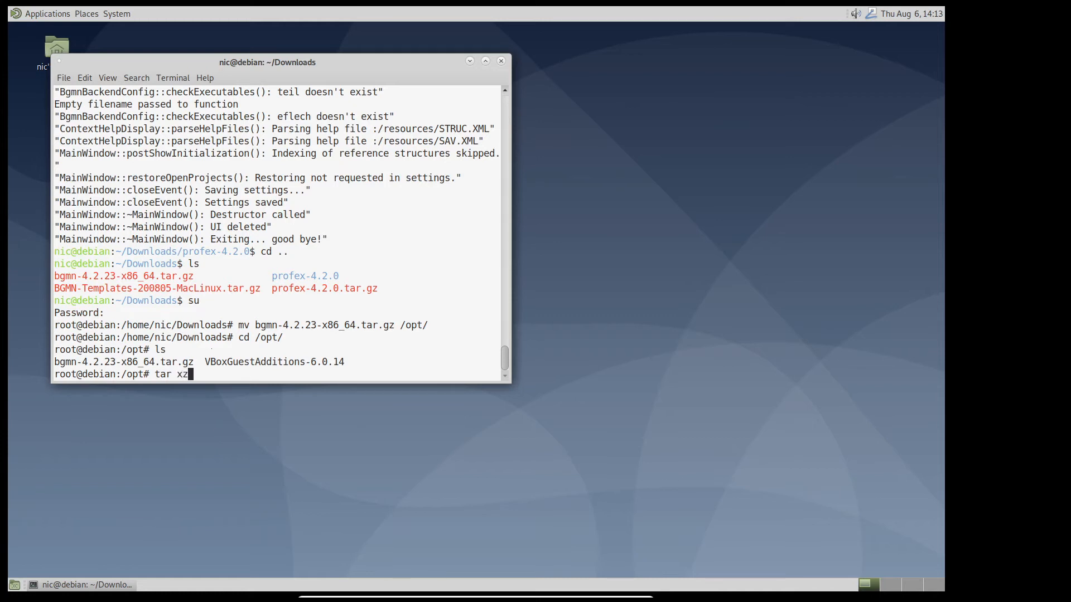
key("Return")
type("ls")
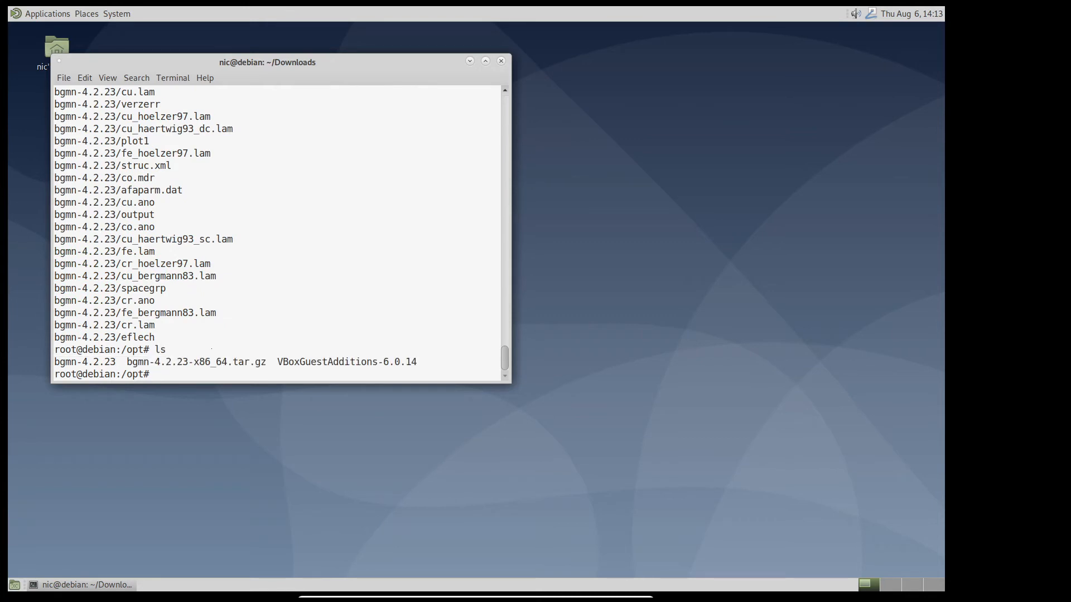
double_click(67, 361)
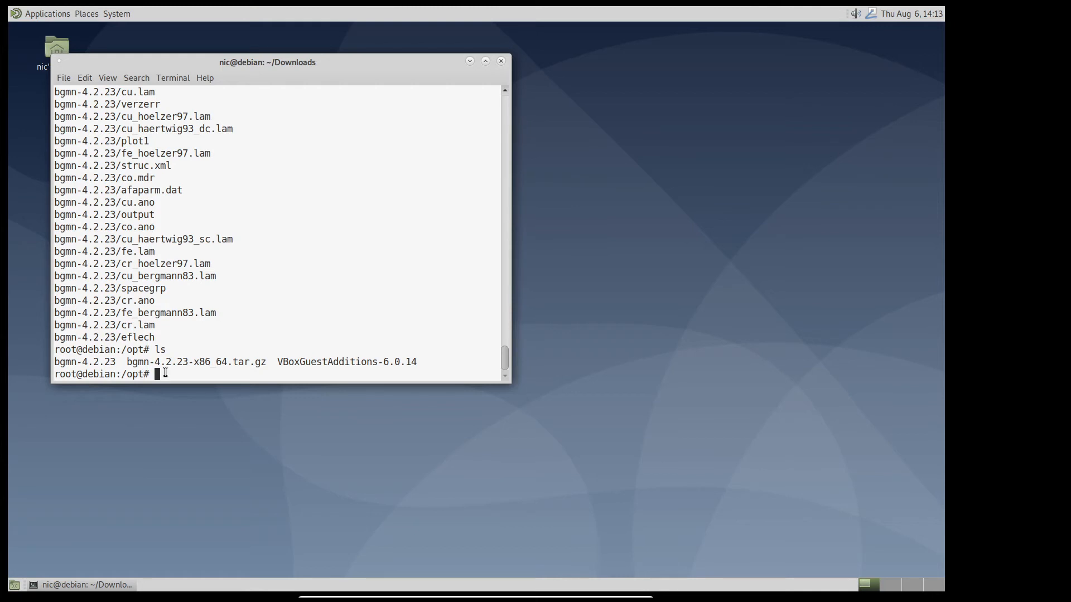
type("cd bg")
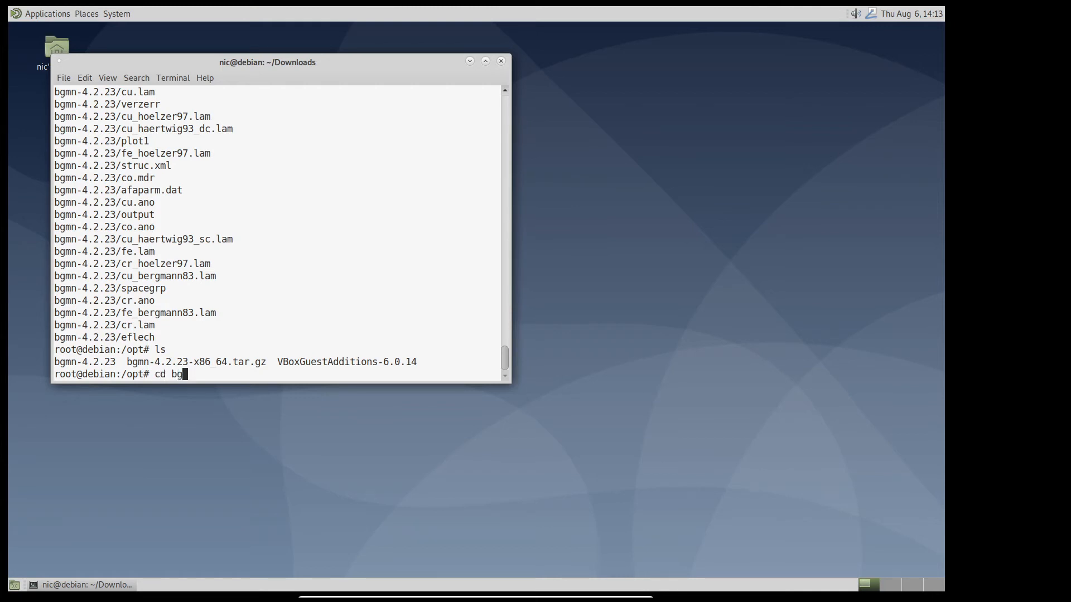
key("Return")
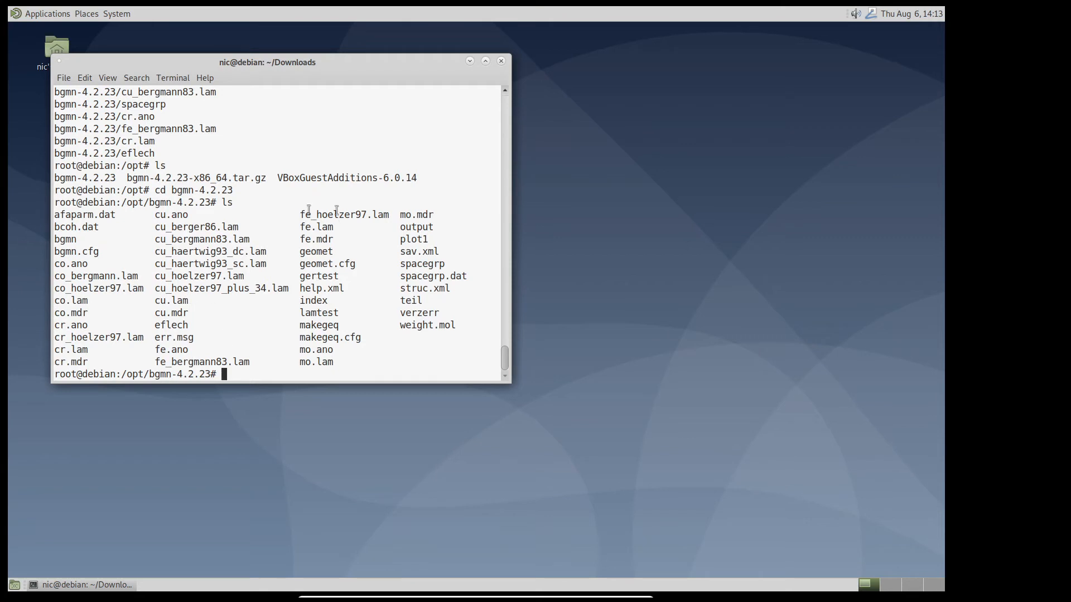
mouse_move(297, 247)
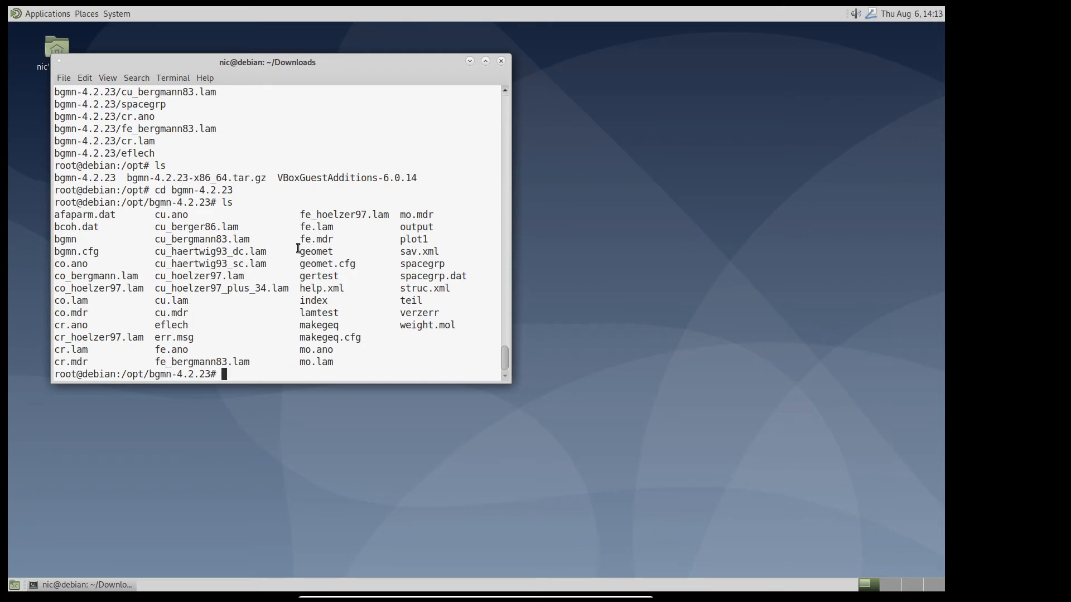
type("c")
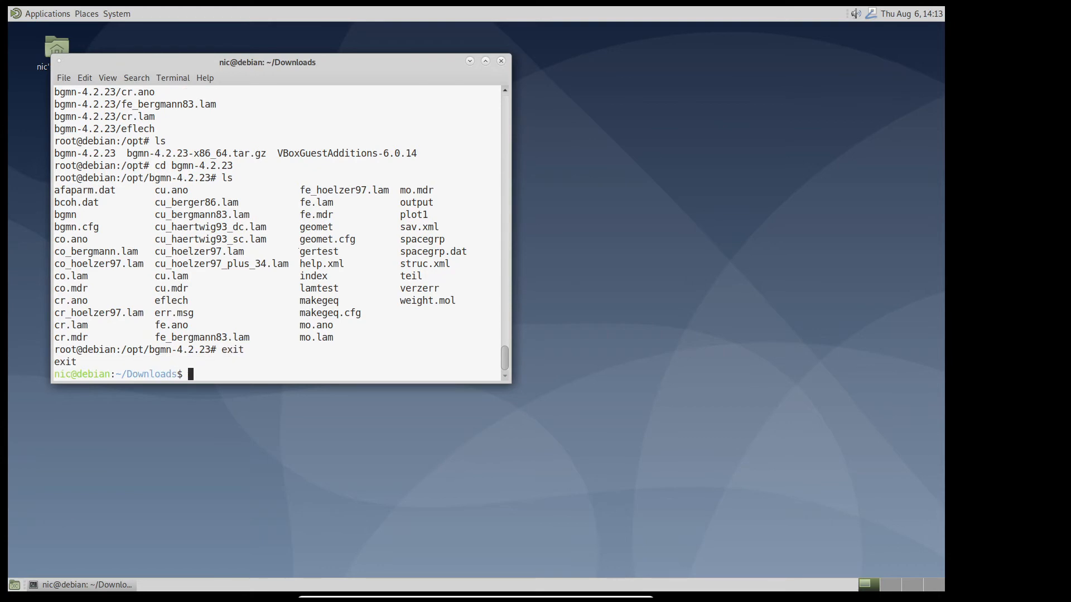
- List Downloads and extract BGMN-Templates-200805-MacLinux.tar.gz
type("ls")
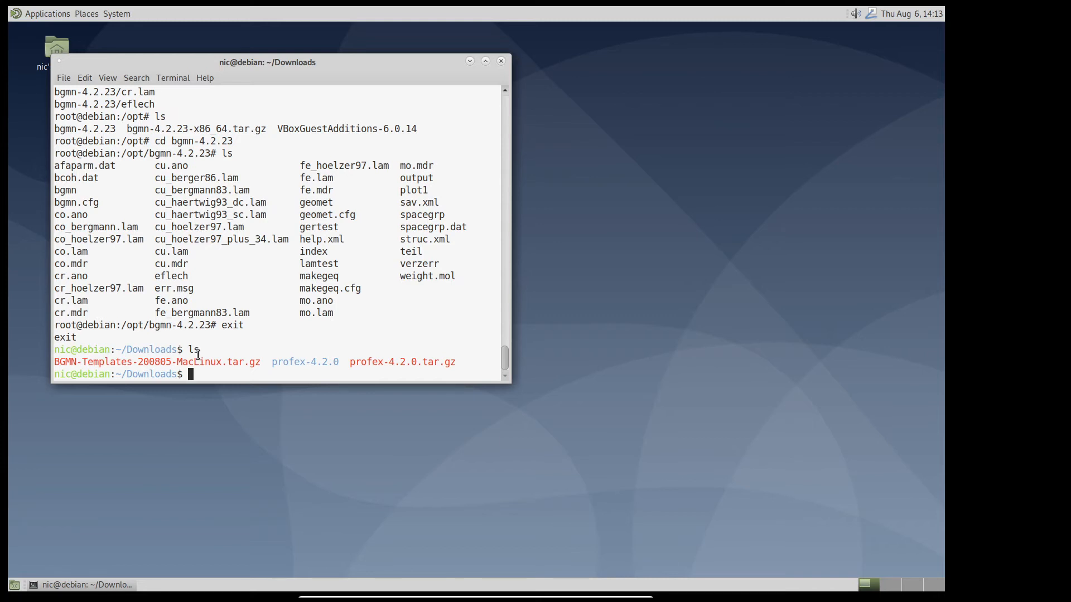
type("tar x")
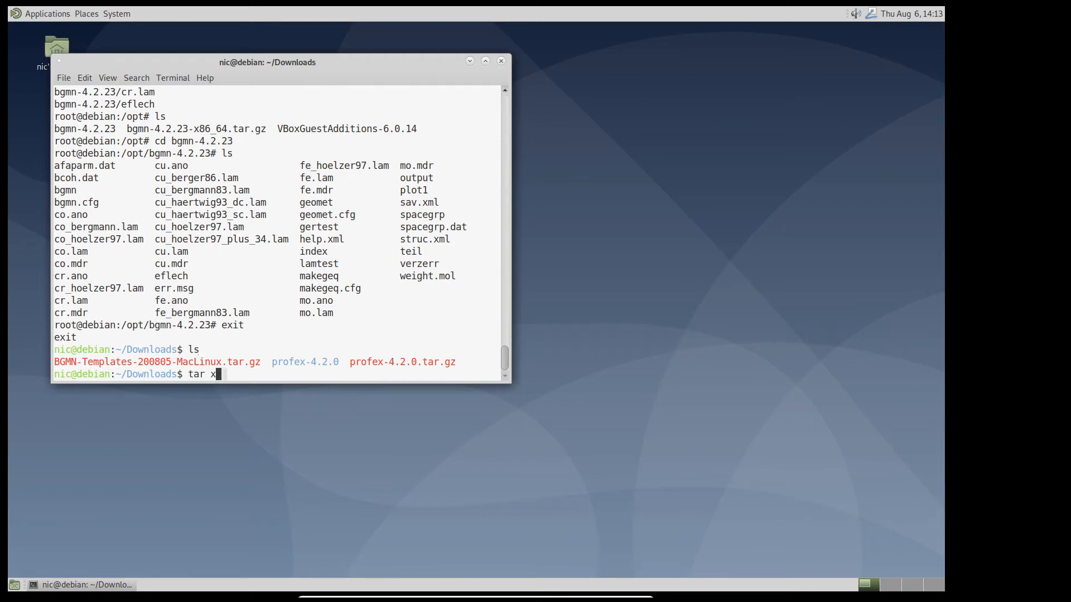
type("zvf BGMN-Templates-200805-MacLinux.tar.gz")
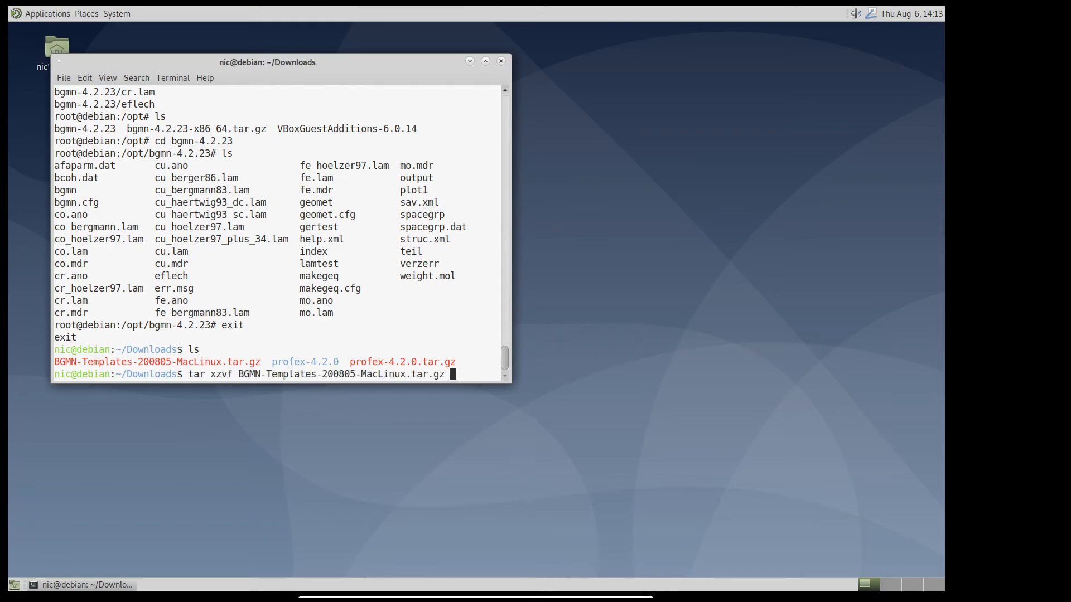
key("Return")
type("ls")
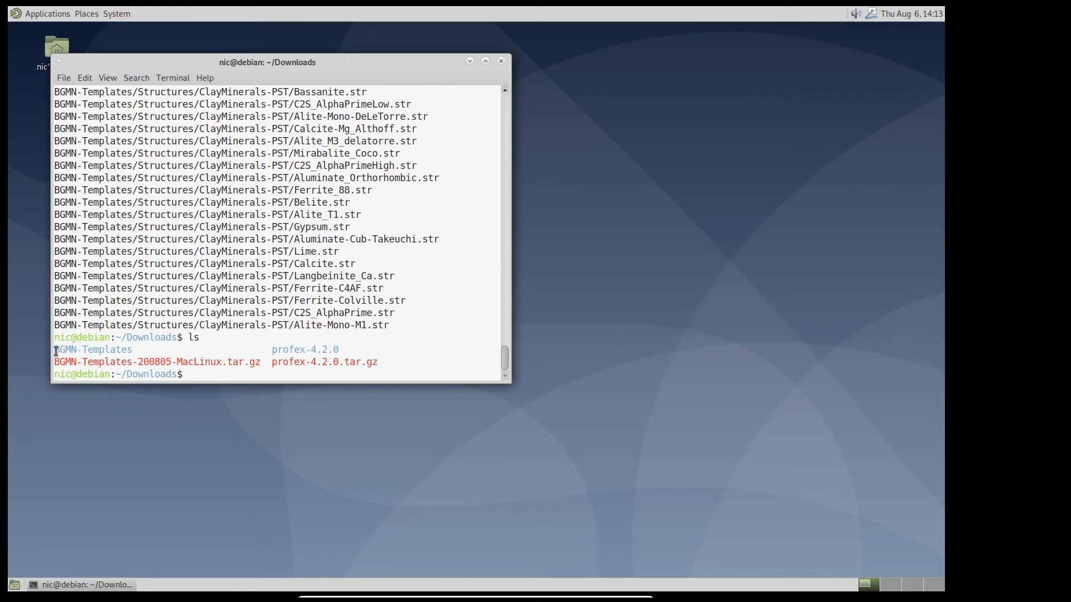
mouse_move(127, 349)
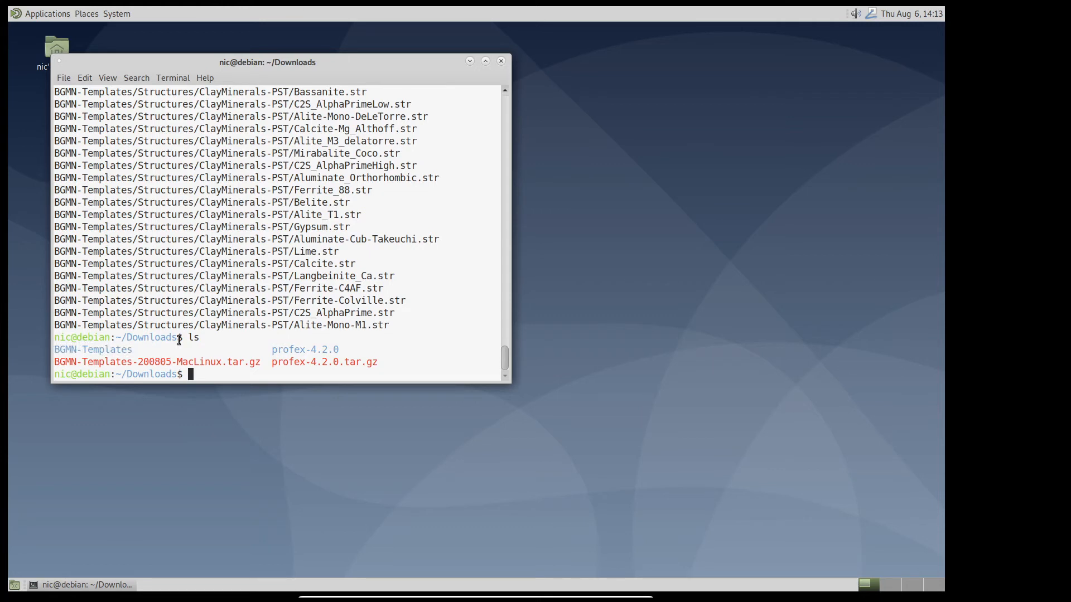
- Move the BGMN-Templates folder into ../Documents and go to Documents
type("m")
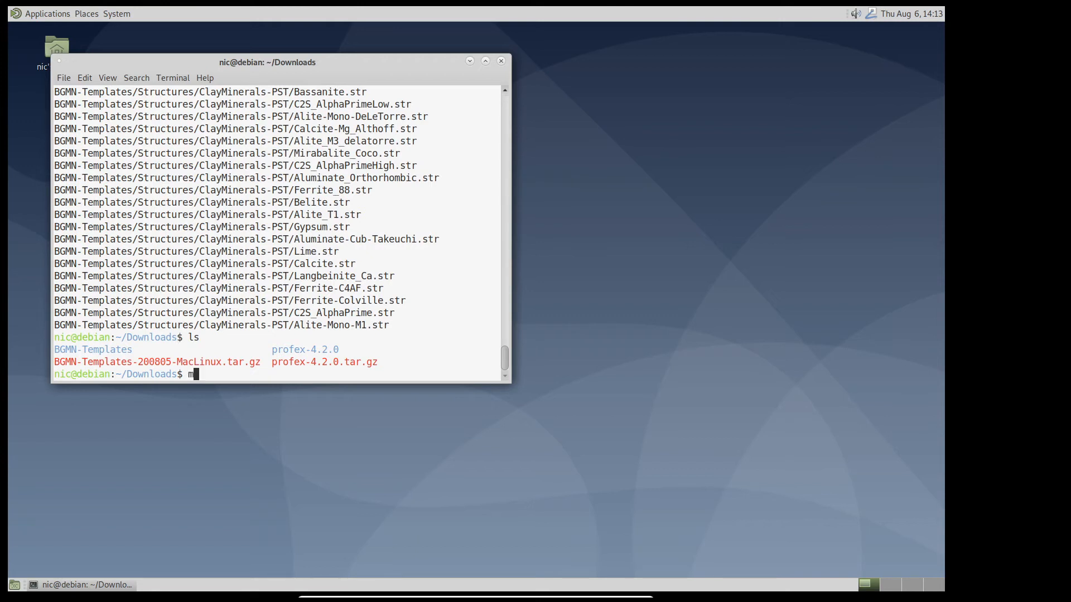
type("v BGMN-Templates")
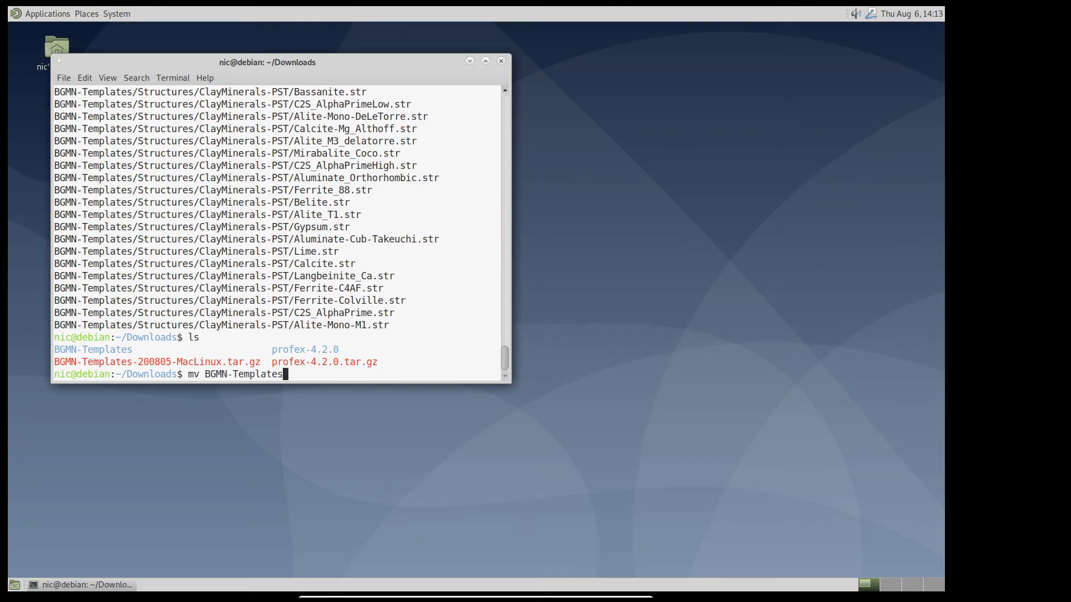
type("..-Documents/")
type("cd ..")
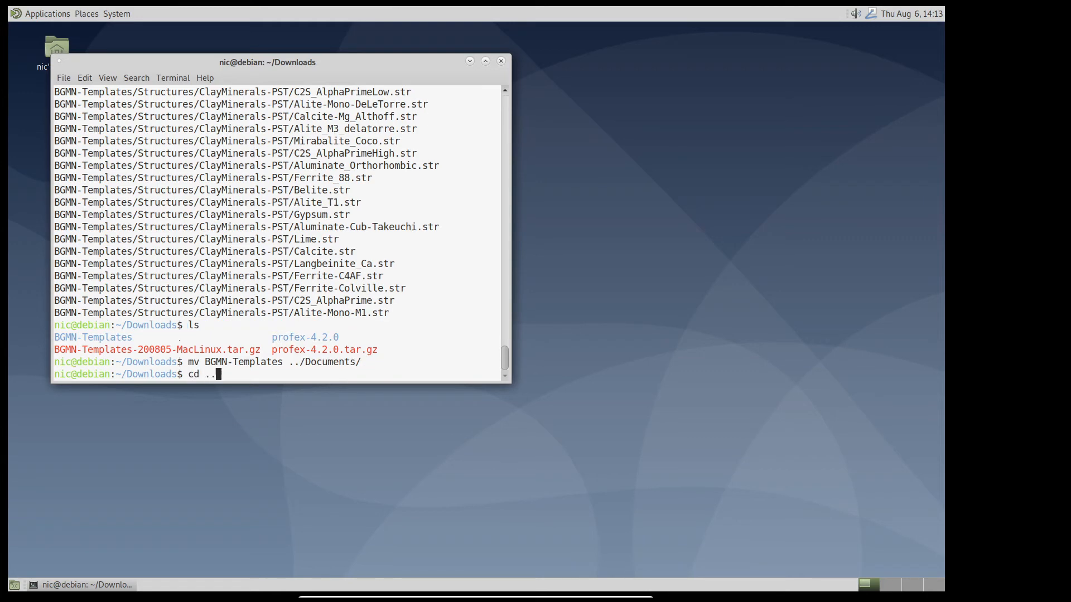
key("Return")
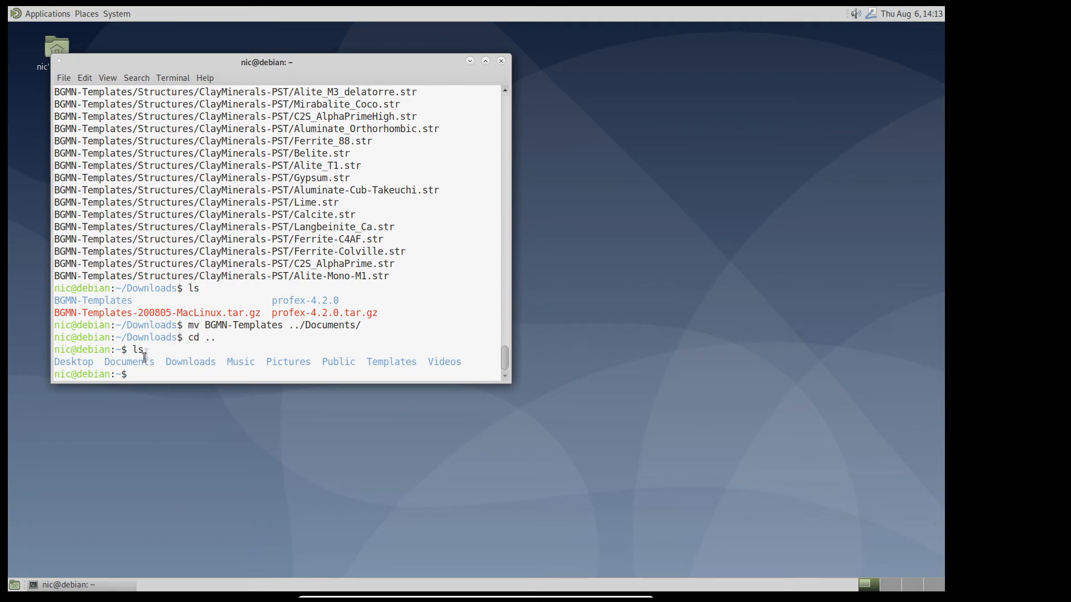
type("cd Documents/")
type("ls")
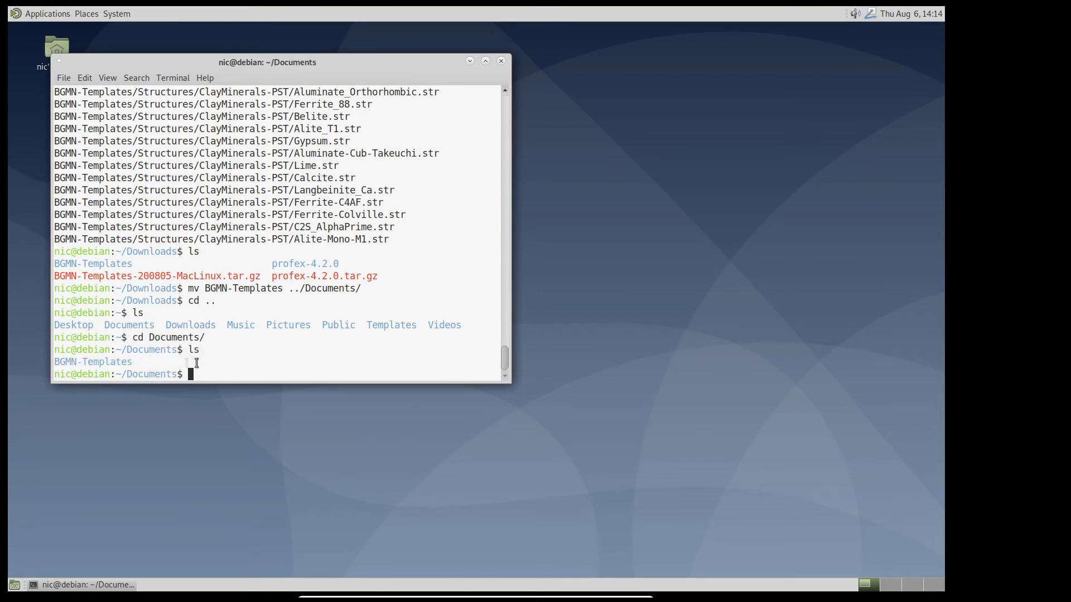
mouse_move(248, 351)
type("ls")
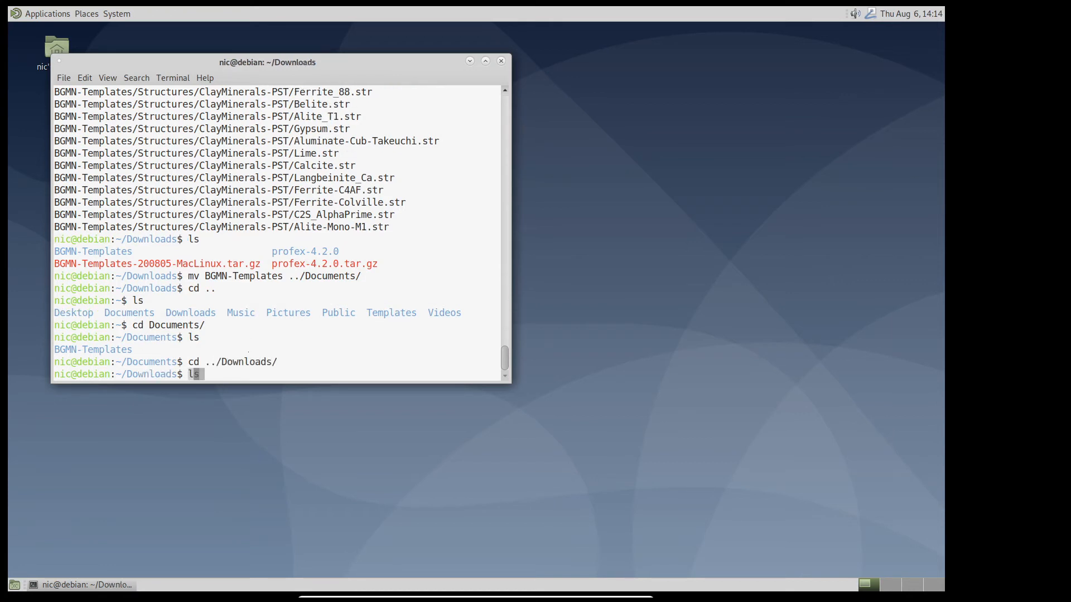
- As root, move src/profex into /usr/local/bin and return home
key("Return")
type("mv pro")
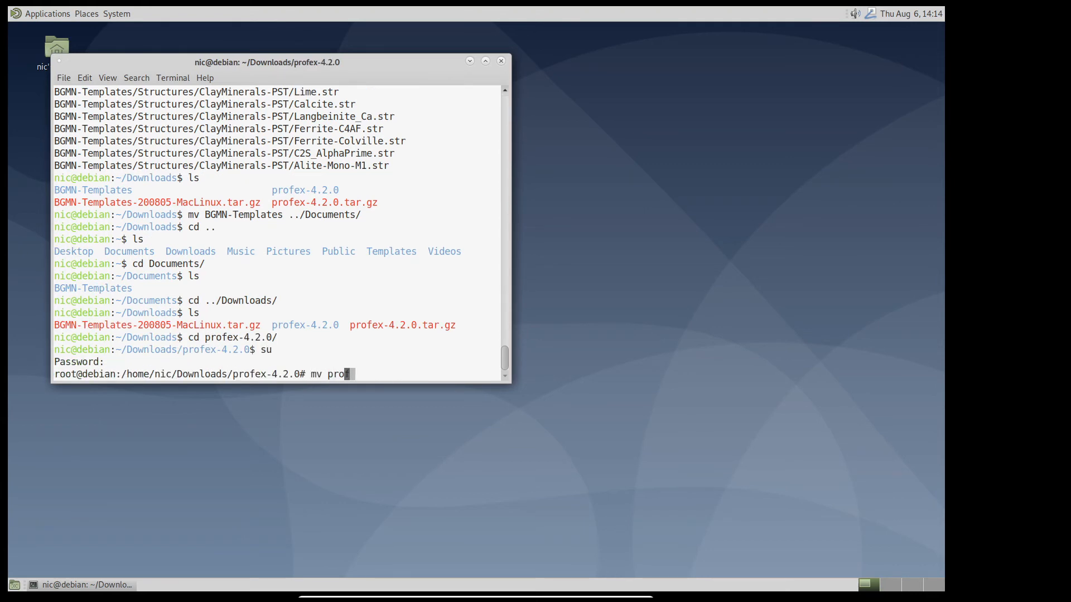
type("src/profex /usr/local/")
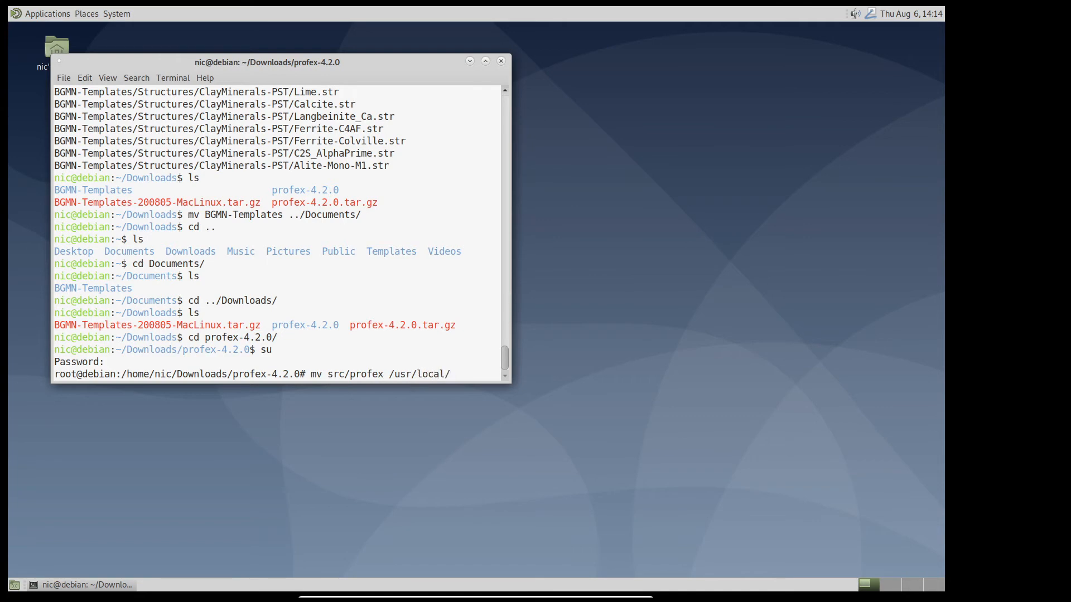
key("Return")
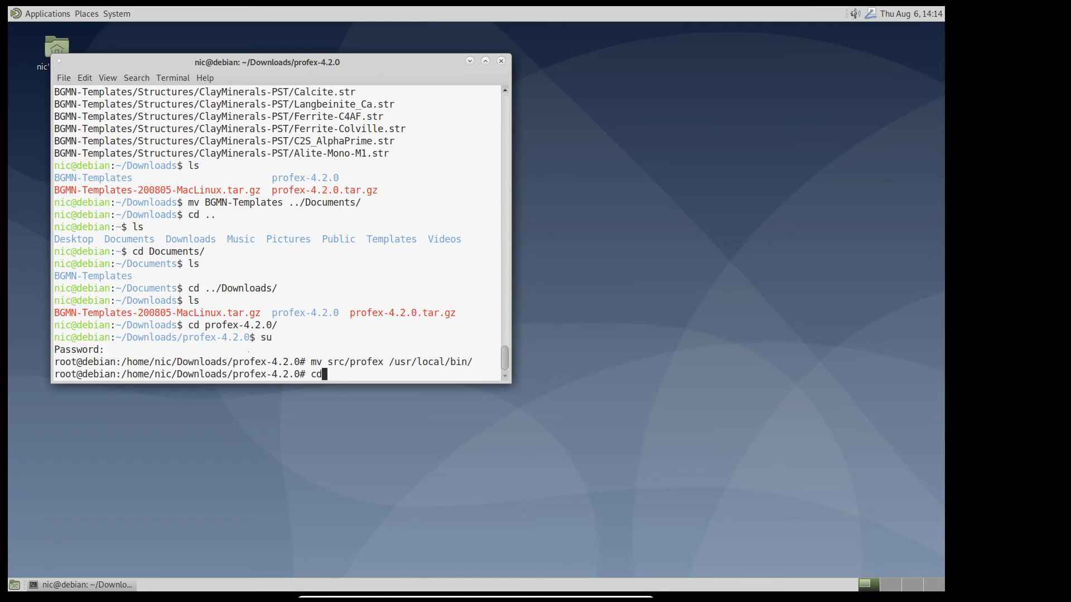
key("Return")
type("exit")
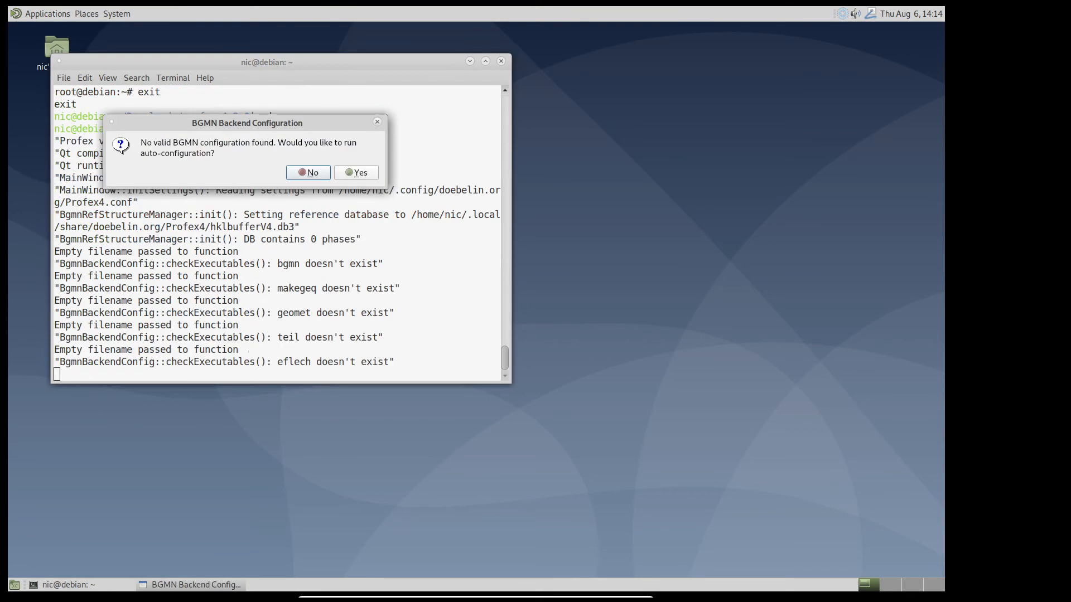
mouse_move(358, 181)
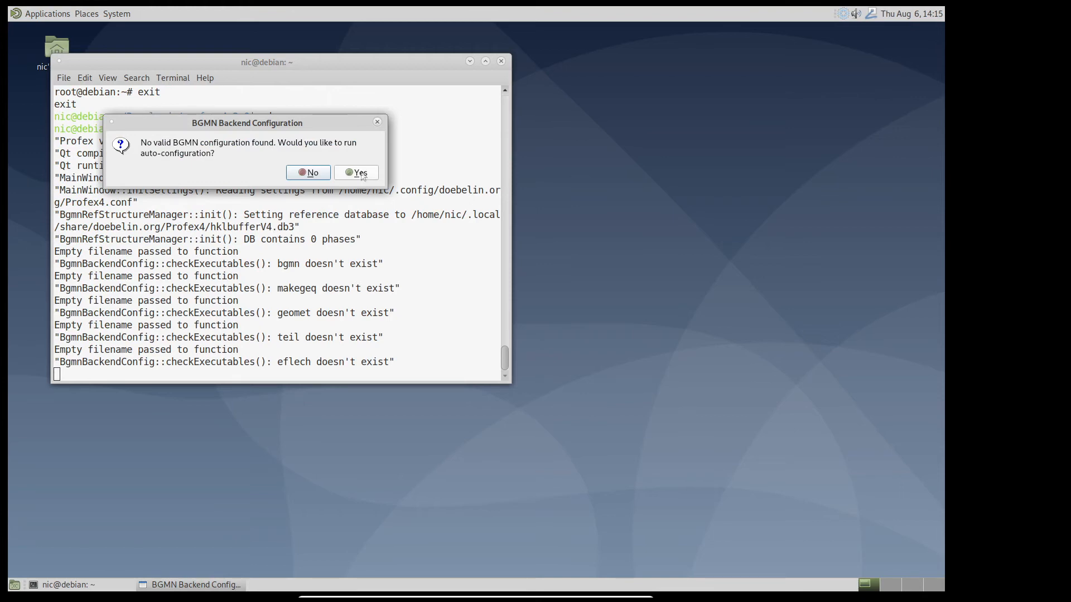
- Accept BGMN auto-configuration and start indexing the structure file repository
left_click(356, 172)
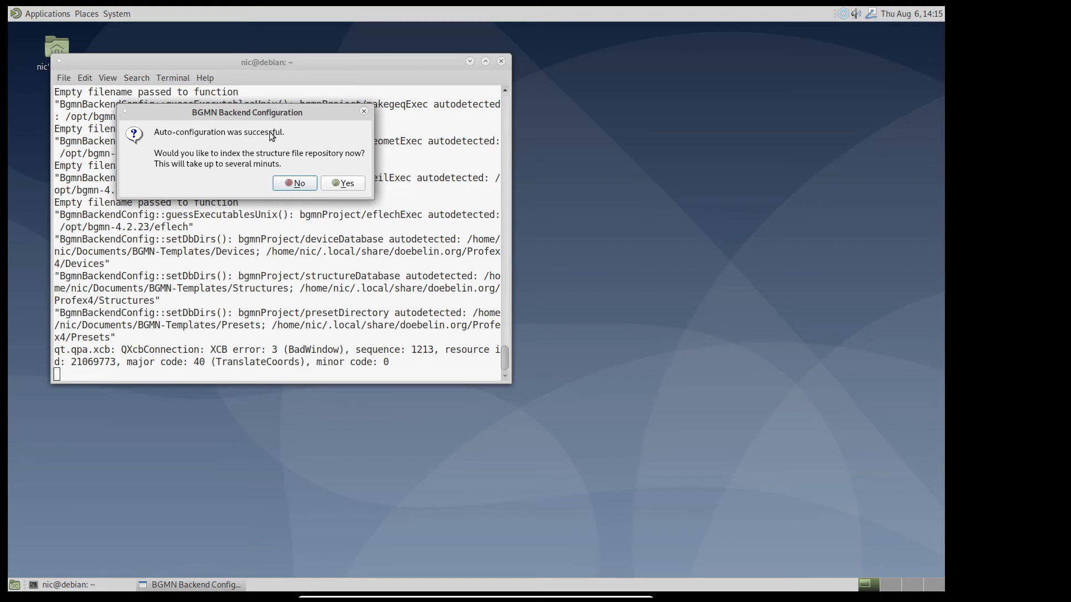
mouse_move(246, 158)
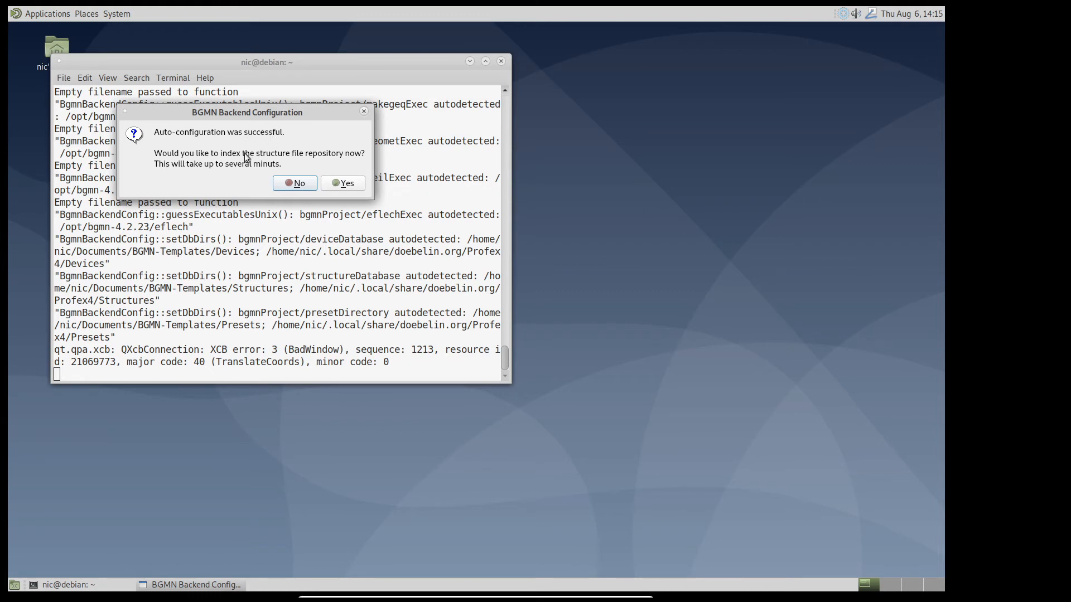
mouse_move(164, 163)
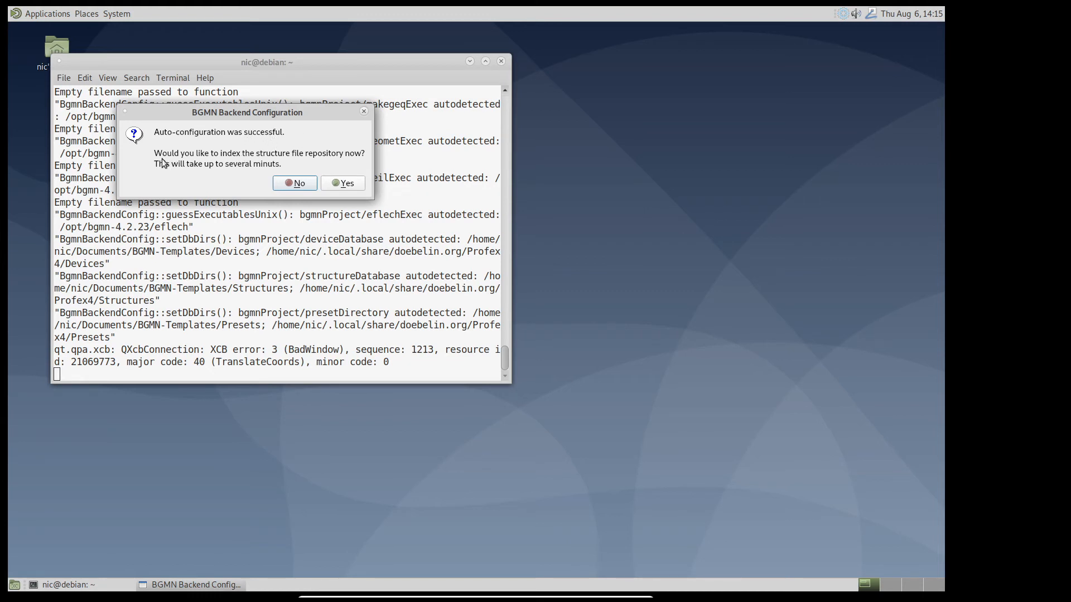
mouse_move(324, 167)
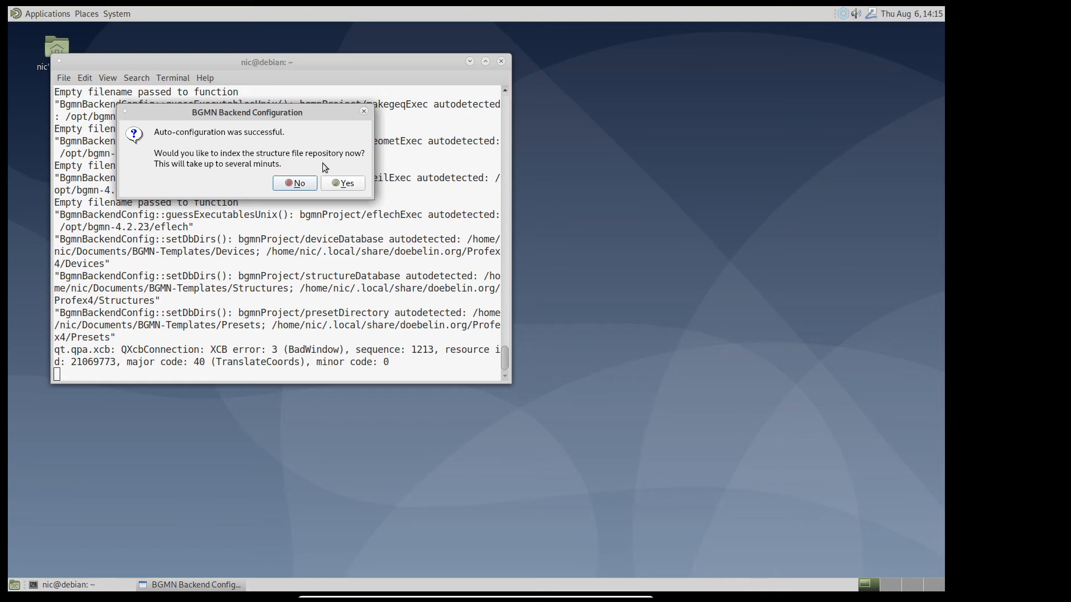
left_click(342, 183)
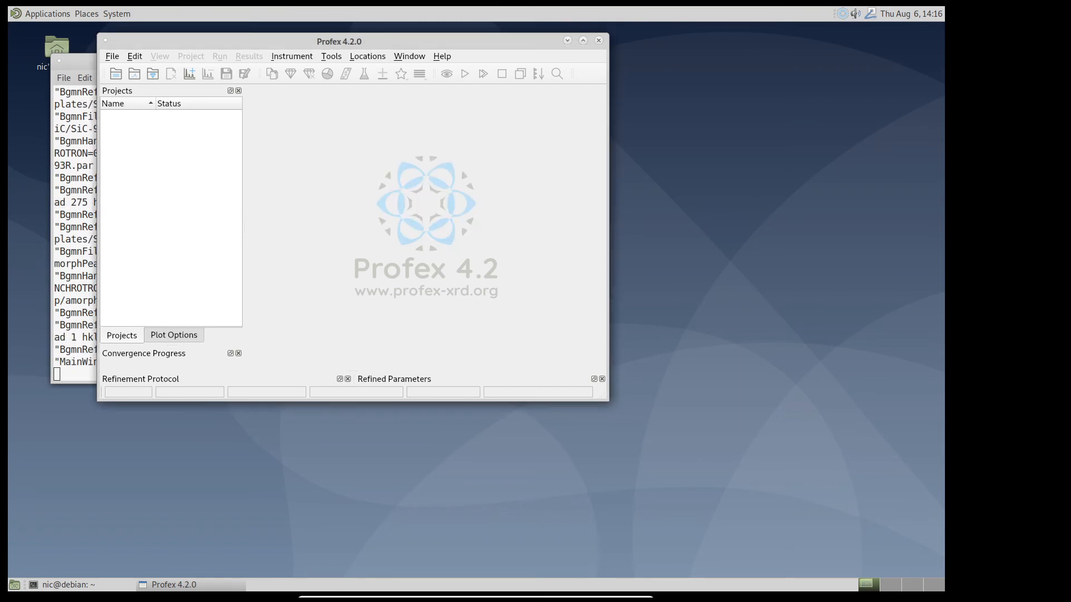
mouse_move(355, 207)
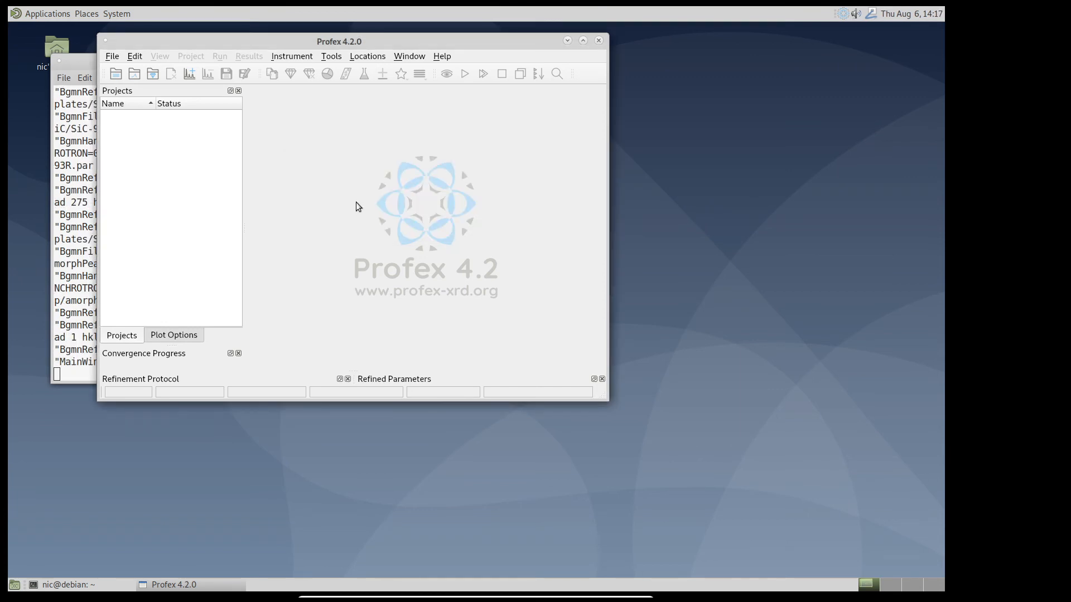
mouse_move(362, 186)
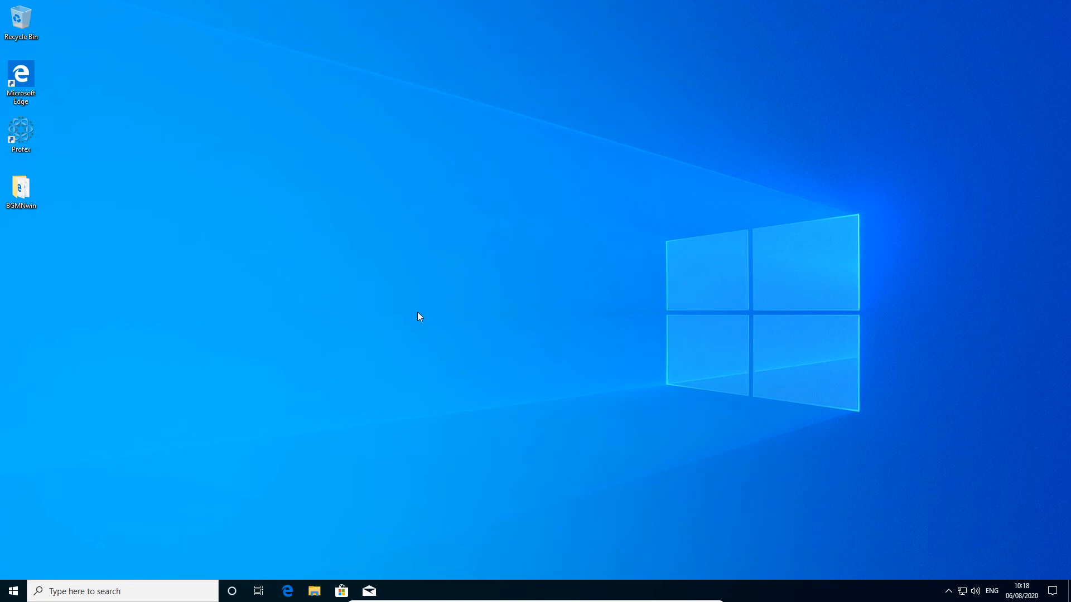
mouse_move(138, 162)
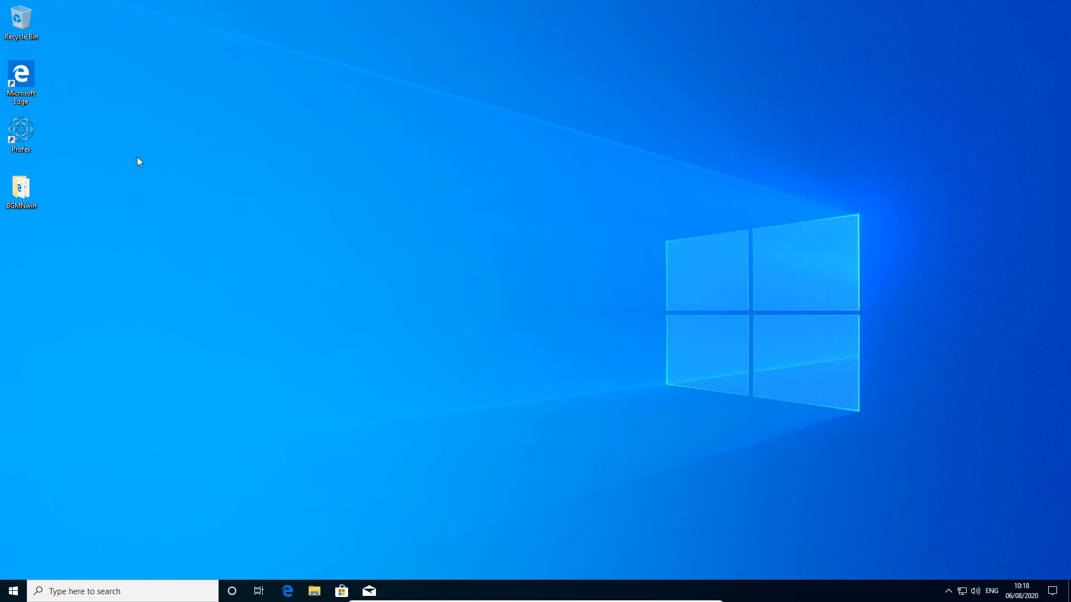
mouse_move(151, 140)
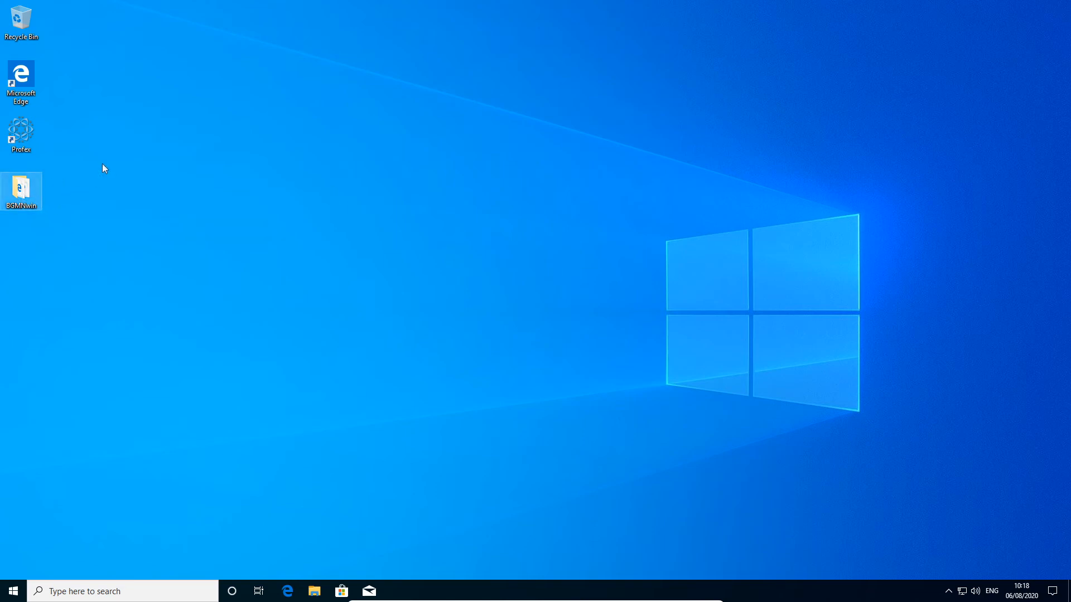
mouse_move(88, 131)
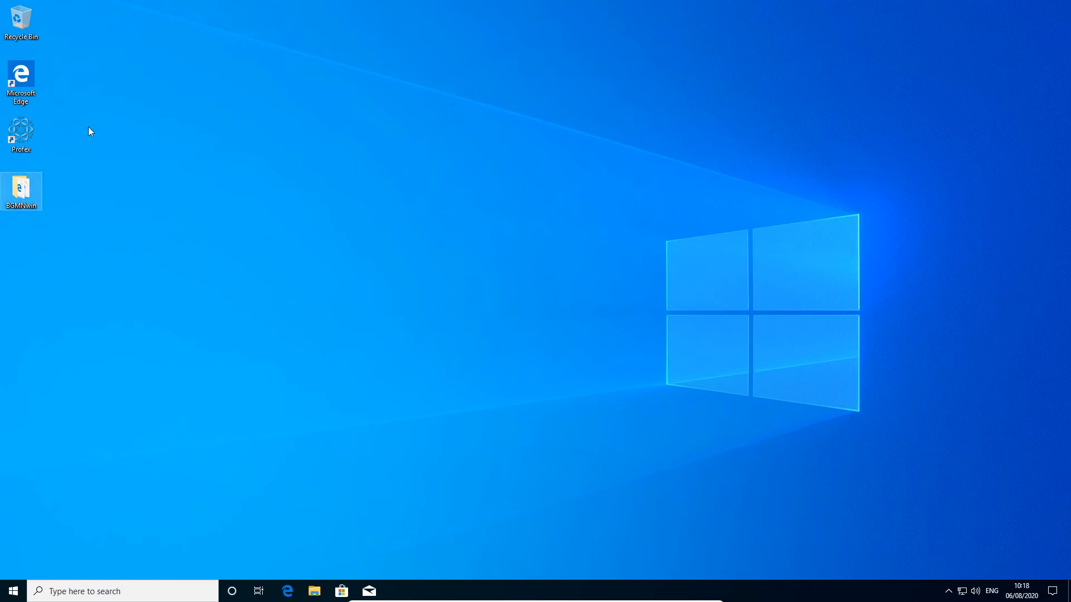
mouse_move(108, 200)
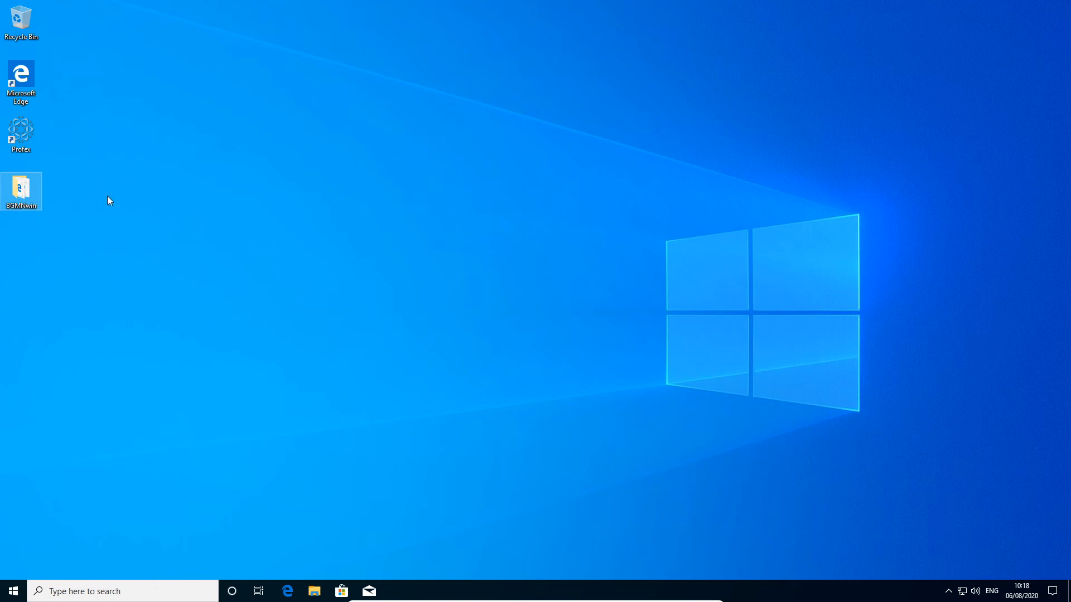
mouse_move(93, 155)
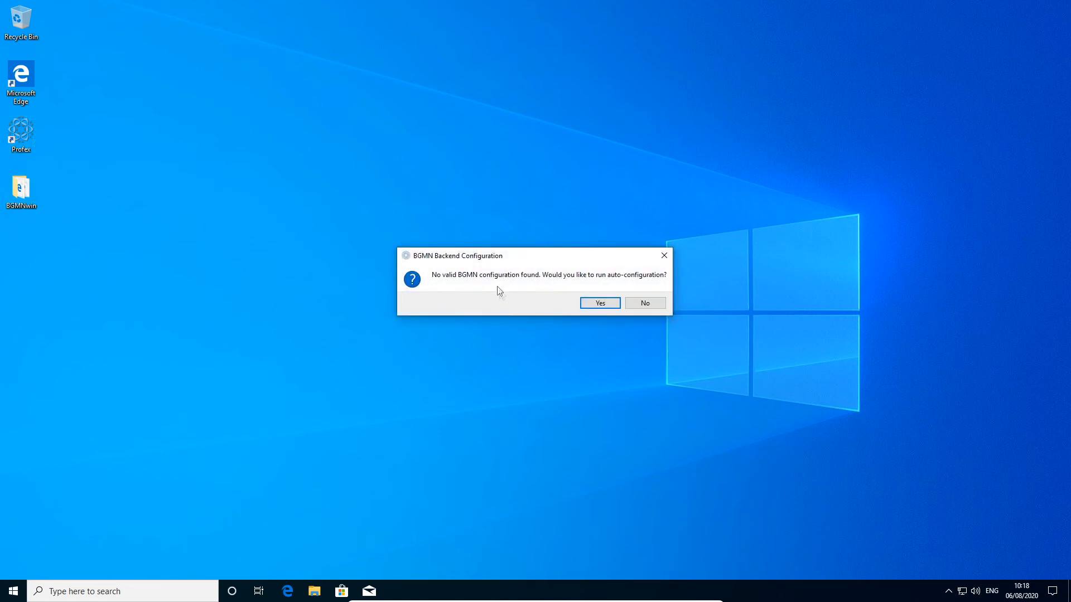
mouse_move(506, 295)
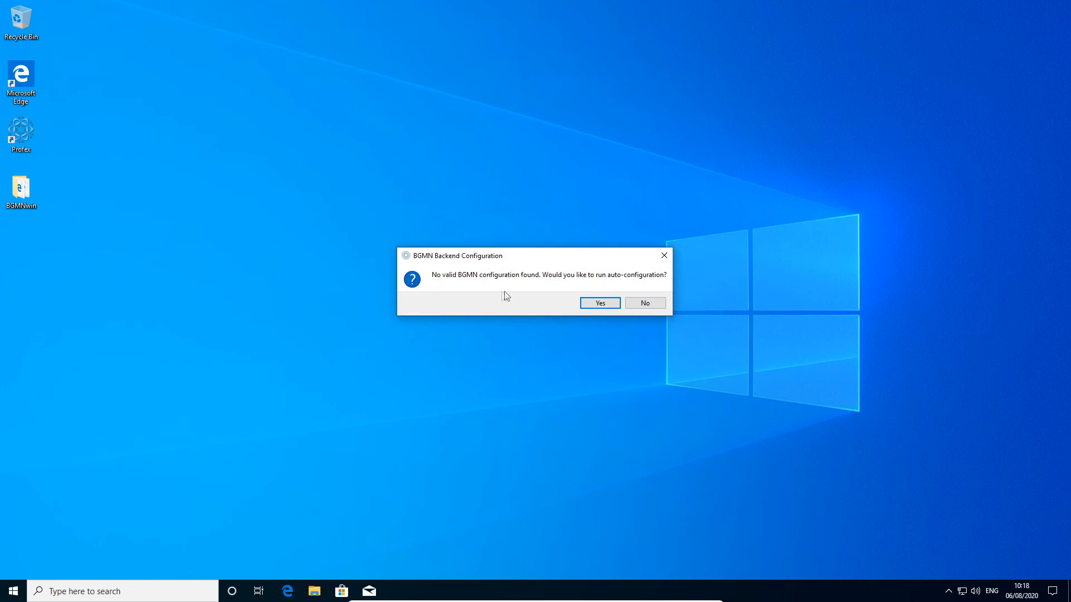
- Accept BGMN auto-configuration, then acknowledge the failed-detection warning to reach Backend Configuration
left_click(599, 303)
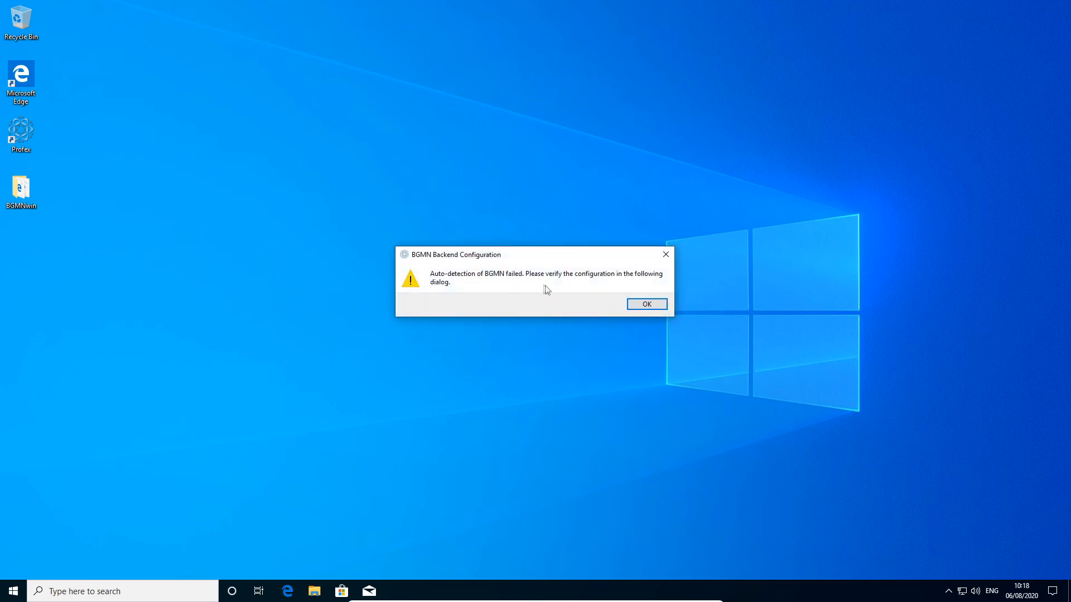
mouse_move(417, 286)
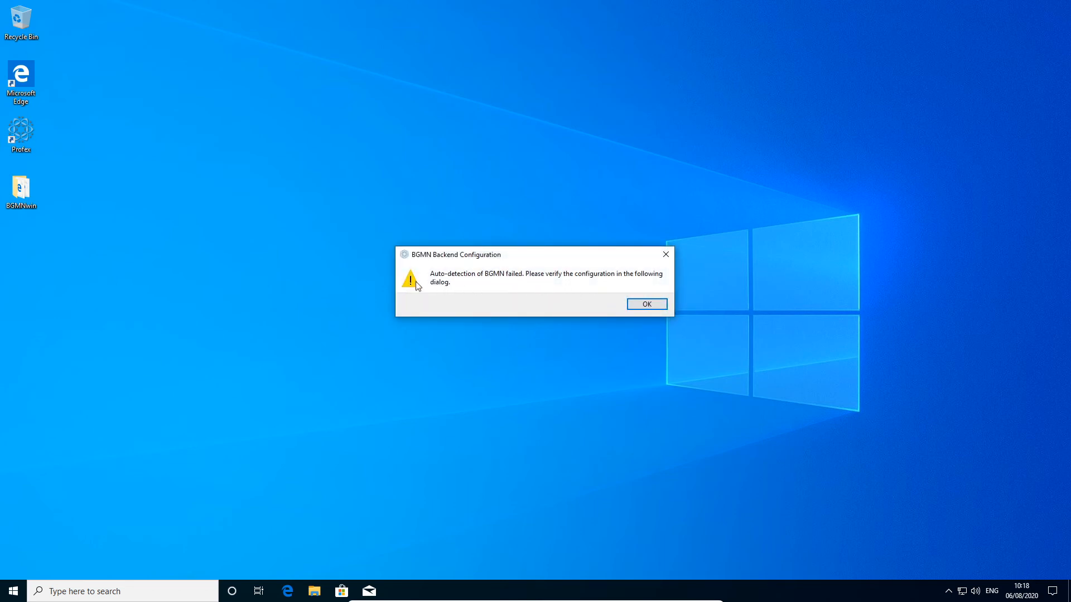
mouse_move(529, 286)
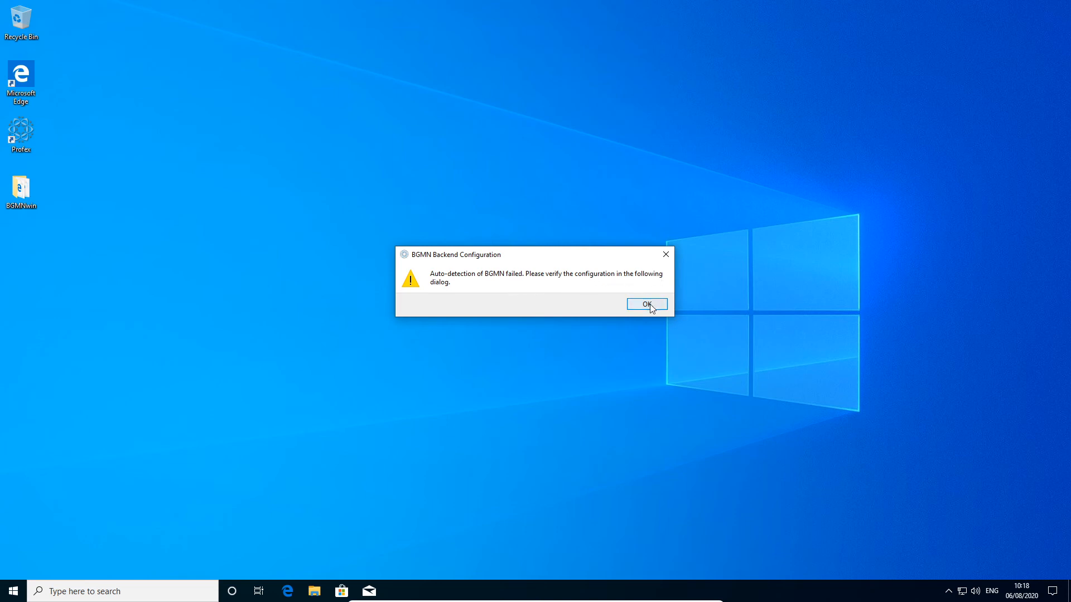
left_click(646, 304)
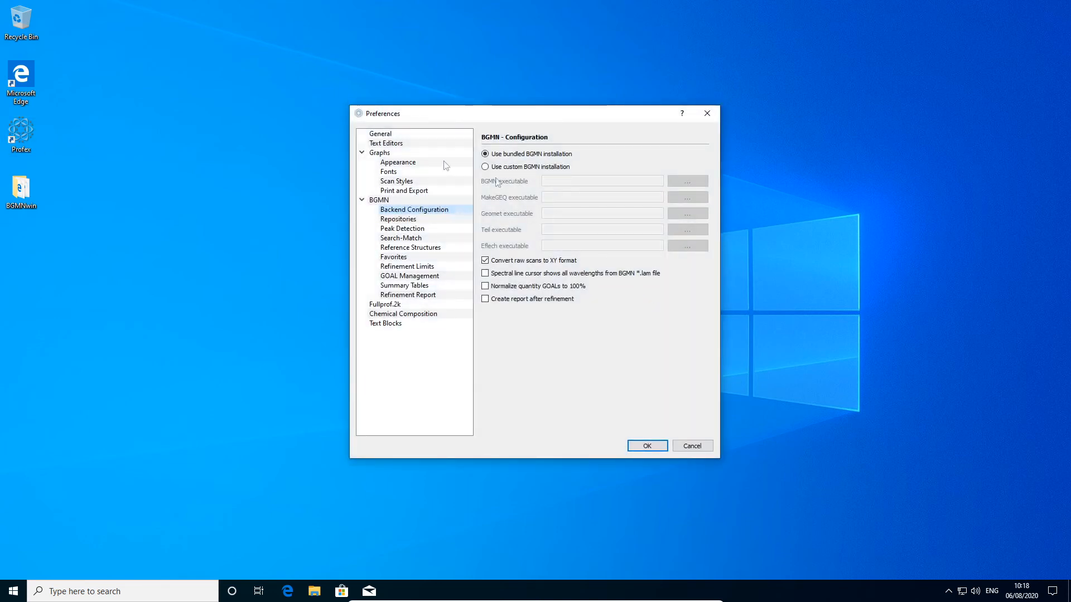
mouse_move(469, 119)
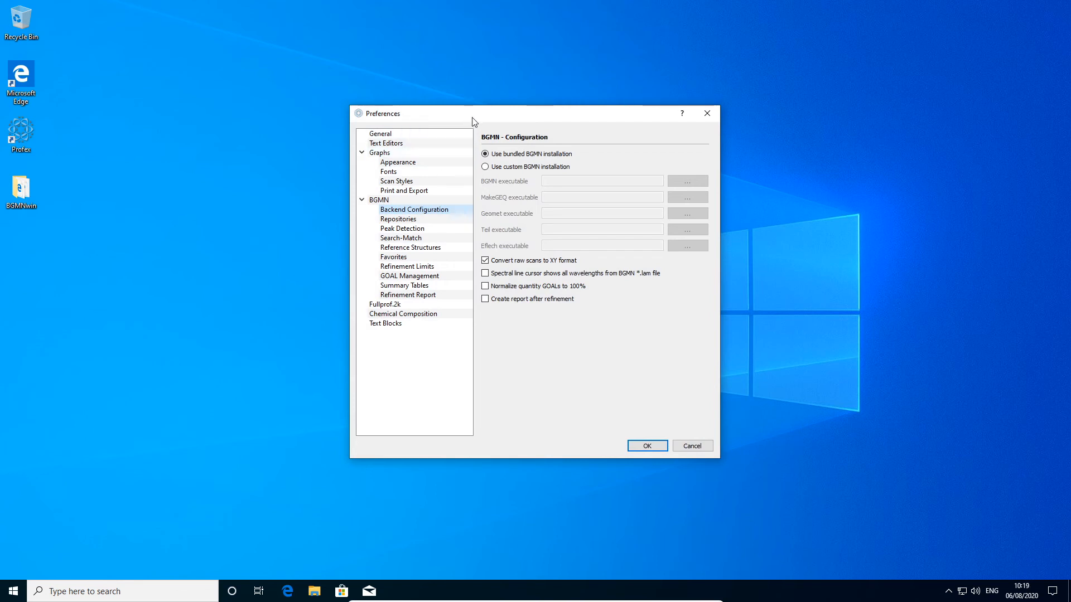
mouse_move(394, 228)
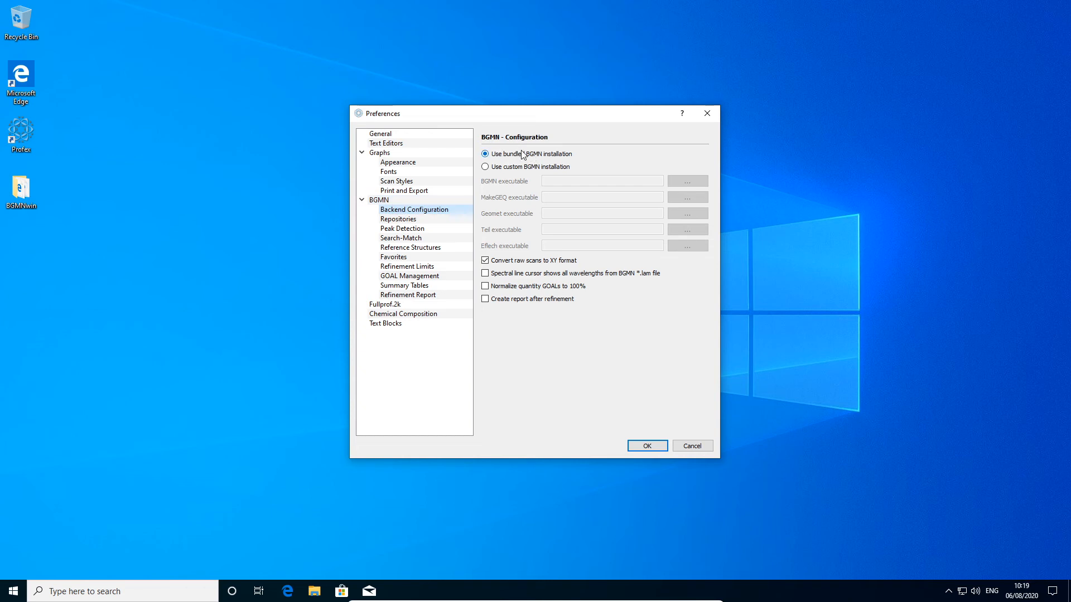
mouse_move(643, 153)
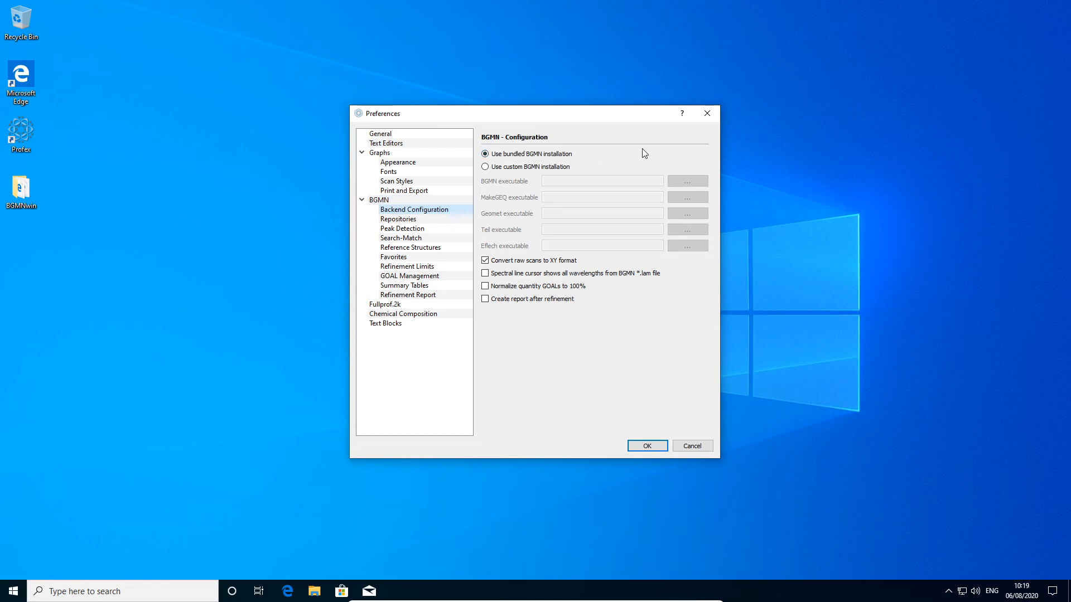
mouse_move(596, 157)
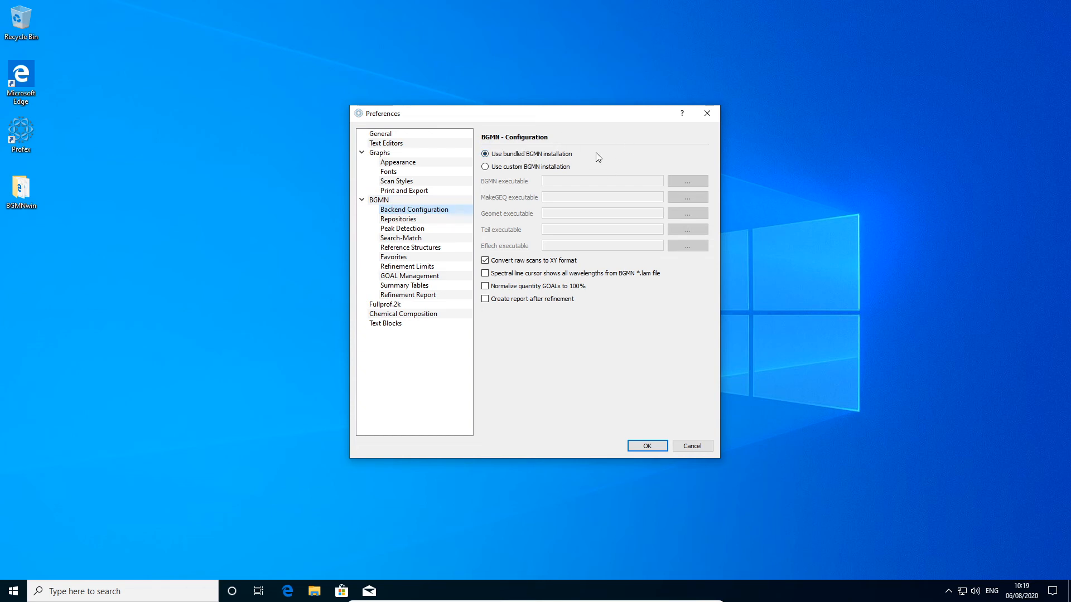
mouse_move(517, 171)
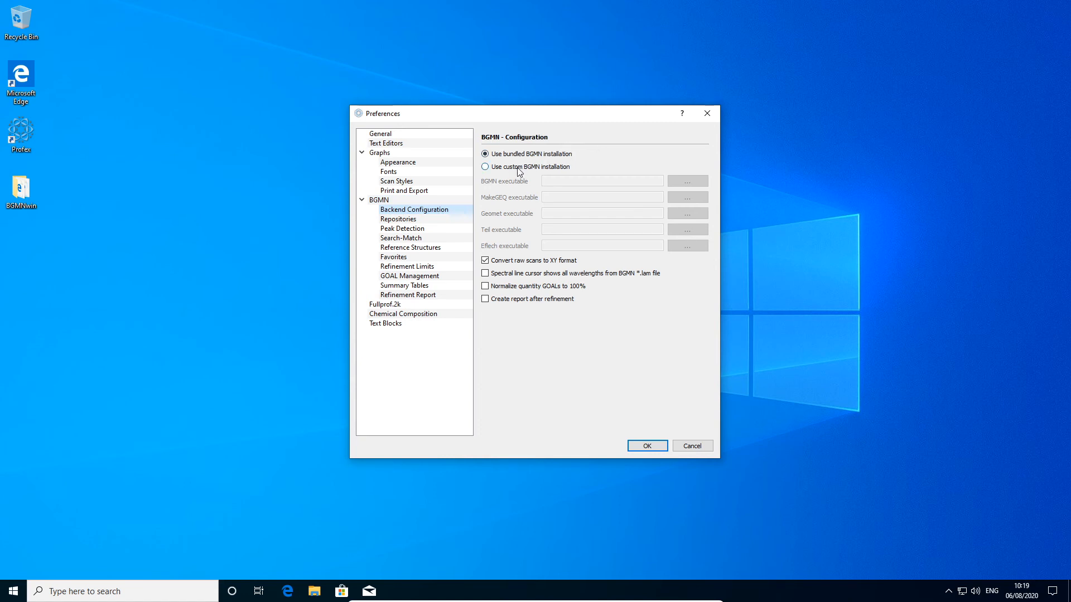
- Select 'Use custom BGMN installation' in BGMN Backend Configuration
left_click(484, 166)
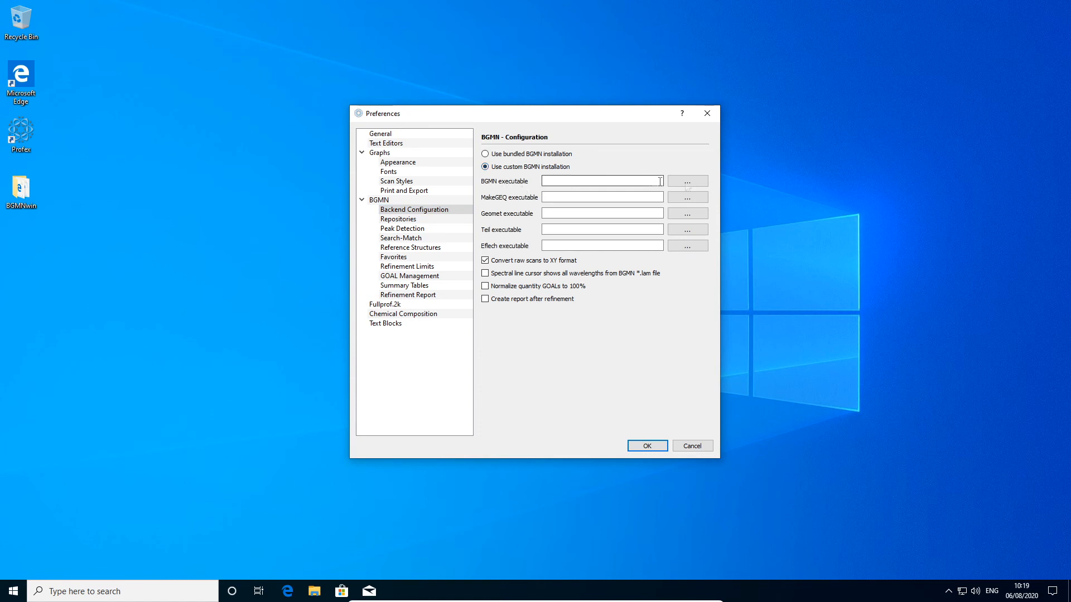
- Set the BGMN executable to the BGMN program in Desktop\BGMNwin
left_click(686, 181)
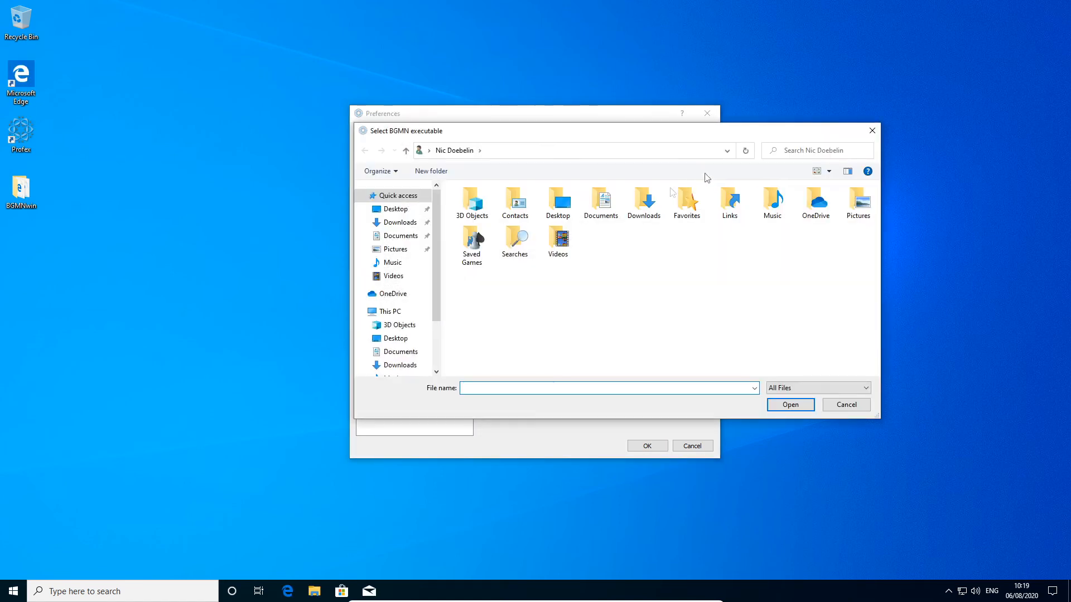
mouse_move(629, 268)
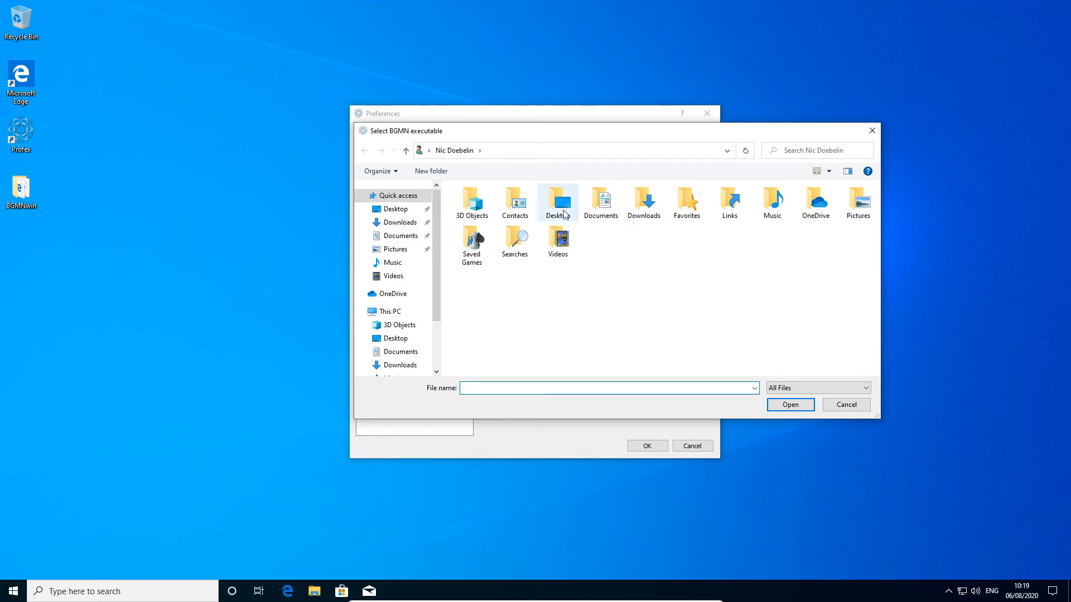
double_click(558, 202)
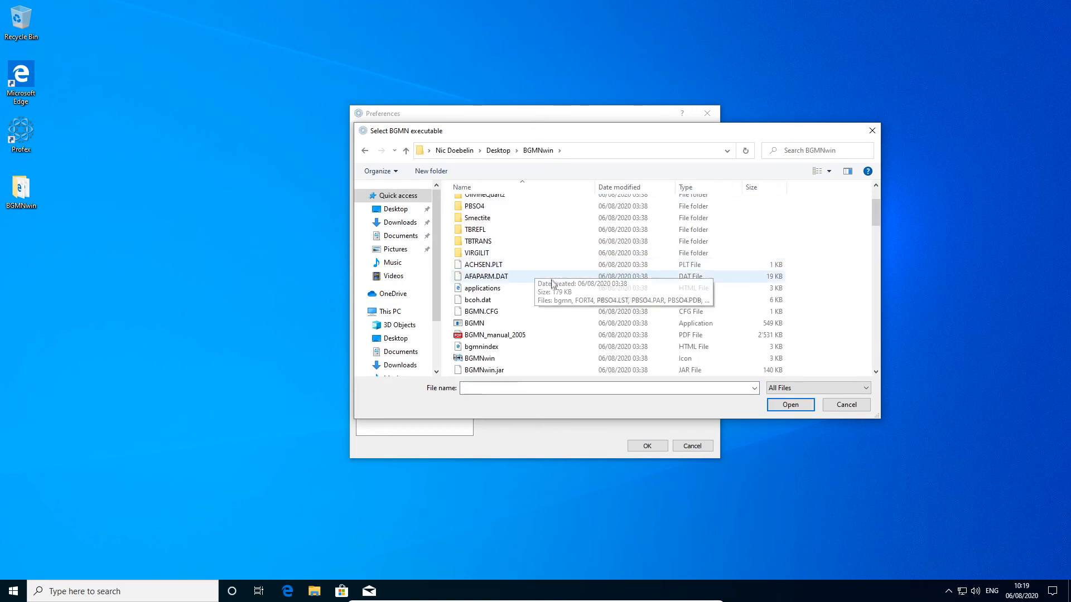
left_click(474, 323)
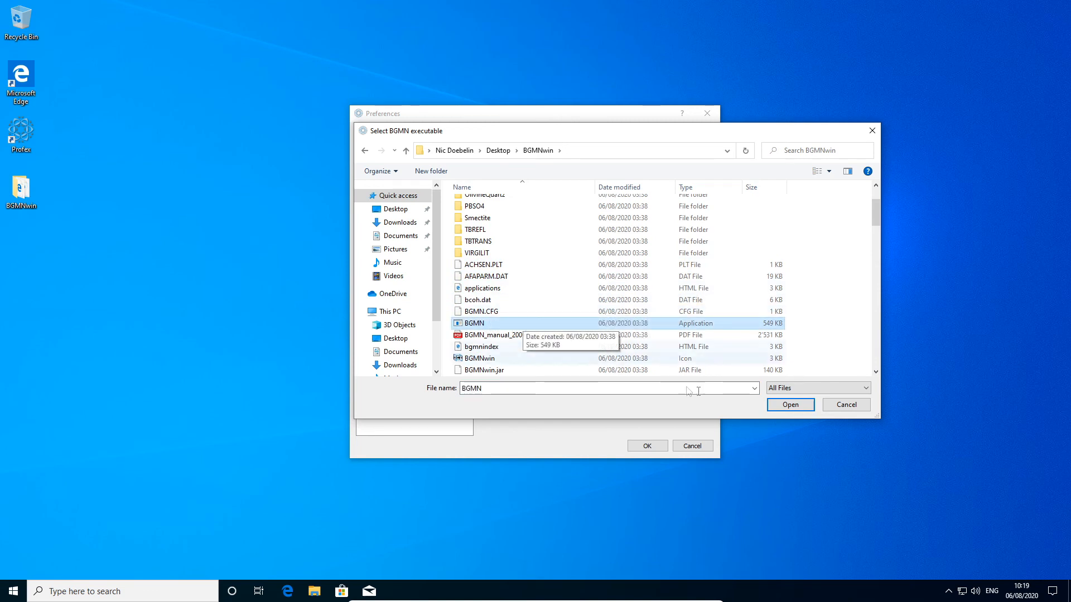
left_click(790, 405)
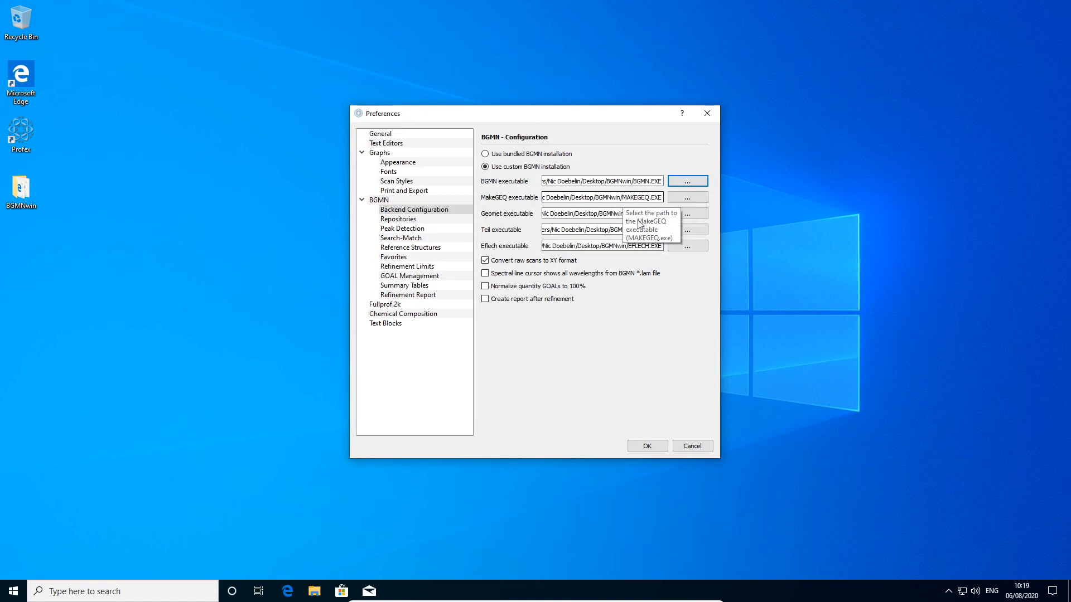
mouse_move(669, 268)
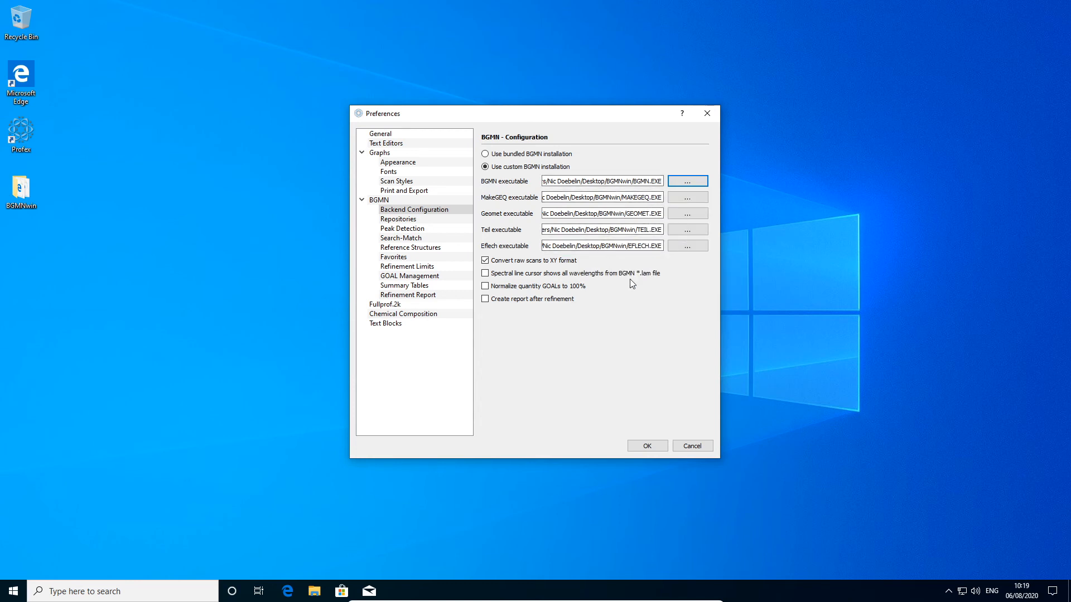
mouse_move(647, 445)
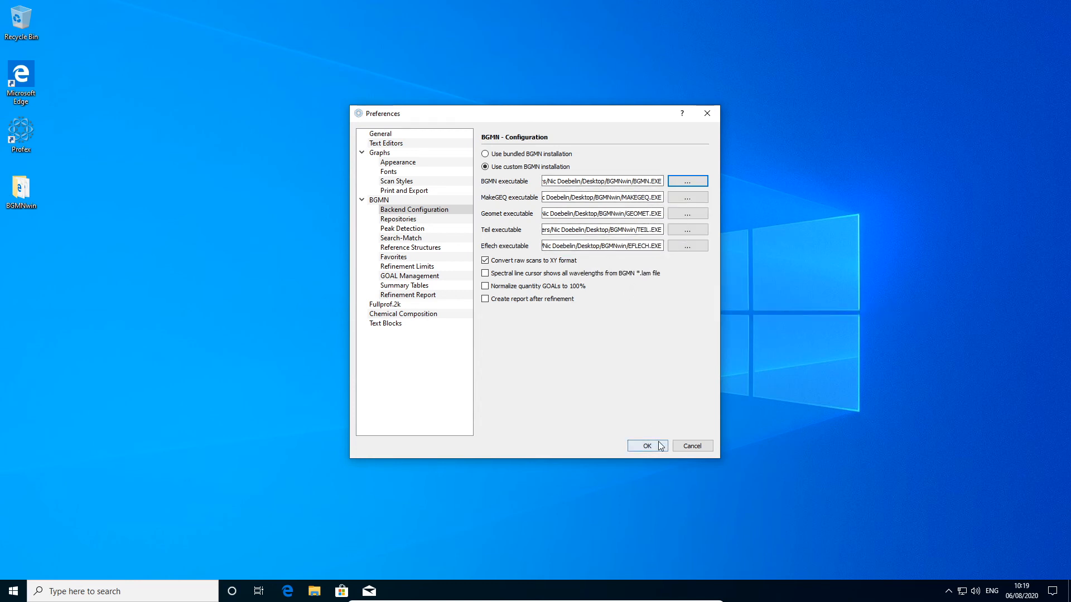
- Save the backend preferences, quit Profex and relaunch it from the desktop shortcut
left_click(645, 445)
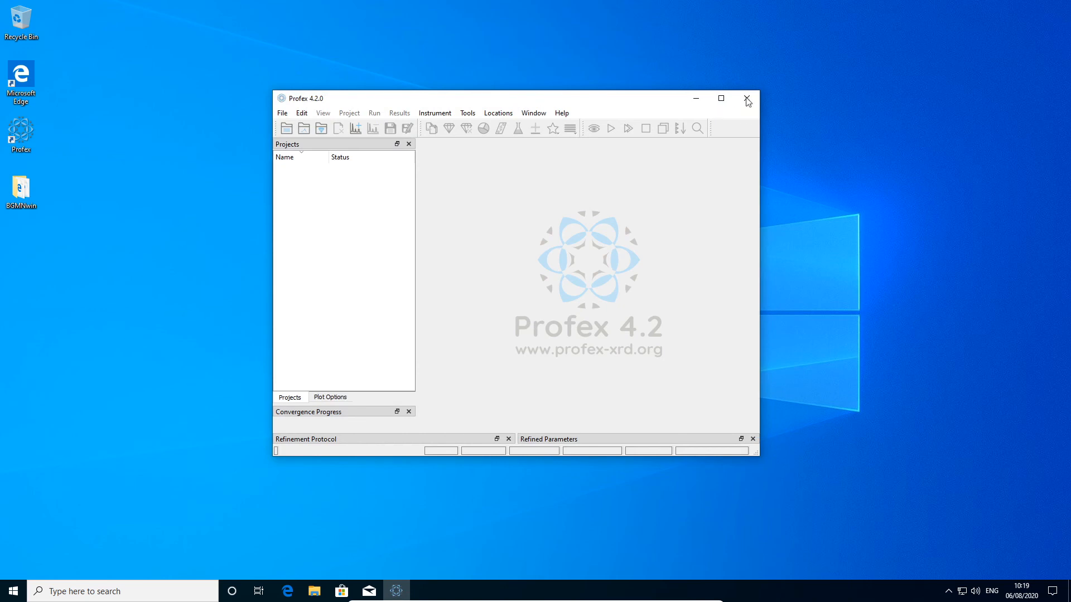
left_click(747, 99)
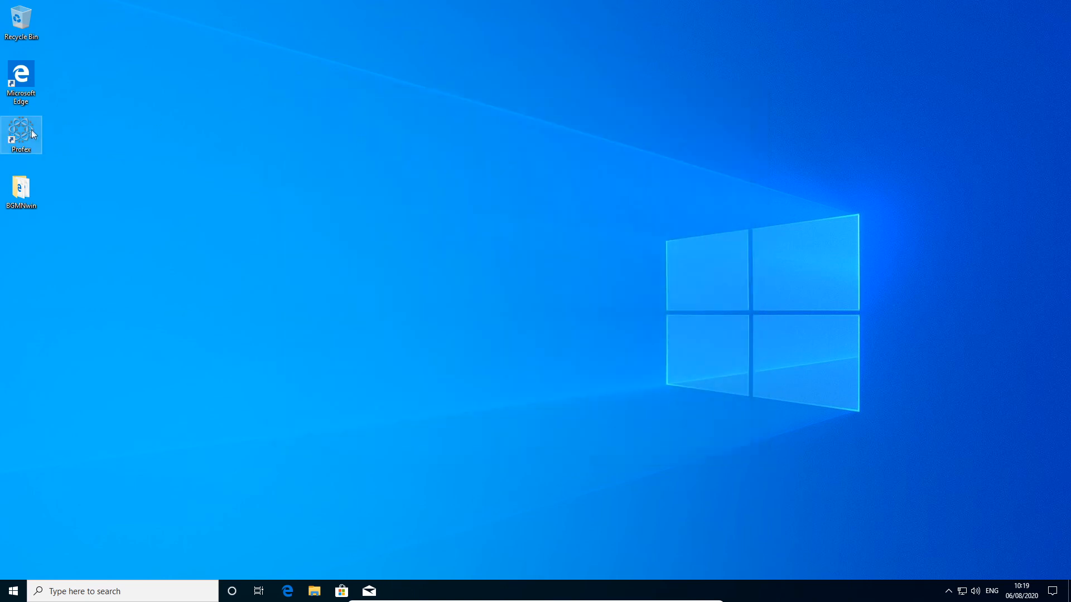
double_click(21, 135)
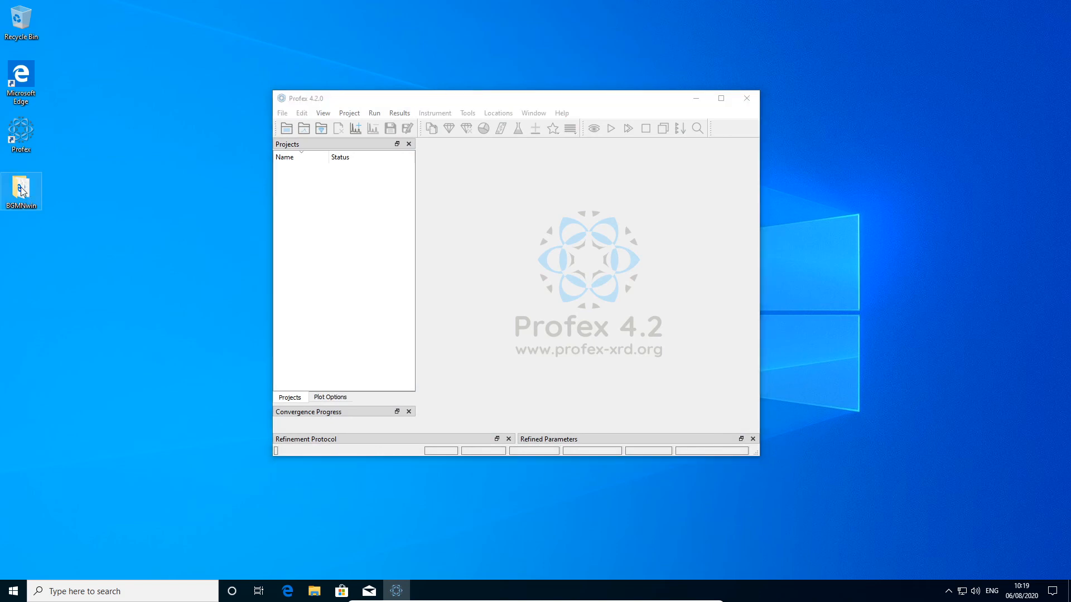
left_click_drag(21, 191, 106, 192)
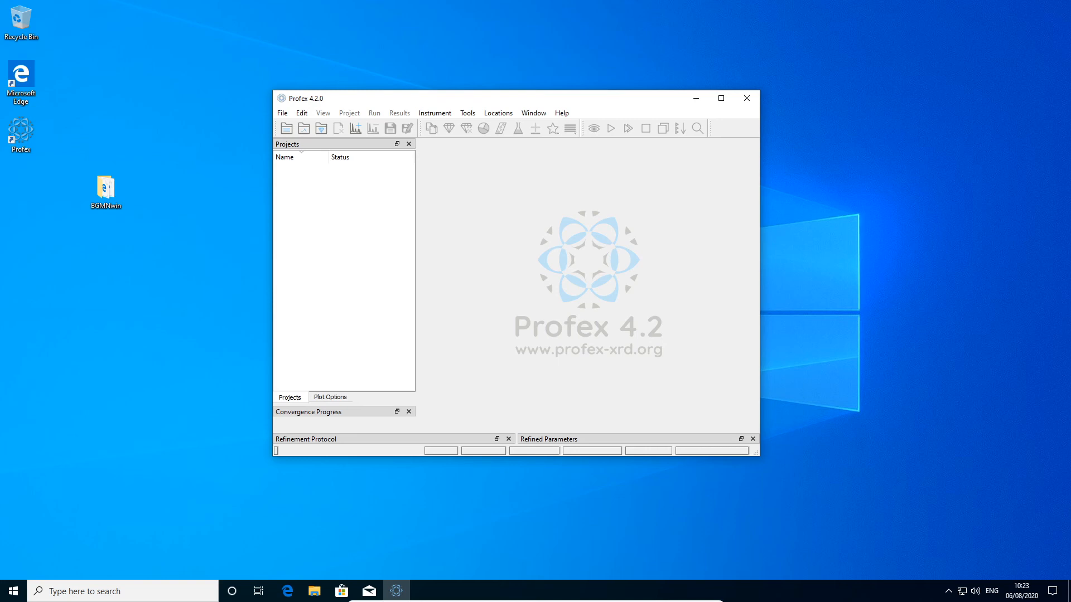
- Open Edit > Preferences and show the BGMN > Repositories page
left_click(301, 113)
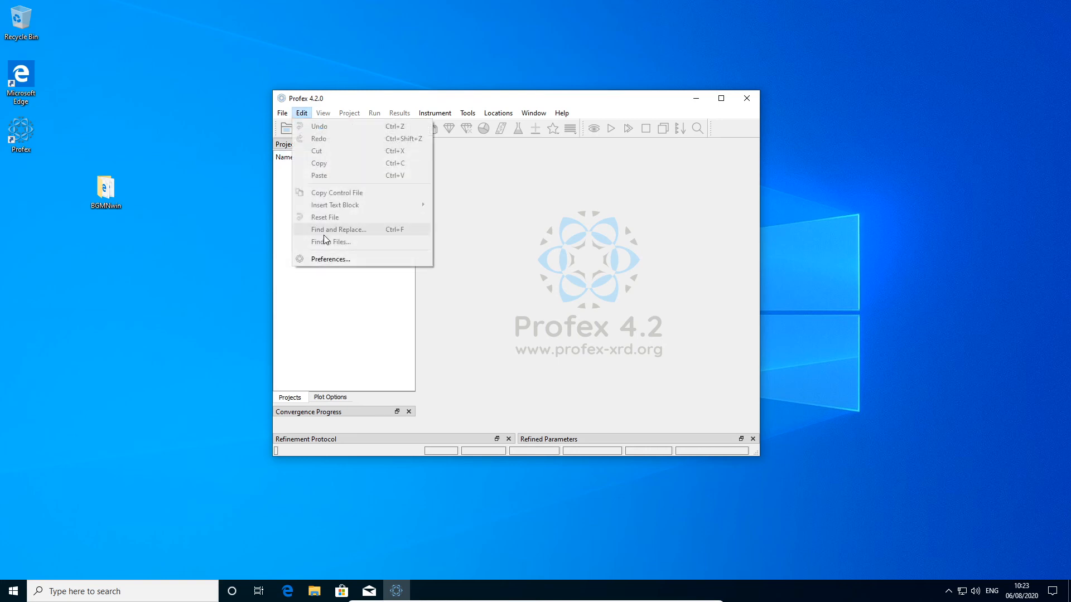
left_click(330, 258)
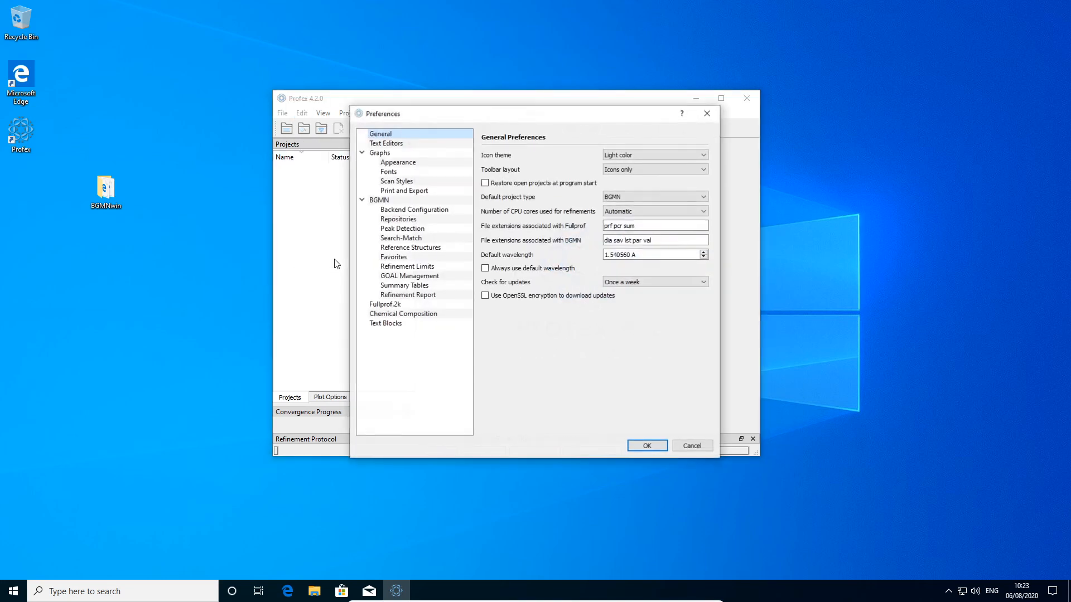
mouse_move(398, 219)
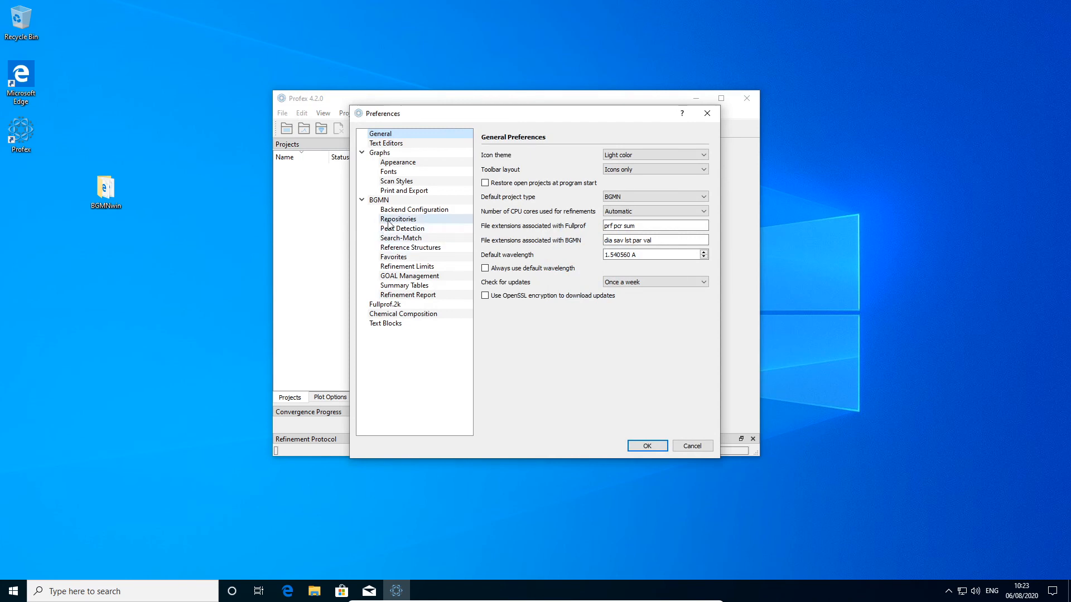
left_click(398, 219)
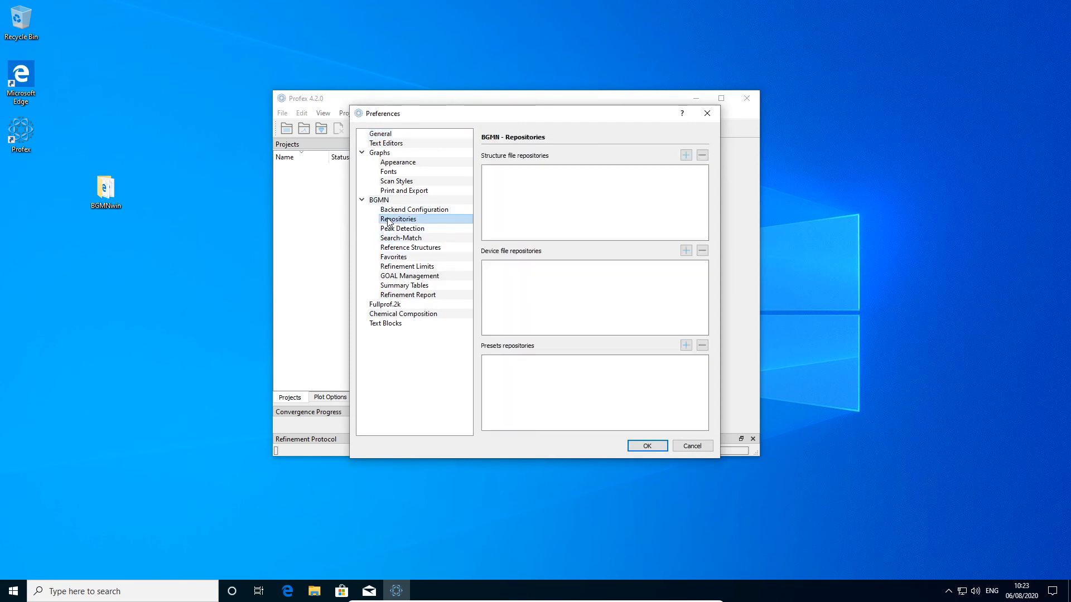
mouse_move(632, 294)
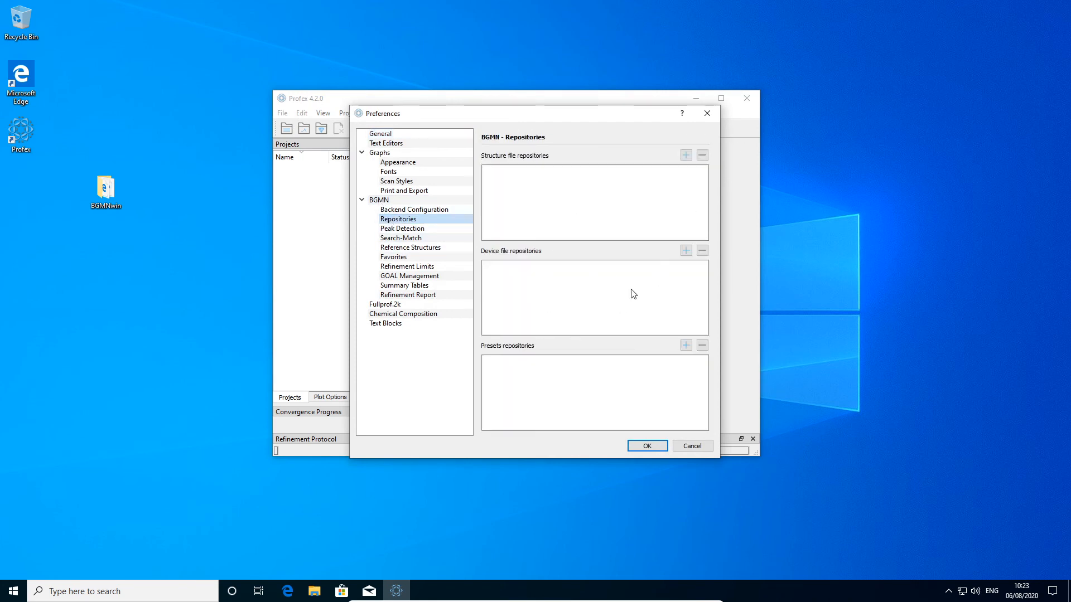
mouse_move(601, 214)
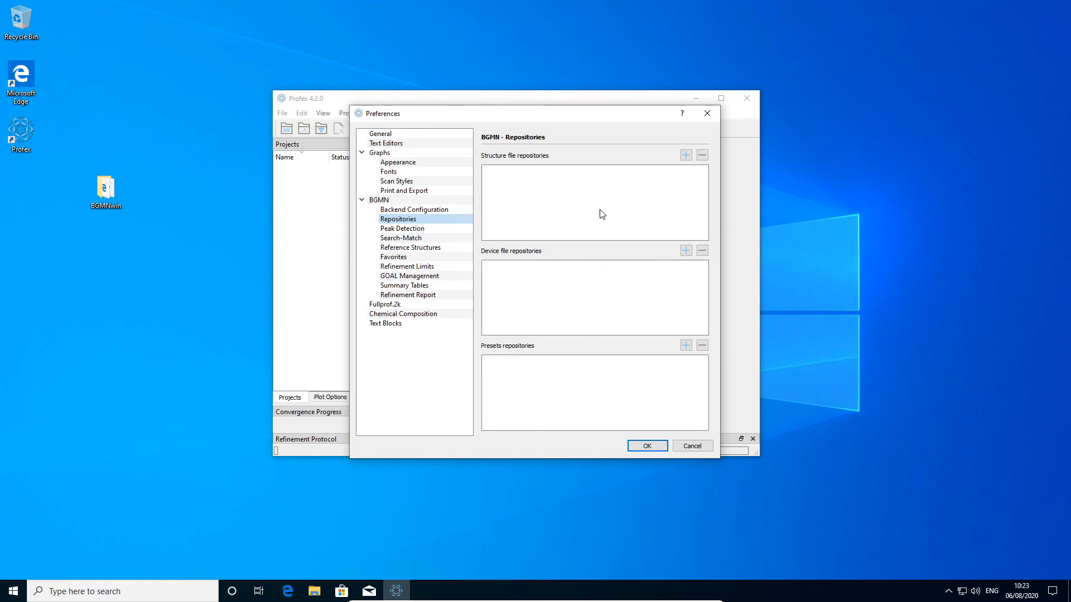
mouse_move(563, 163)
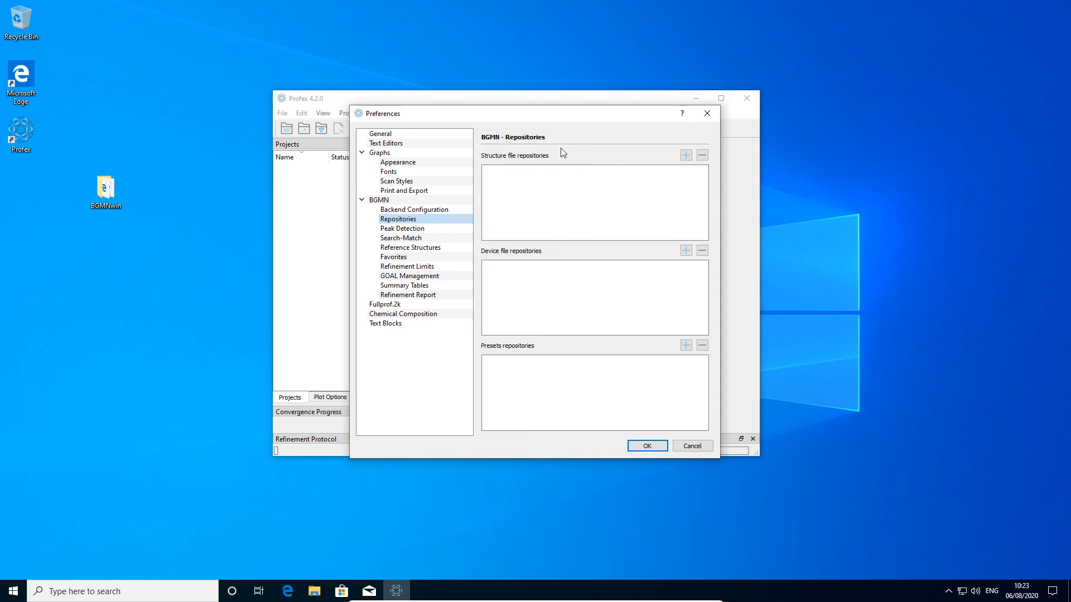
mouse_move(574, 166)
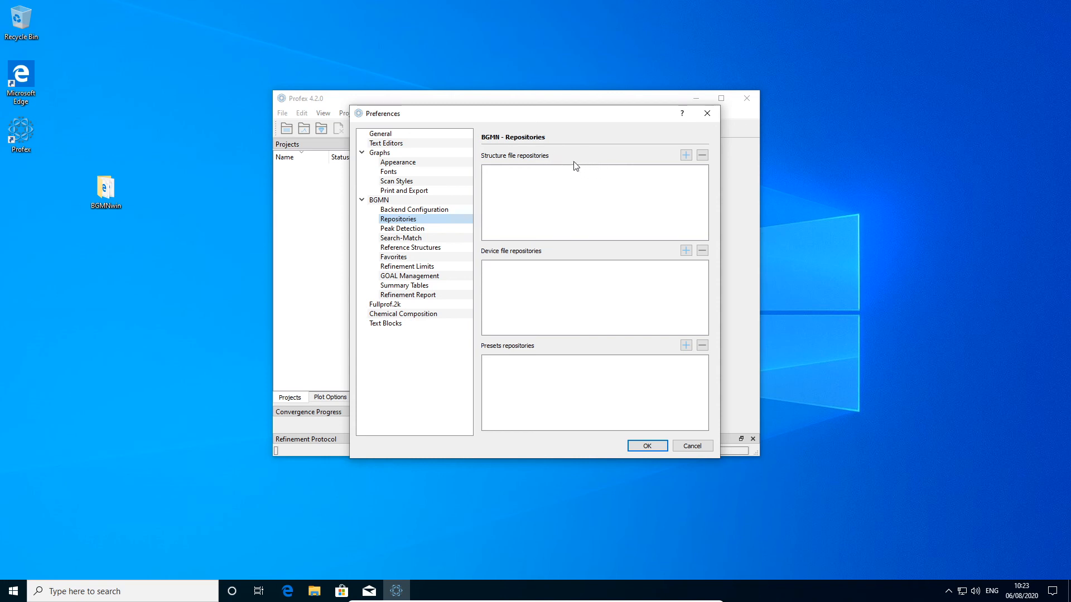
mouse_move(598, 255)
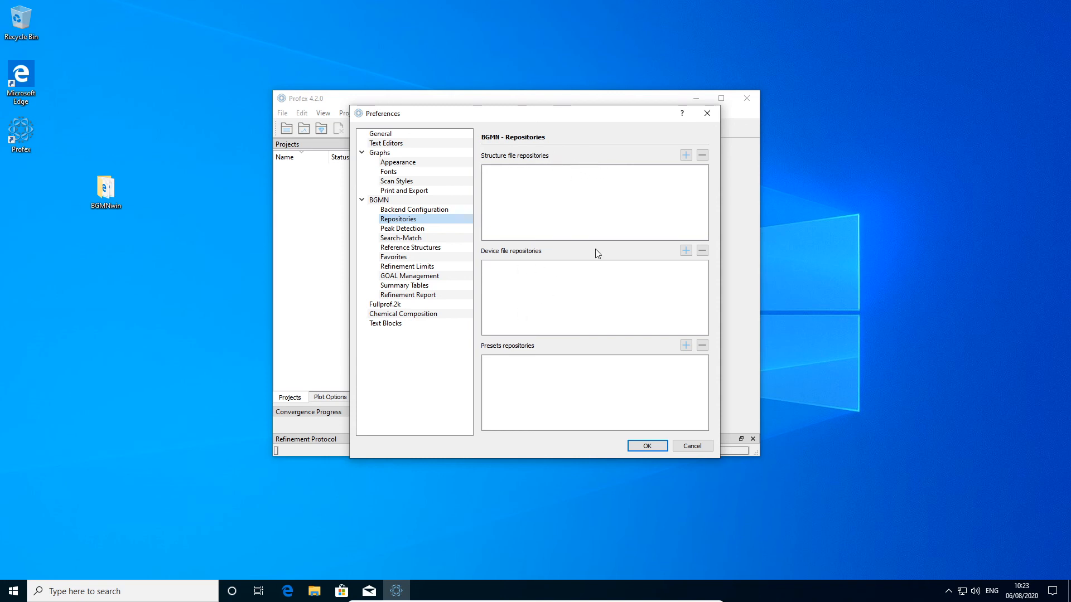
mouse_move(591, 225)
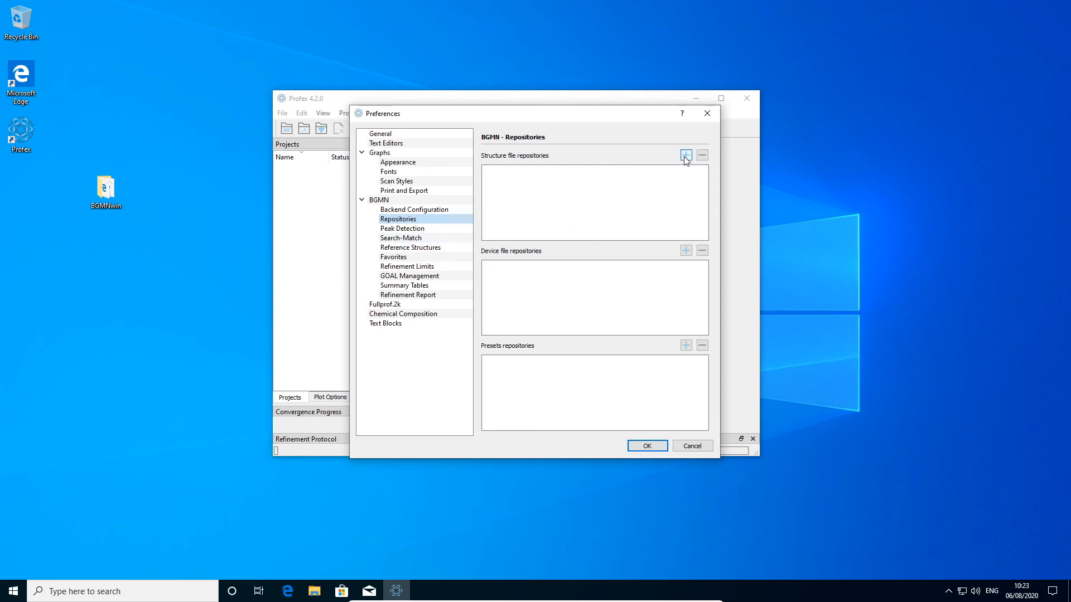
- Add C:/Program Files/Profex/Structures as a structure file repository
left_click(685, 155)
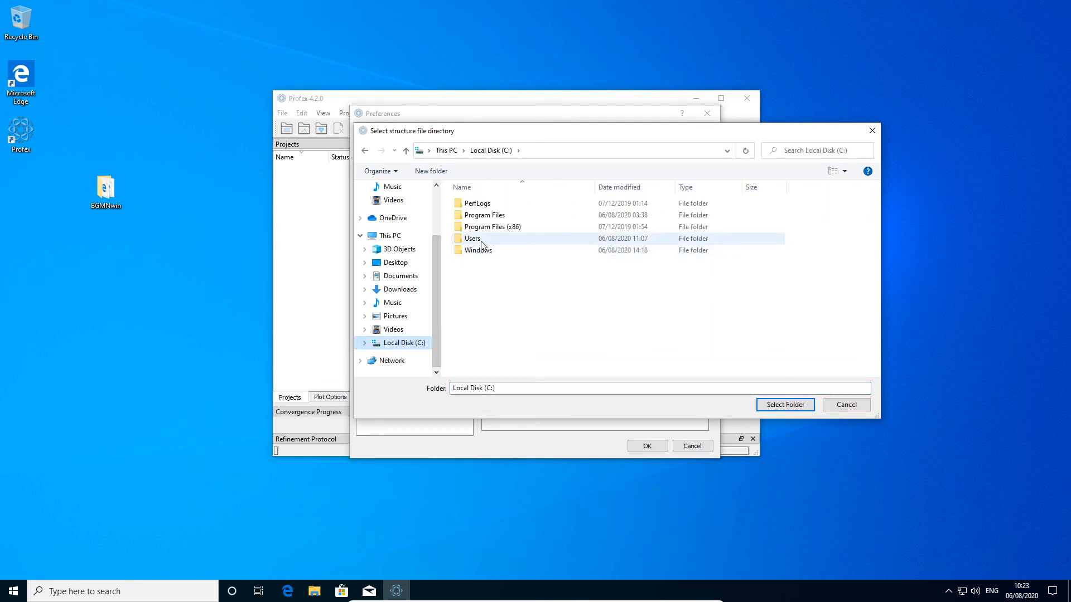
double_click(485, 215)
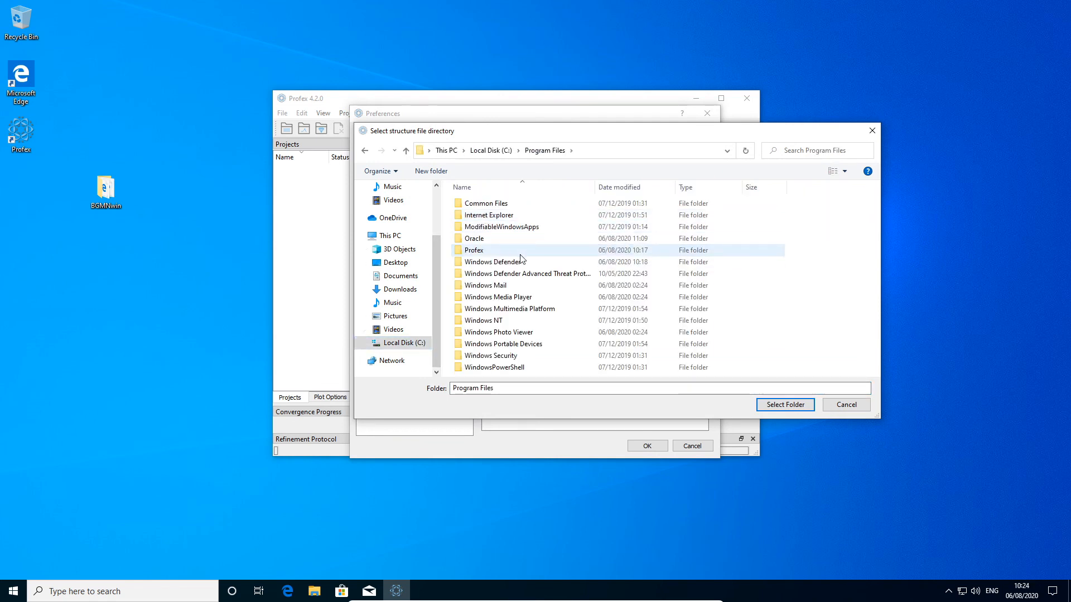
double_click(473, 250)
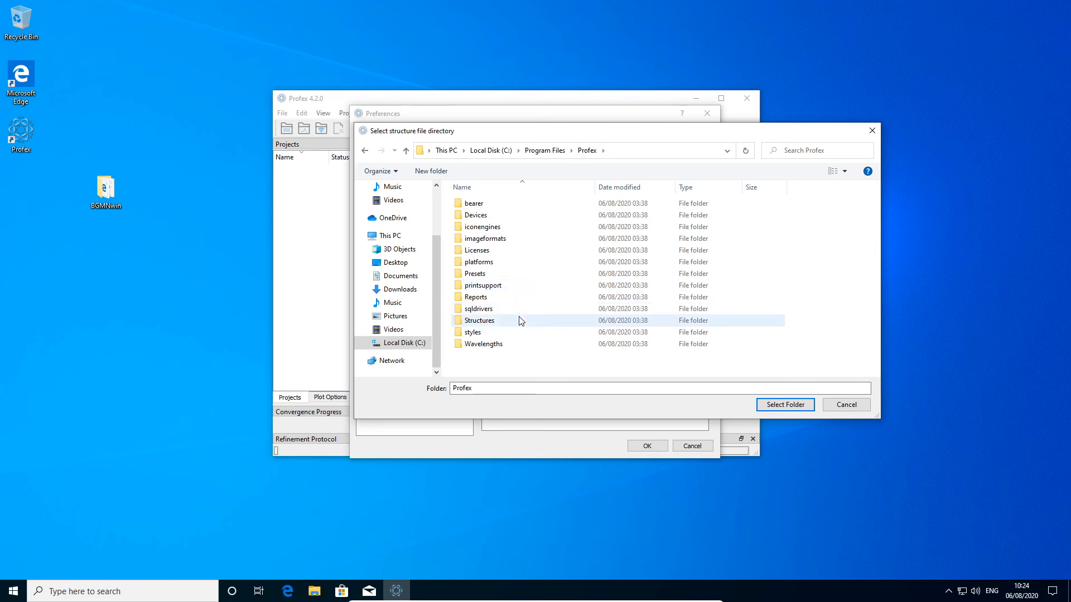
left_click(480, 321)
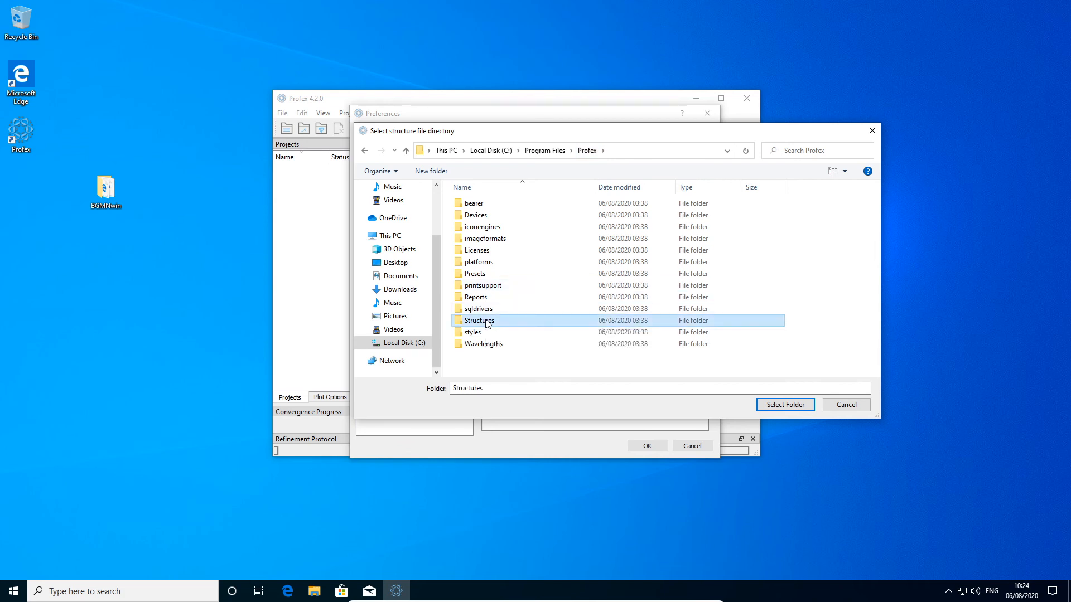
left_click(784, 405)
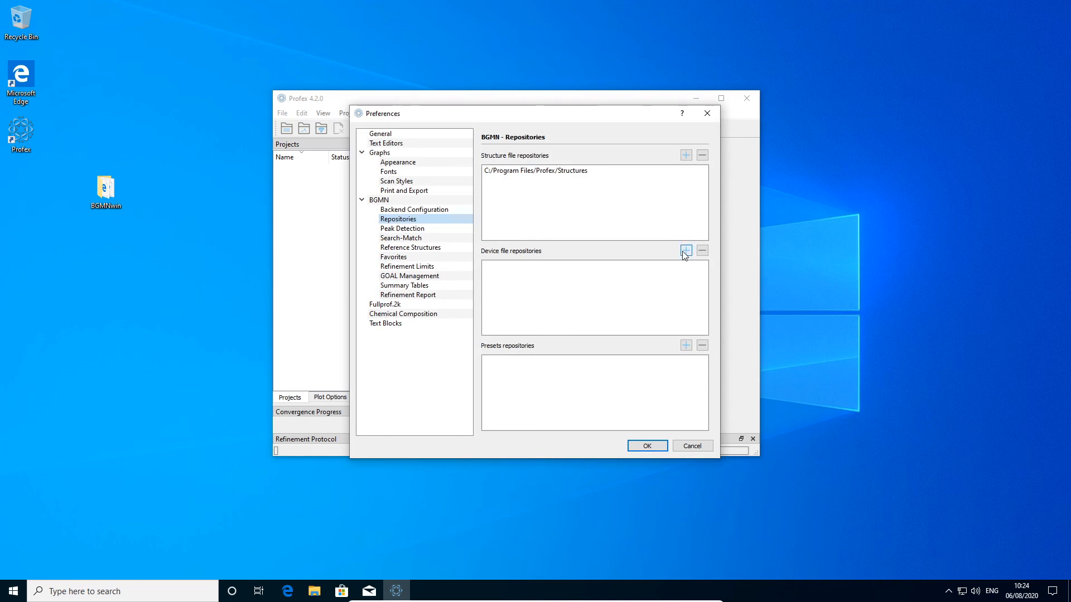
- Add C:/Program Files/Profex/Devices to the device file repositories list
left_click(685, 250)
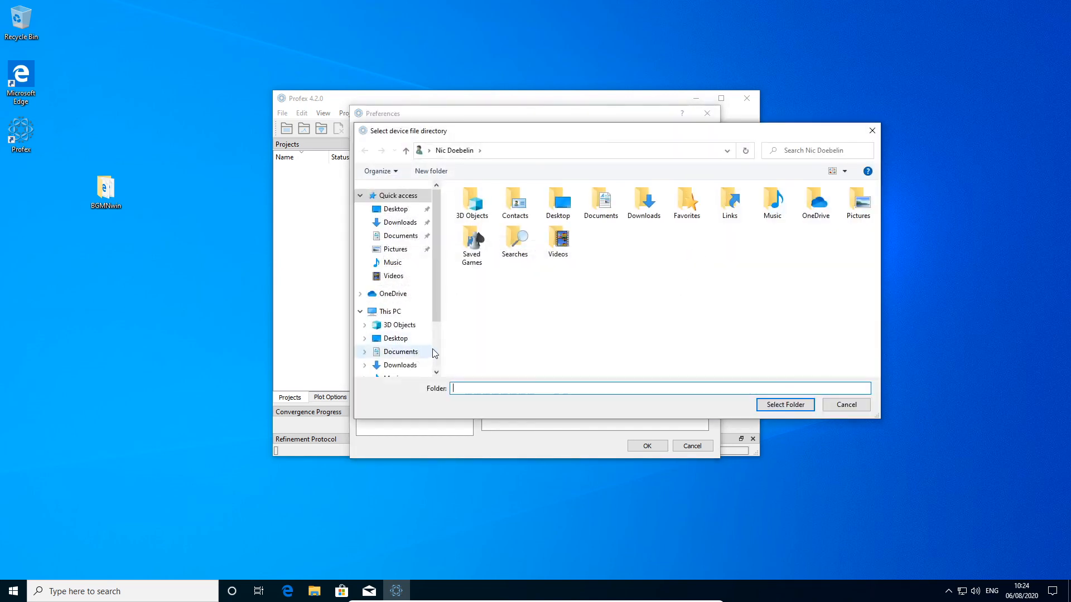
left_click(396, 342)
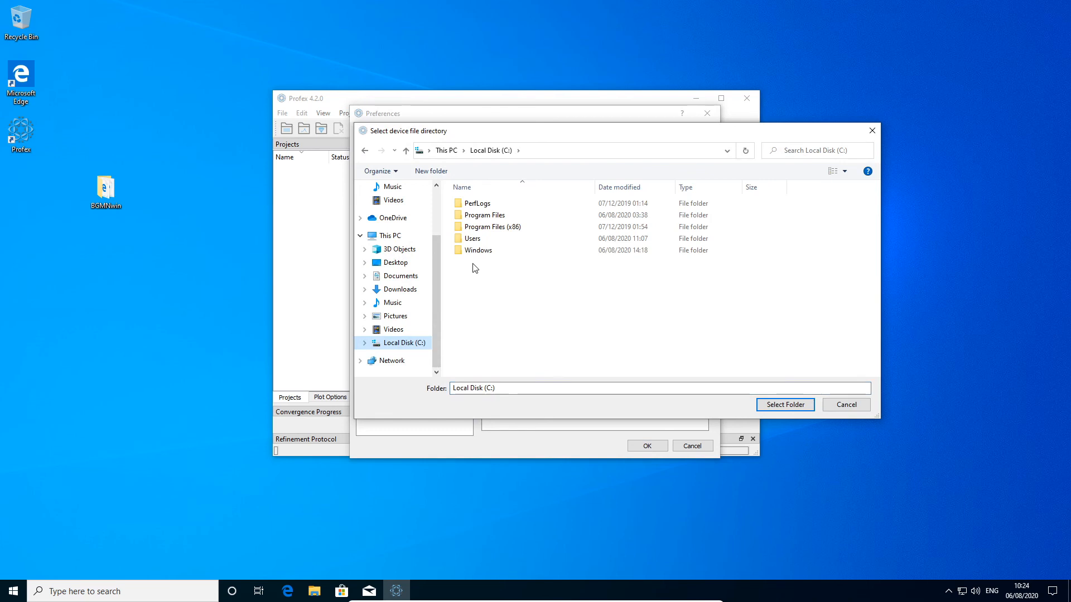
double_click(486, 214)
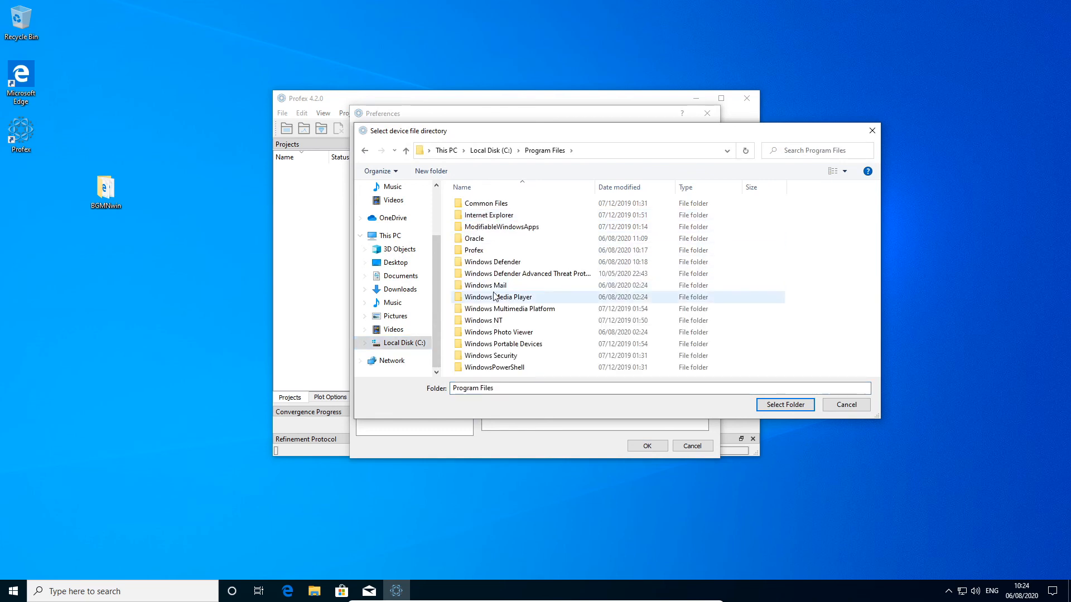
double_click(473, 250)
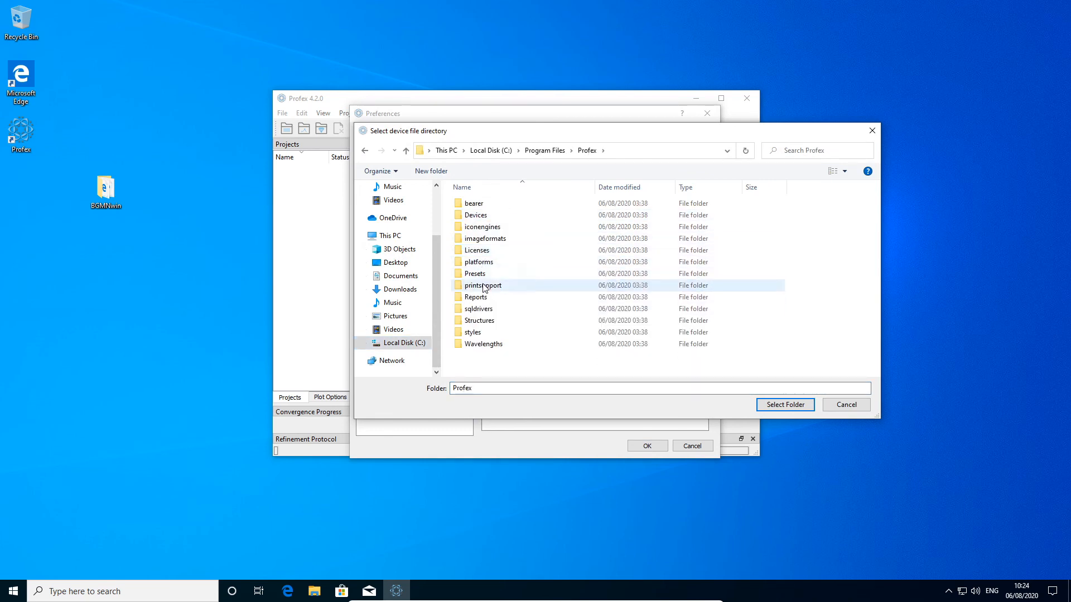
left_click(475, 216)
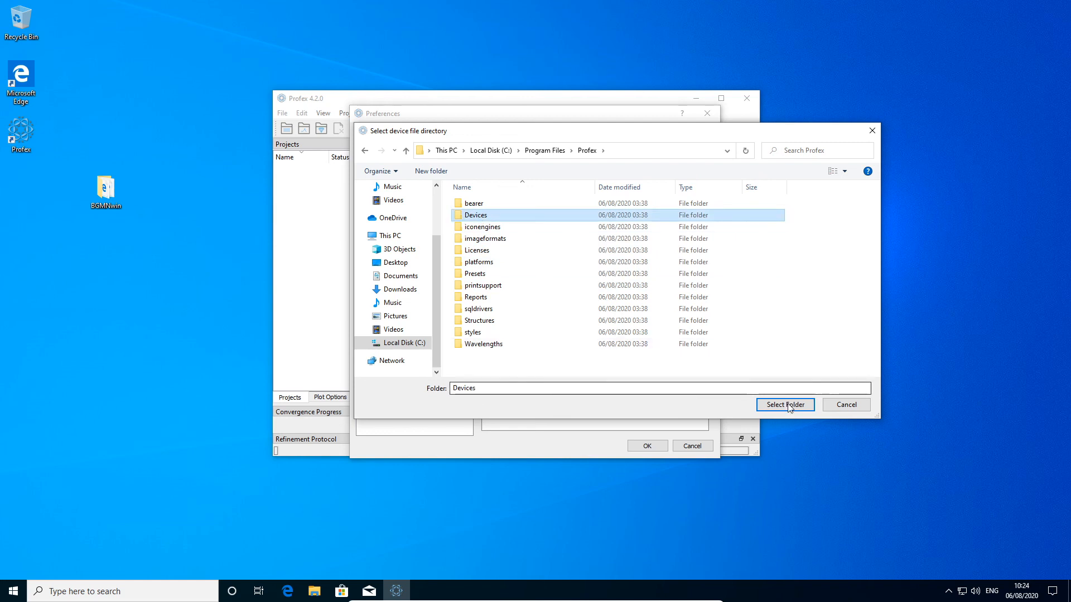
left_click(785, 404)
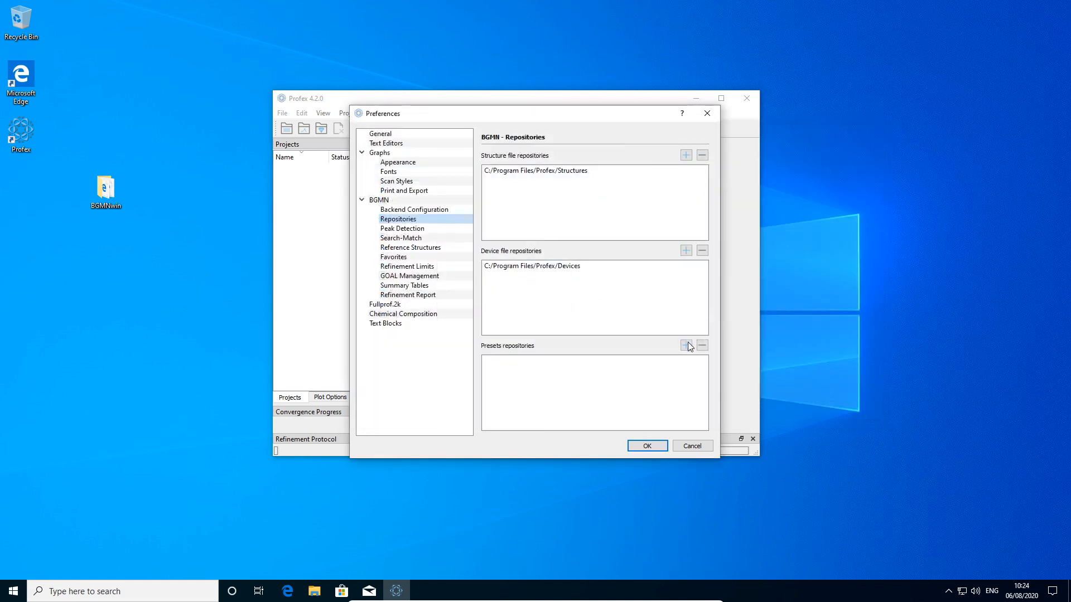
- Add C:/Program Files/Profex/Presets as the presets repository
left_click(685, 346)
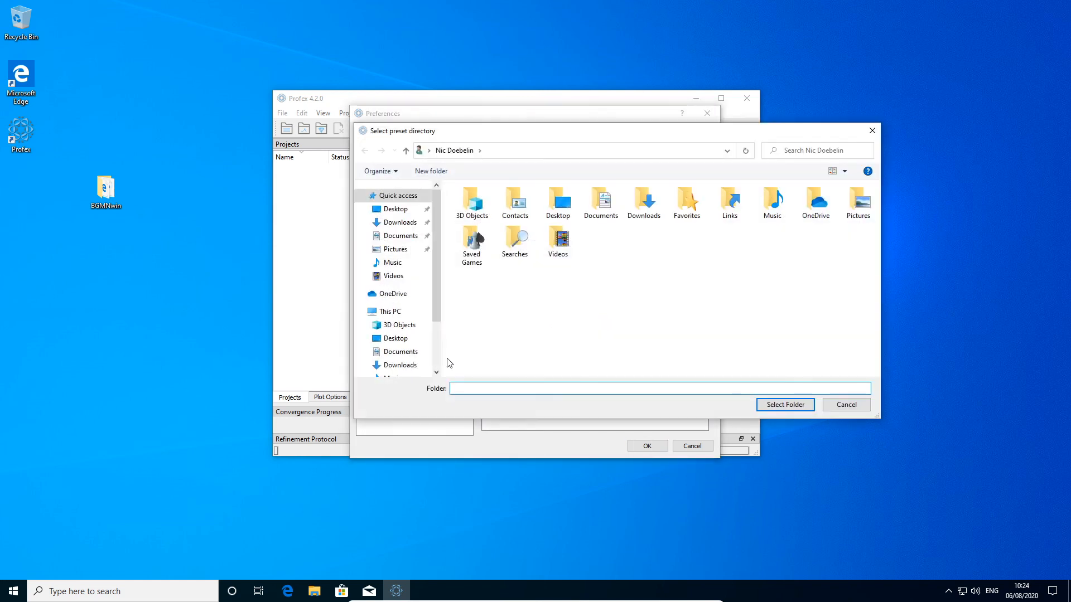
left_click(399, 342)
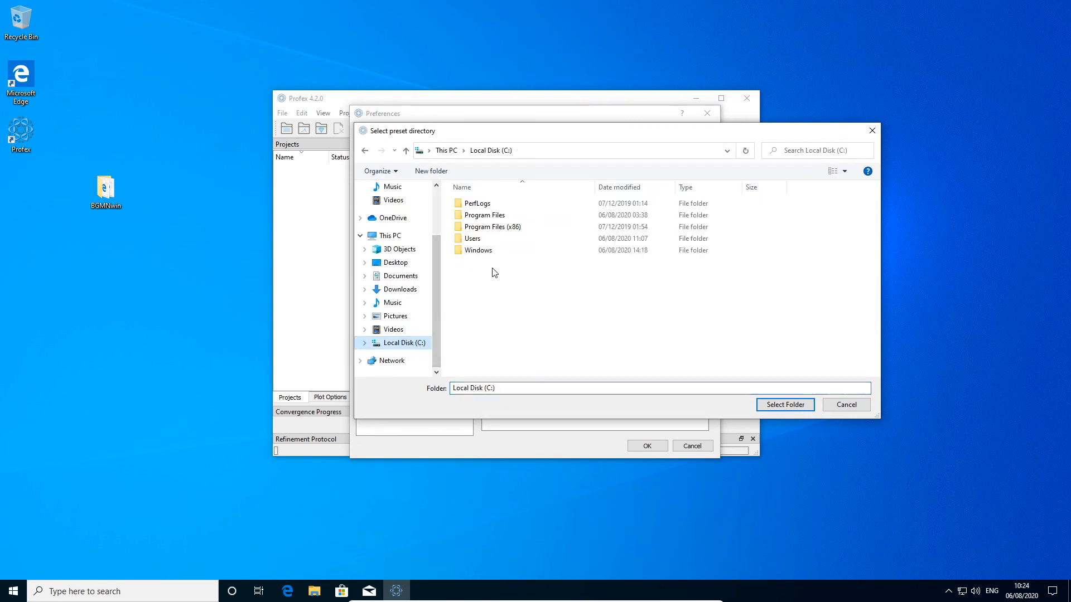
double_click(485, 214)
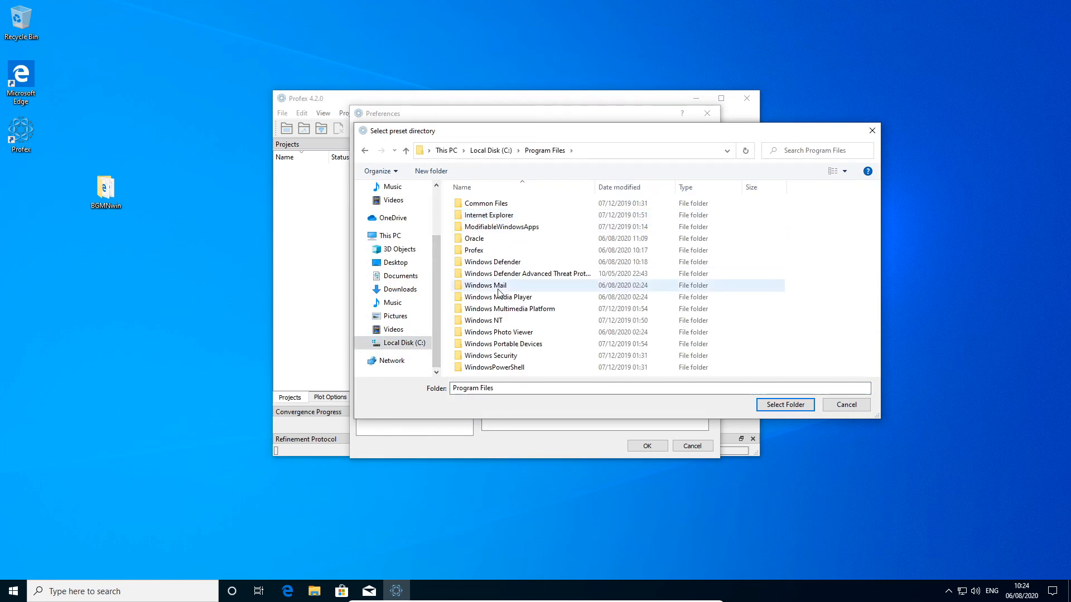
double_click(474, 250)
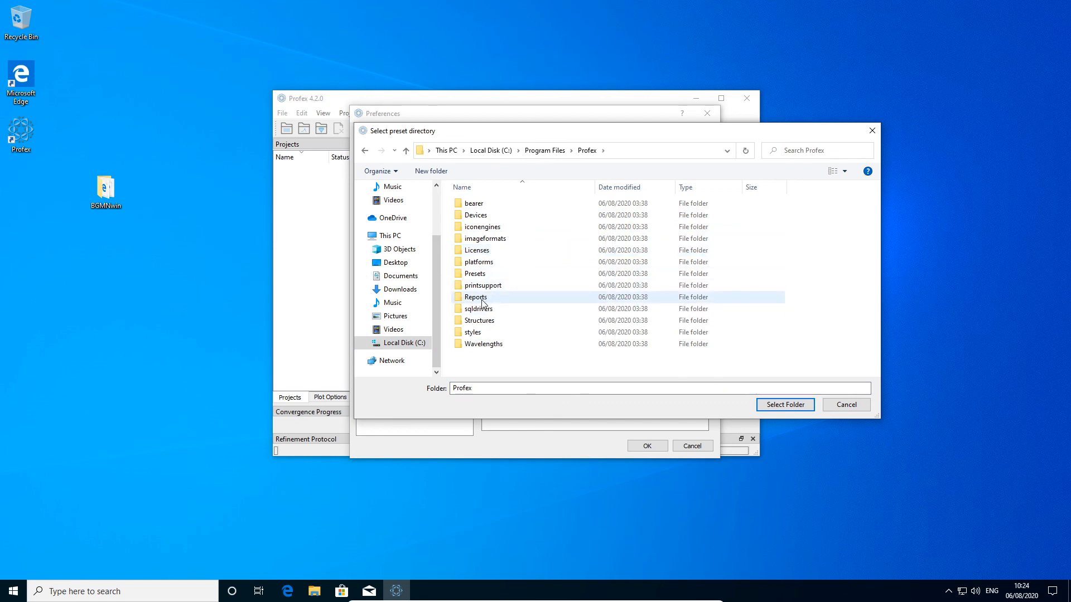
double_click(474, 274)
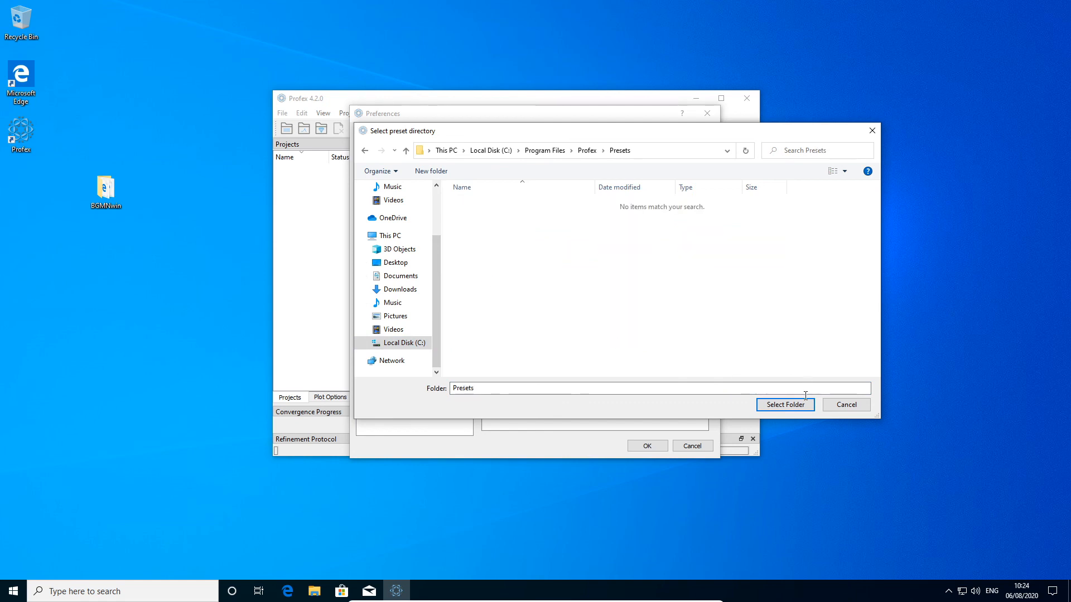
left_click(785, 404)
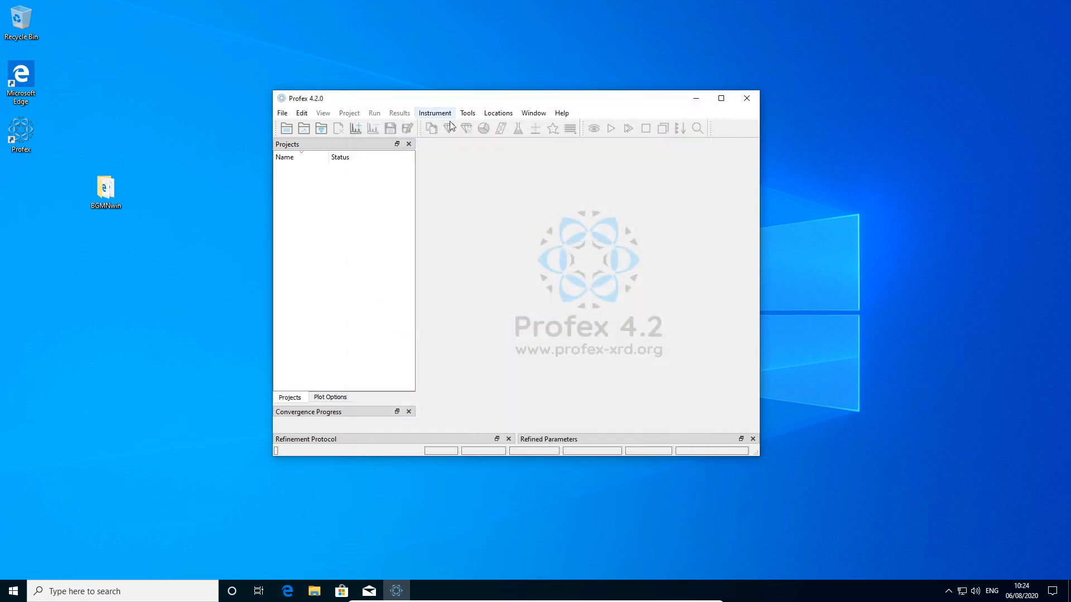
- Run Tools > Index Reference Structures and close the report about Ferrite-C4AF.str
left_click(467, 113)
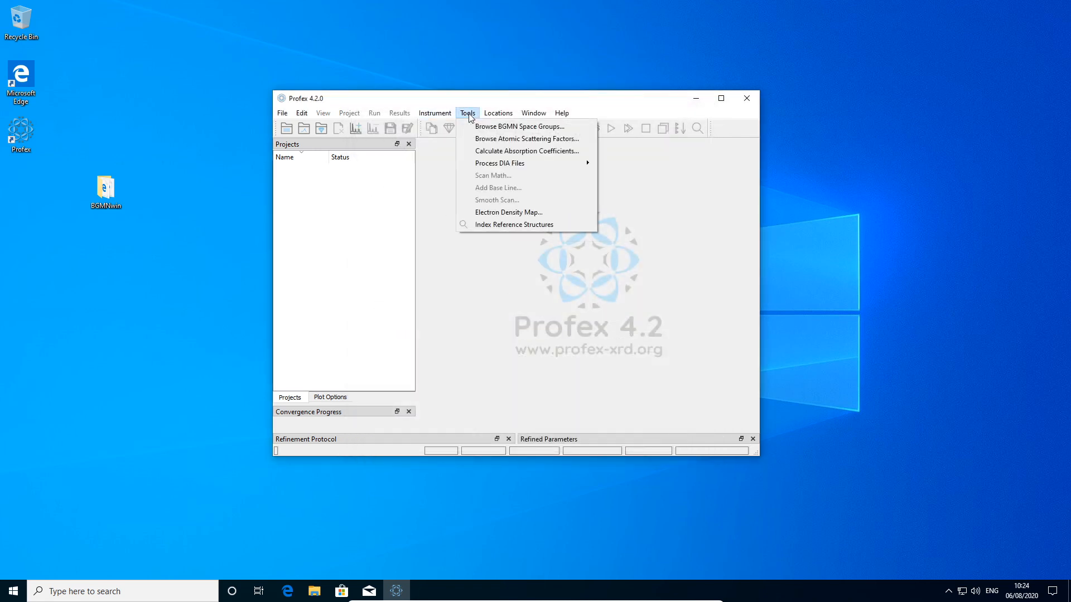
mouse_move(508, 212)
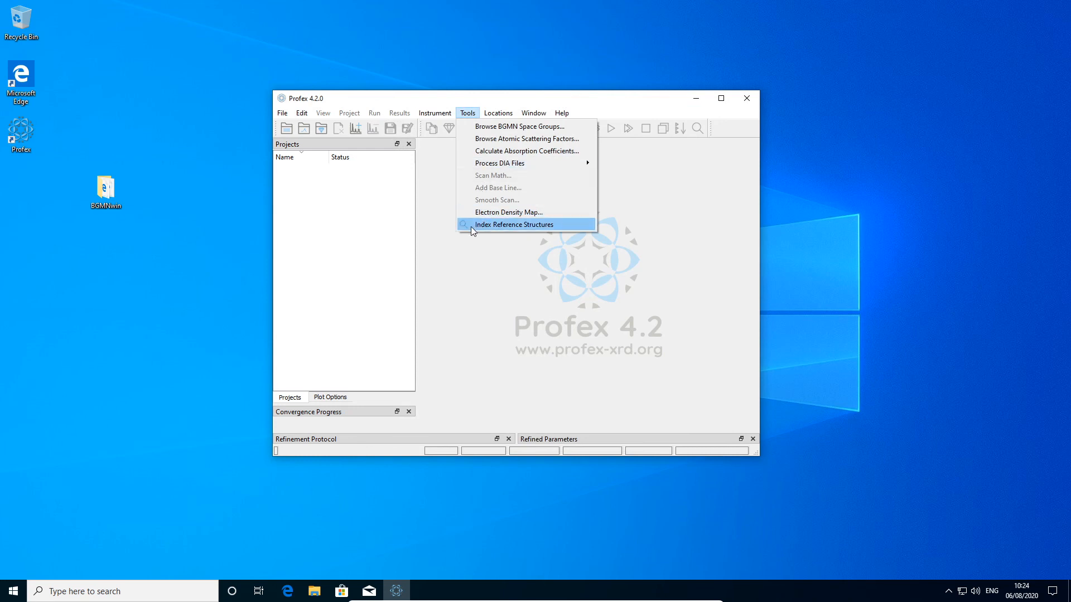
left_click(514, 224)
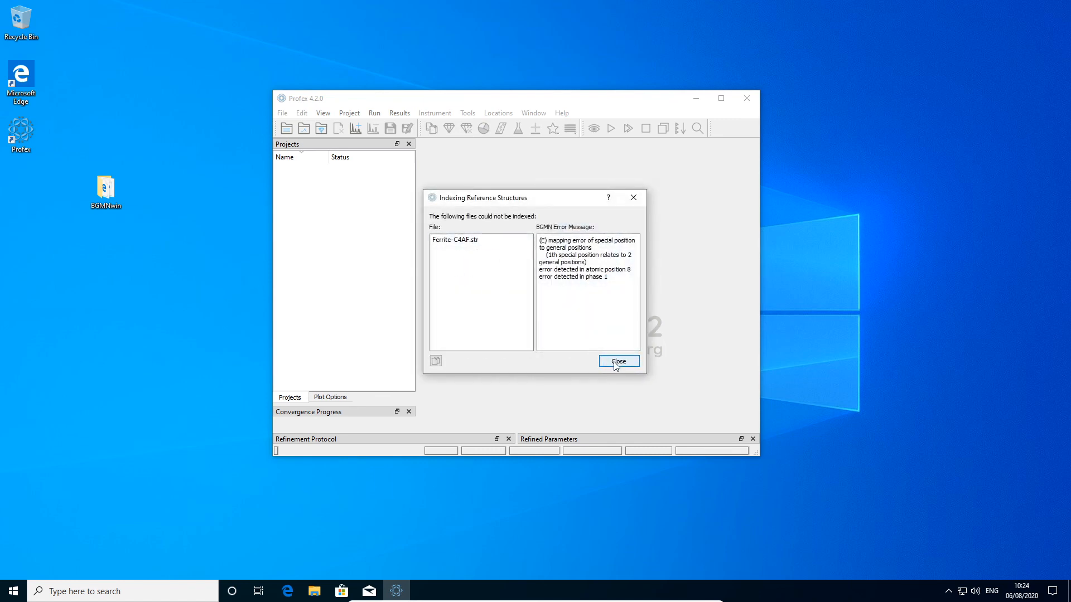
left_click(617, 361)
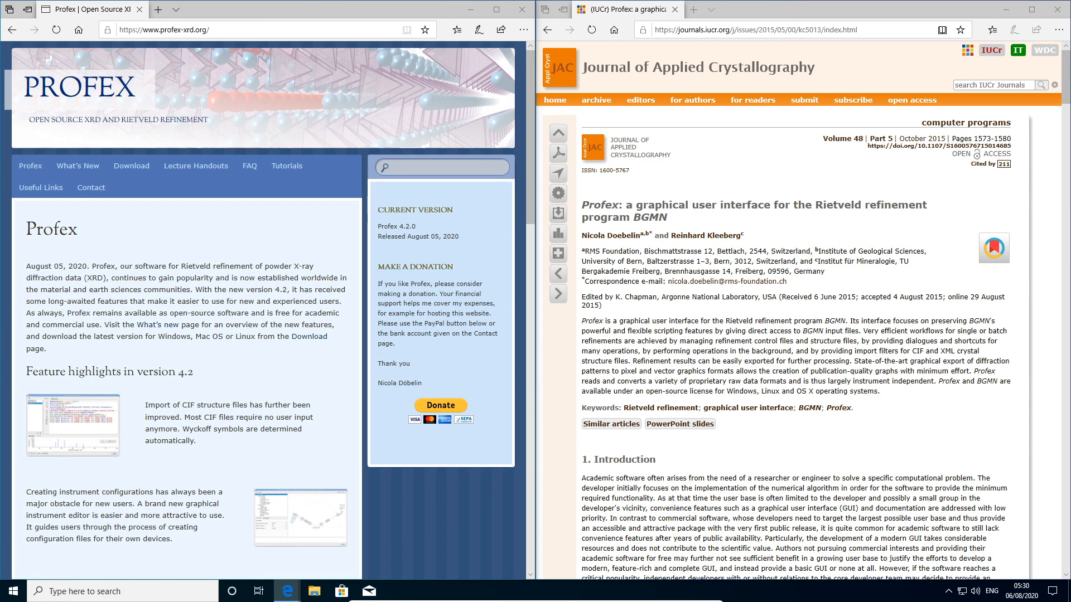
mouse_move(249, 165)
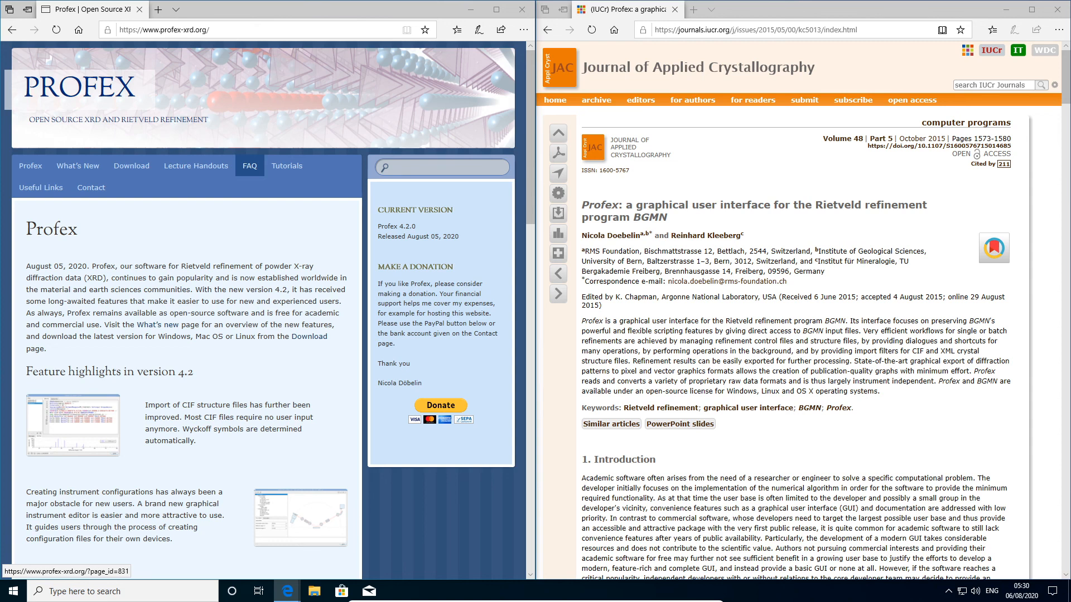
- Browse the Profex website FAQ, then scroll the home page to the Reference section
left_click(249, 165)
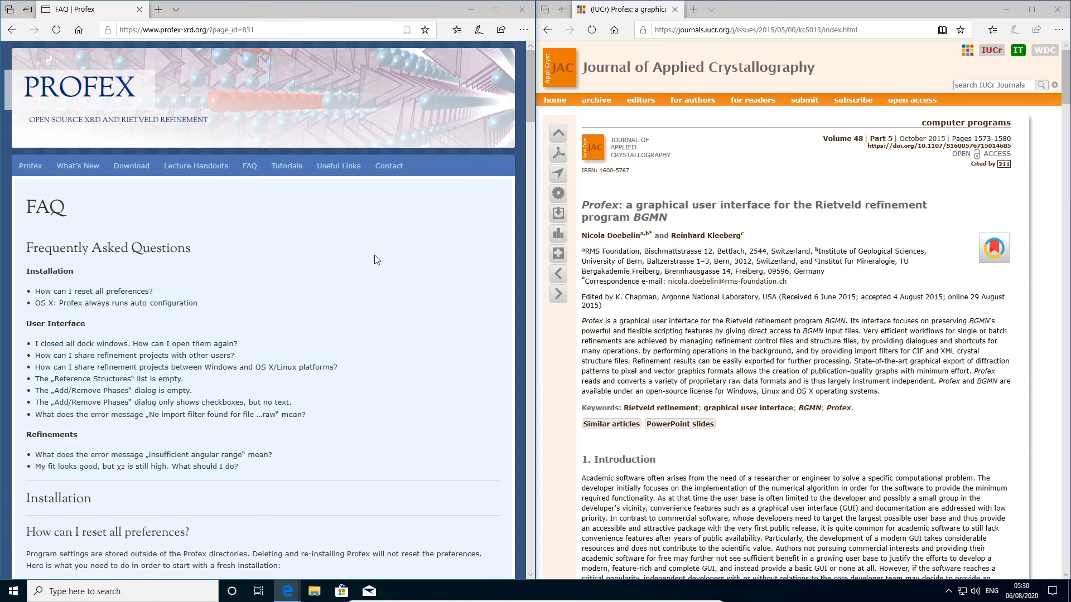
mouse_move(405, 285)
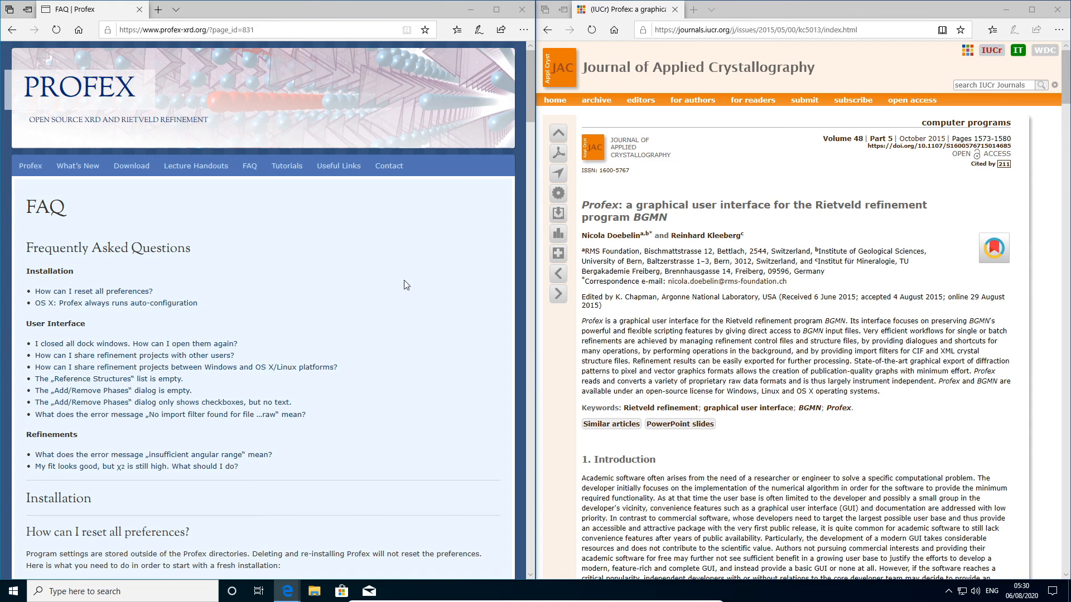
left_click(286, 165)
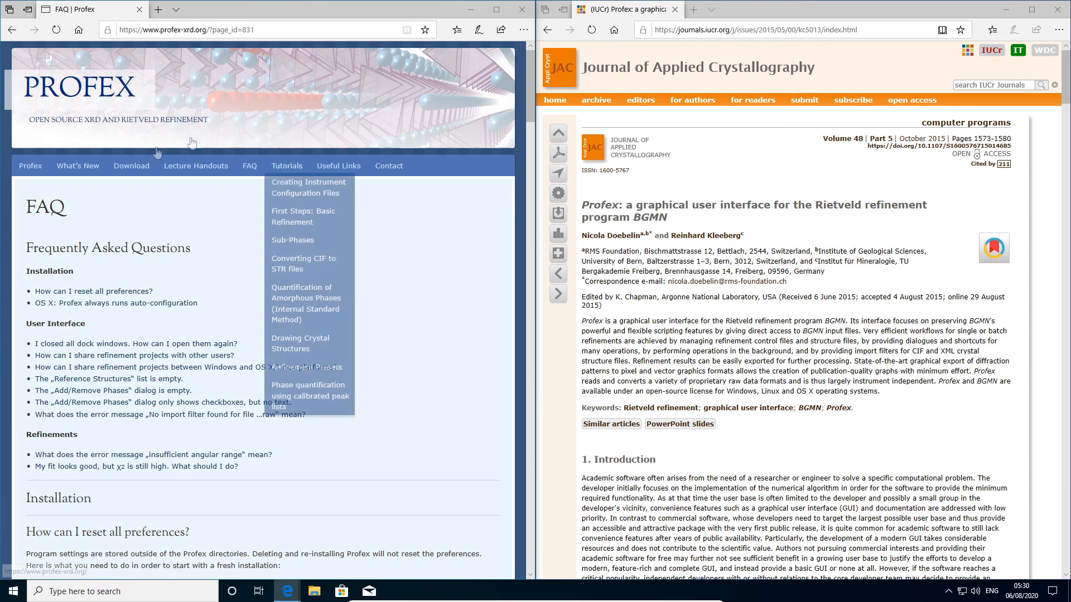
left_click(30, 165)
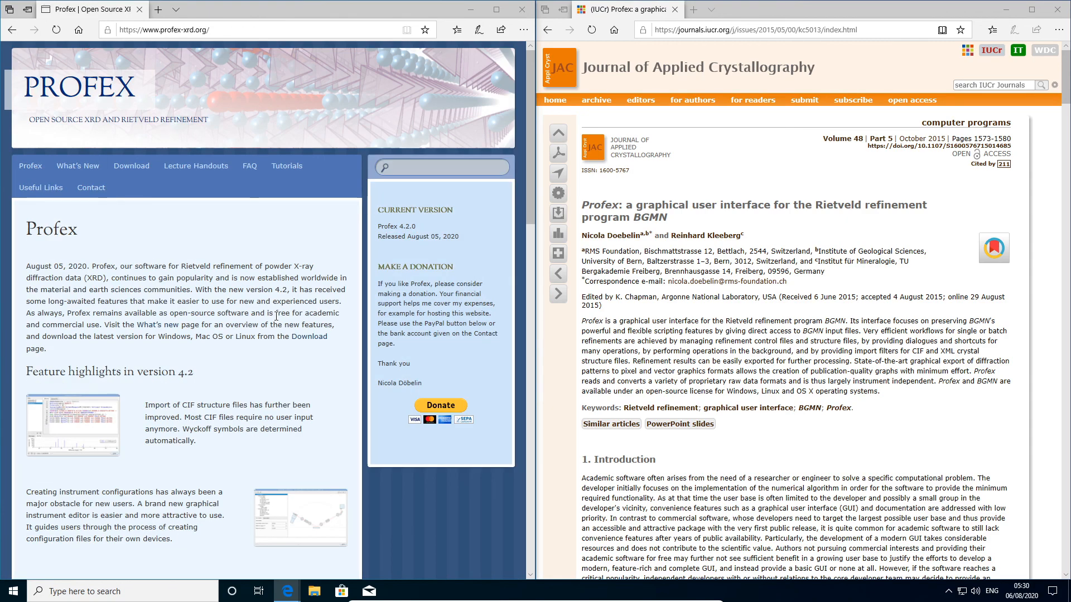
scroll("down", 3)
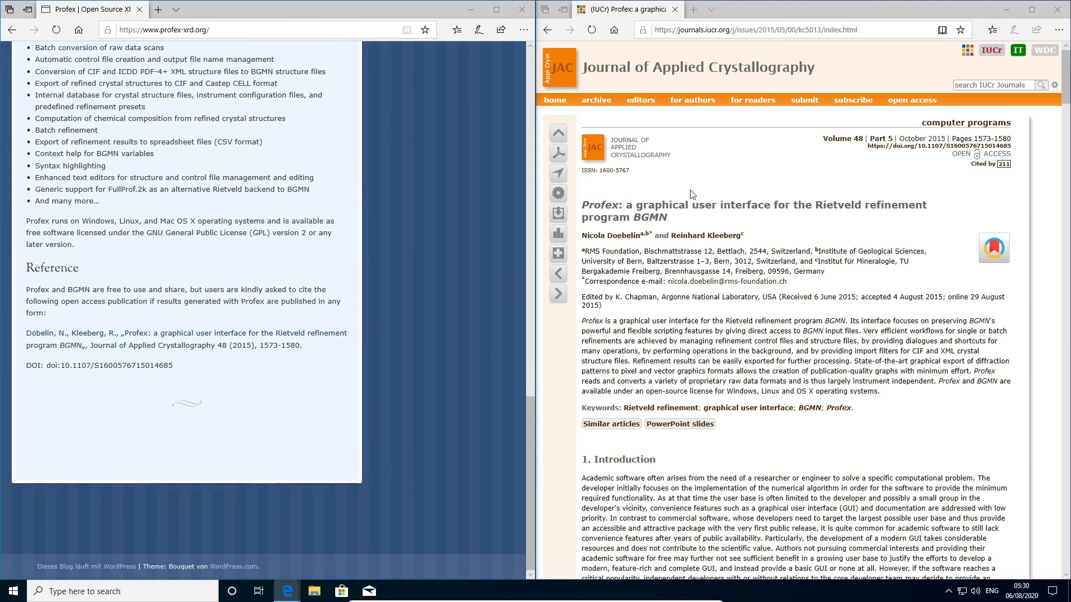
mouse_move(750, 203)
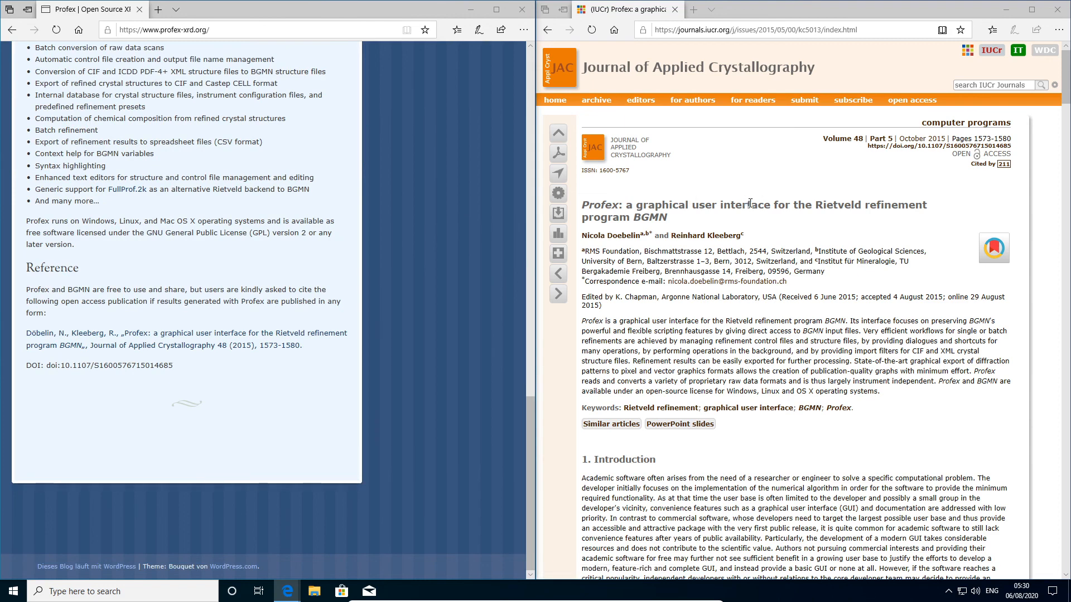